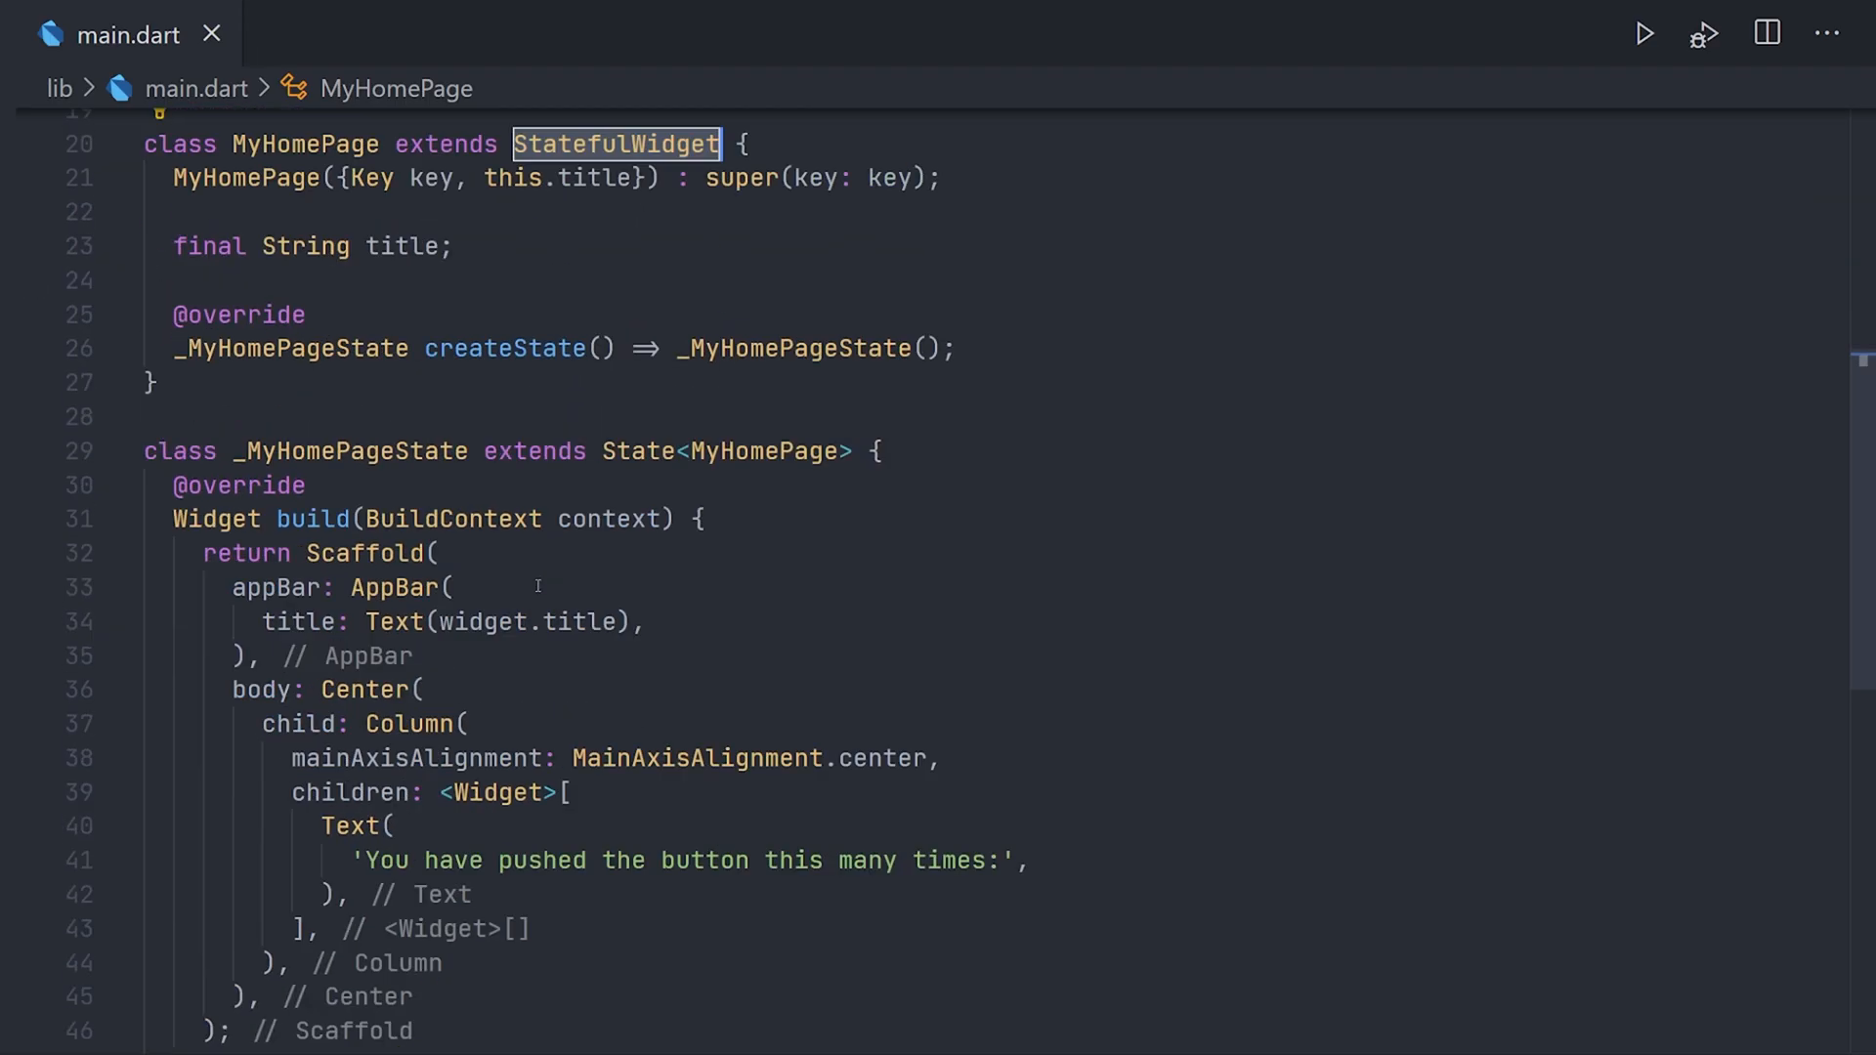
# Type 'init' in _MyHomePageState to insert an initState override calling super.initState().
pyautogui.scroll(-3)
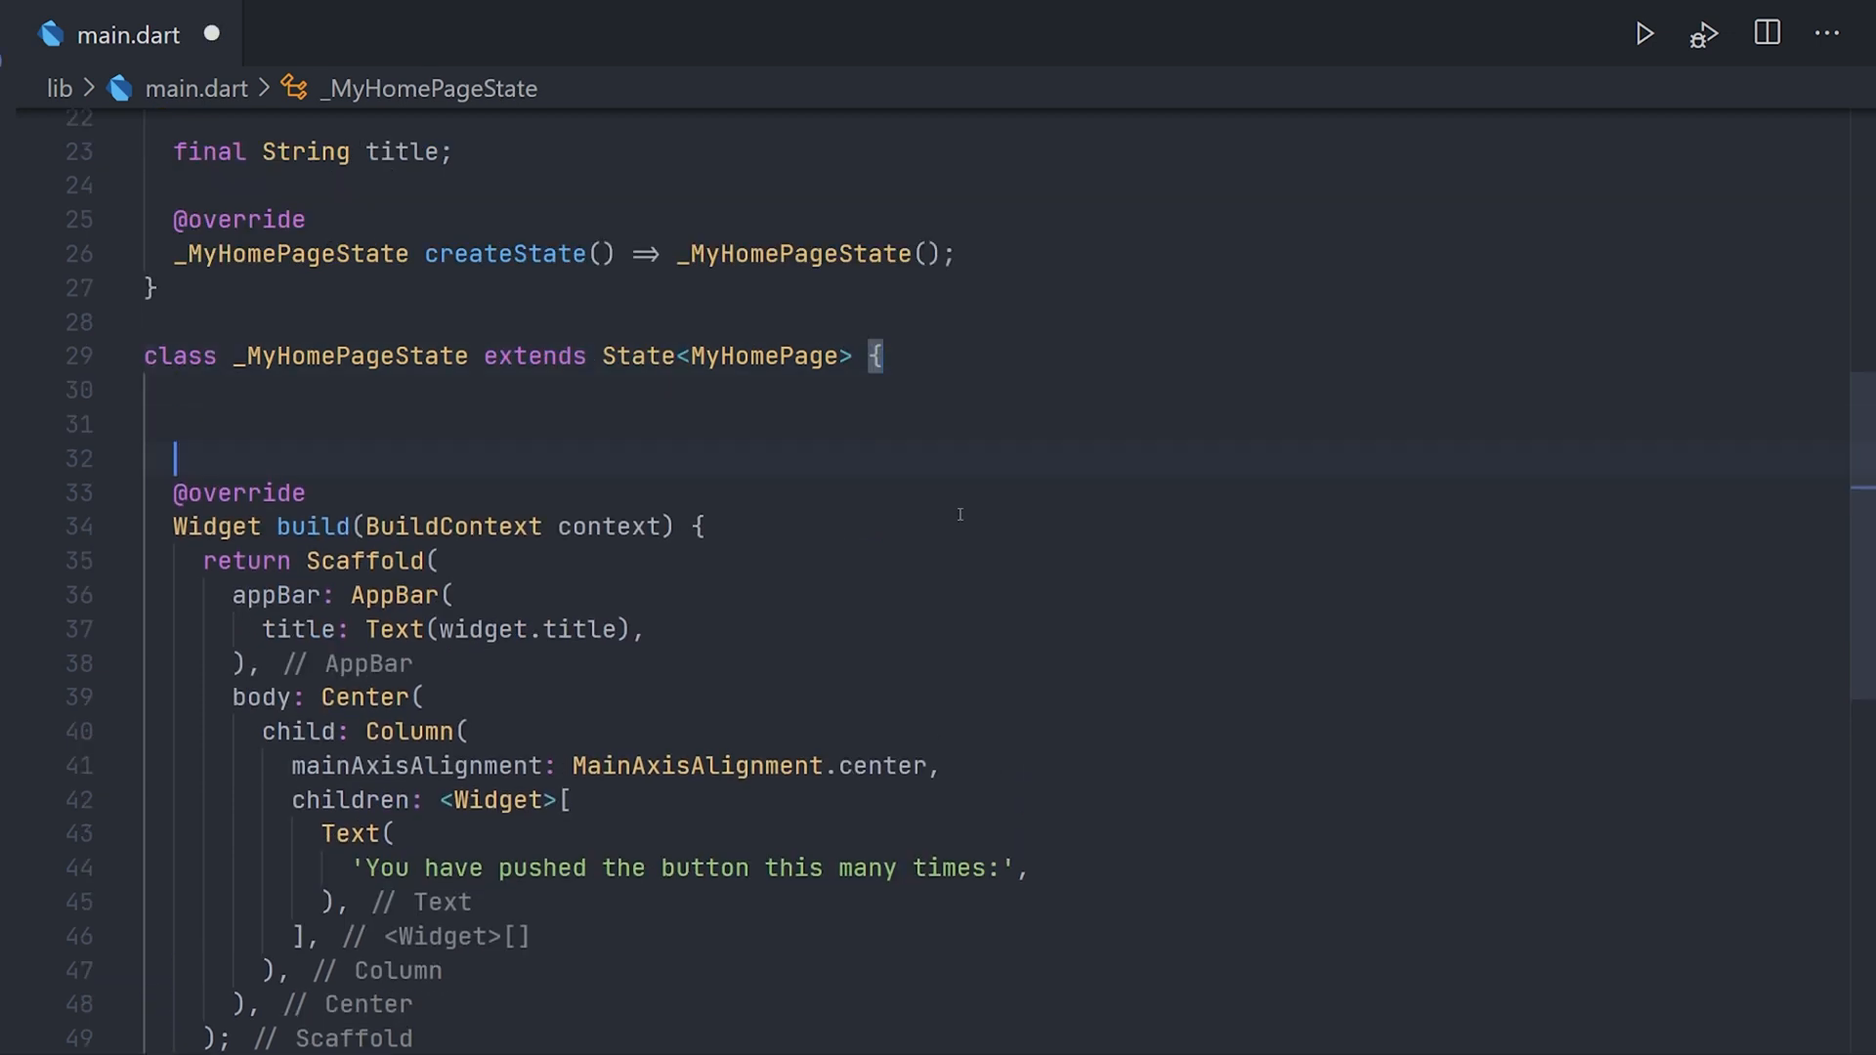
pyautogui.write('i')
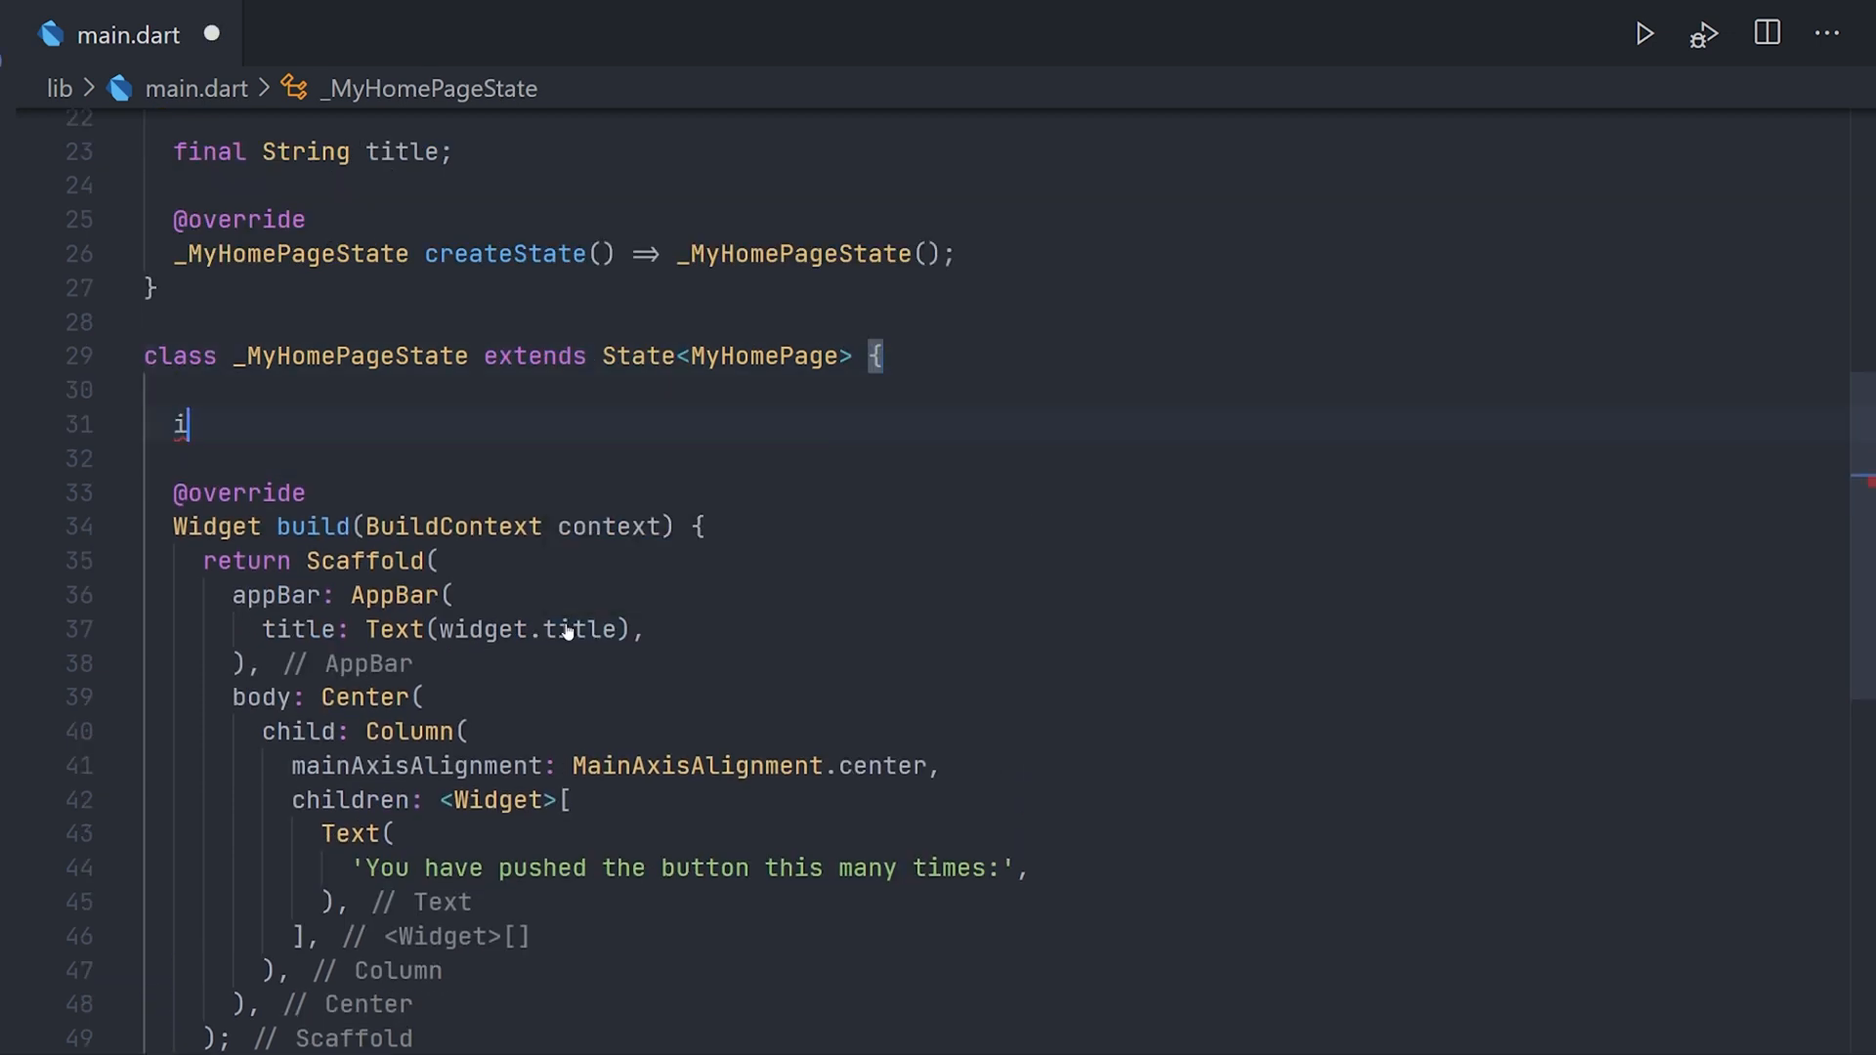
pyautogui.write('nitState() {')
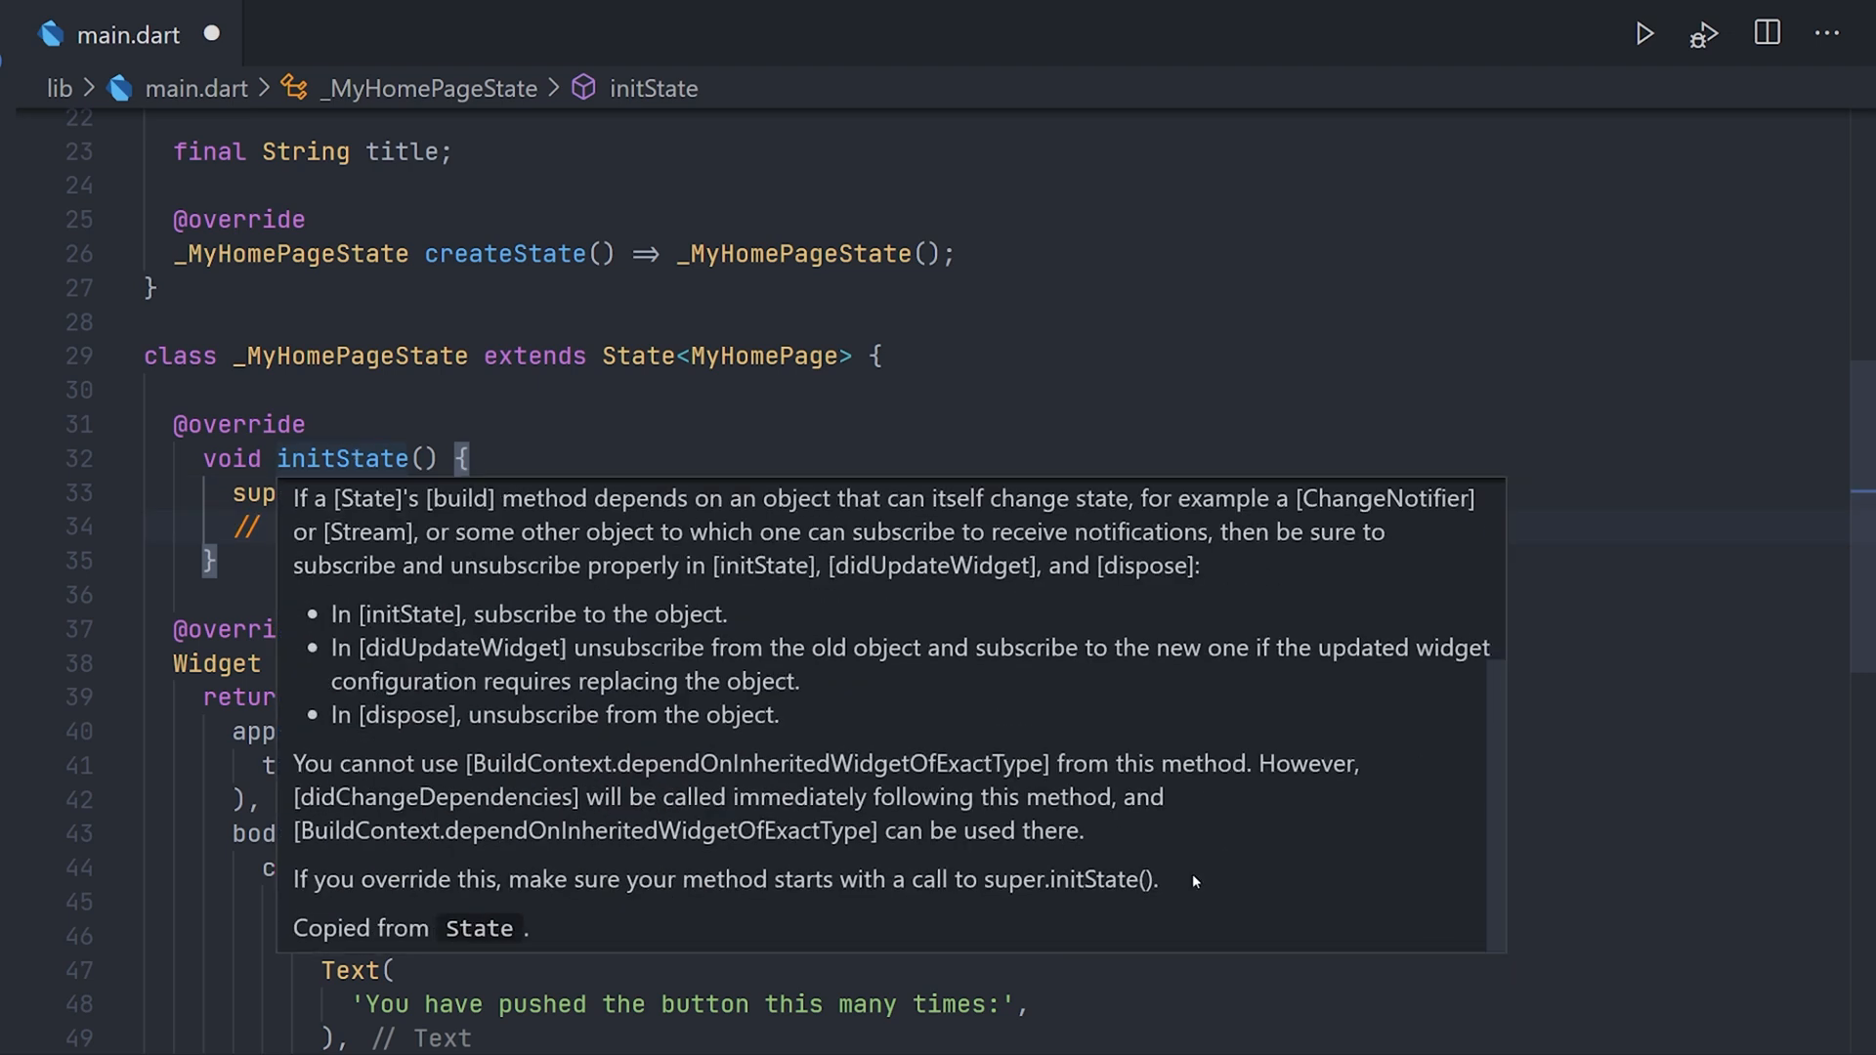
pyautogui.moveTo(1232, 878)
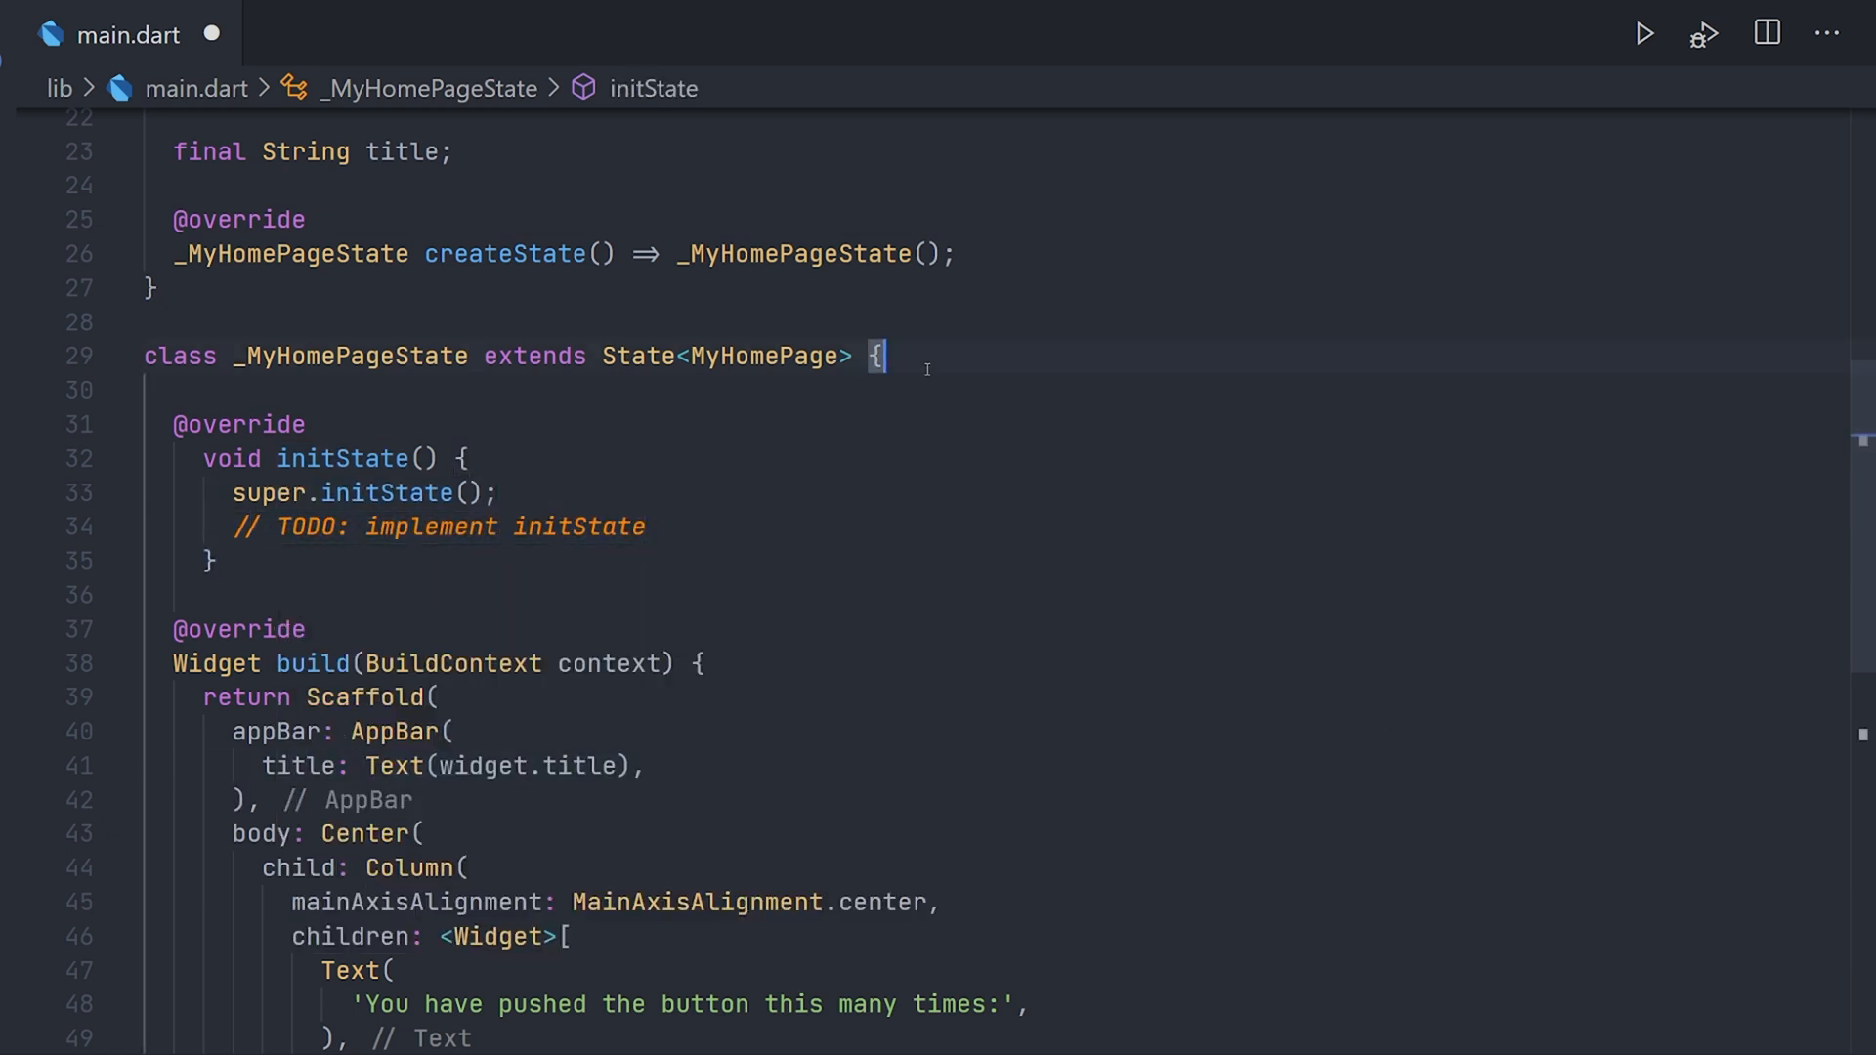
# Declare AnimationController _animationController and mix in SingleTickerProviderStateMixin.
pyautogui.write('Ani')
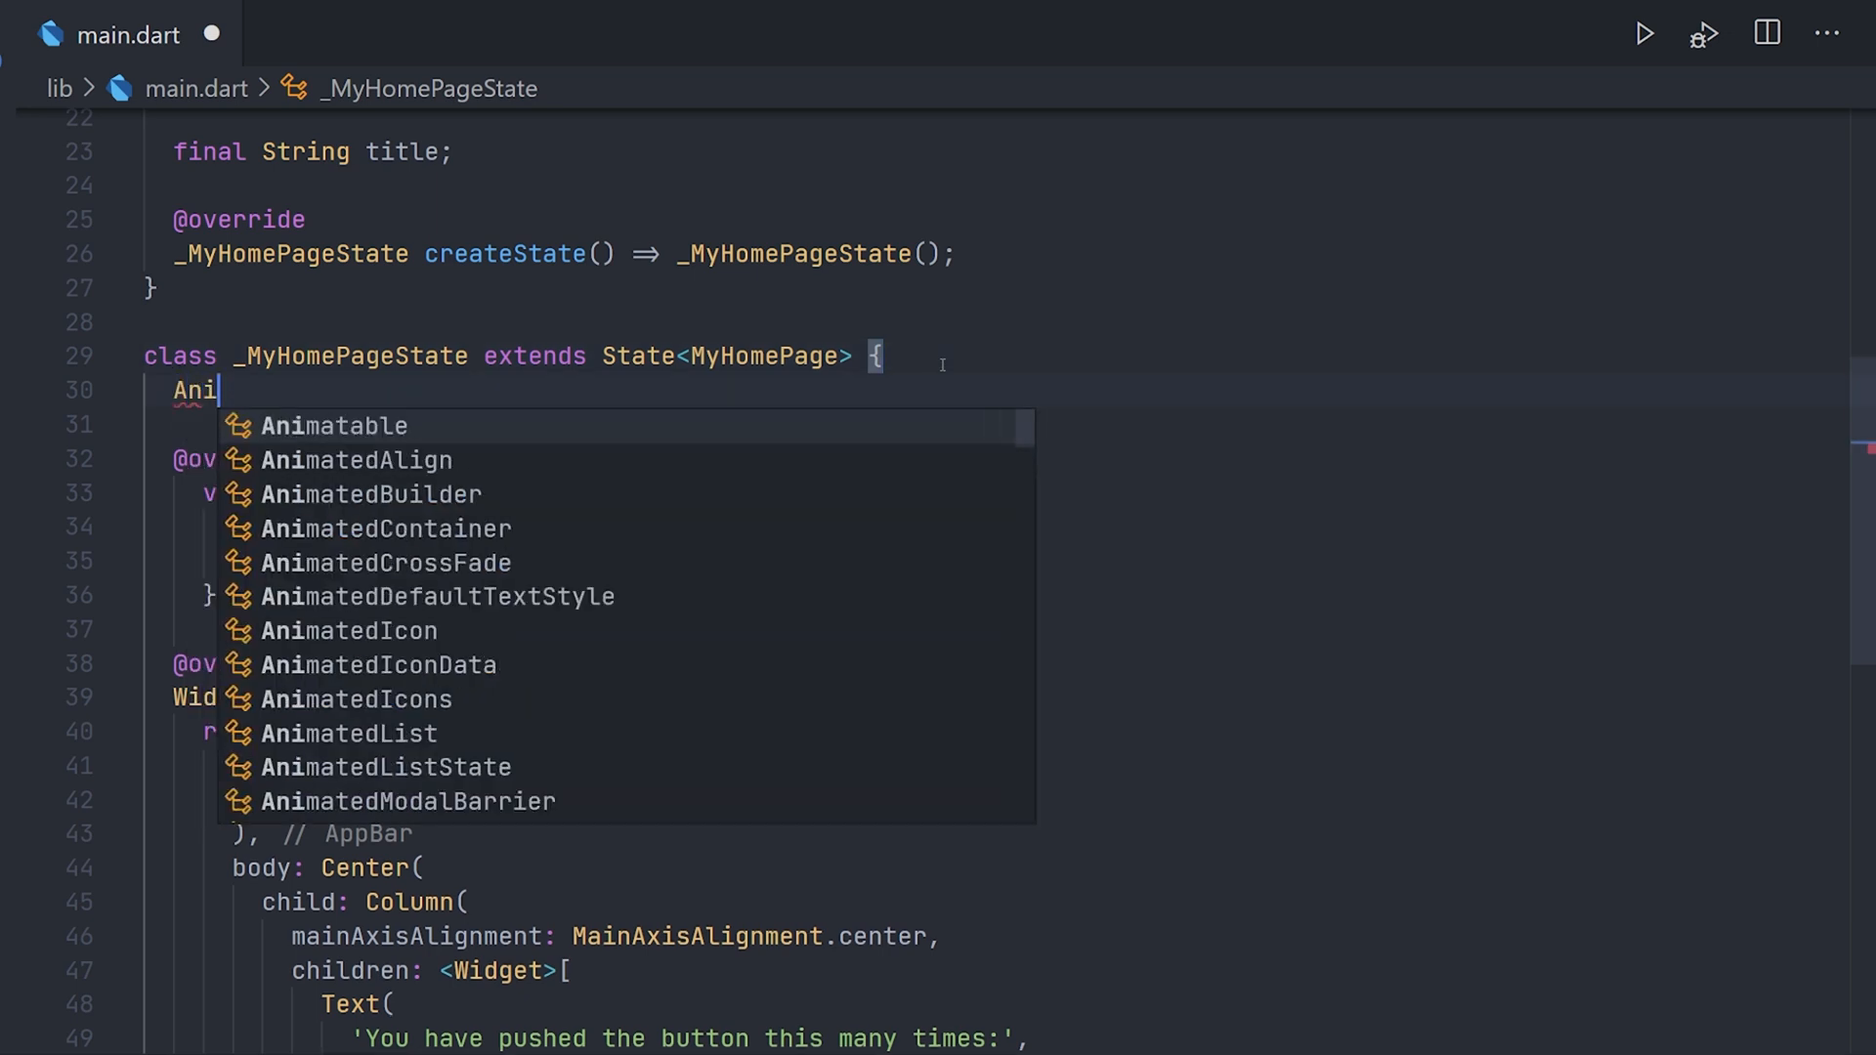
pyautogui.write('mationController')
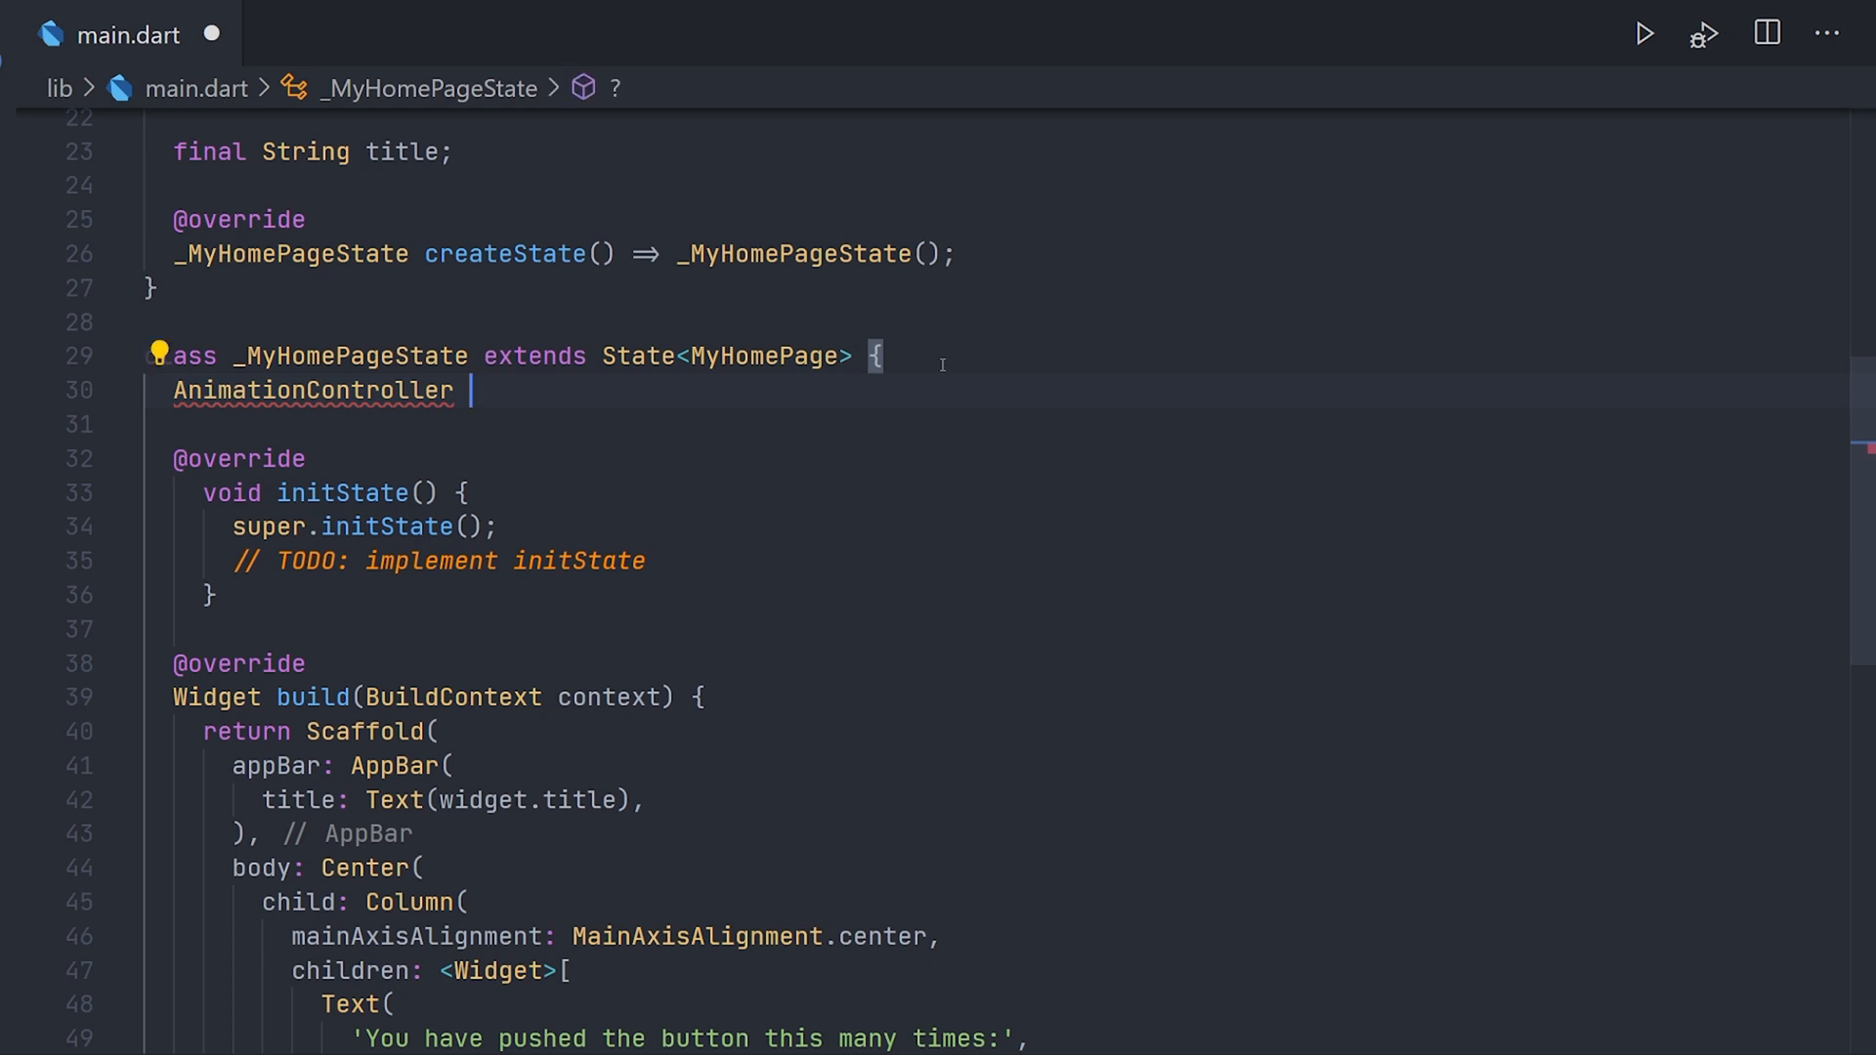
pyautogui.write('_animationController')
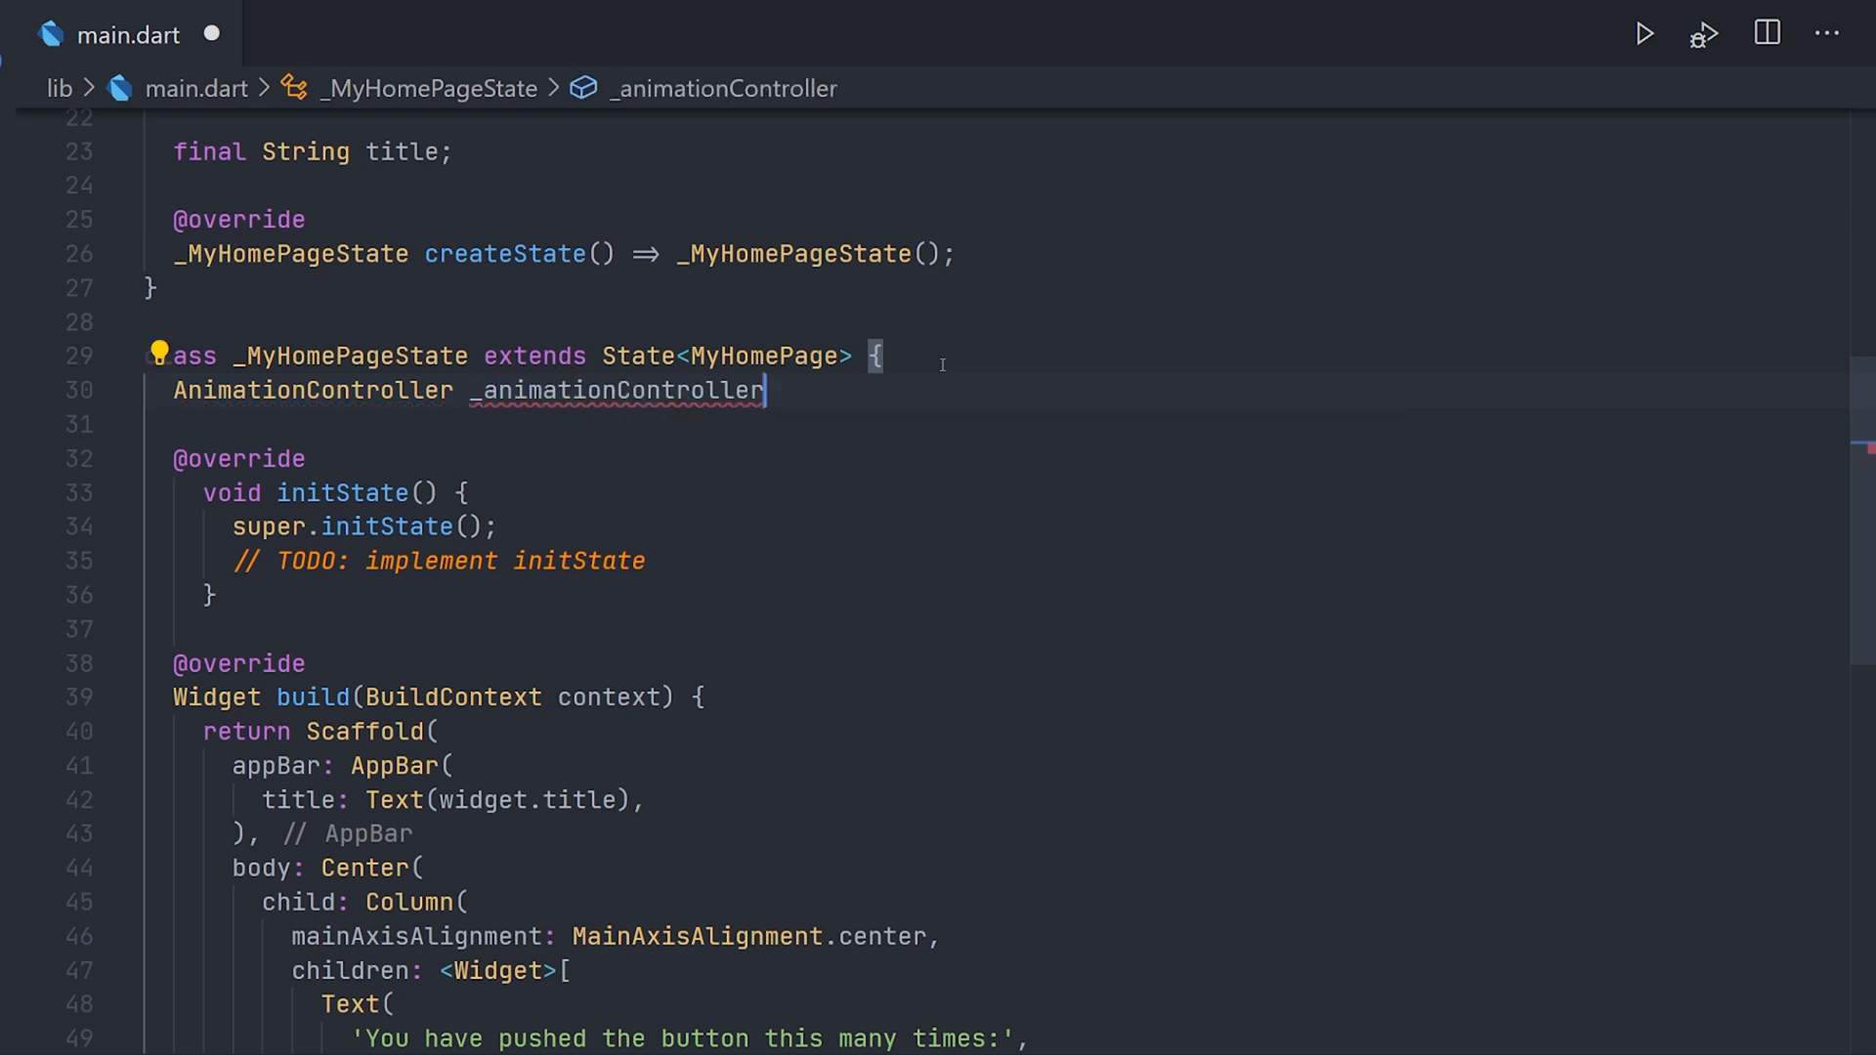
pyautogui.write(';')
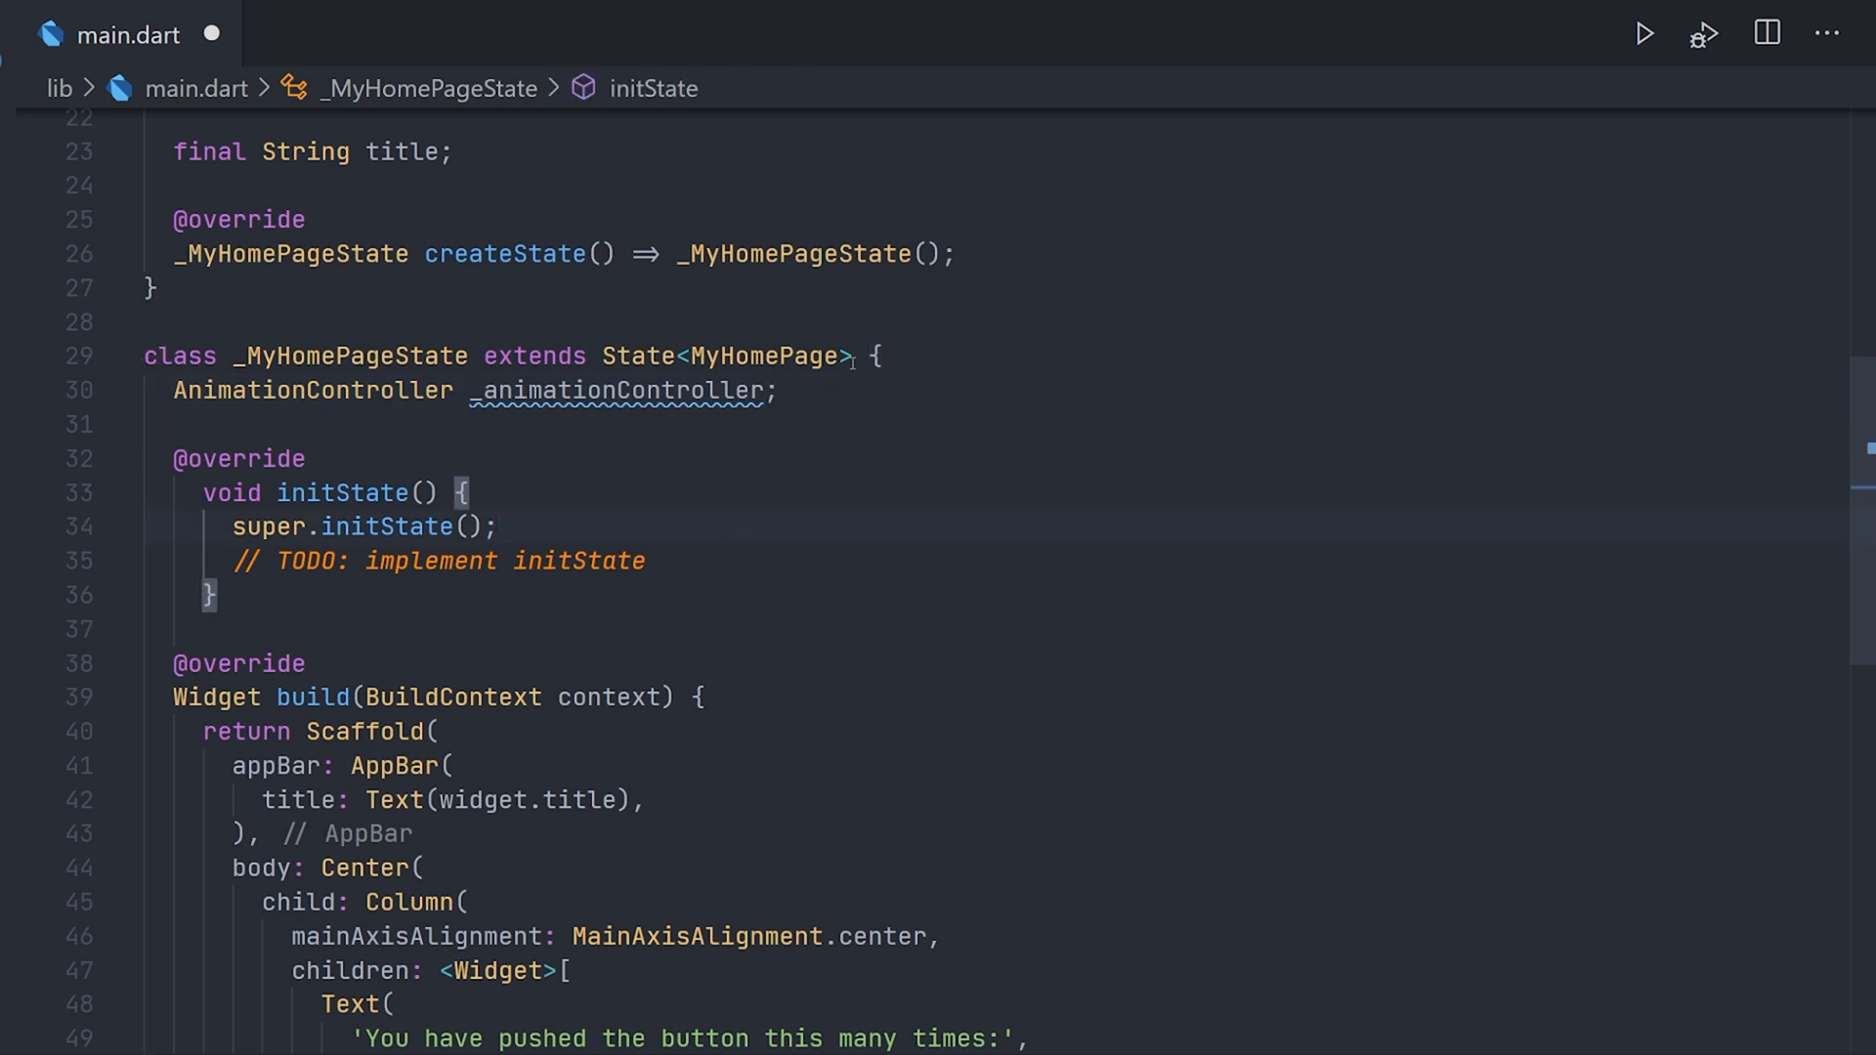
pyautogui.write('with')
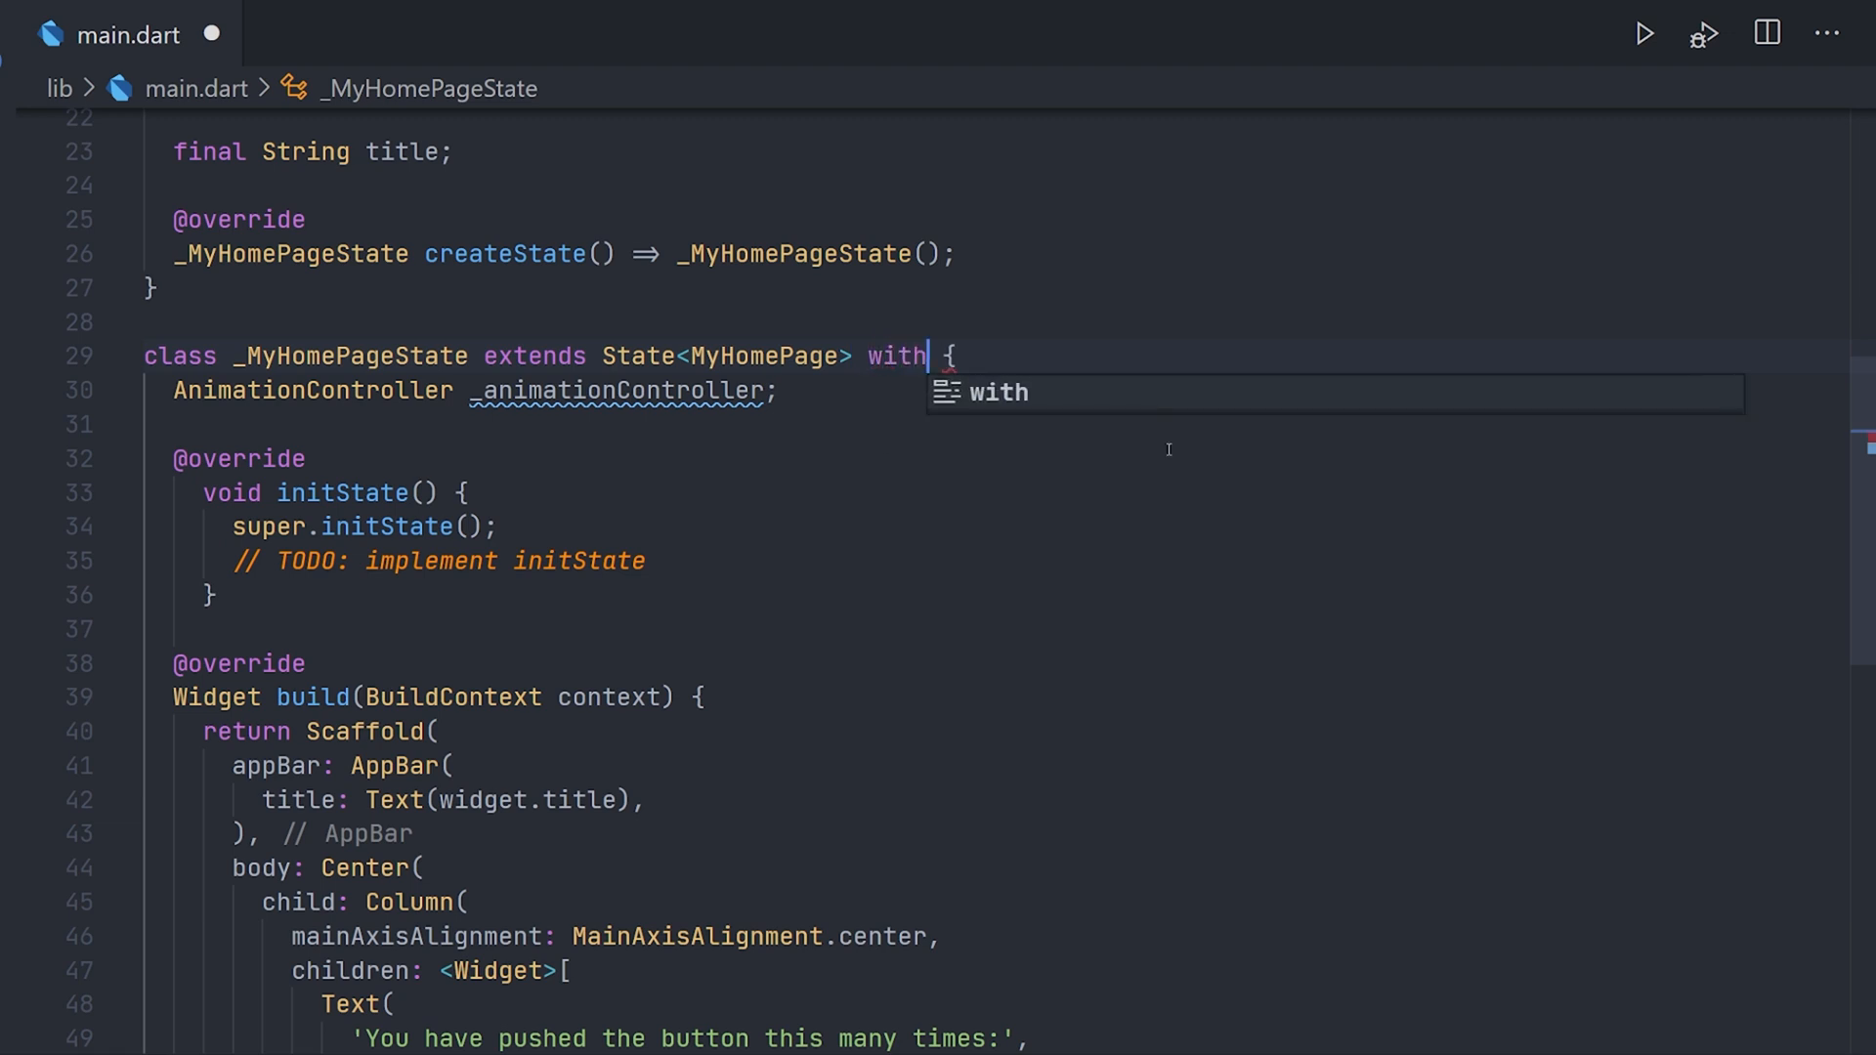
pyautogui.write('SingleTick')
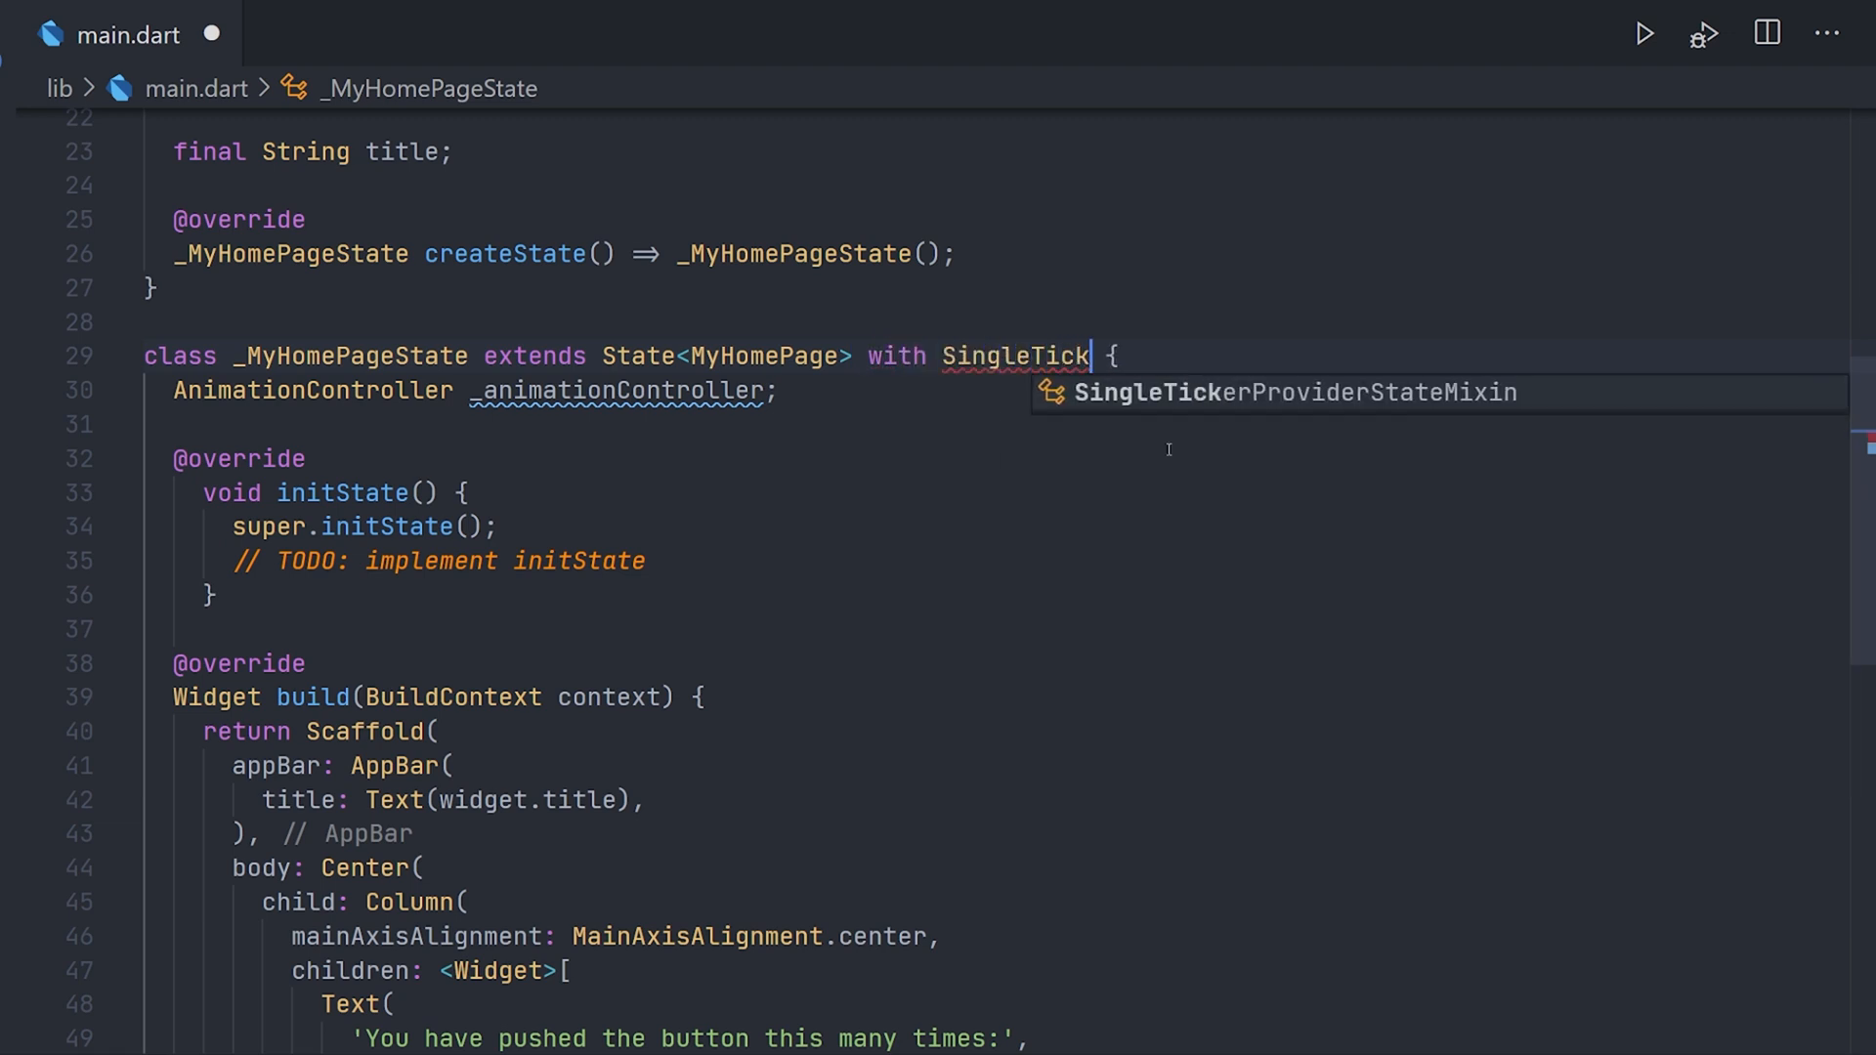
pyautogui.press('Tab')
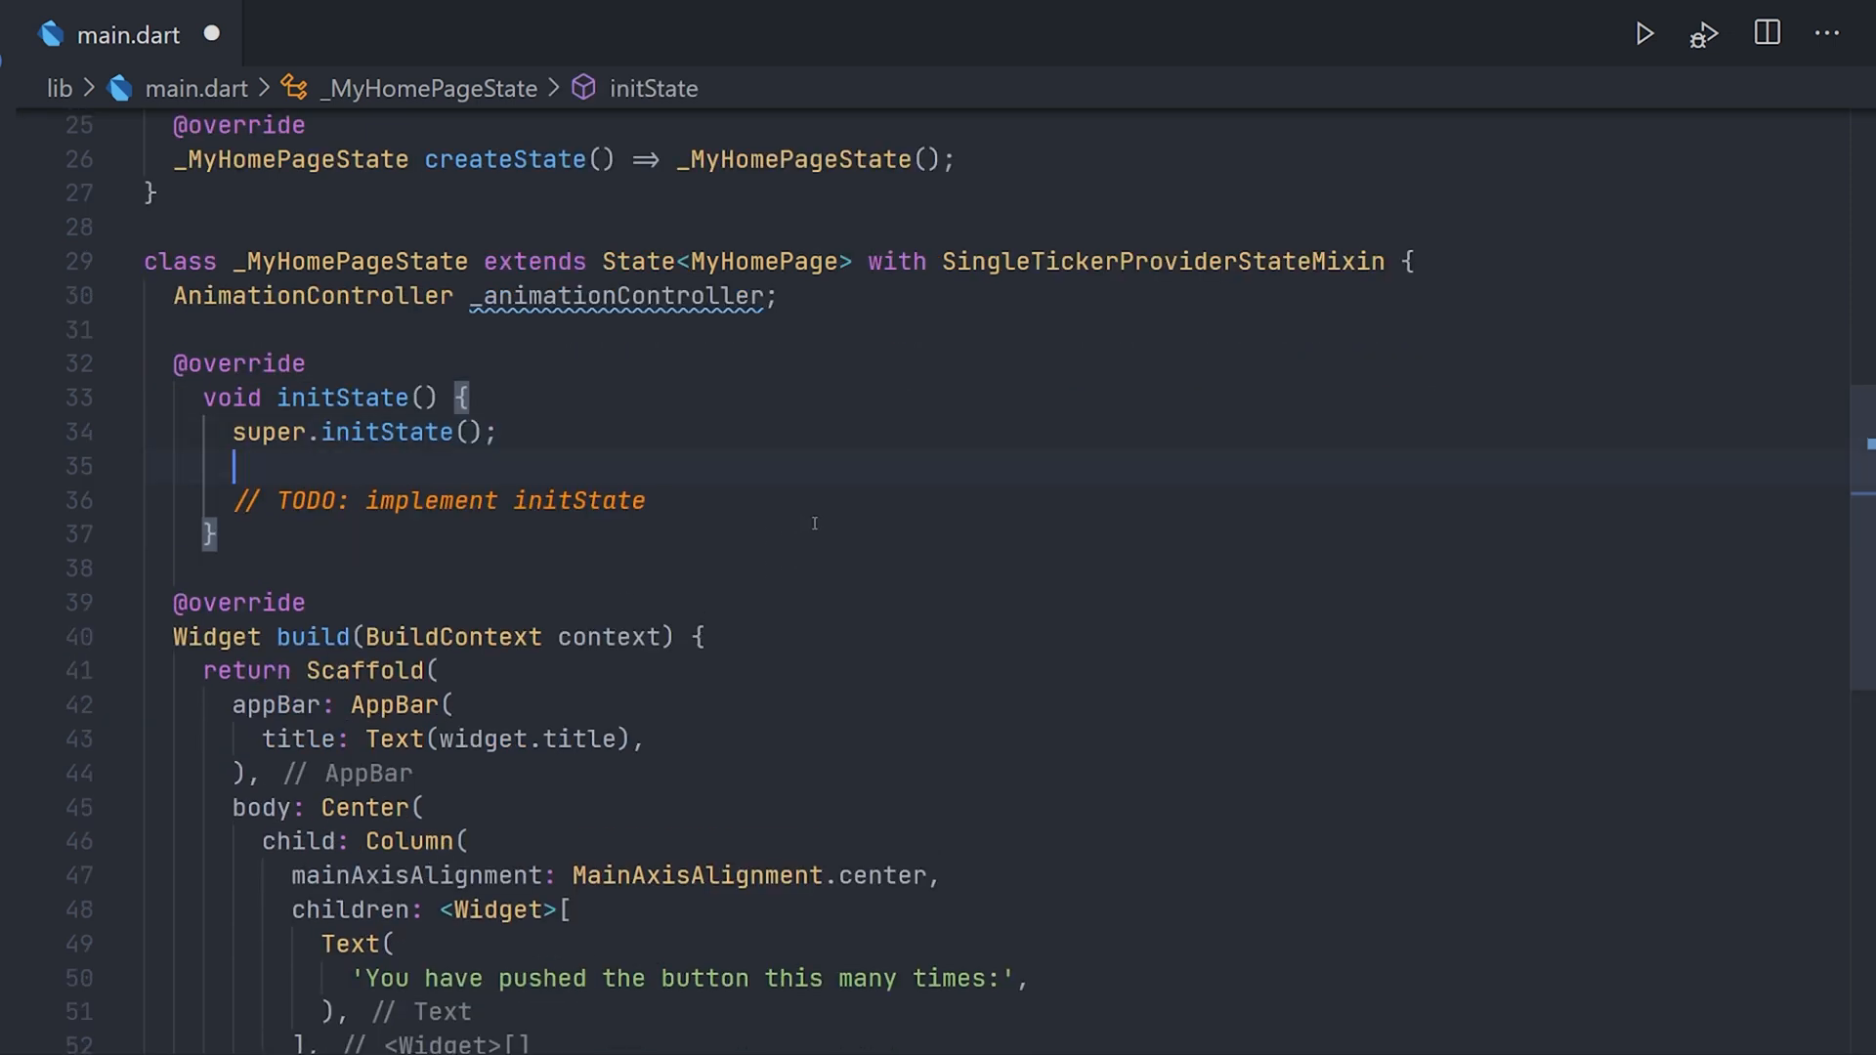
# Assign _animationController = AnimationController(vsync: this) in initState.
pyautogui.write('_')
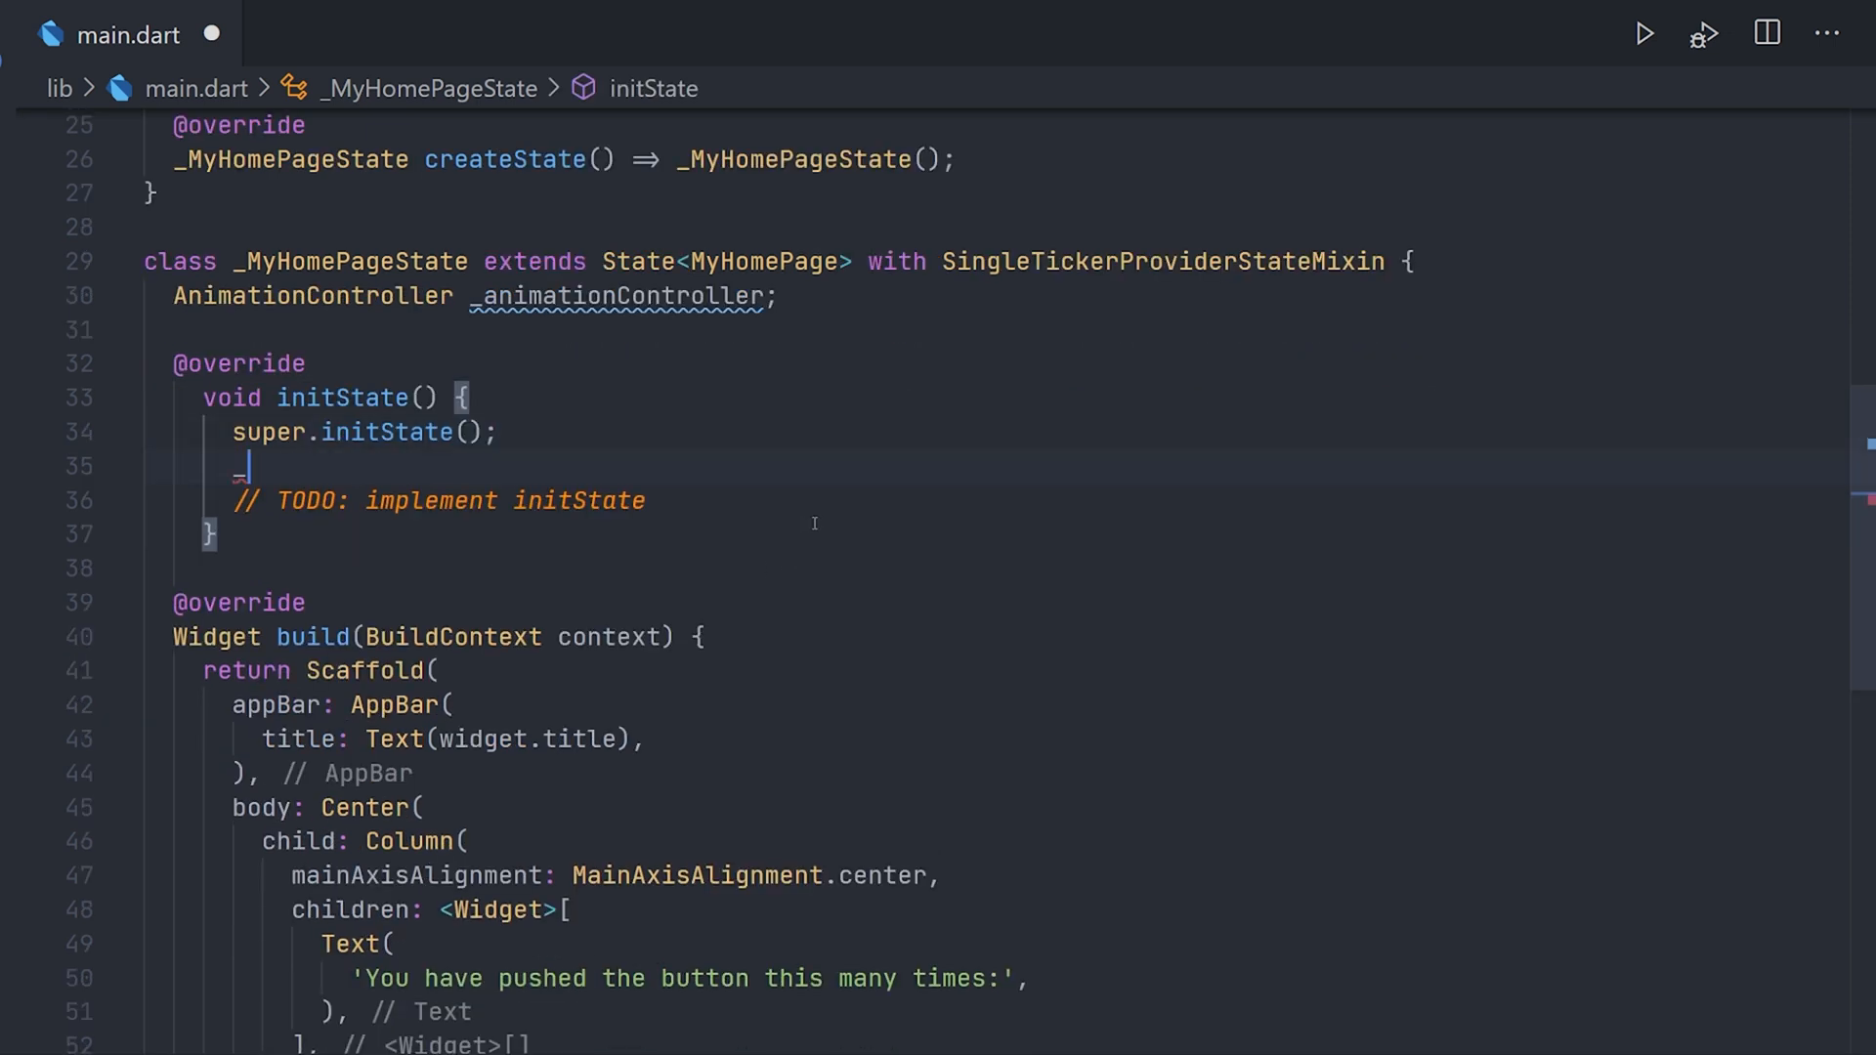
pyautogui.write('_animationController')
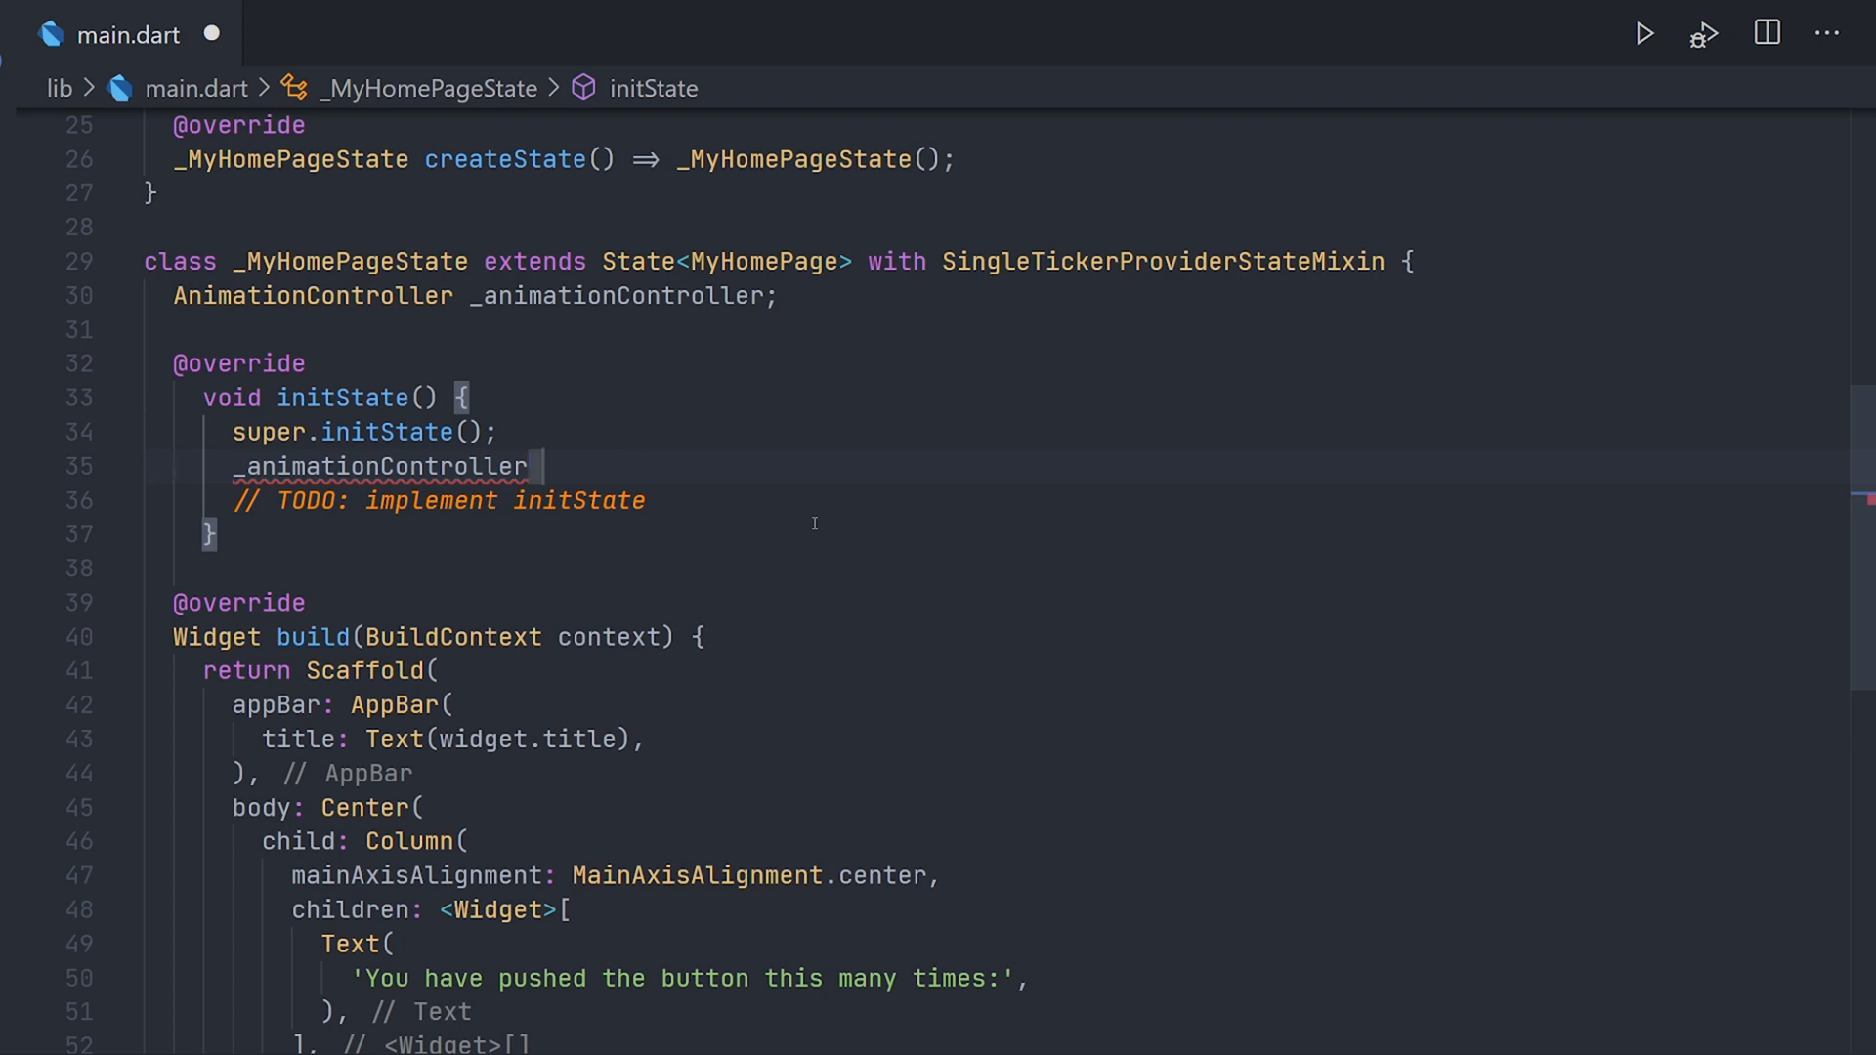
pyautogui.write('= Anima')
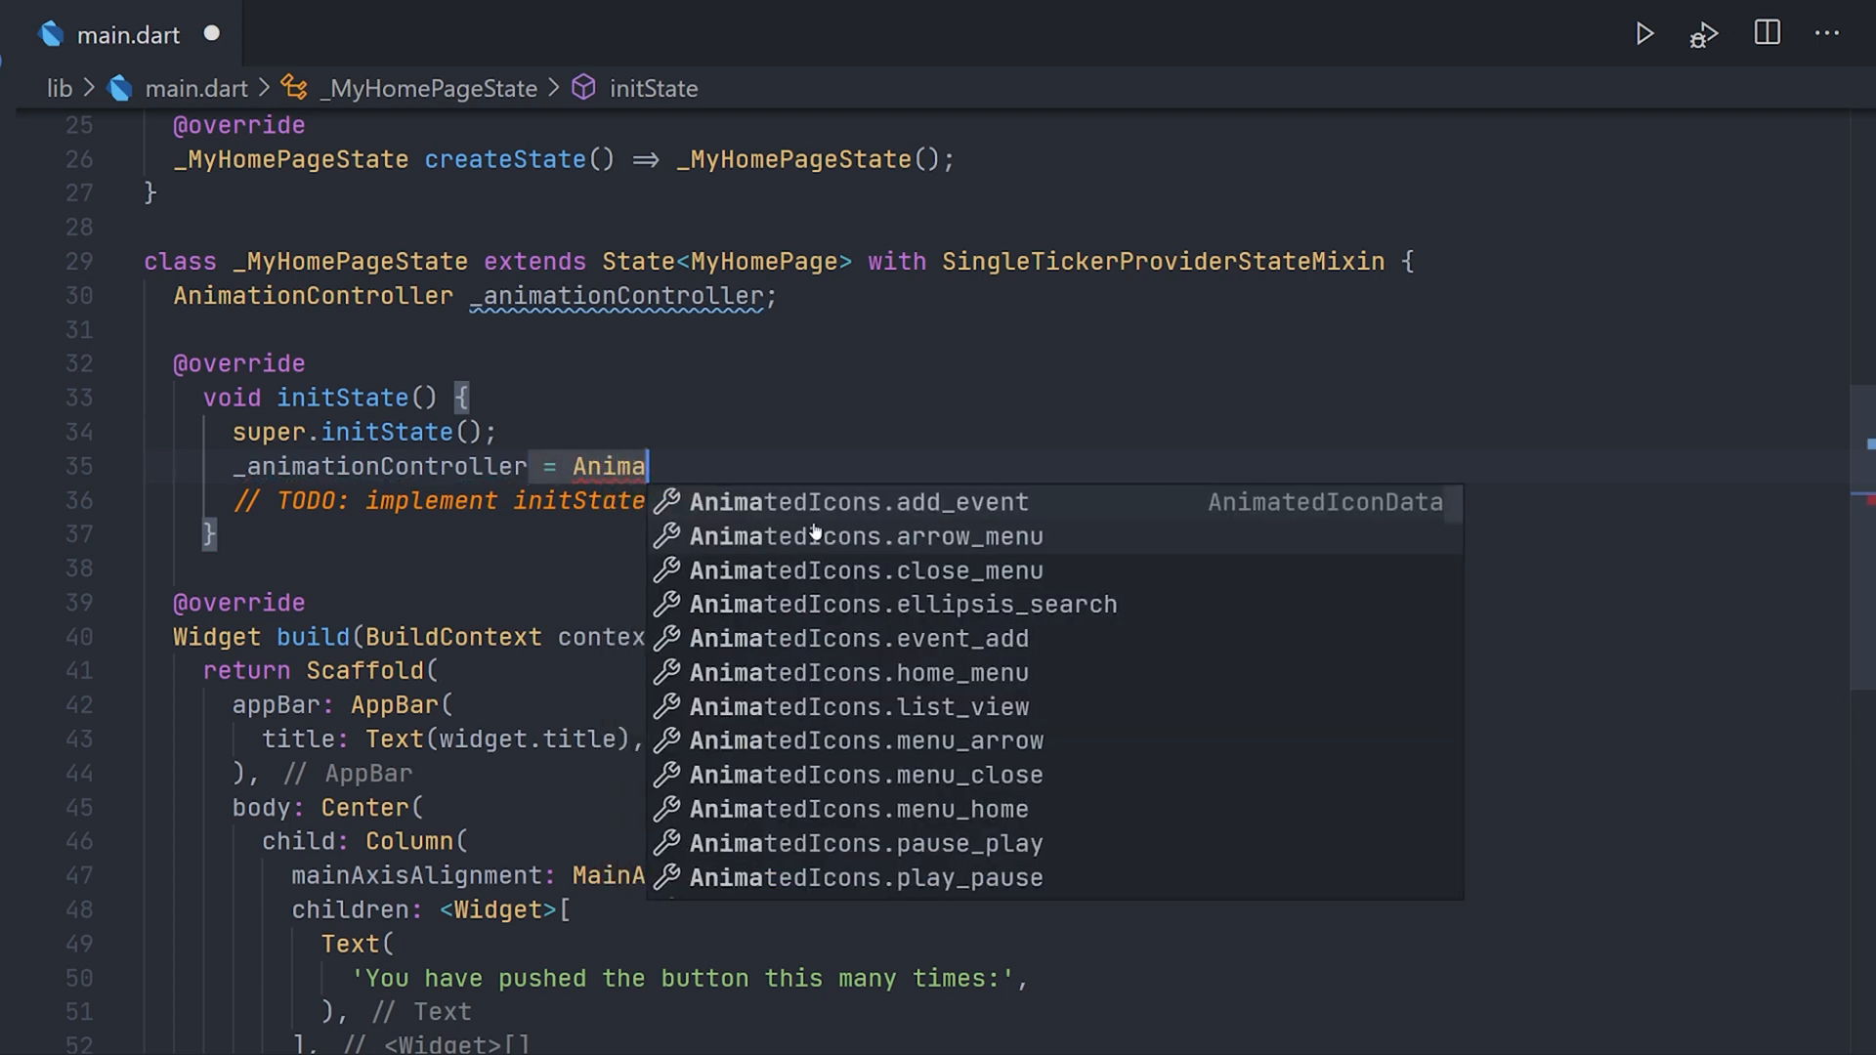
pyautogui.write('tionController(')
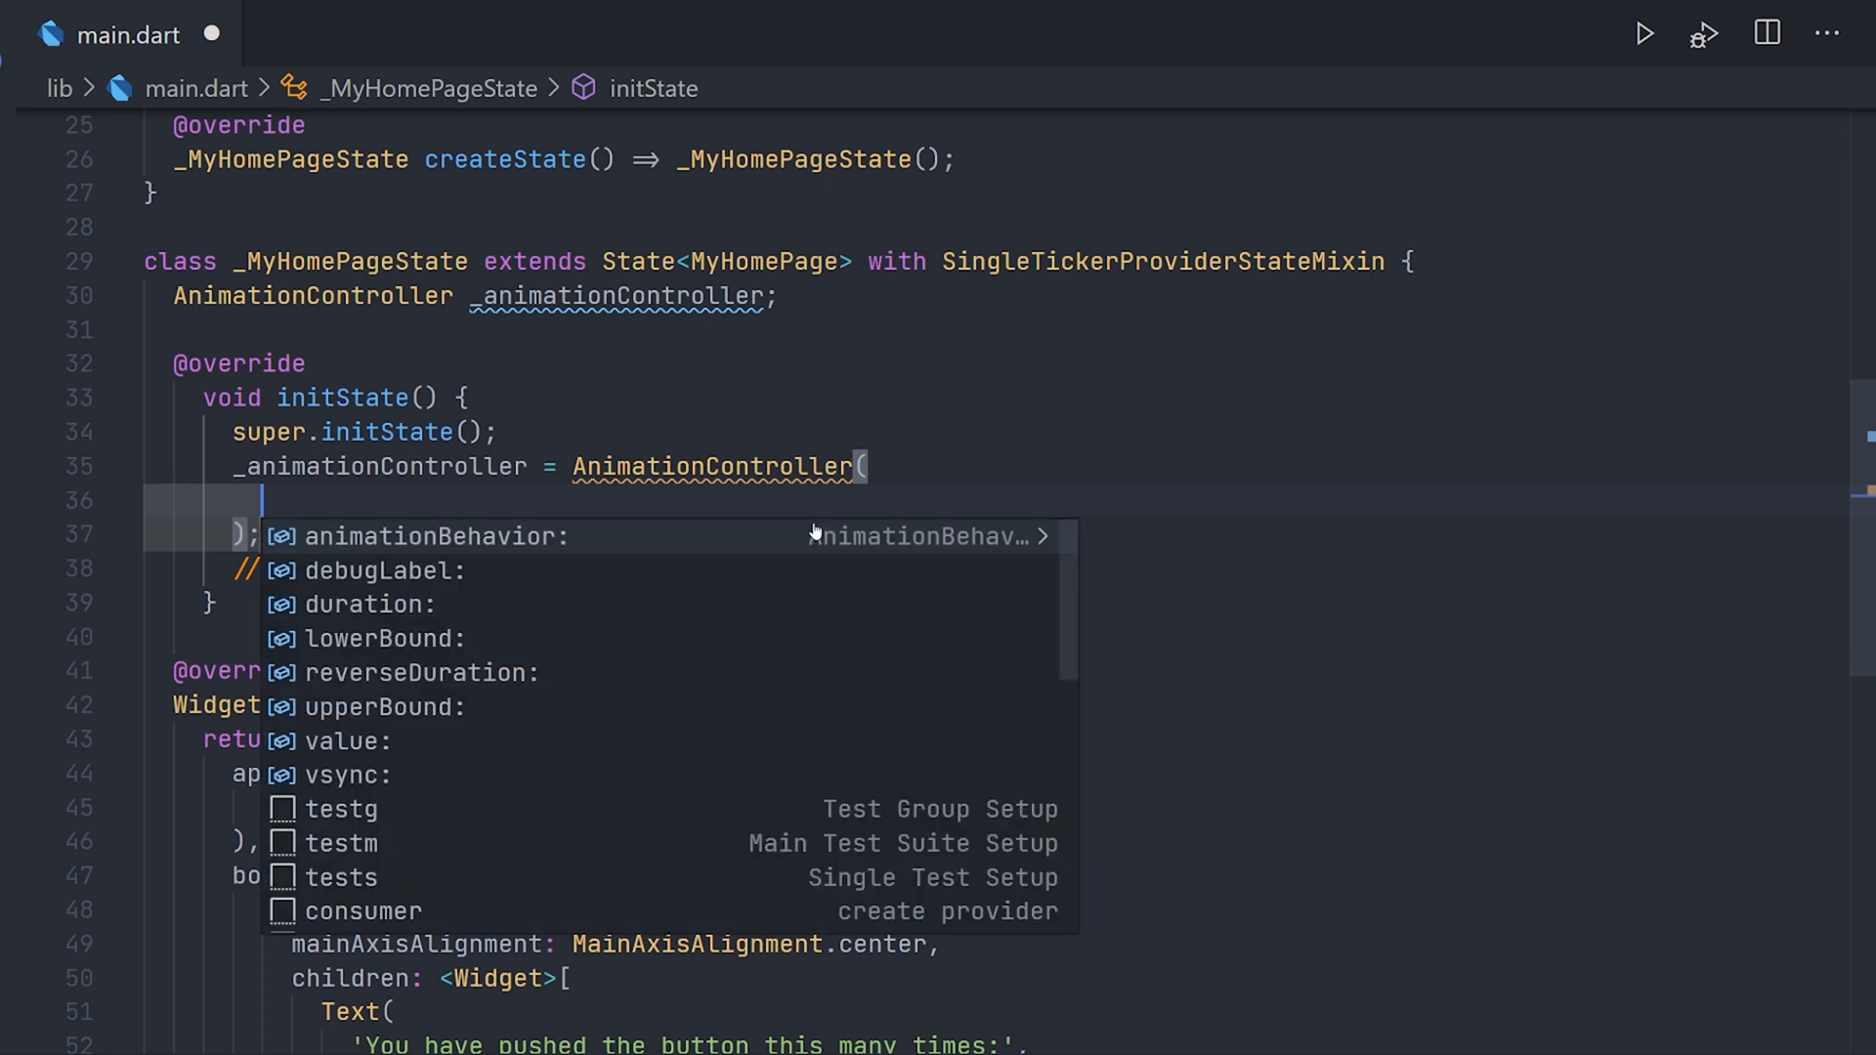
pyautogui.write('vsync: this);')
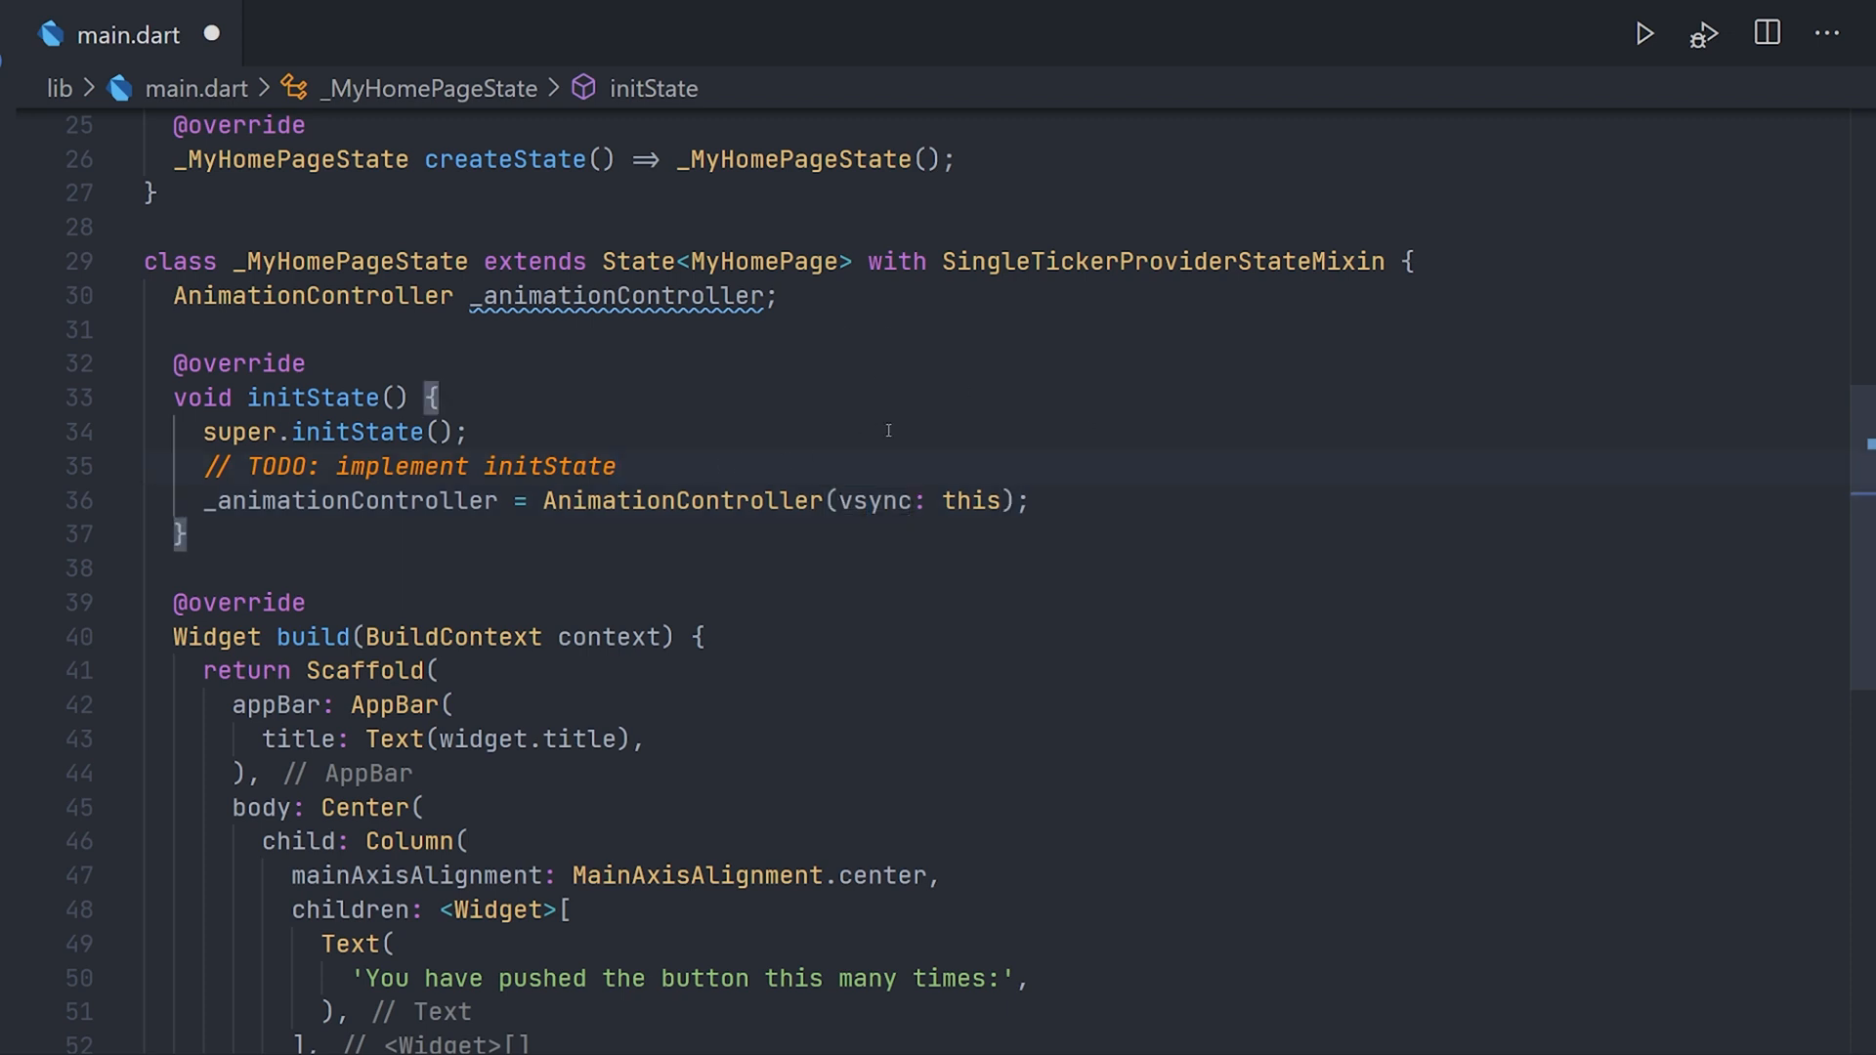
# Add print('initState') to initState and save main.dart.
pyautogui.write('pri')
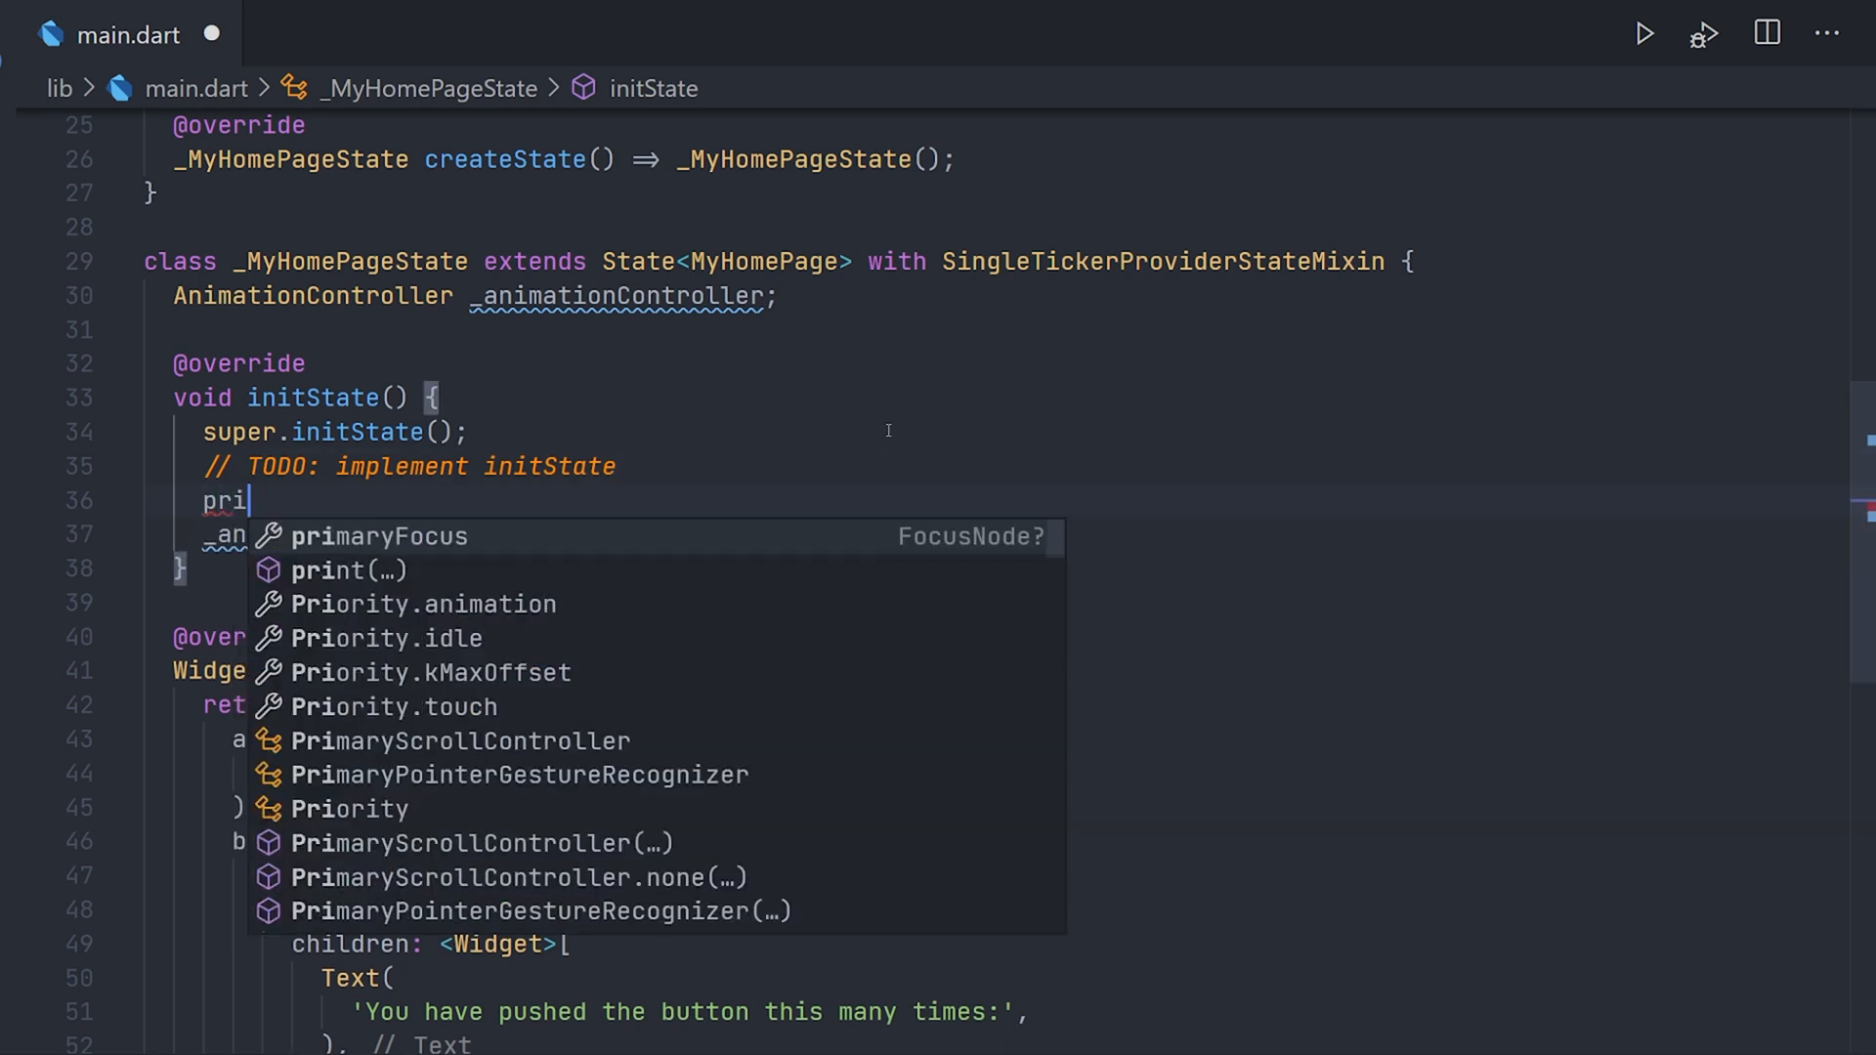
pyautogui.click(325, 570)
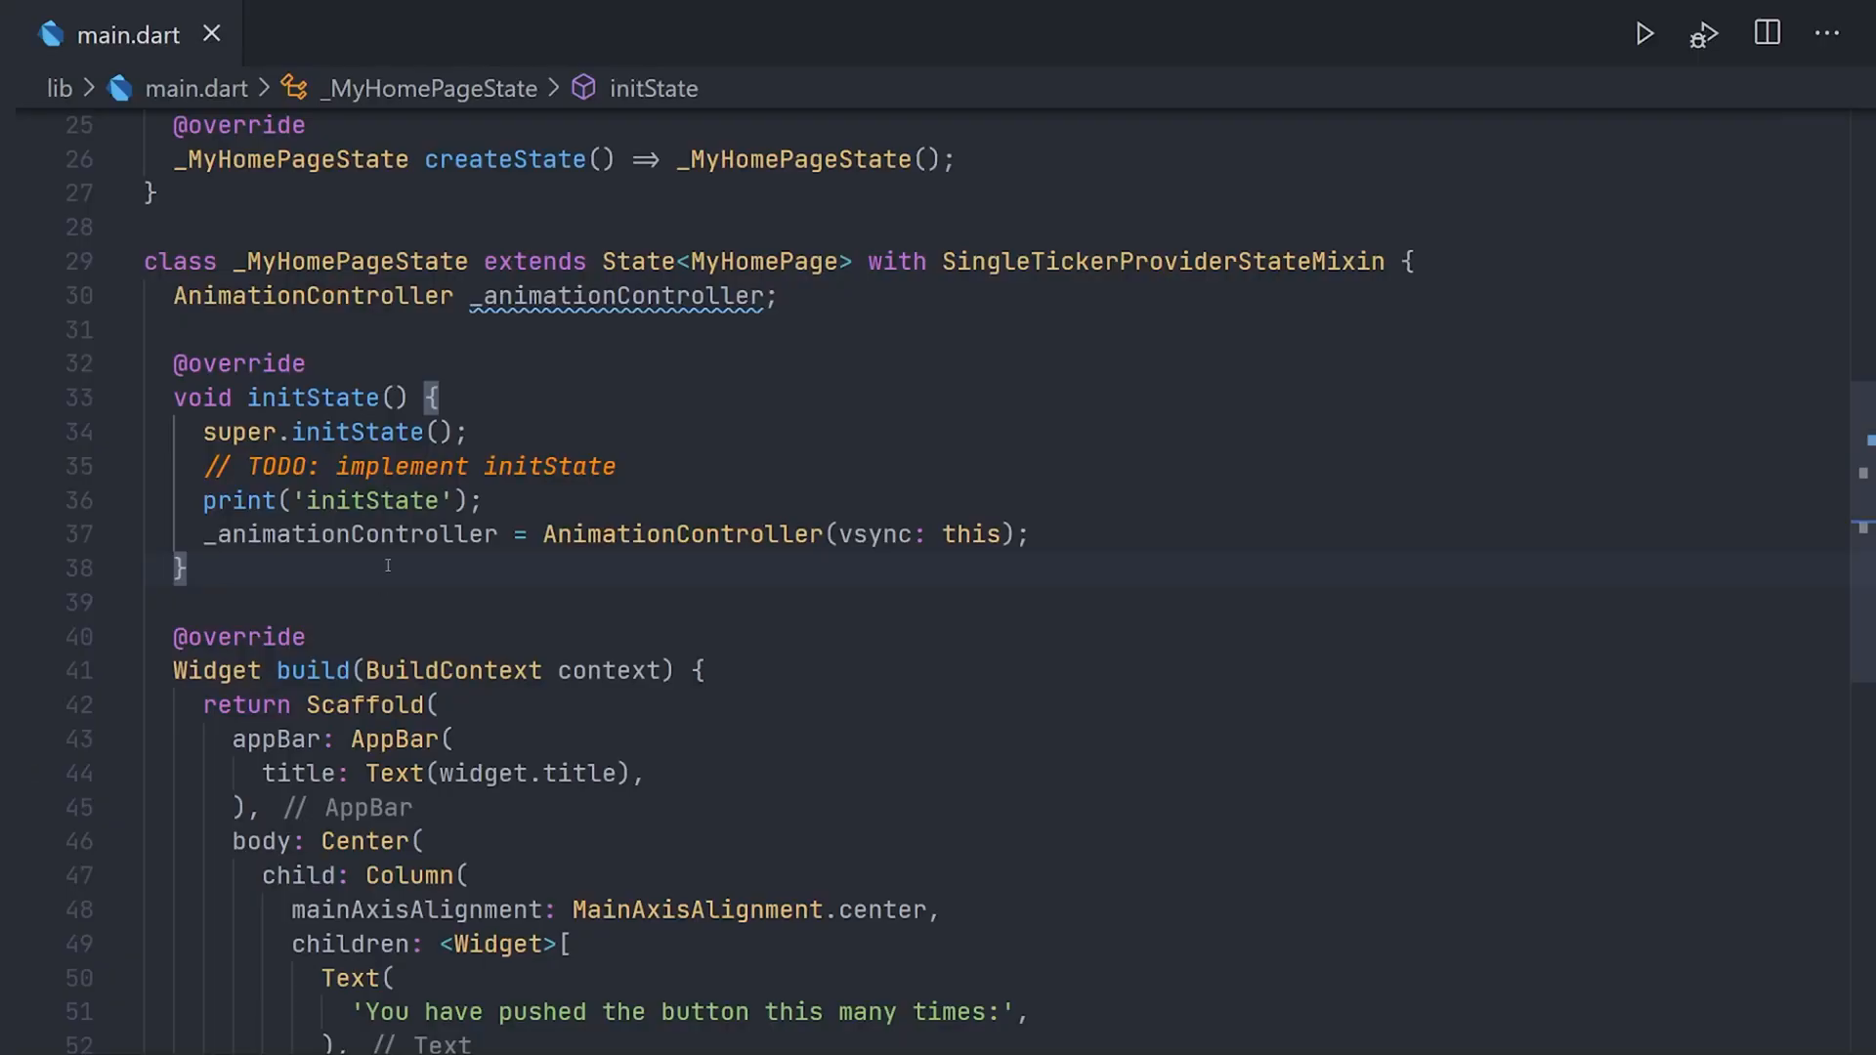
pyautogui.moveTo(452, 590)
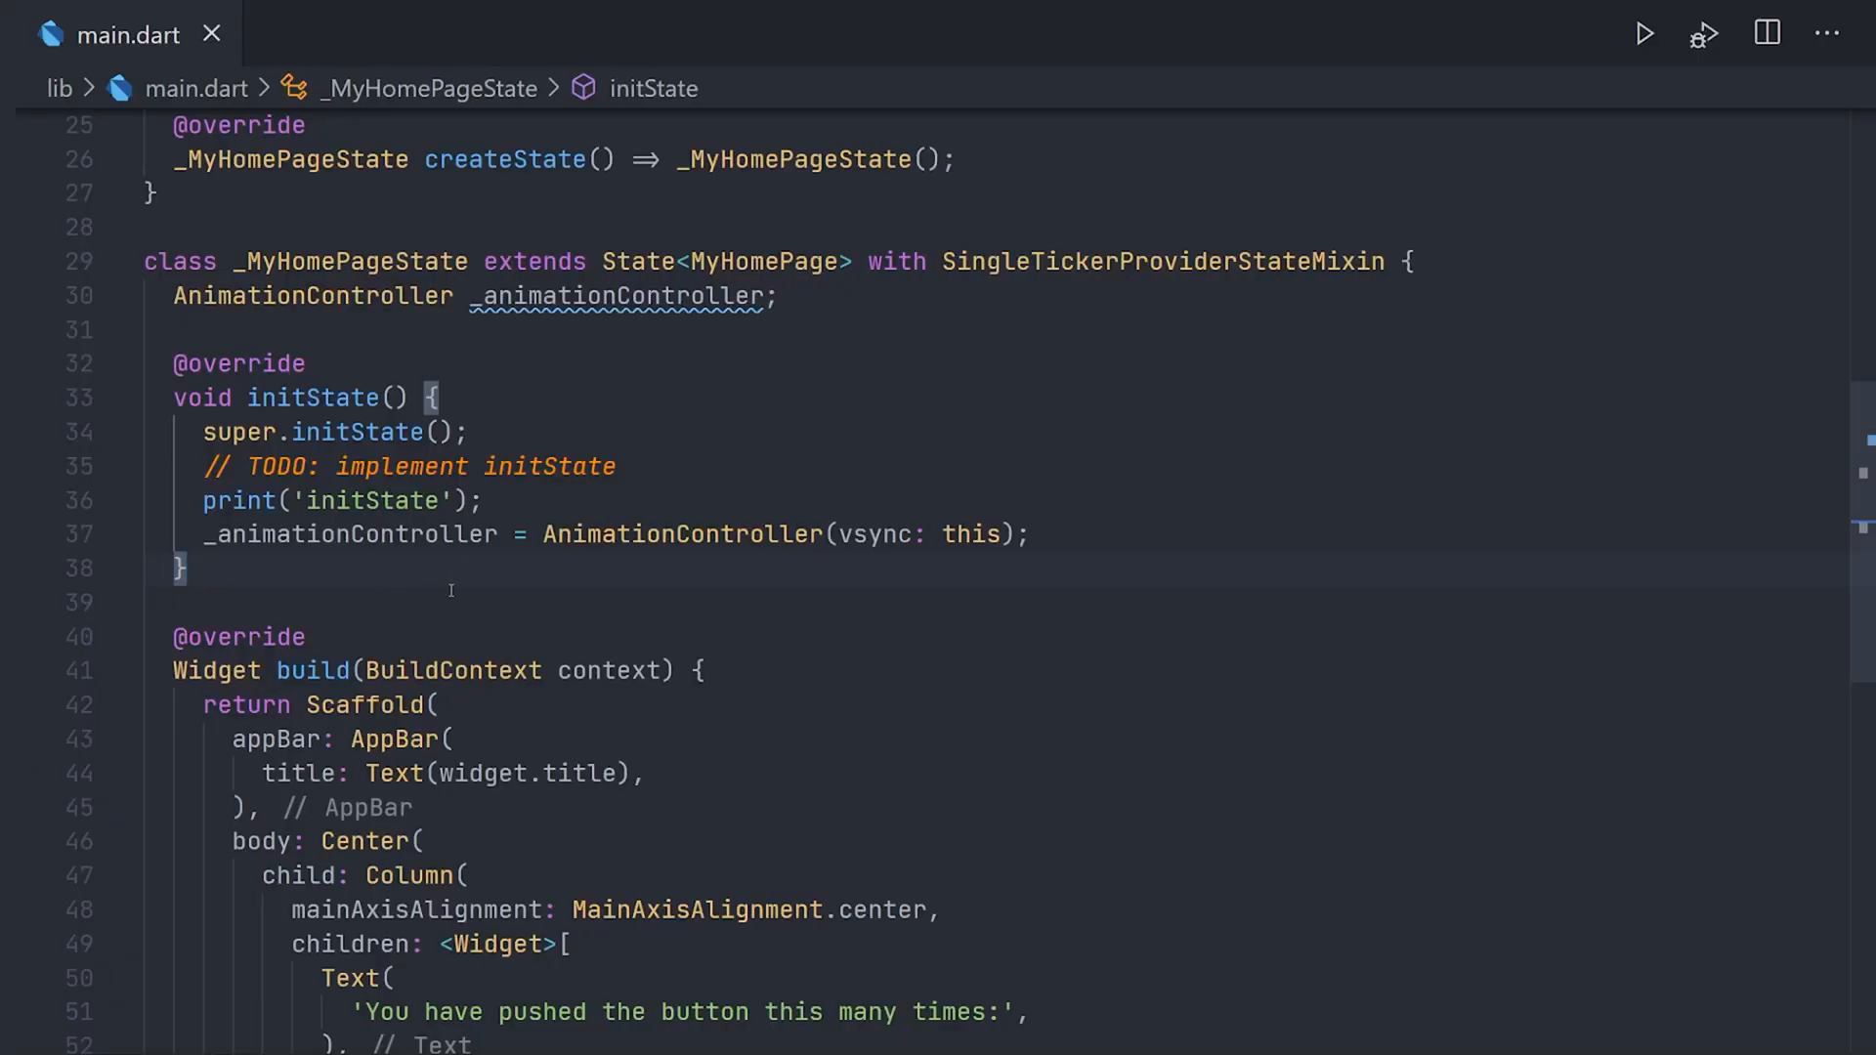
# Insert a didChangeDependencies() override below initState containing print('didChangeDependencies').
pyautogui.press('enter')
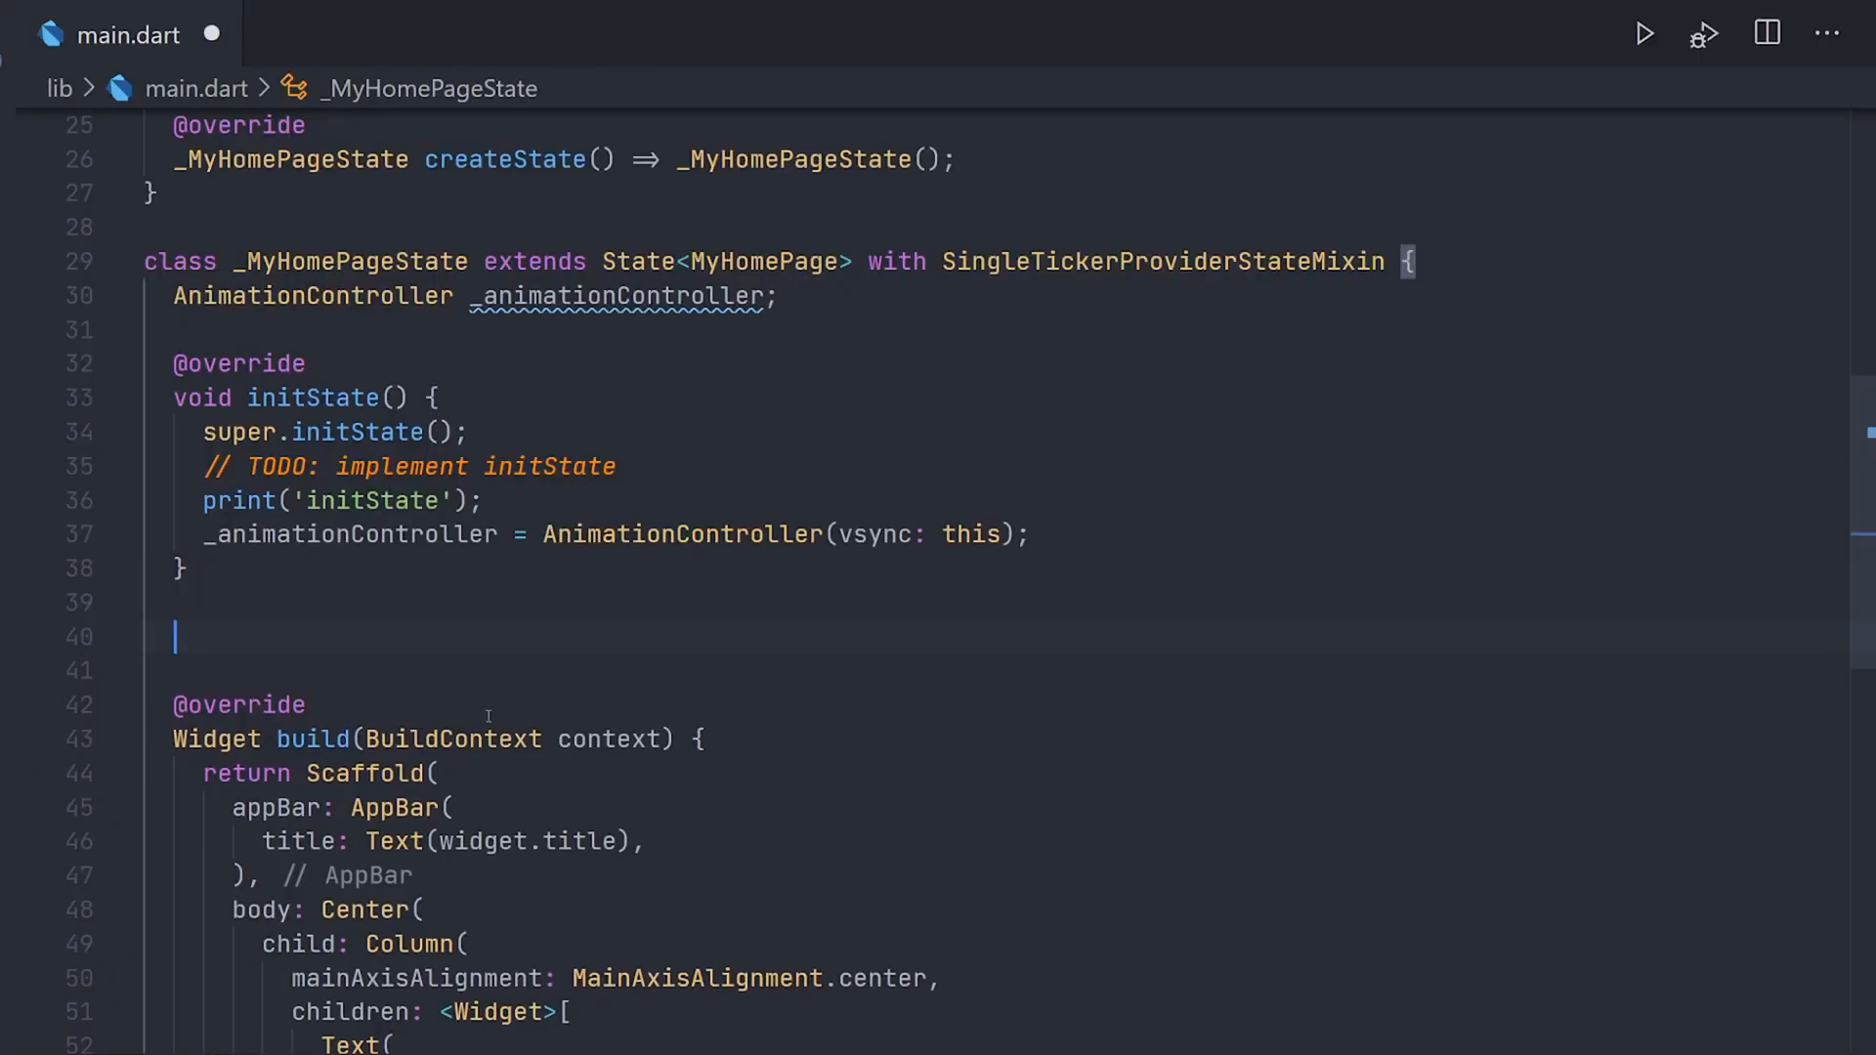
pyautogui.write('didcha')
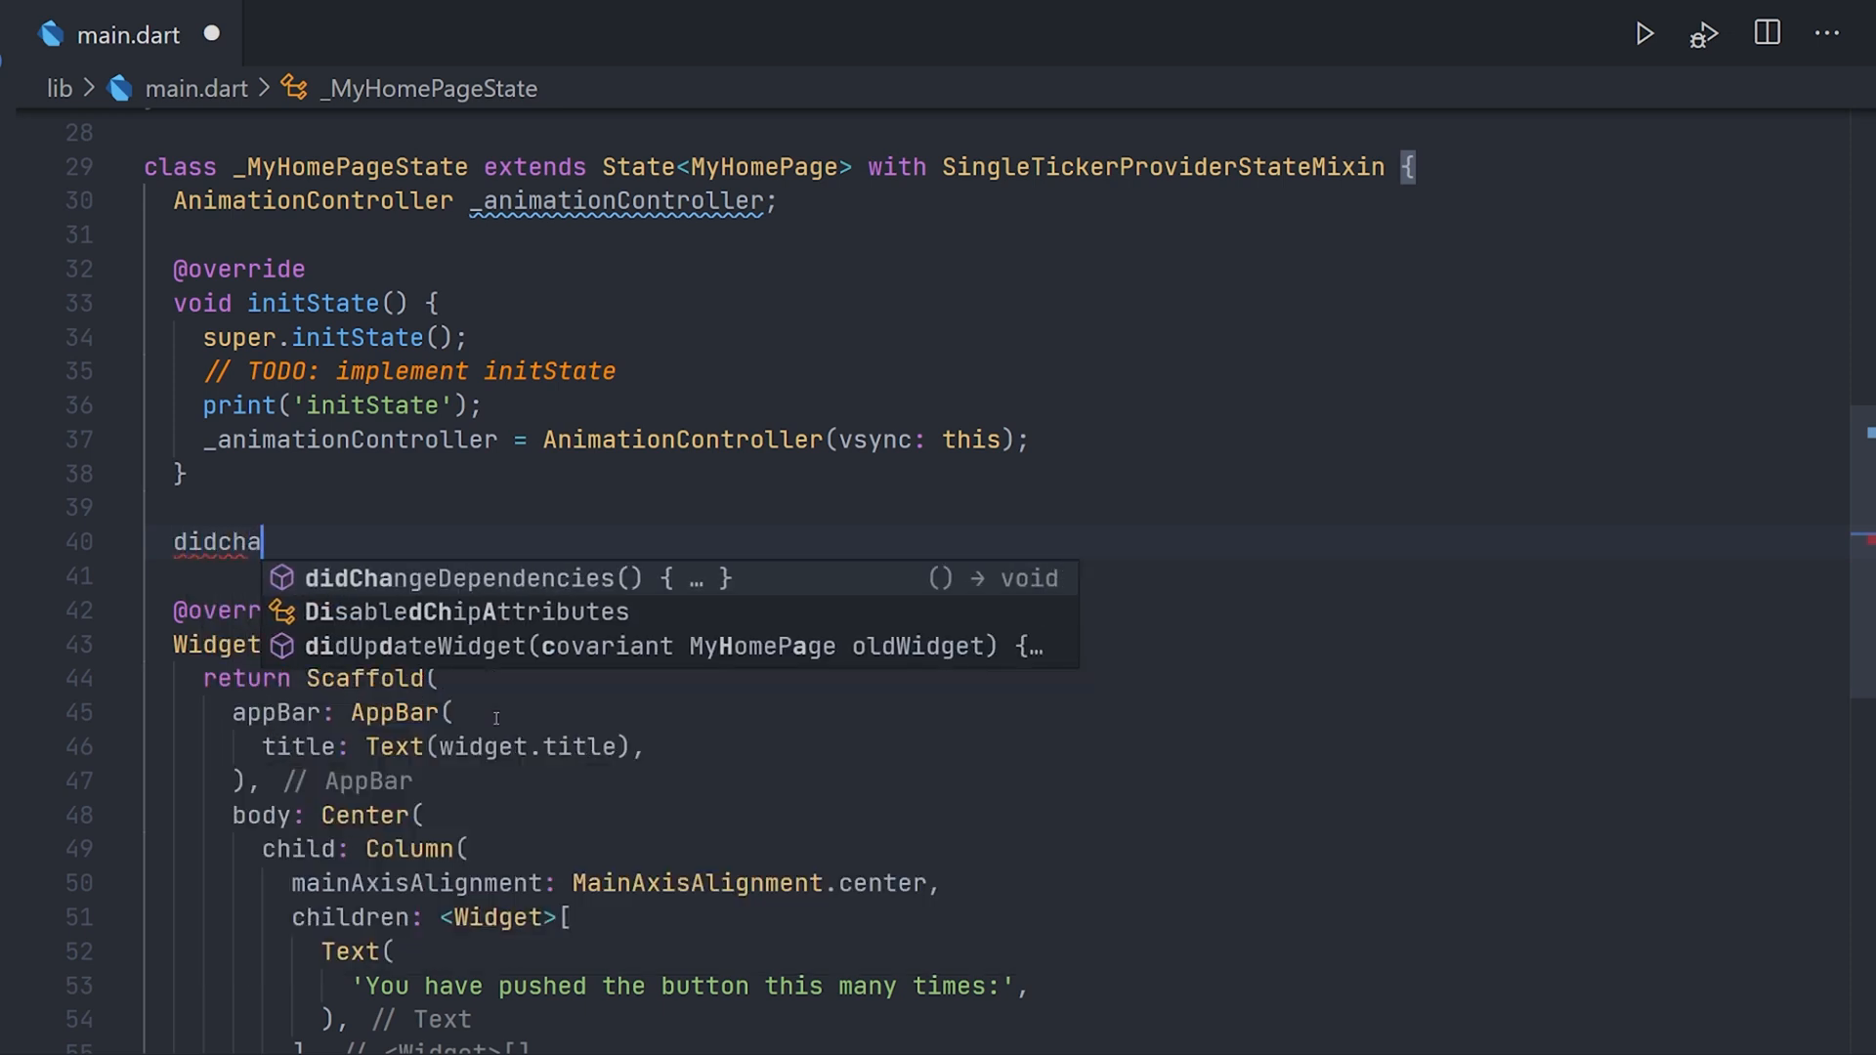
pyautogui.click(464, 578)
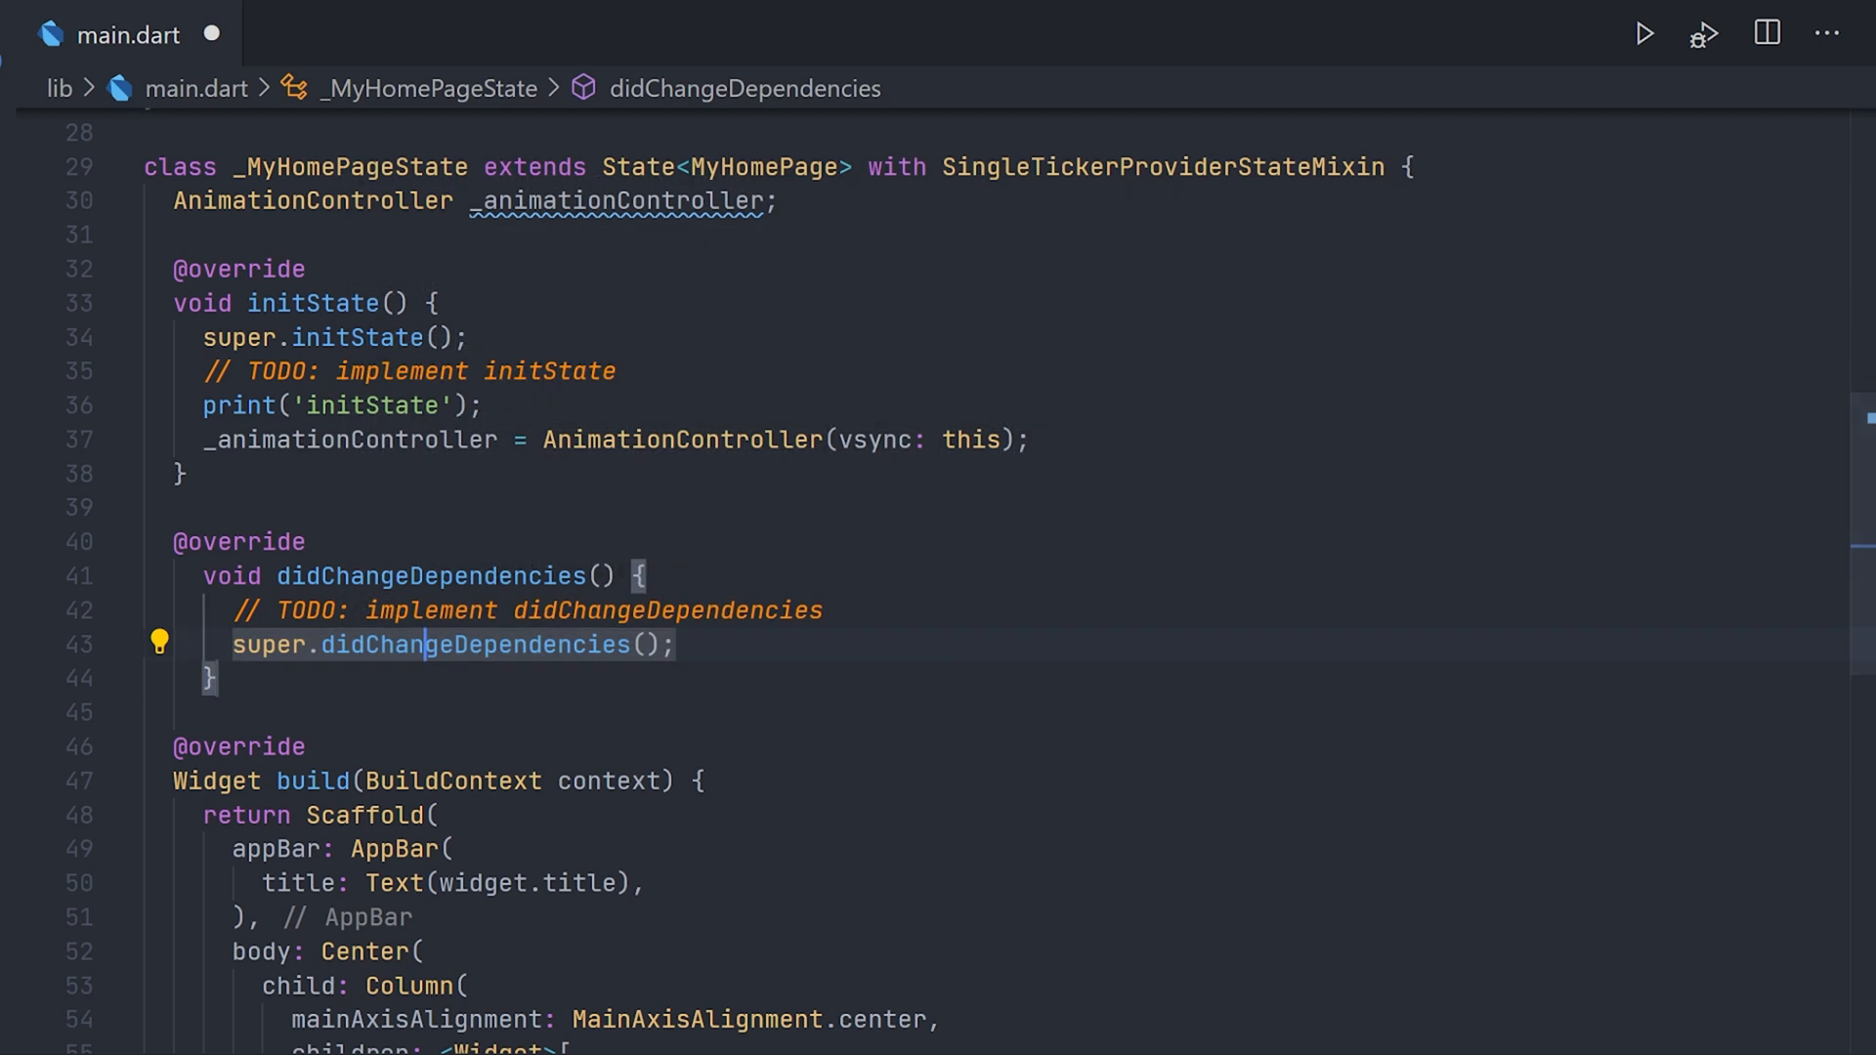
pyautogui.moveTo(431, 575)
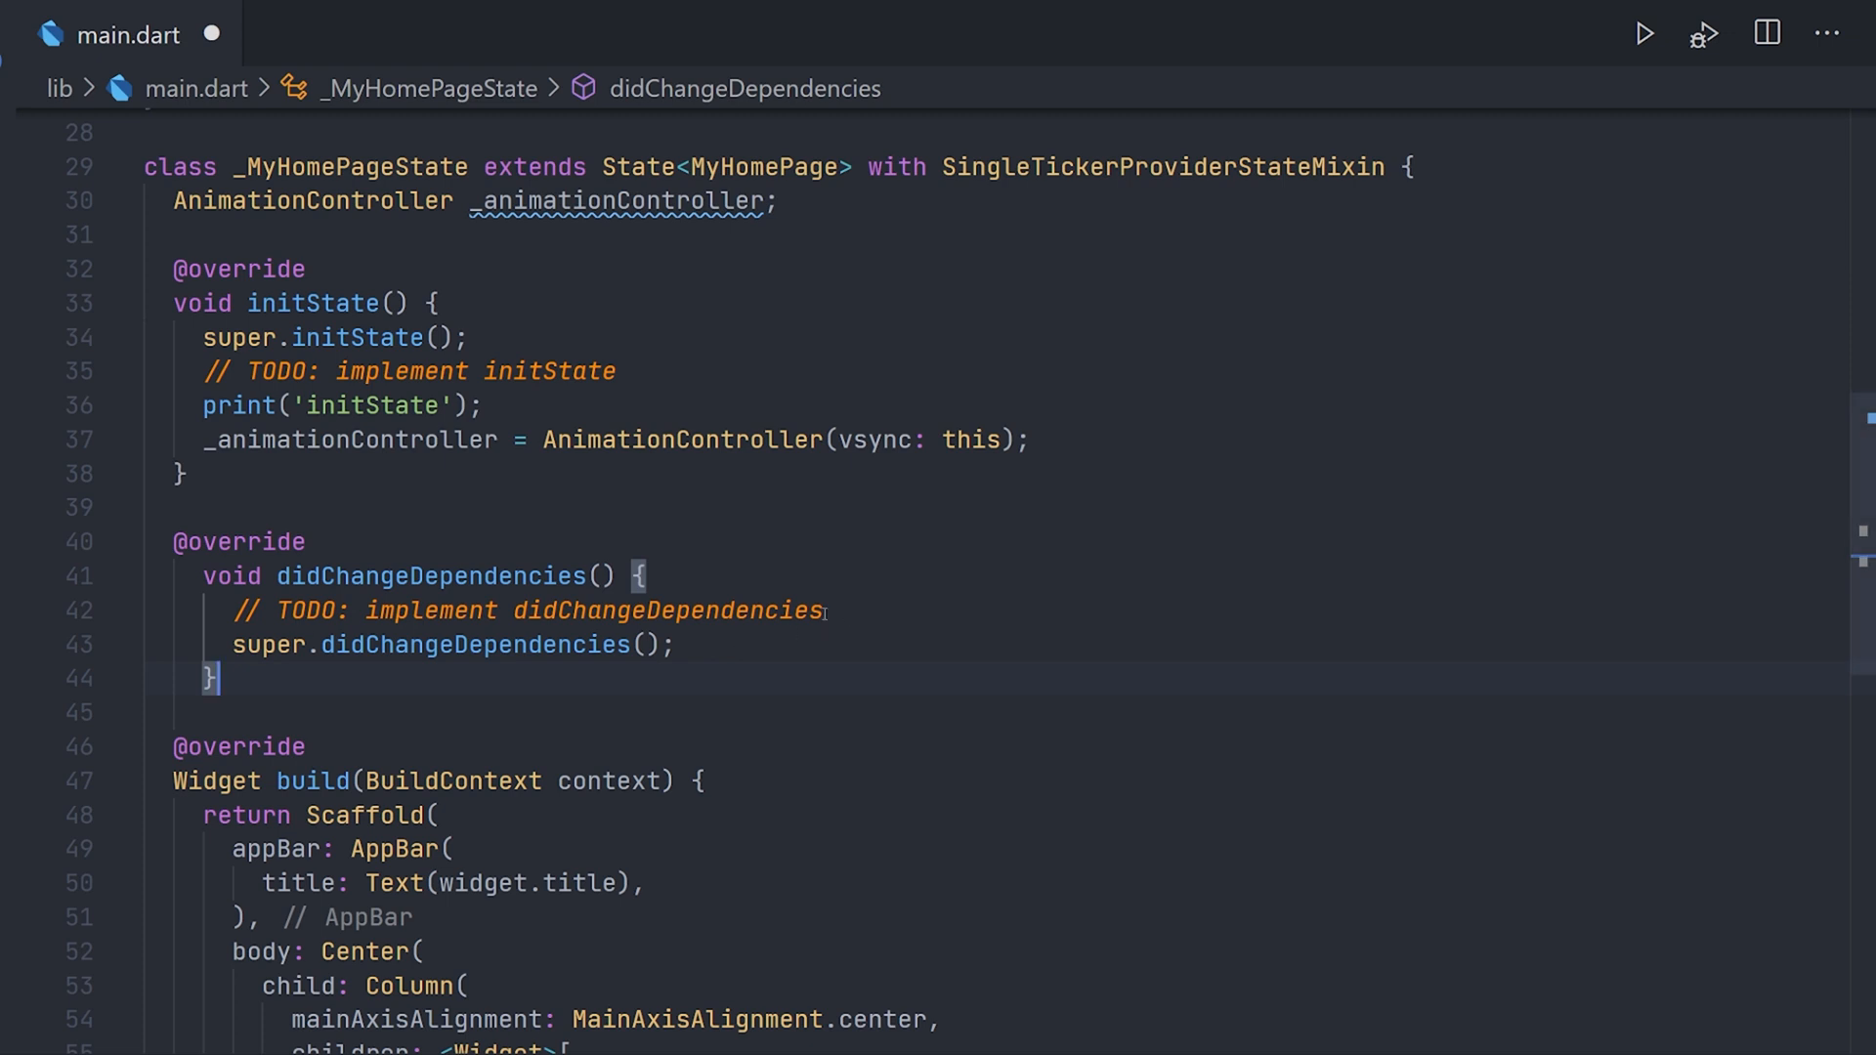
pyautogui.moveTo(431, 576)
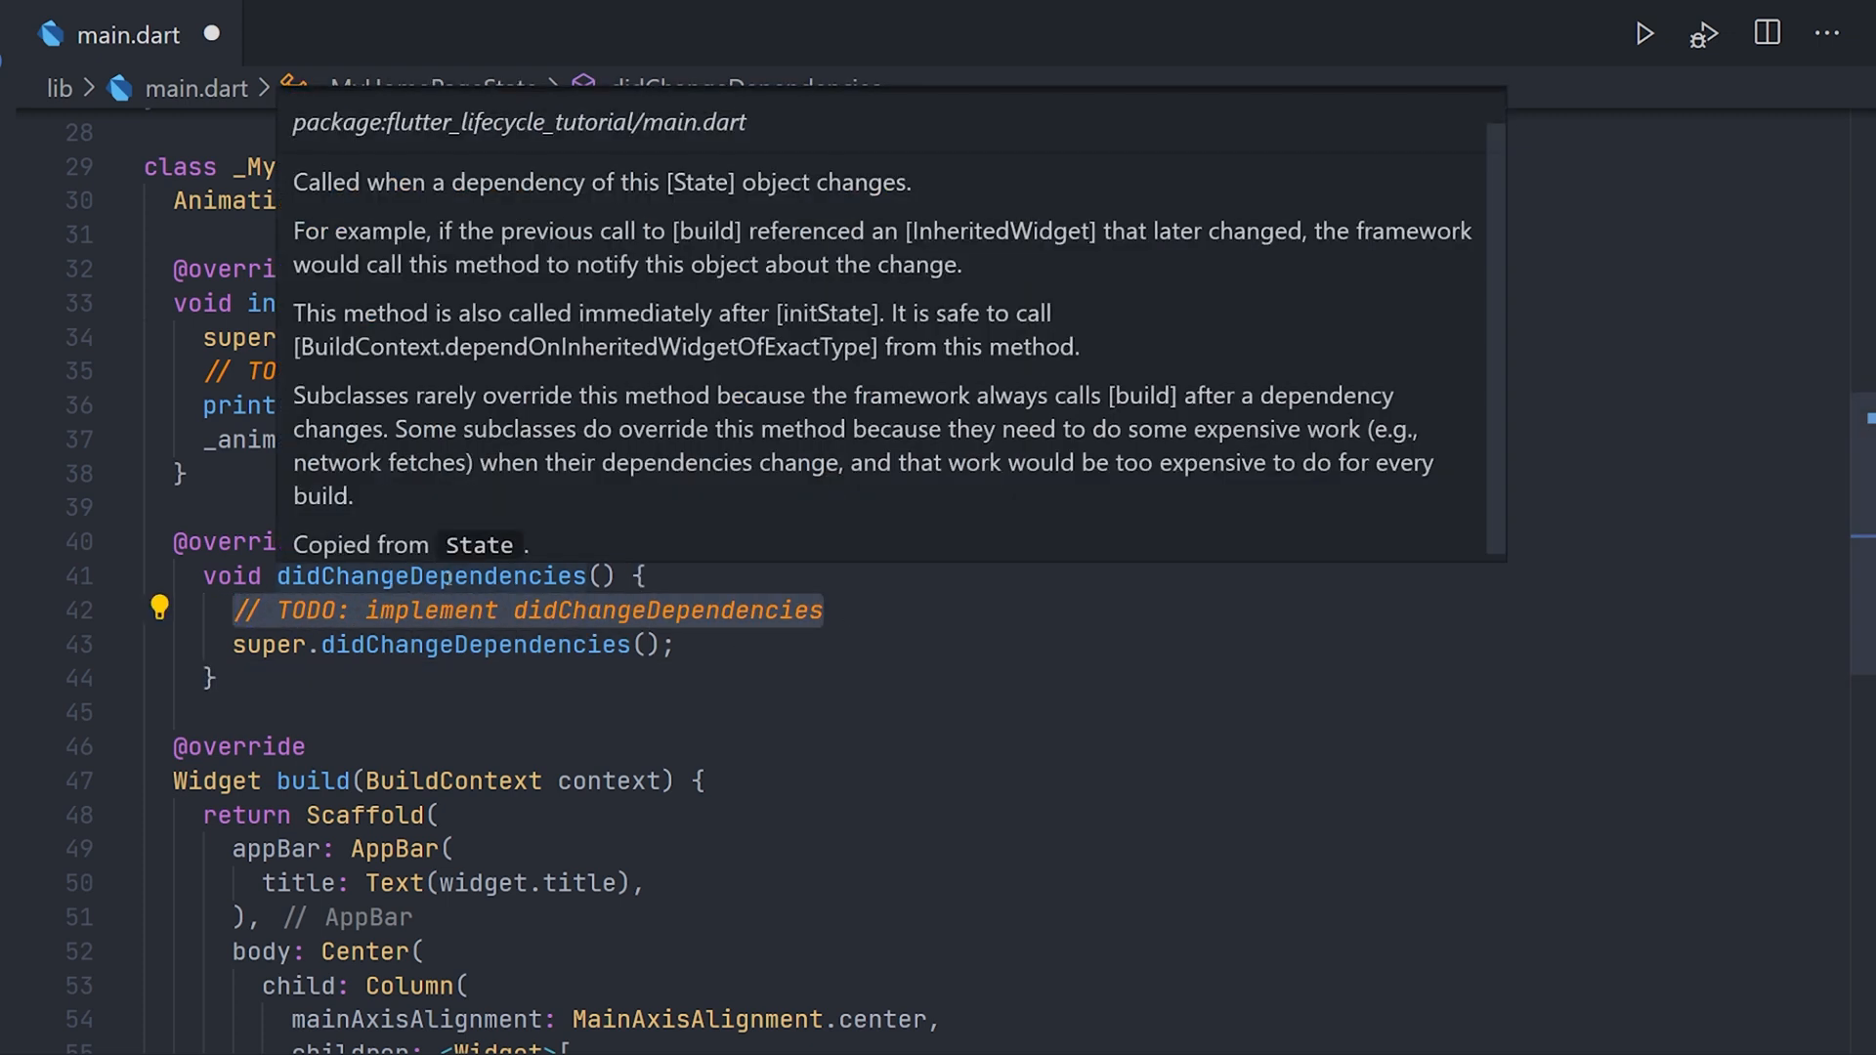
pyautogui.write('print(')
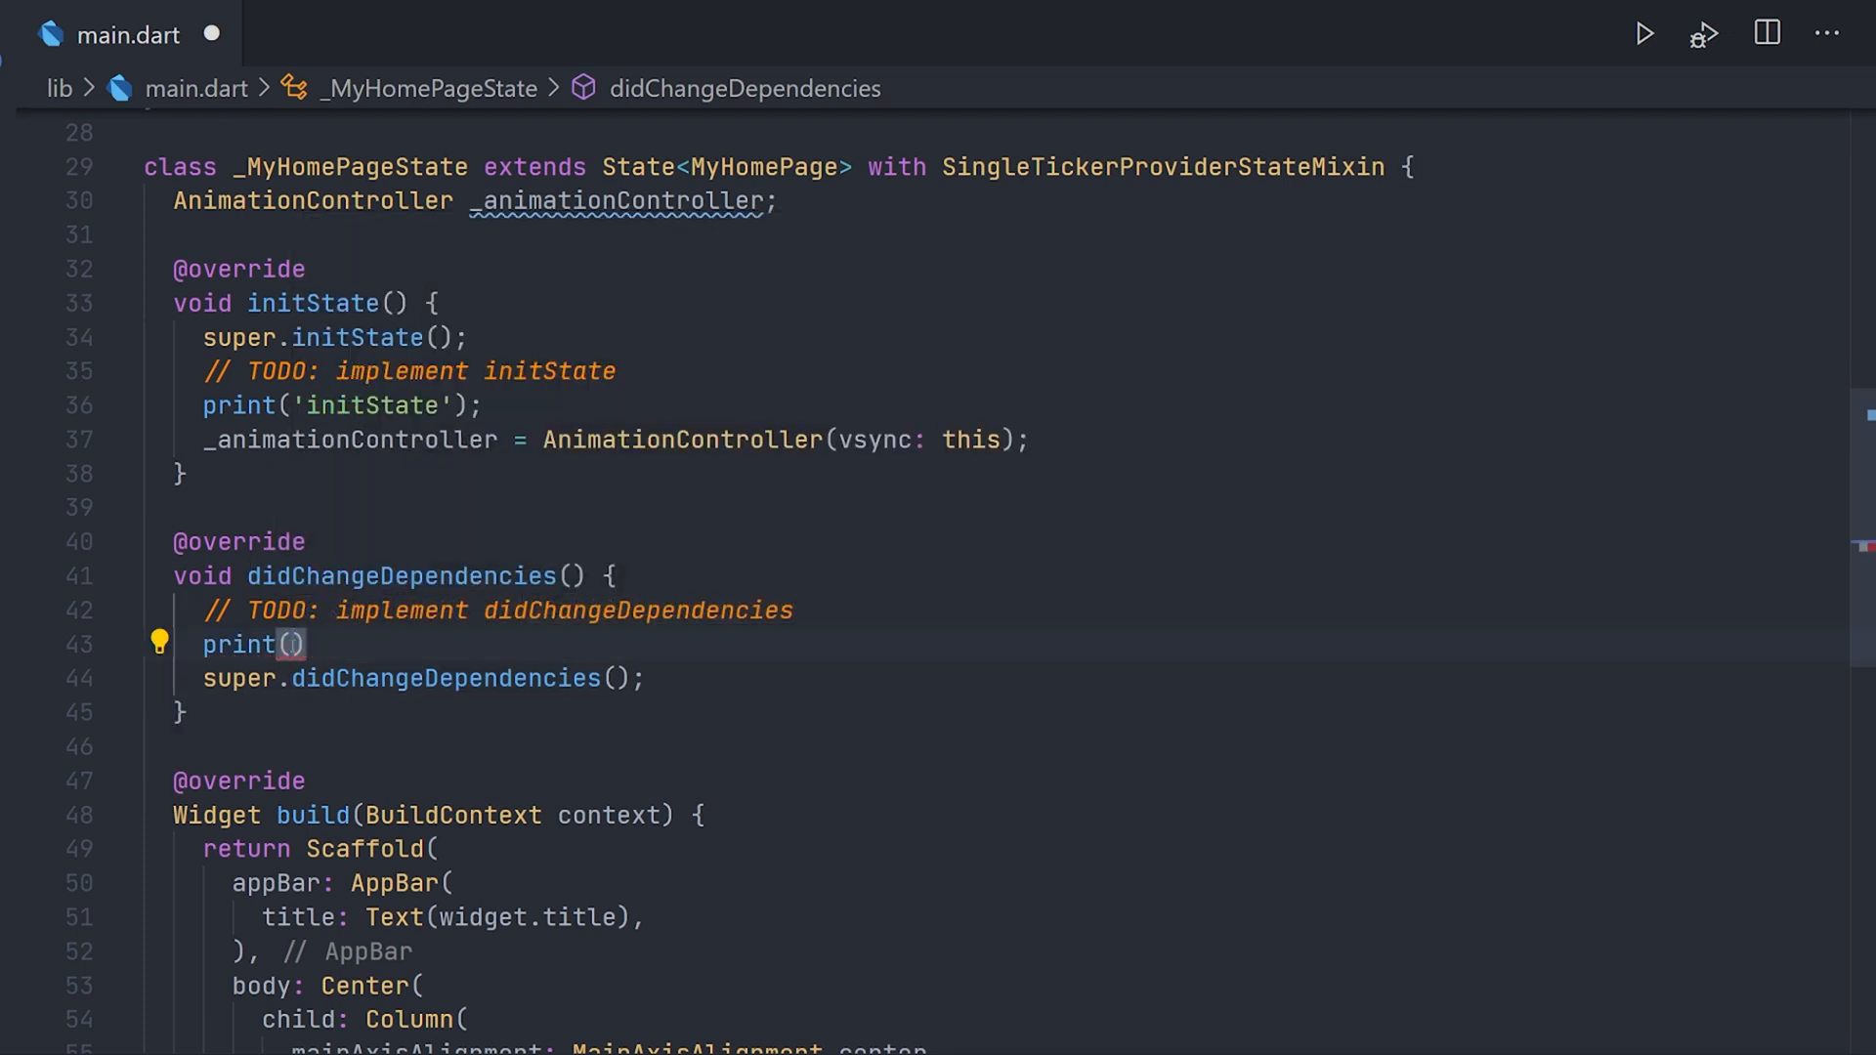
pyautogui.write("'didChangeDependencies'")
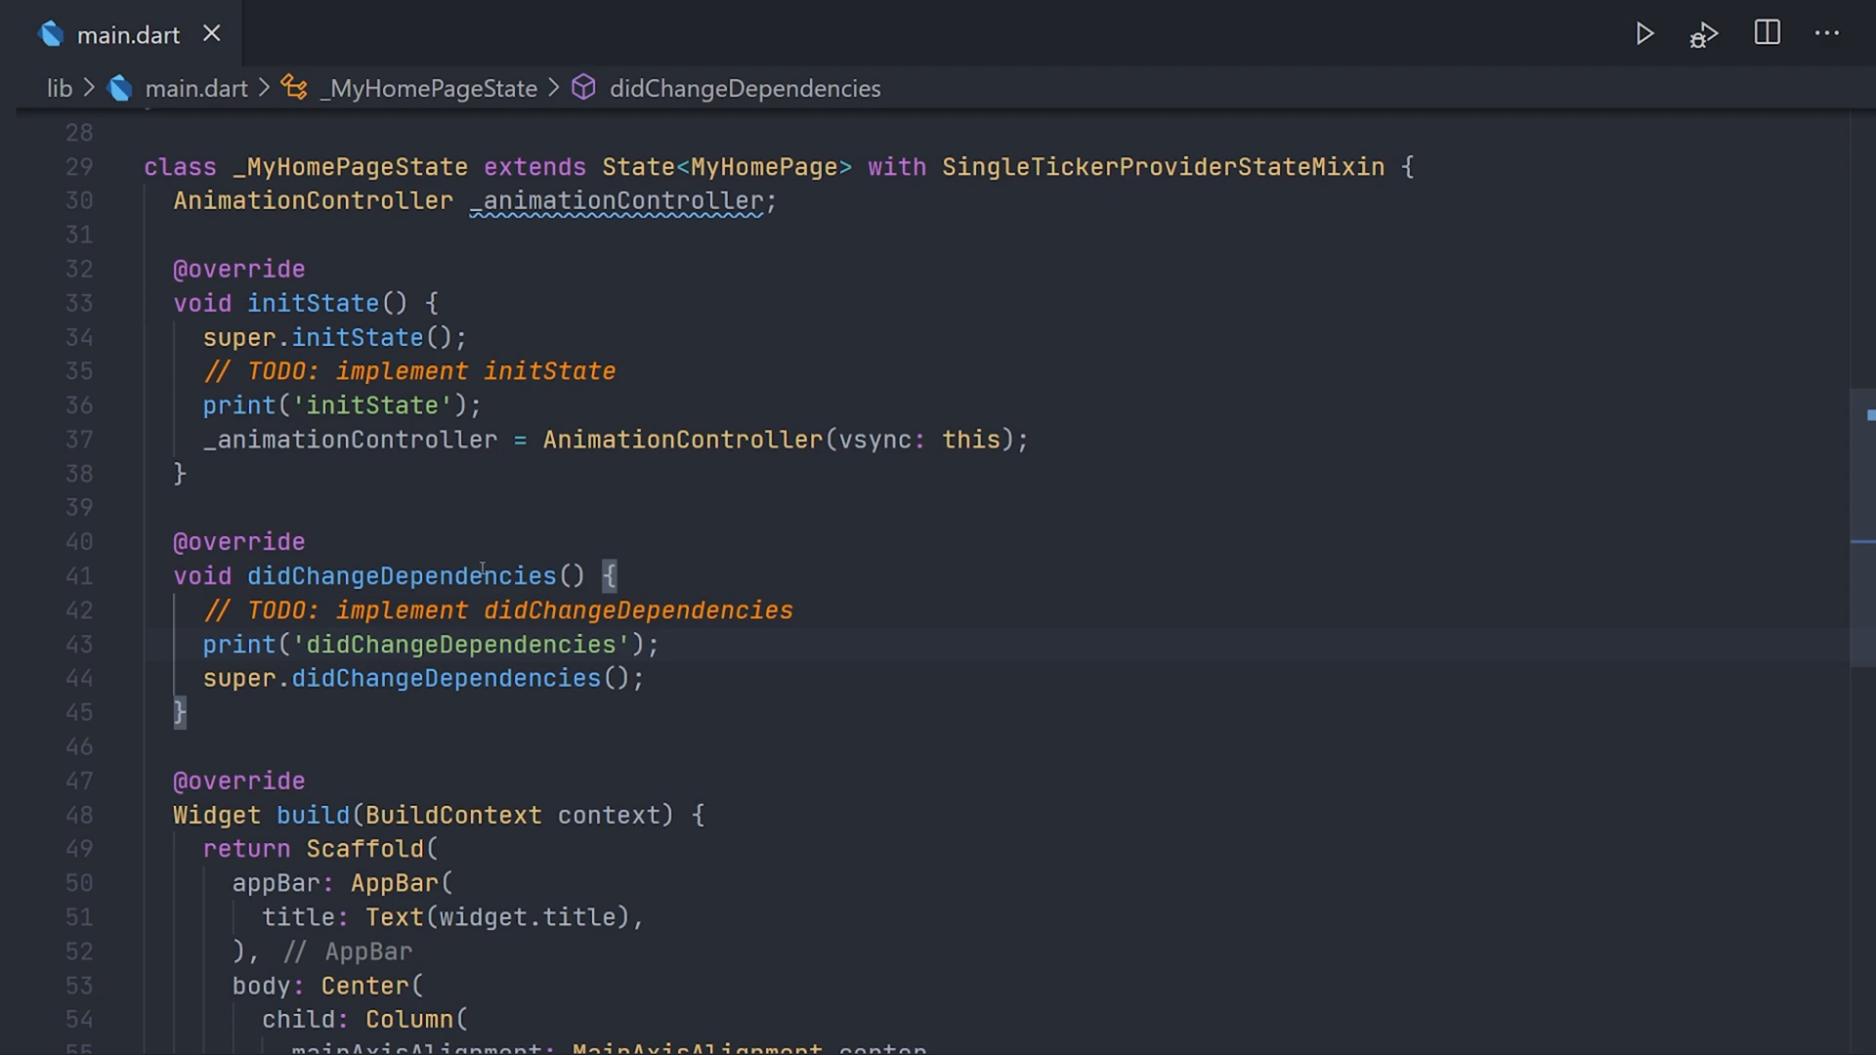
pyautogui.scroll(-3)
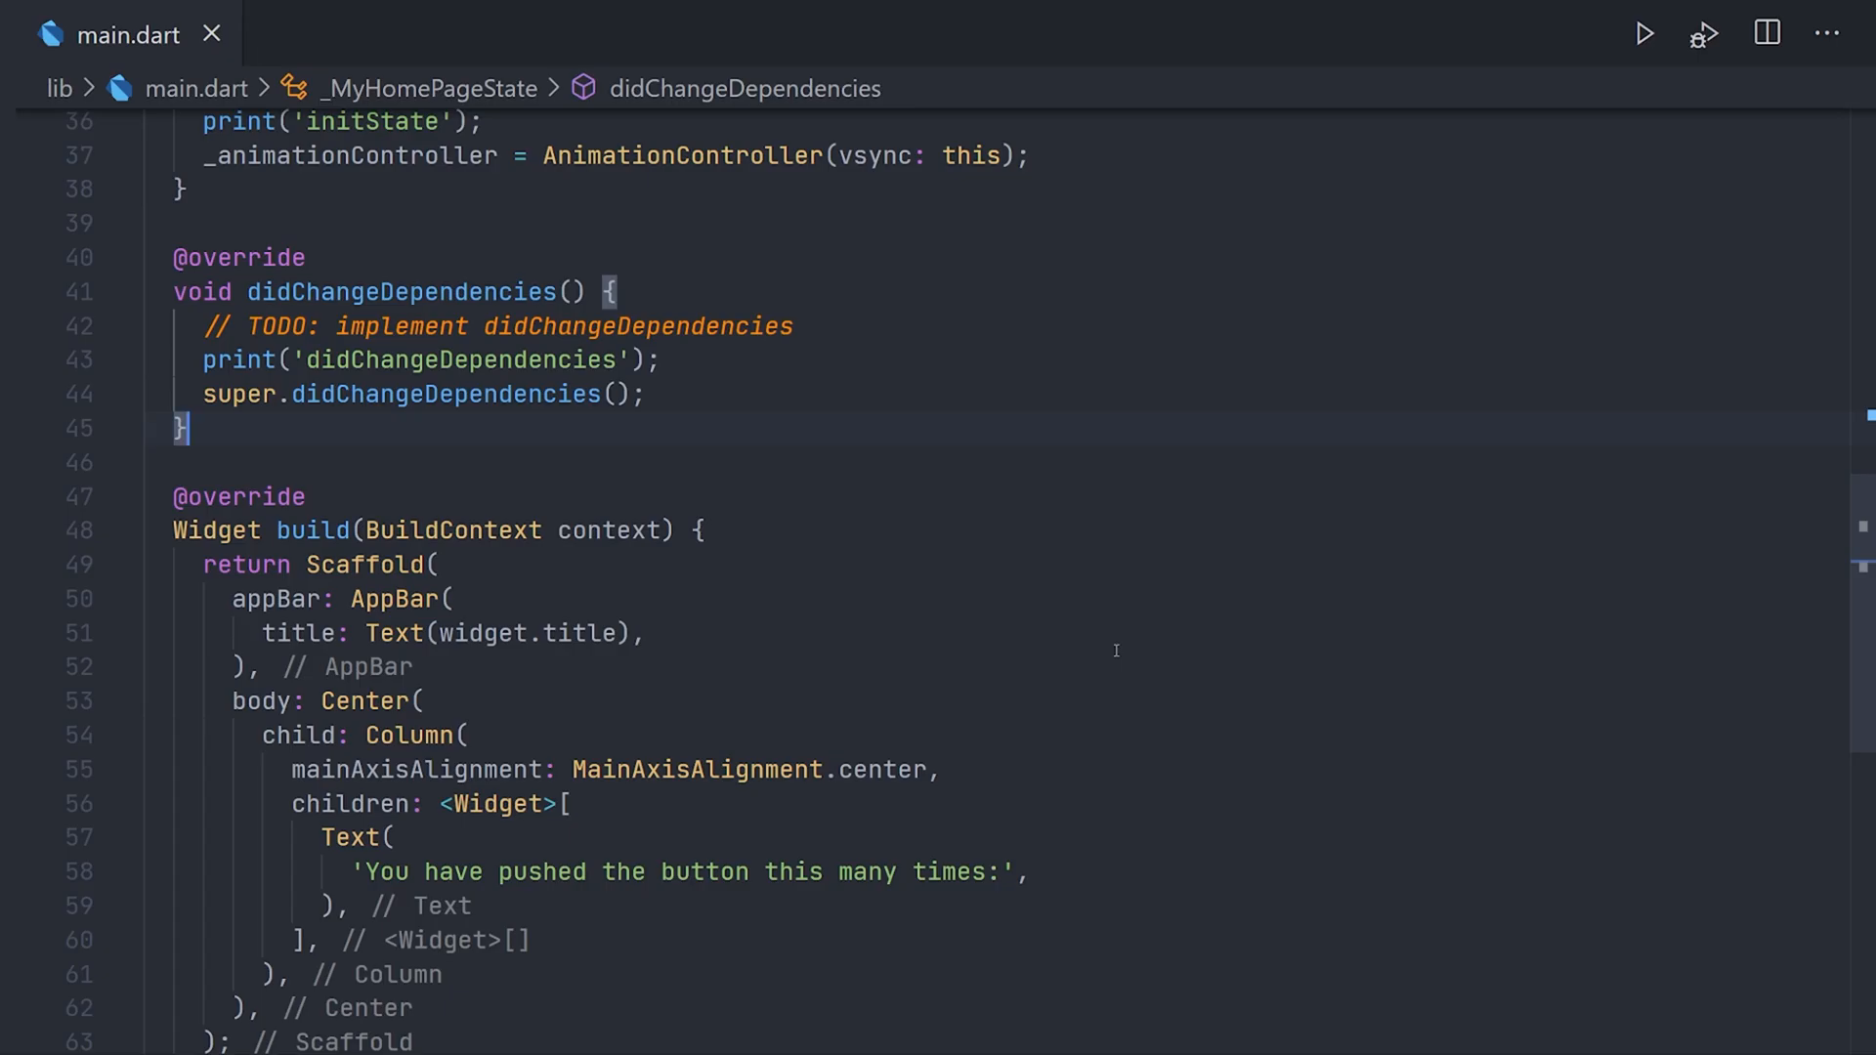
# Insert a didUpdateWidget override calling super first, then print('didUpdateWidget').
pyautogui.write('d')
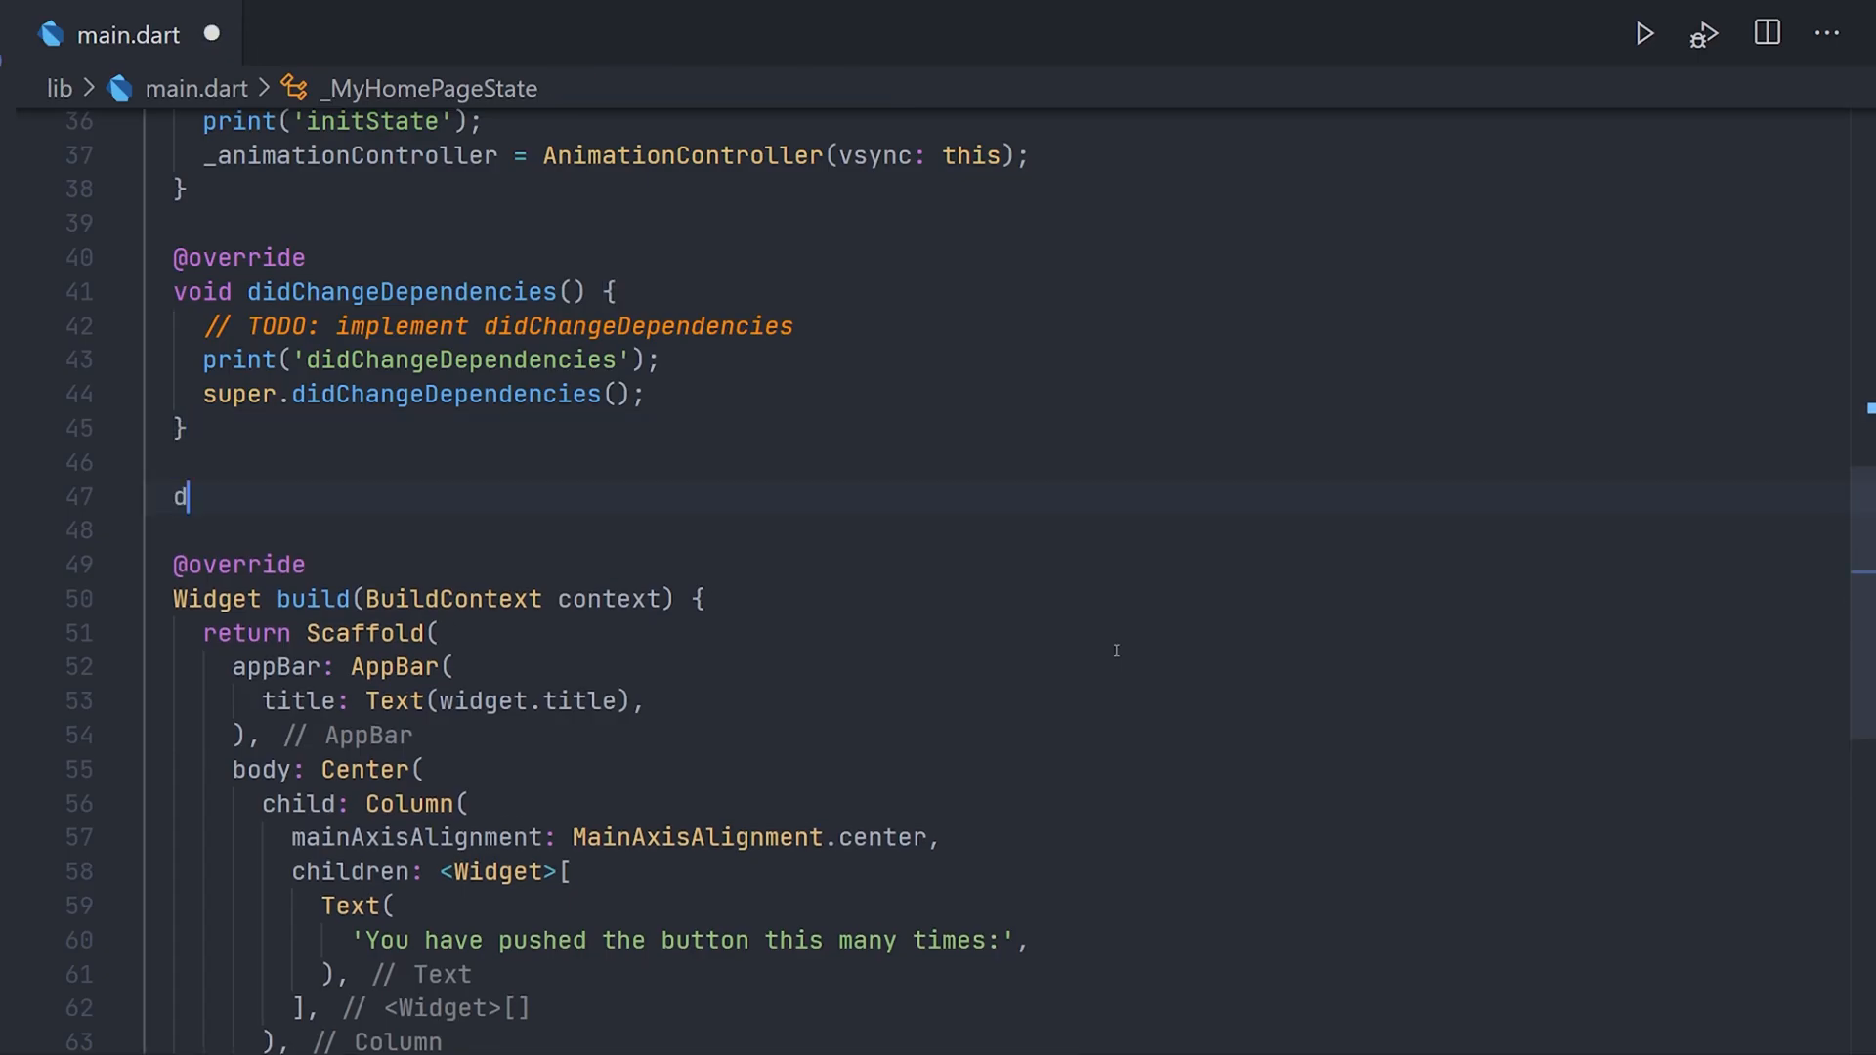
pyautogui.write('idupdateWidget(covariant MyHomePage oldWidget) {')
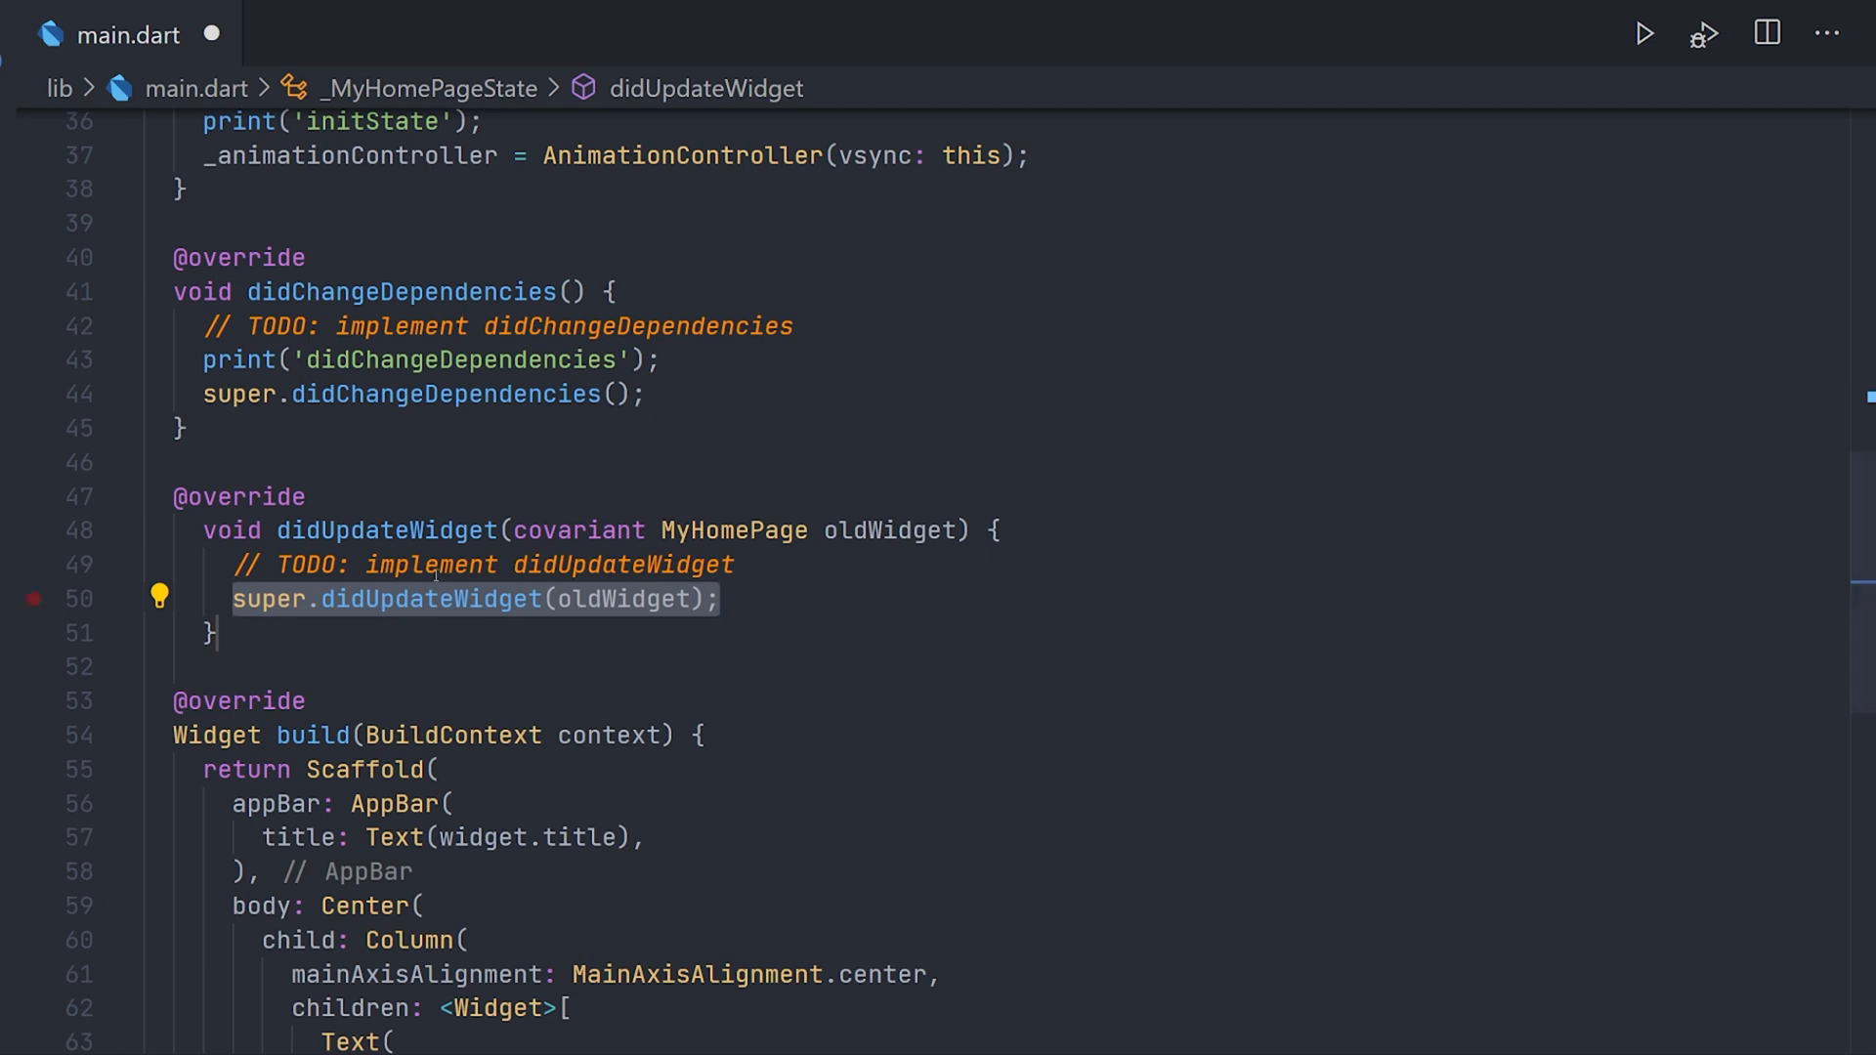
pyautogui.moveTo(385, 530)
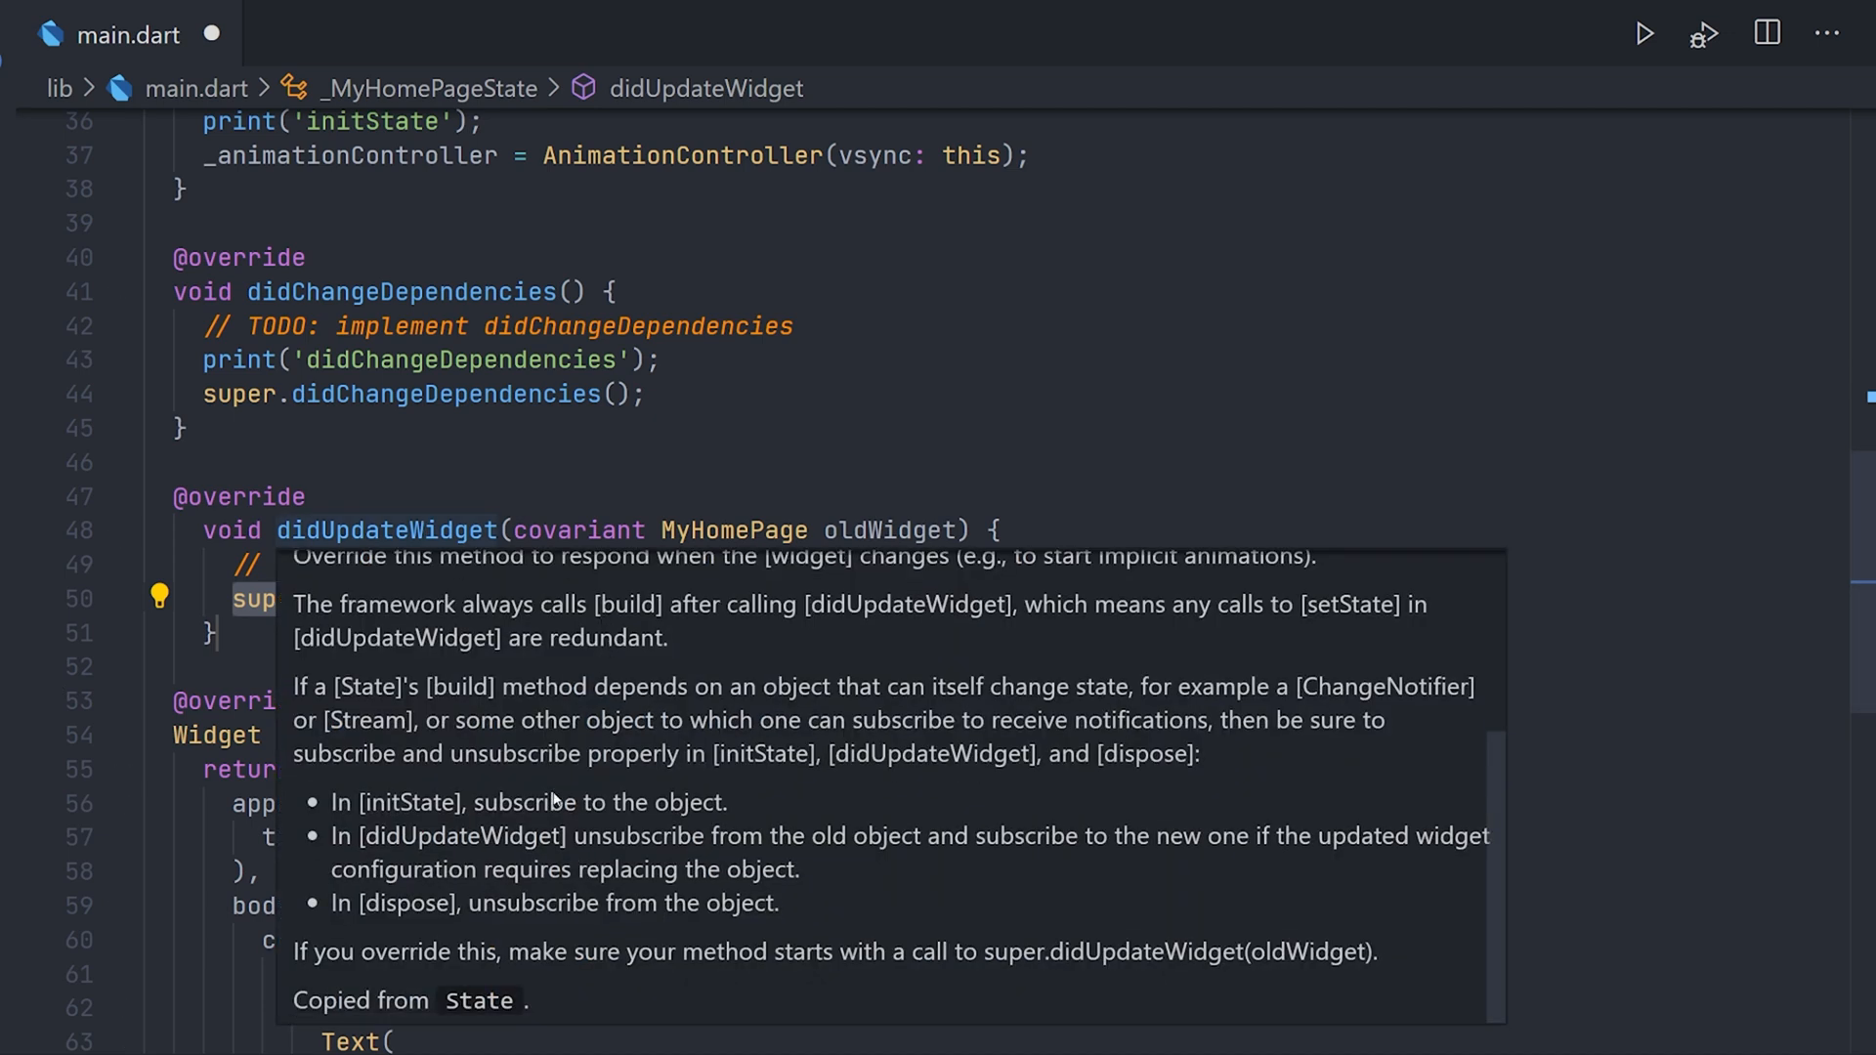
pyautogui.moveTo(832, 581)
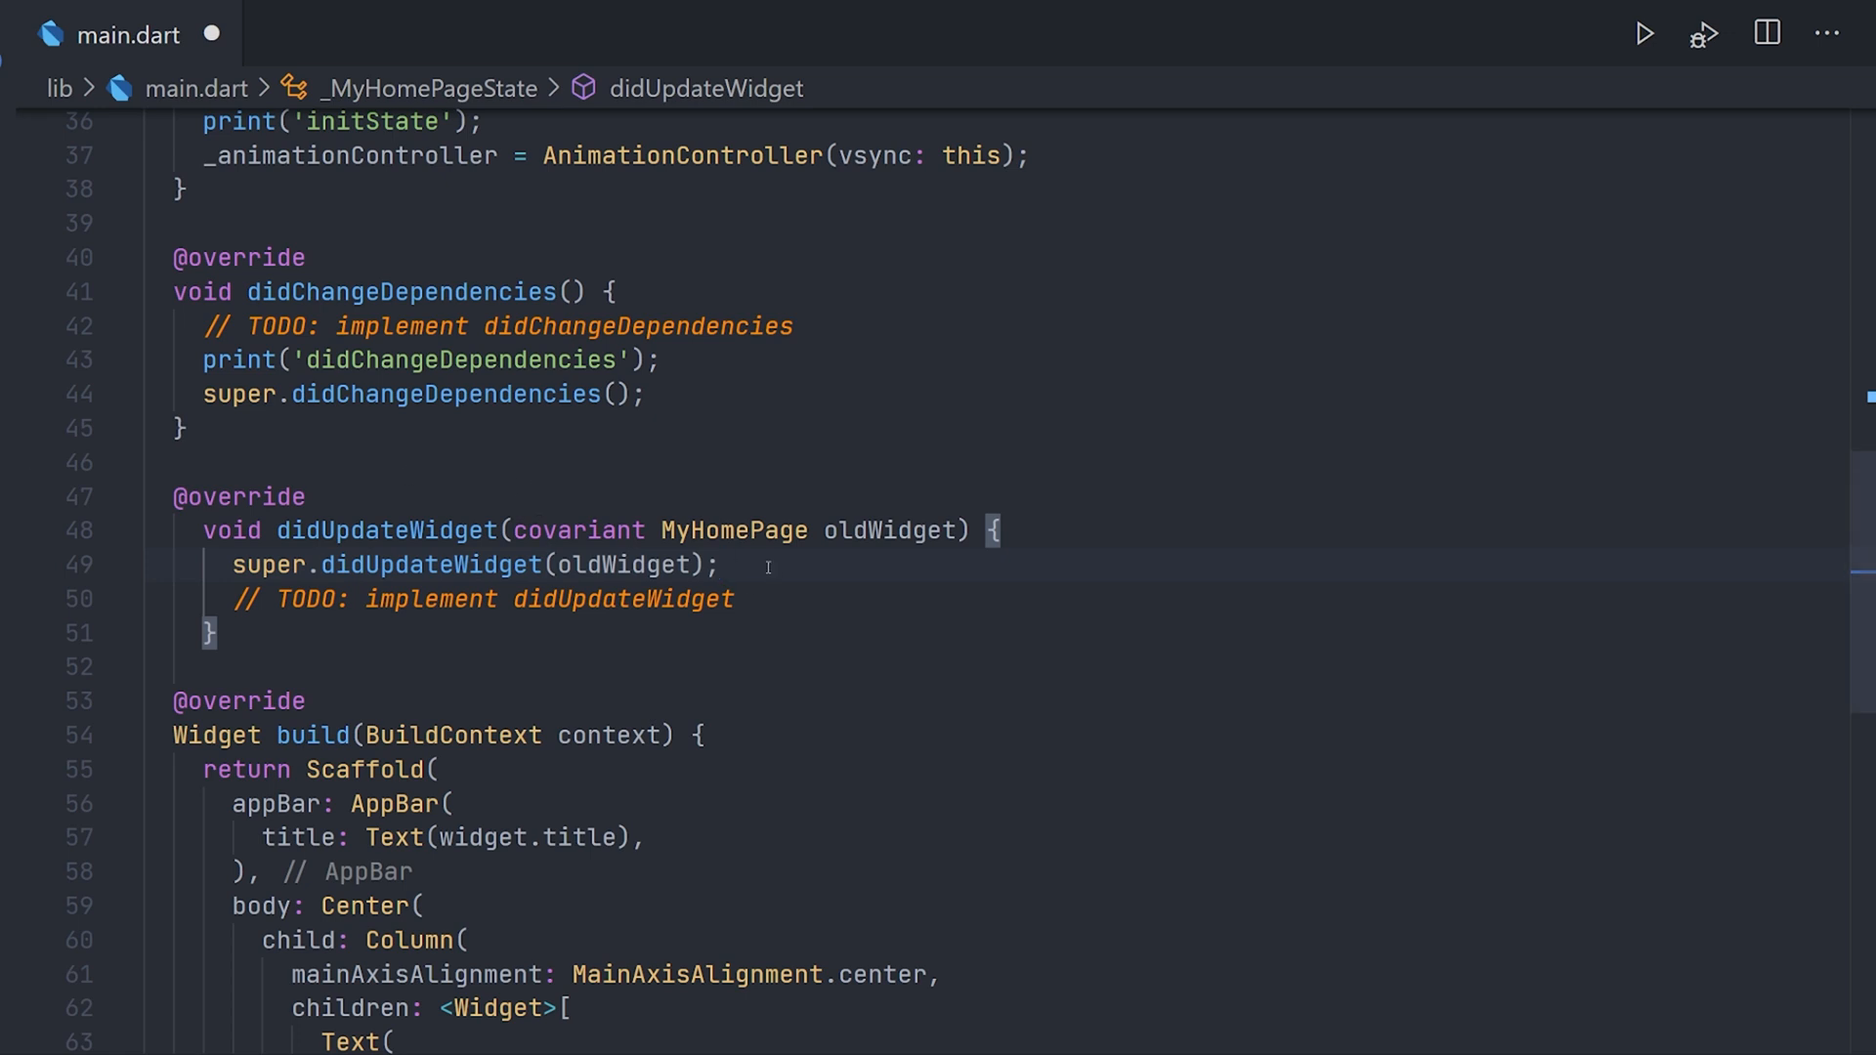
pyautogui.write('print(')
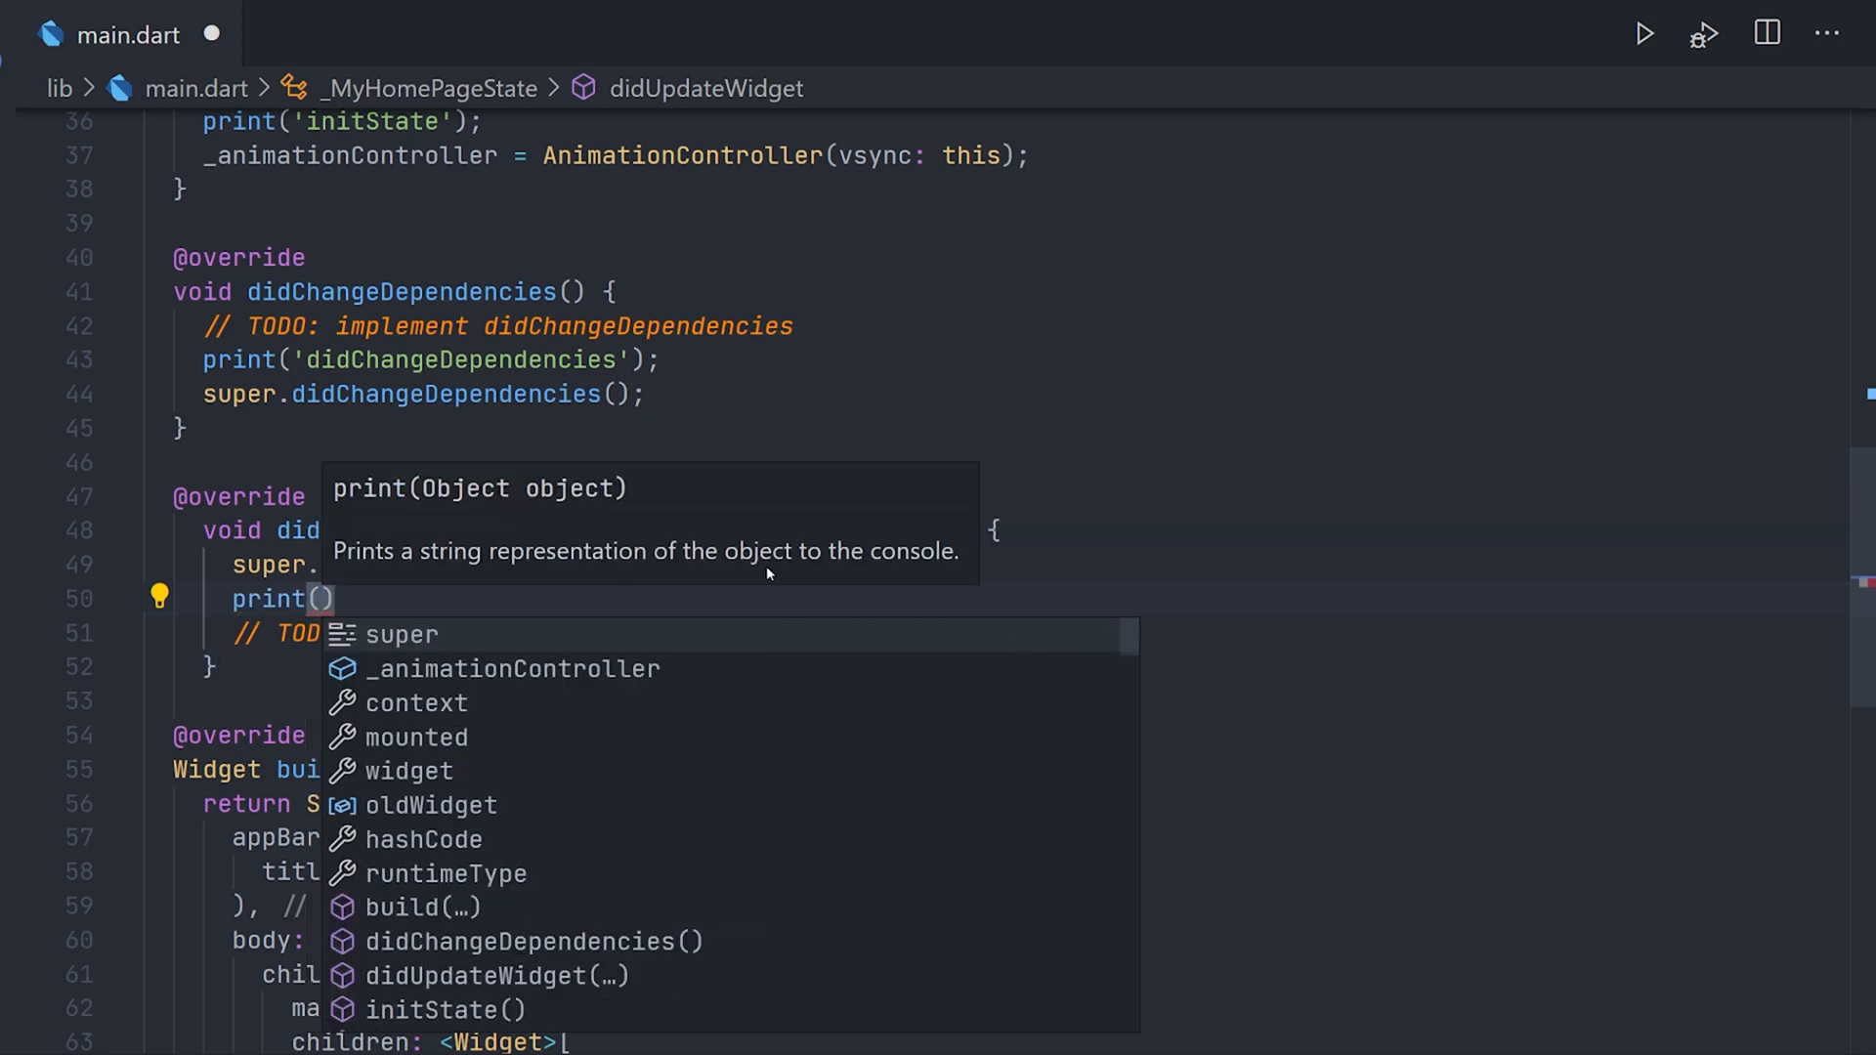
pyautogui.write("'")
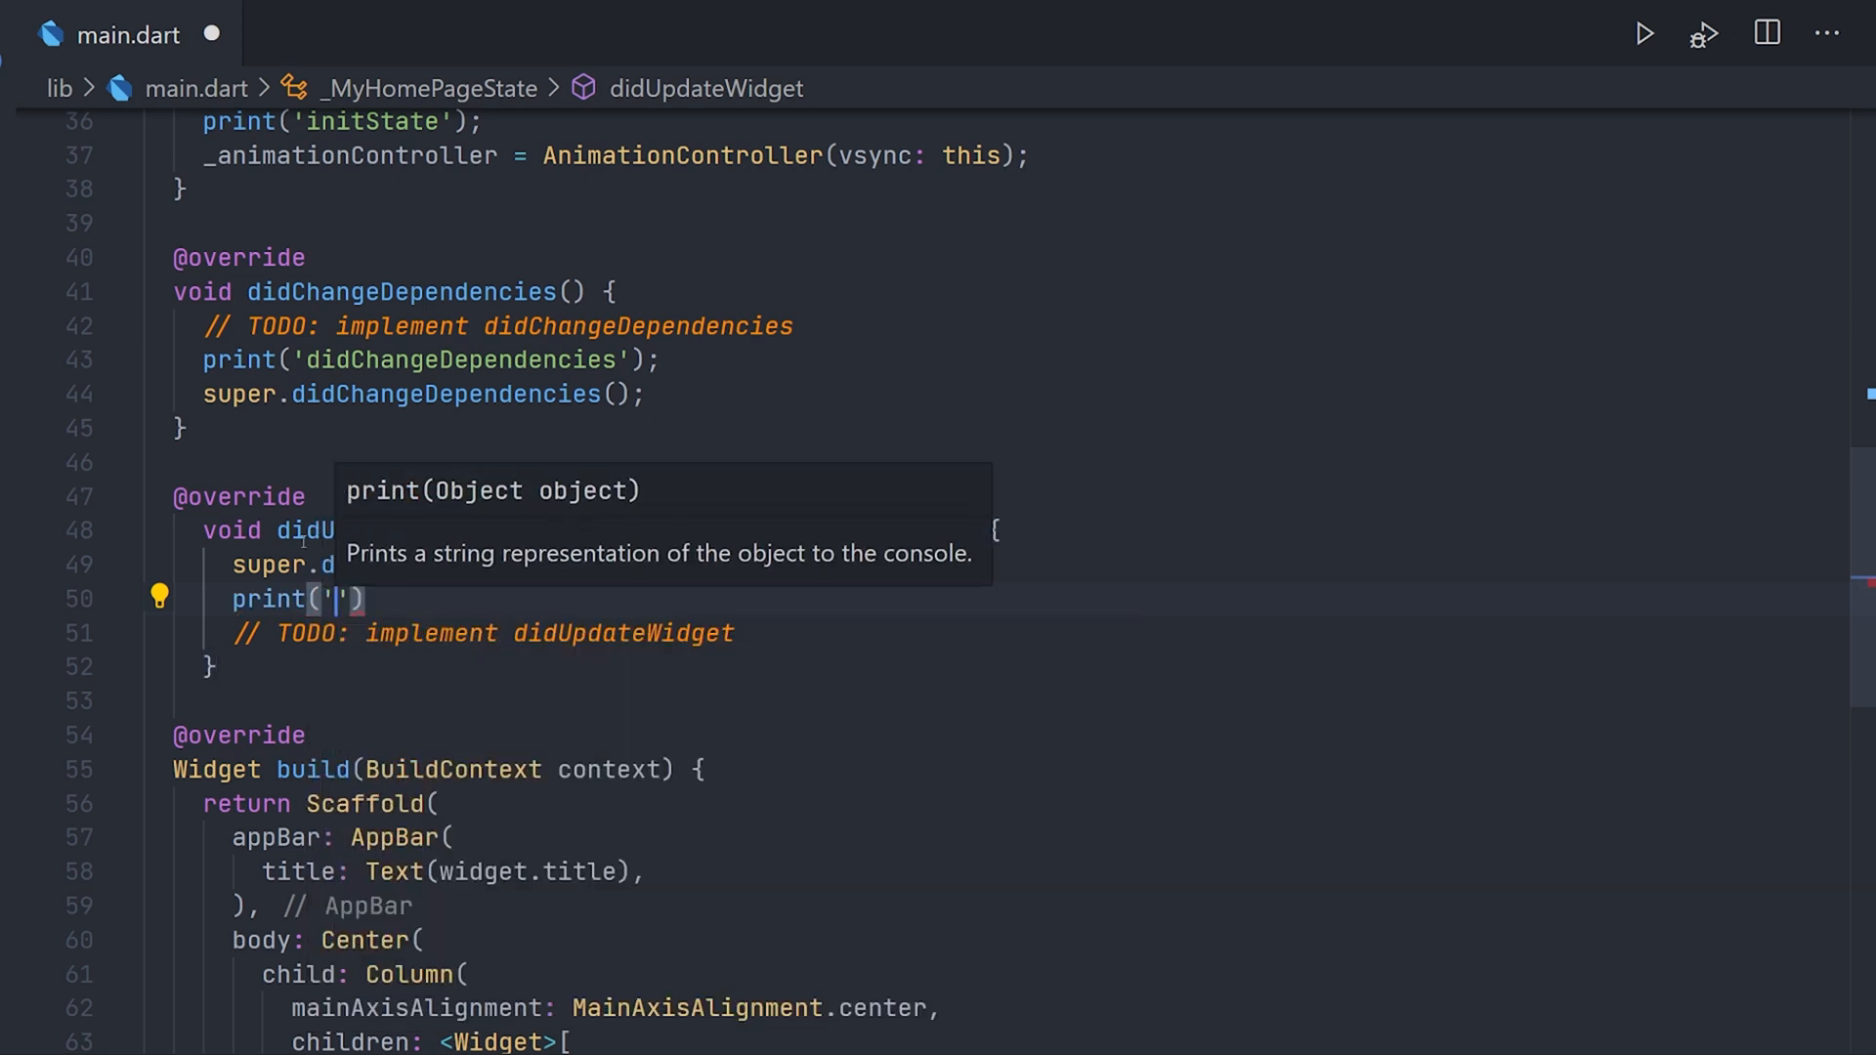
pyautogui.write('didUpdateWidget')
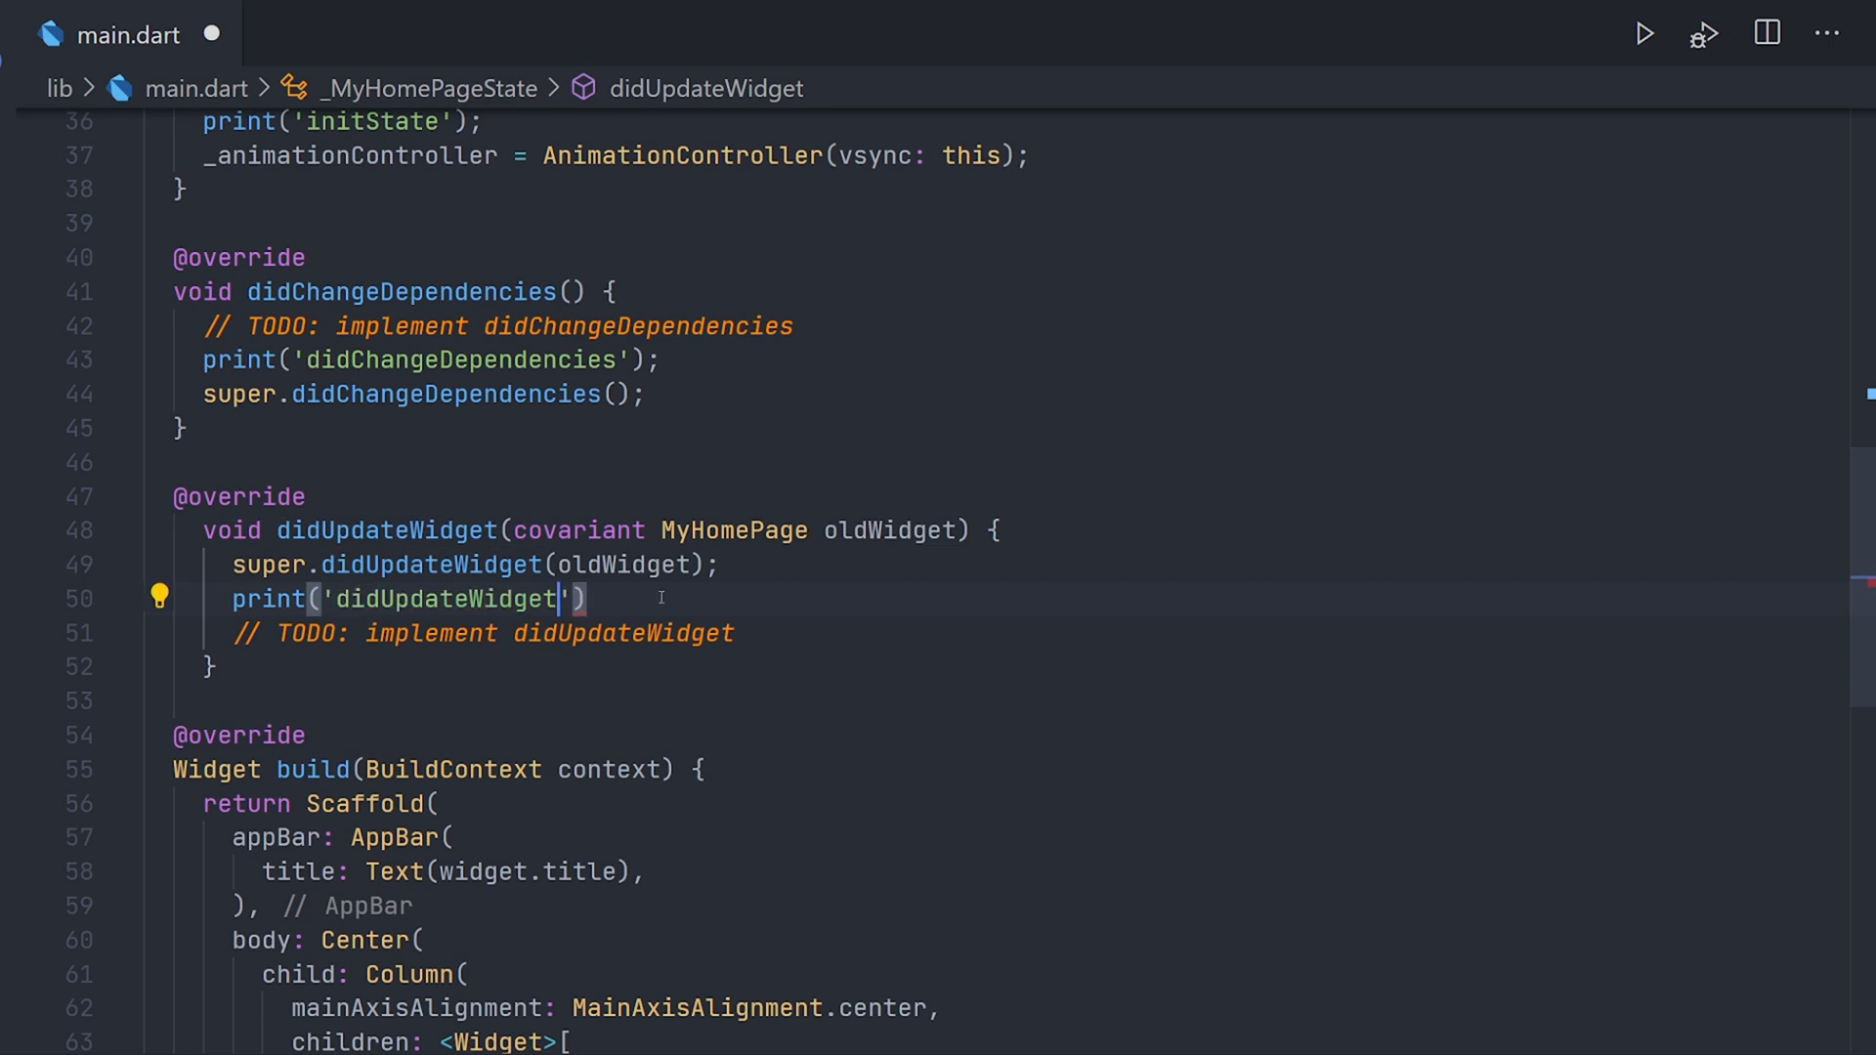
pyautogui.write(';')
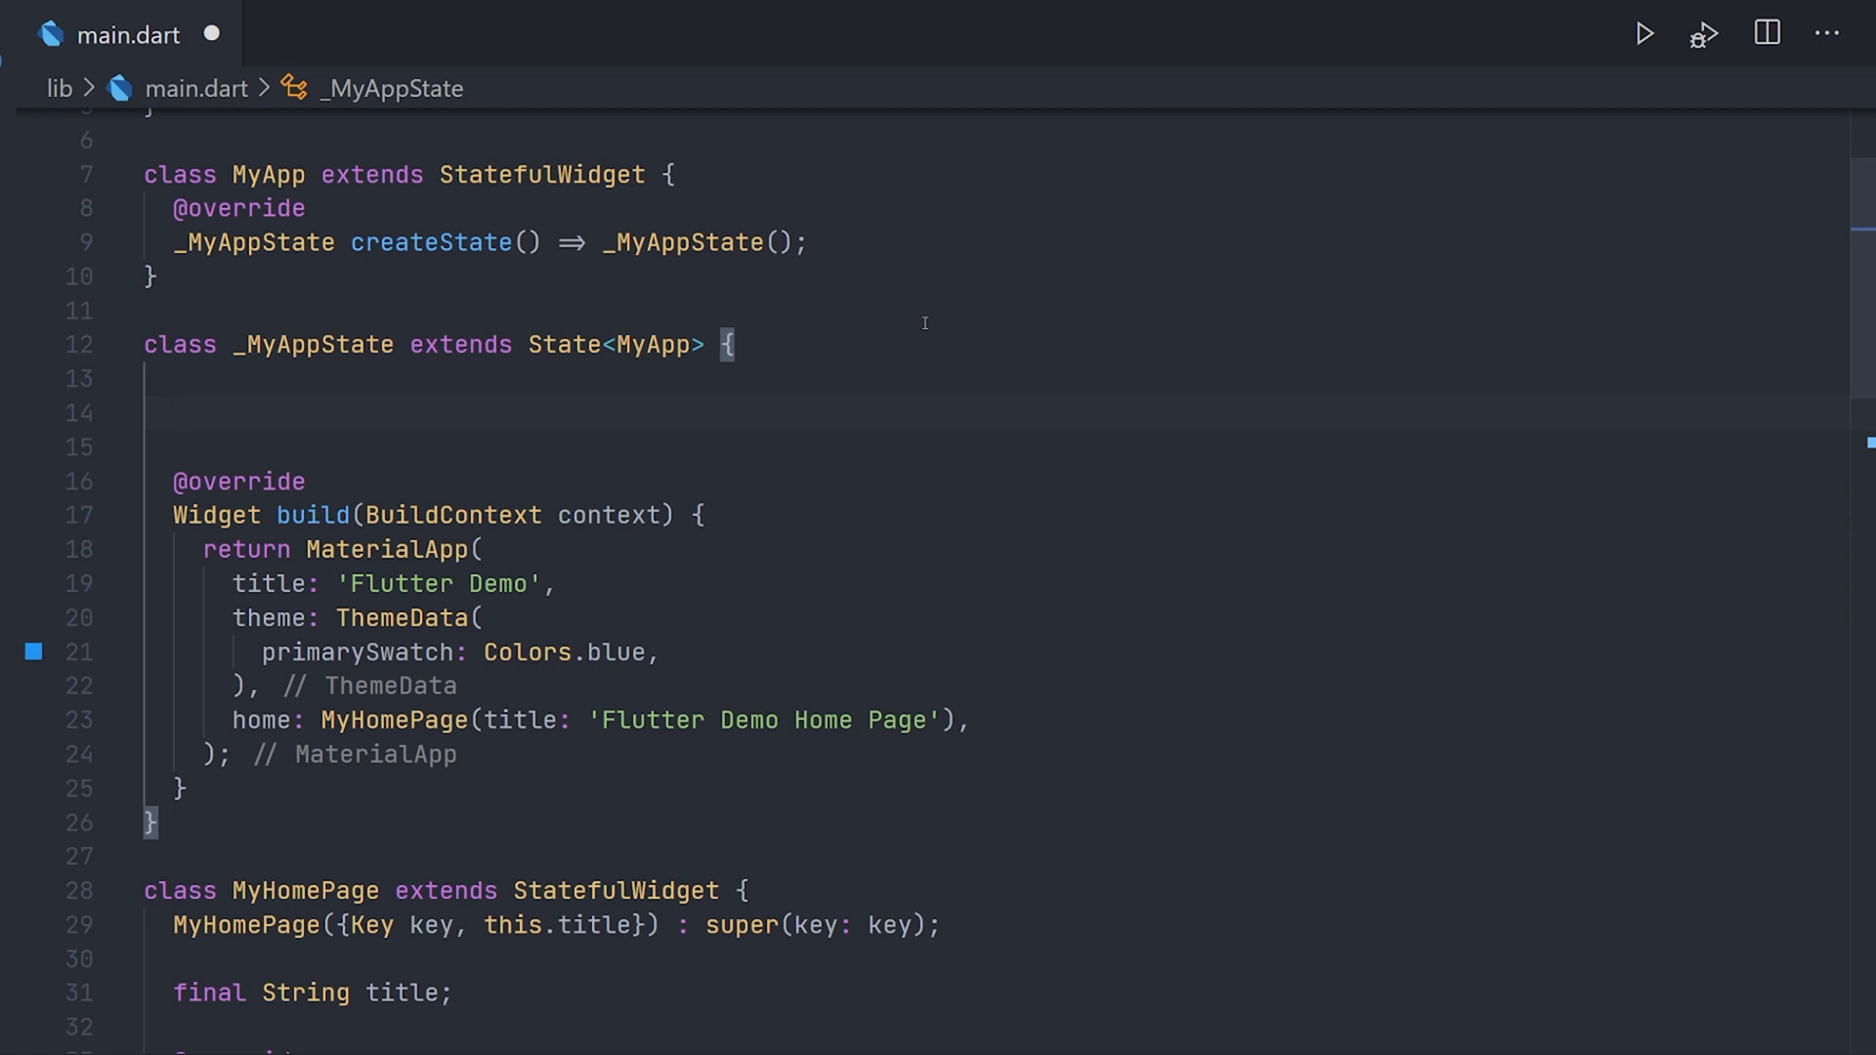
# Create an updateTitle() method in _MyAppState that calls setState.
pyautogui.write('v')
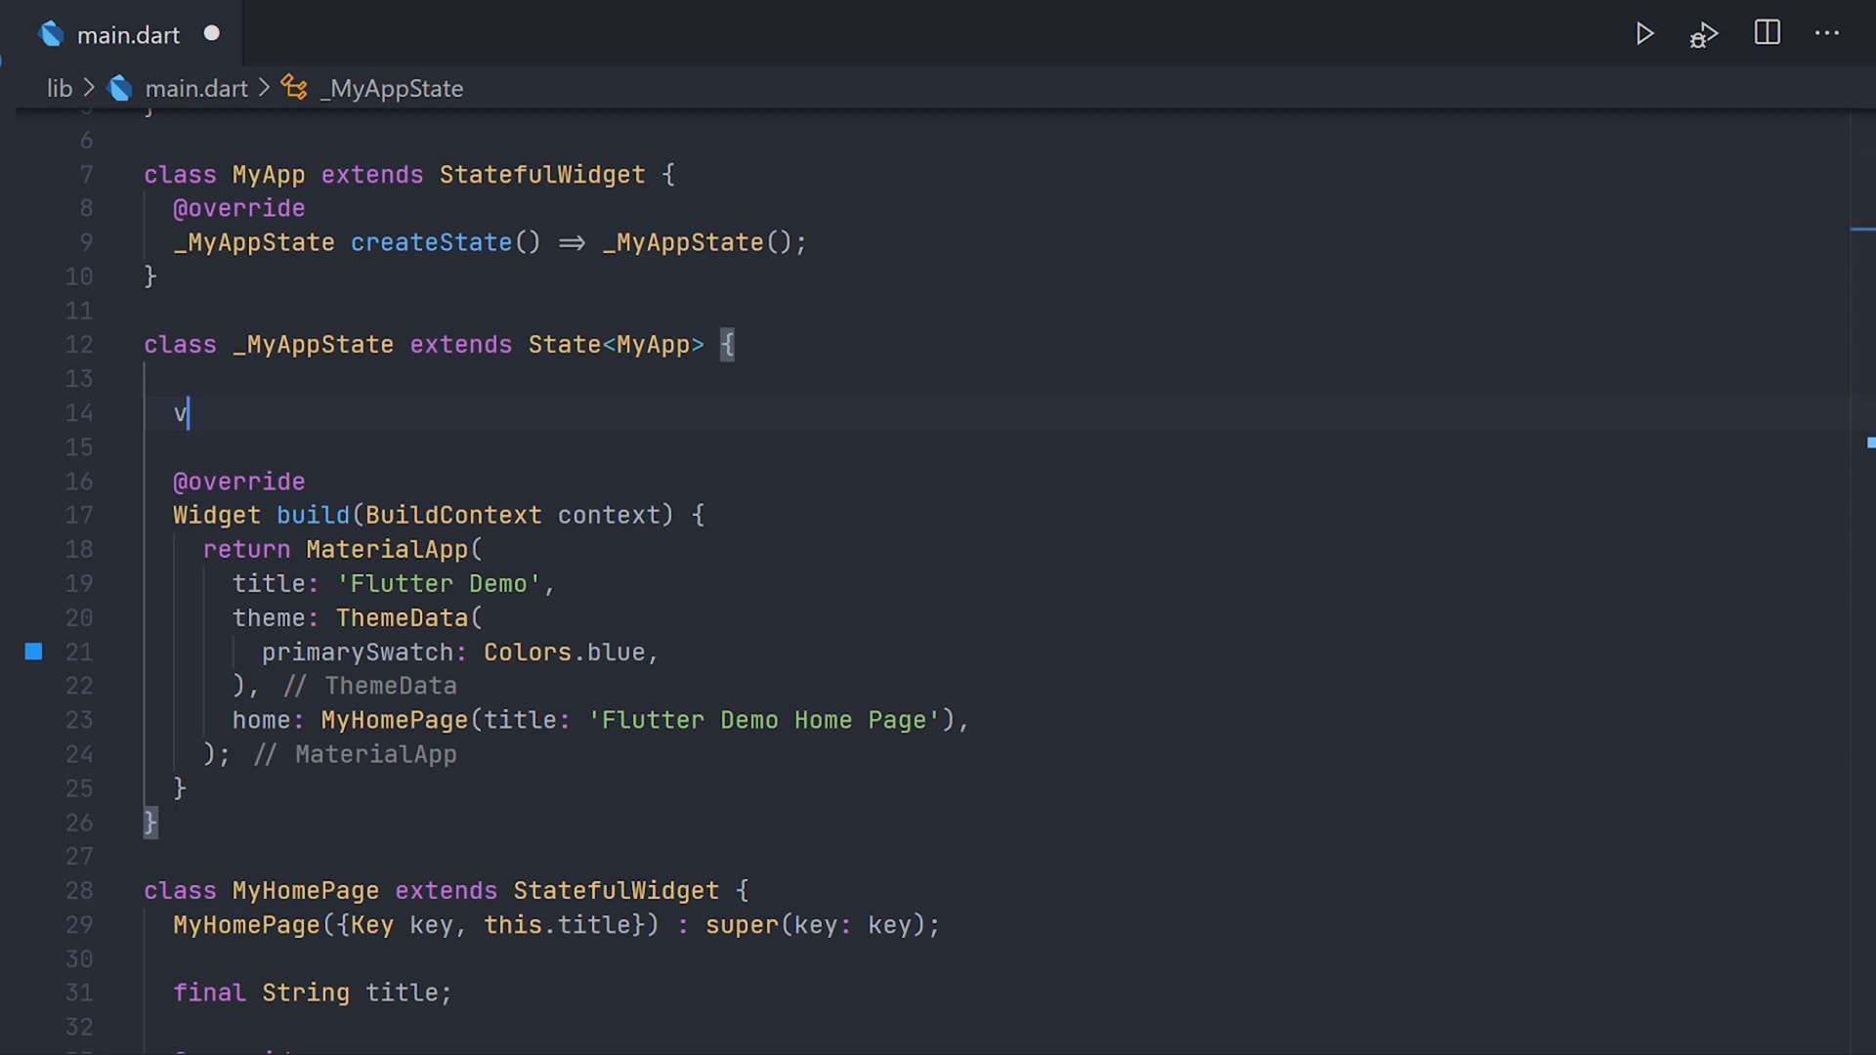
pyautogui.write('oid updateTitle')
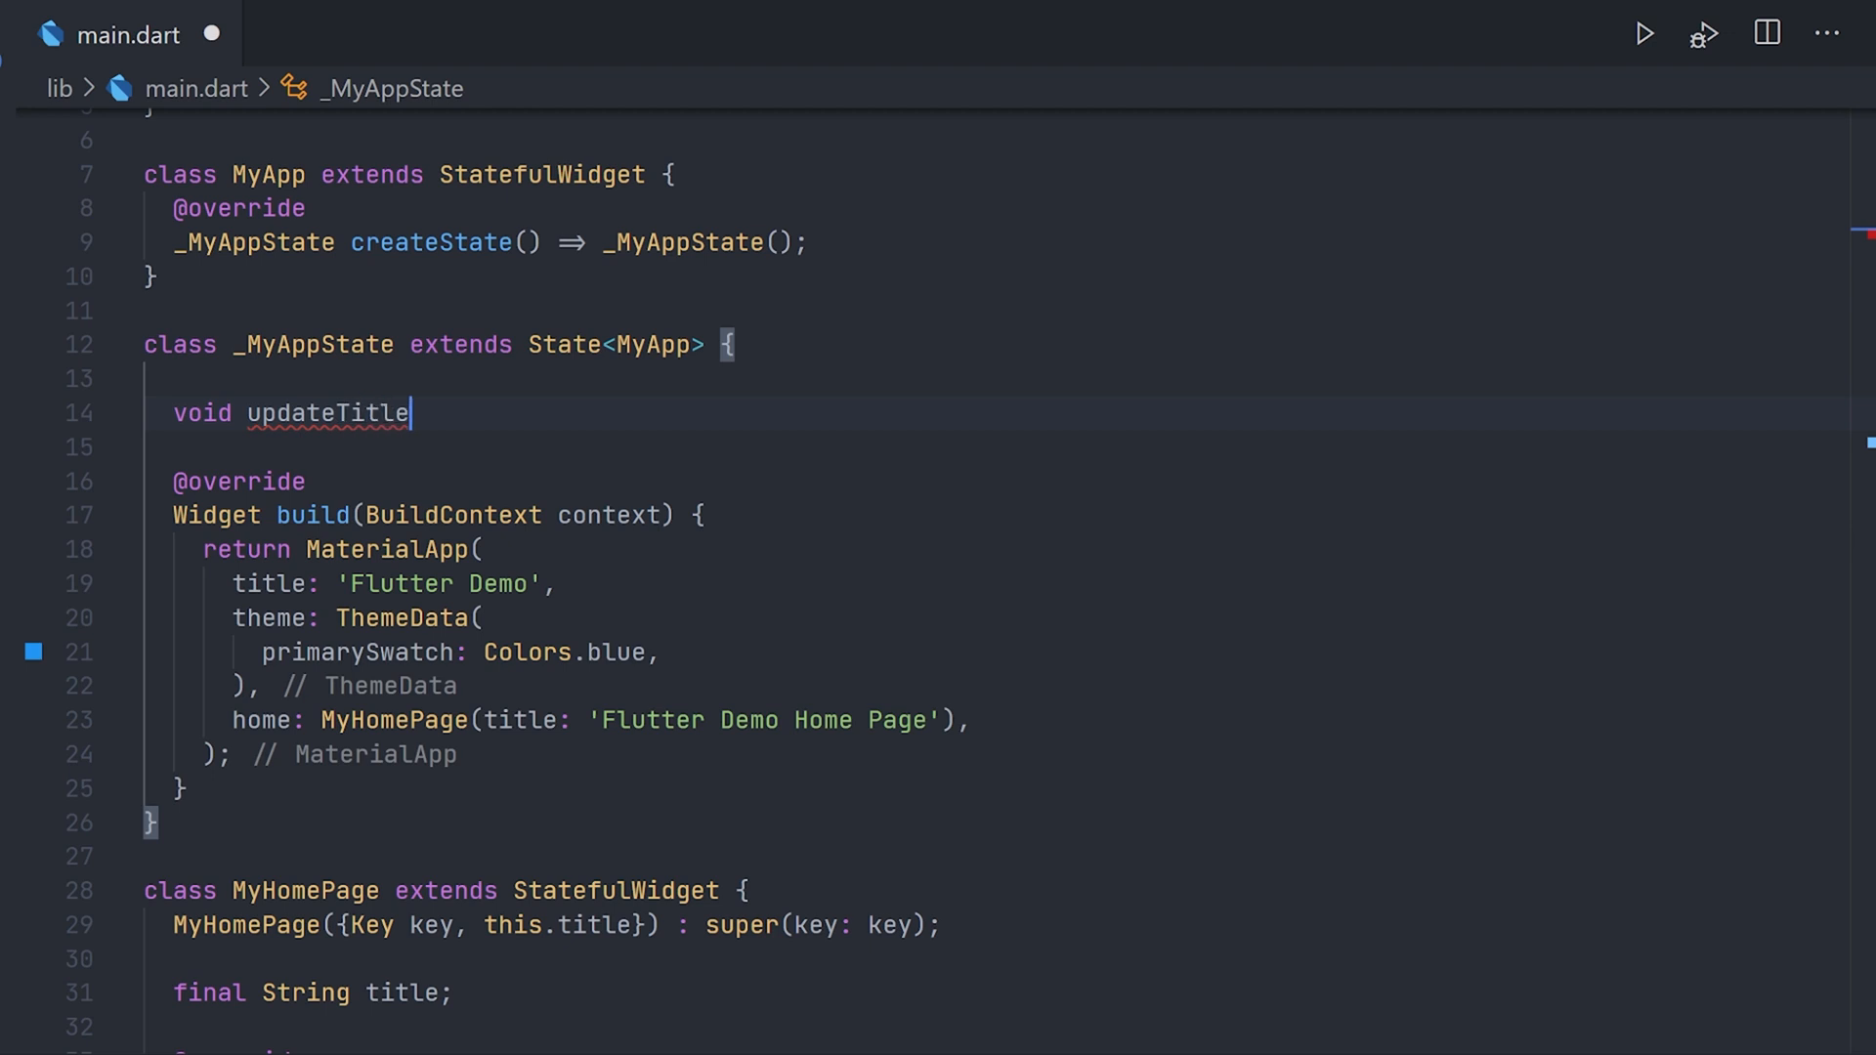
pyautogui.write('()')
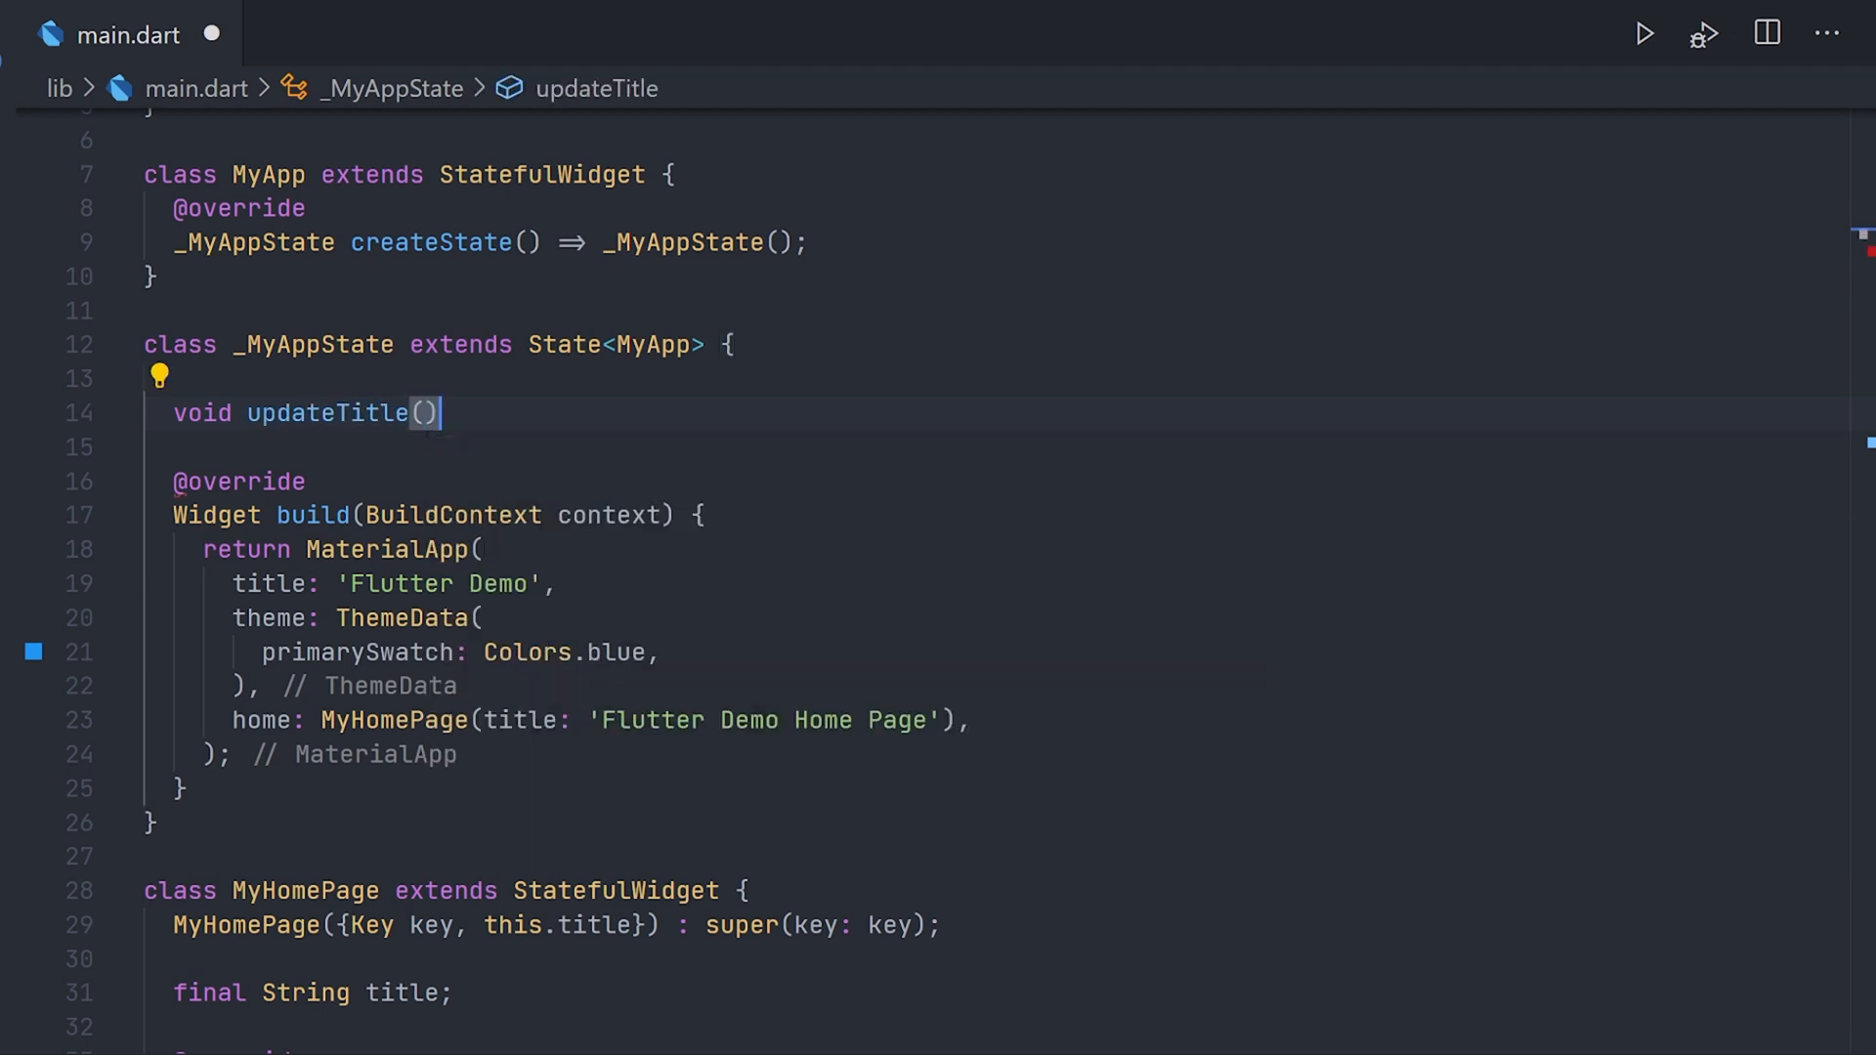
pyautogui.write('{')
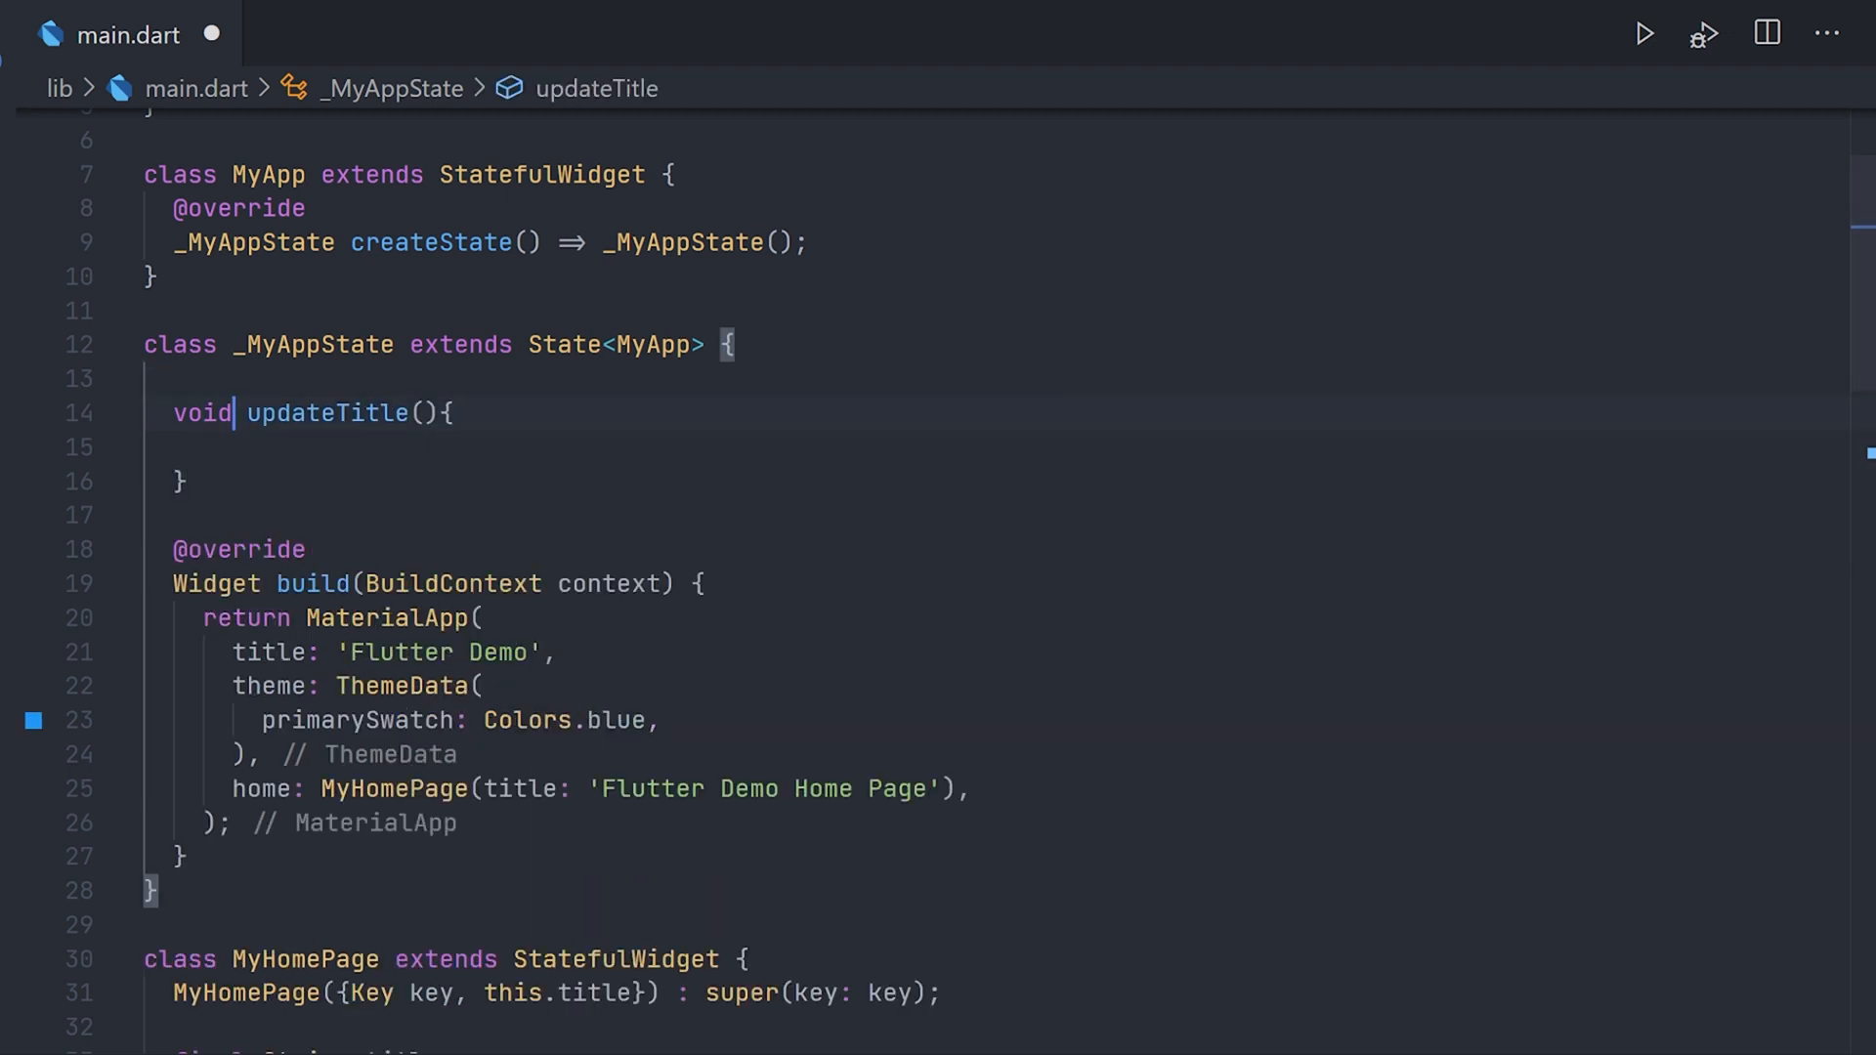
pyautogui.write('setstate(() {')
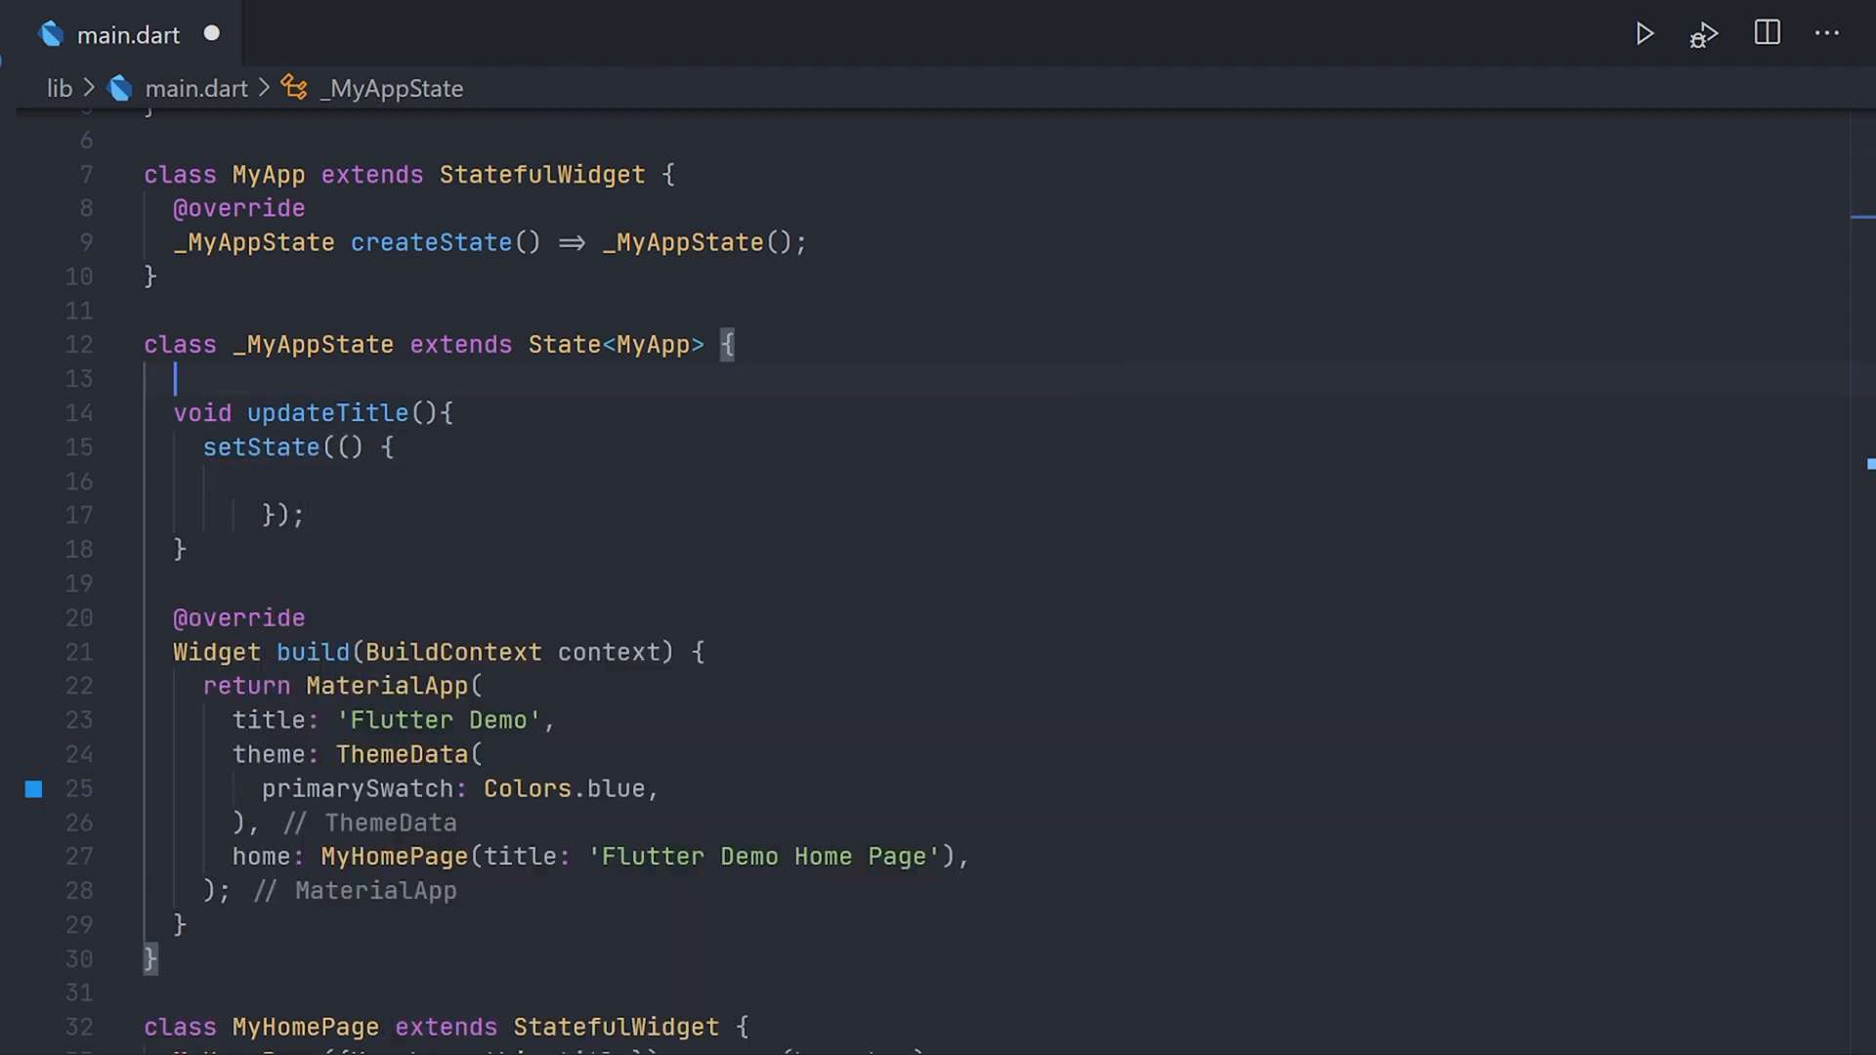
# Declare the title field with the value 'Flutter Home Page'.
pyautogui.write('final title')
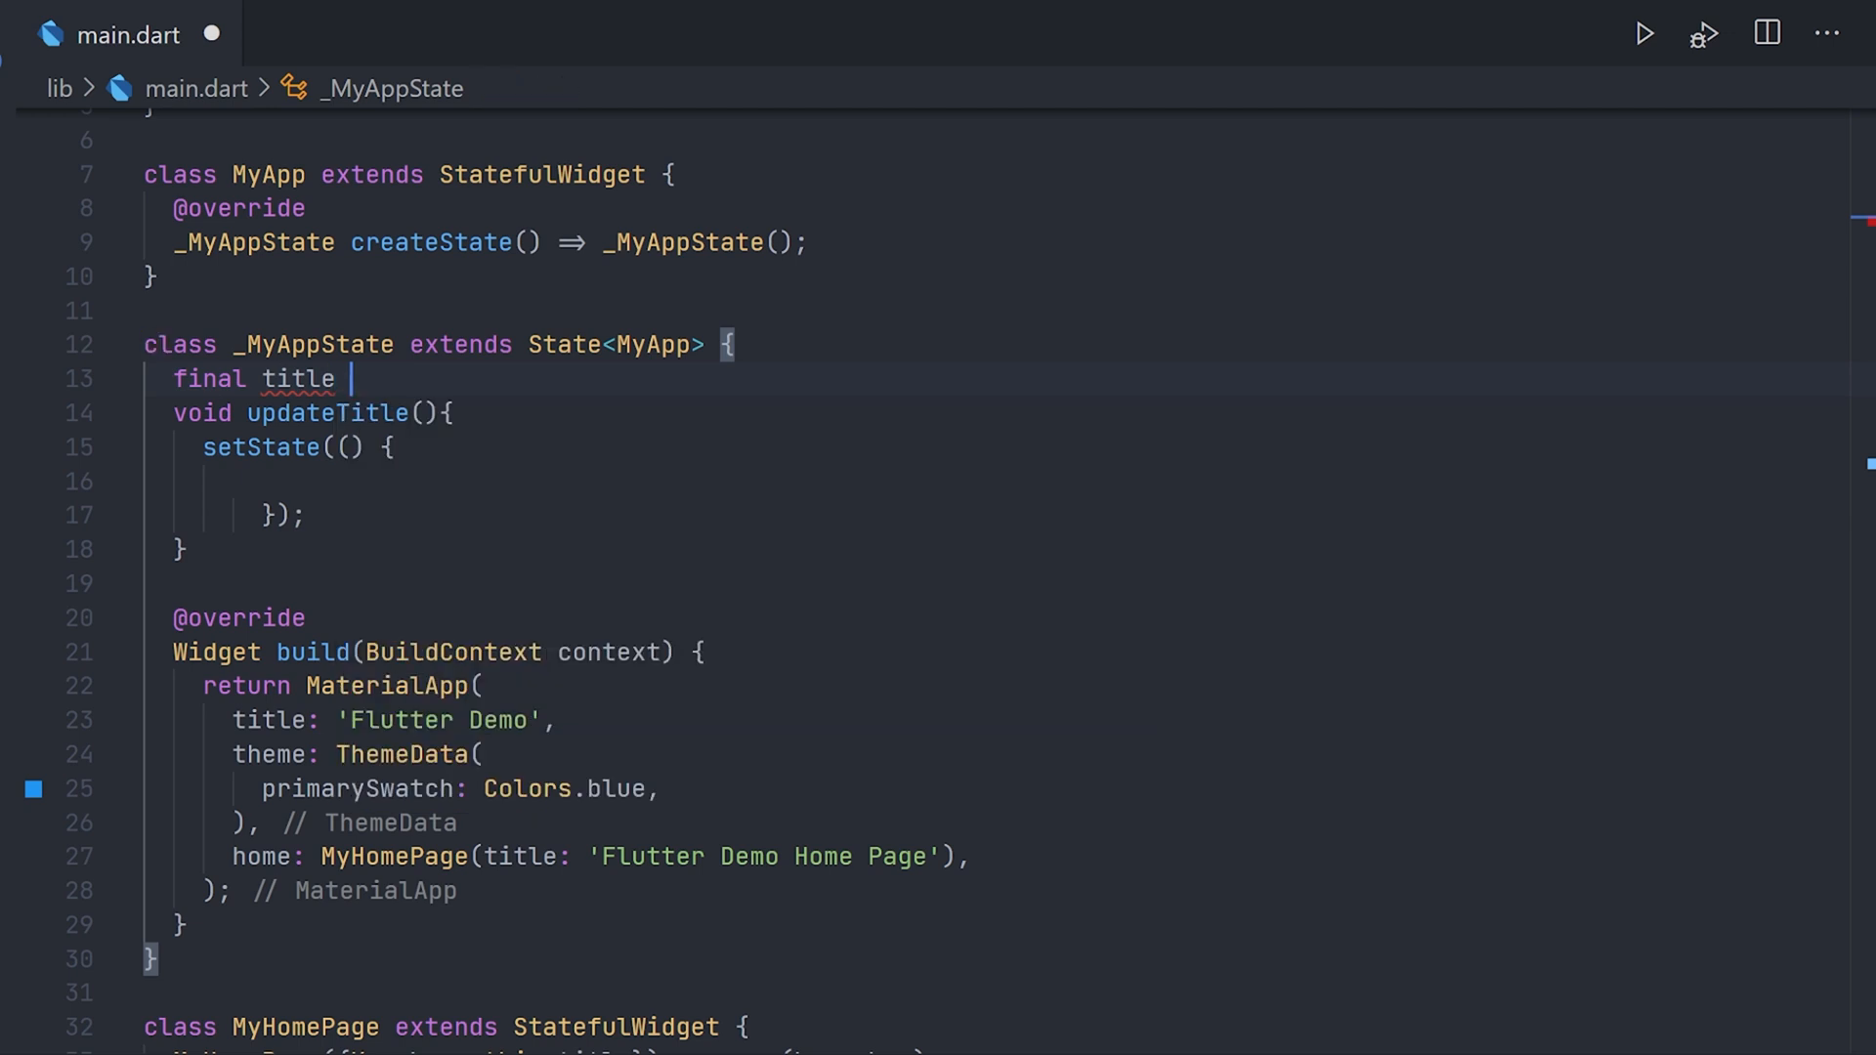
pyautogui.write('=')
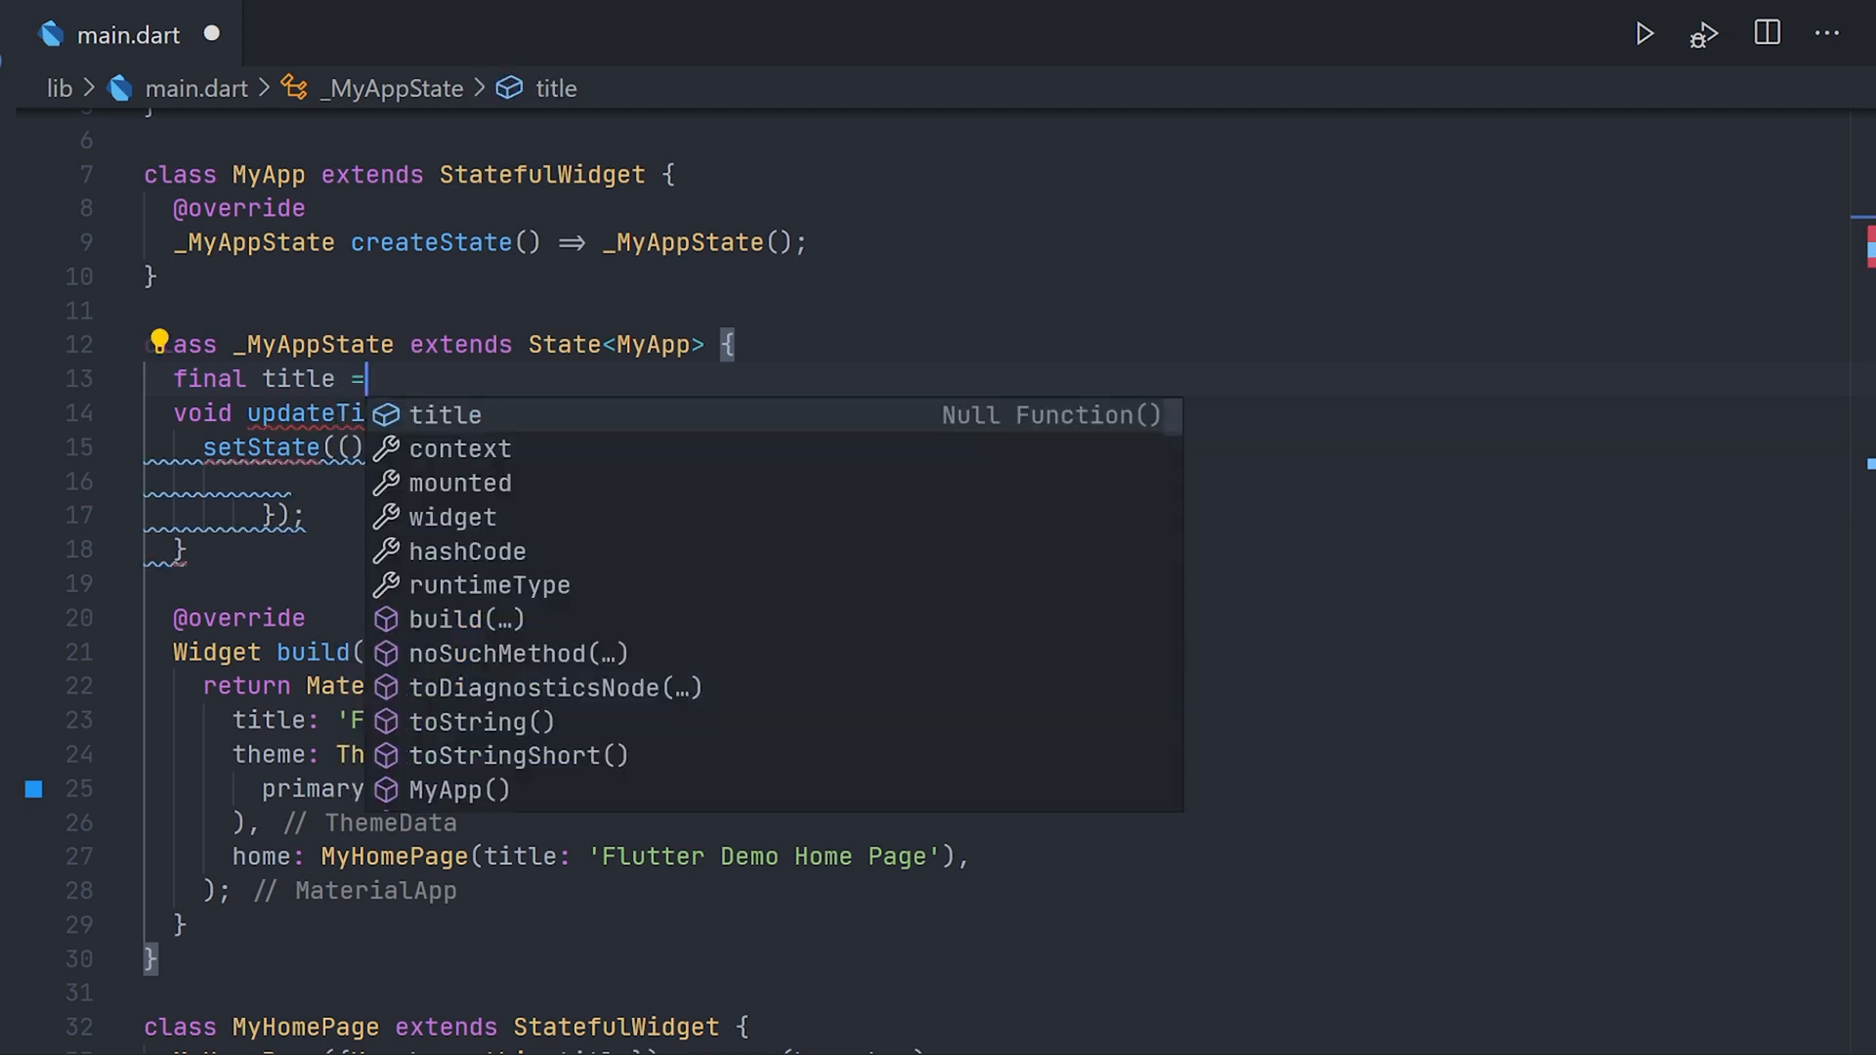
pyautogui.write("''")
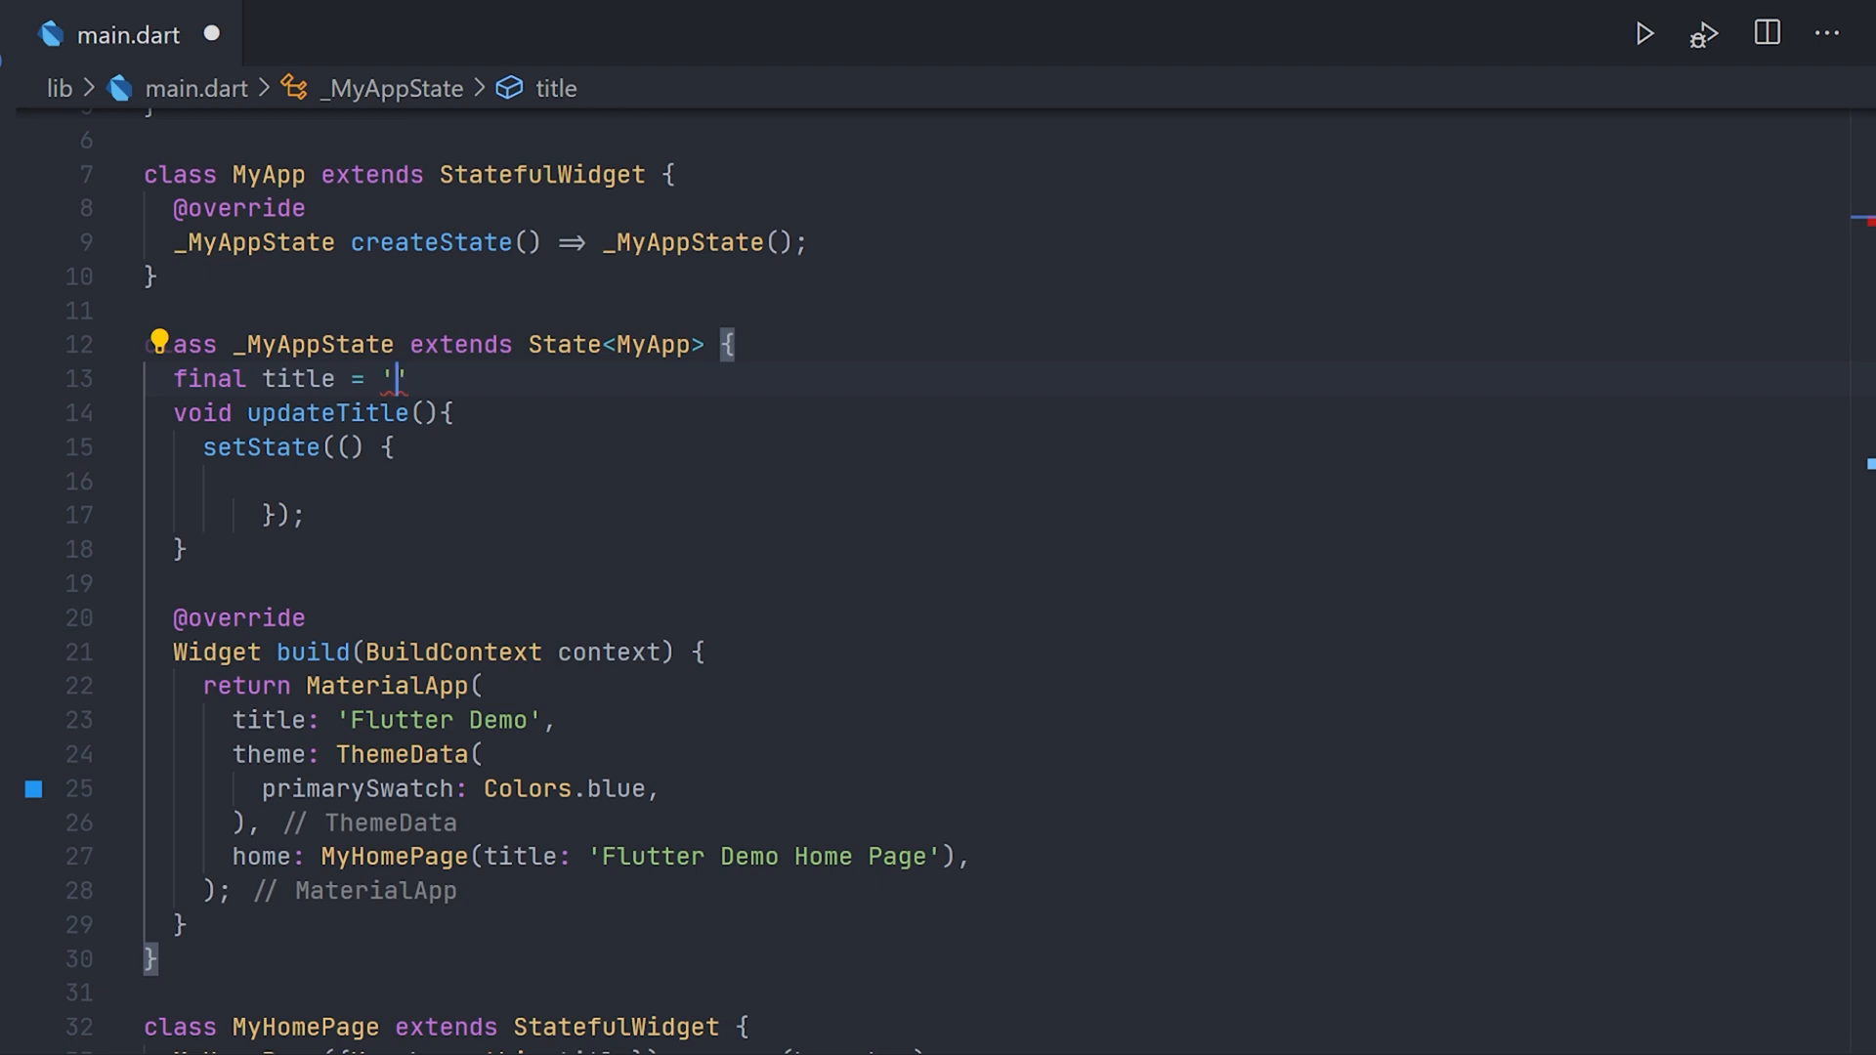
pyautogui.write('Flutter Home PA')
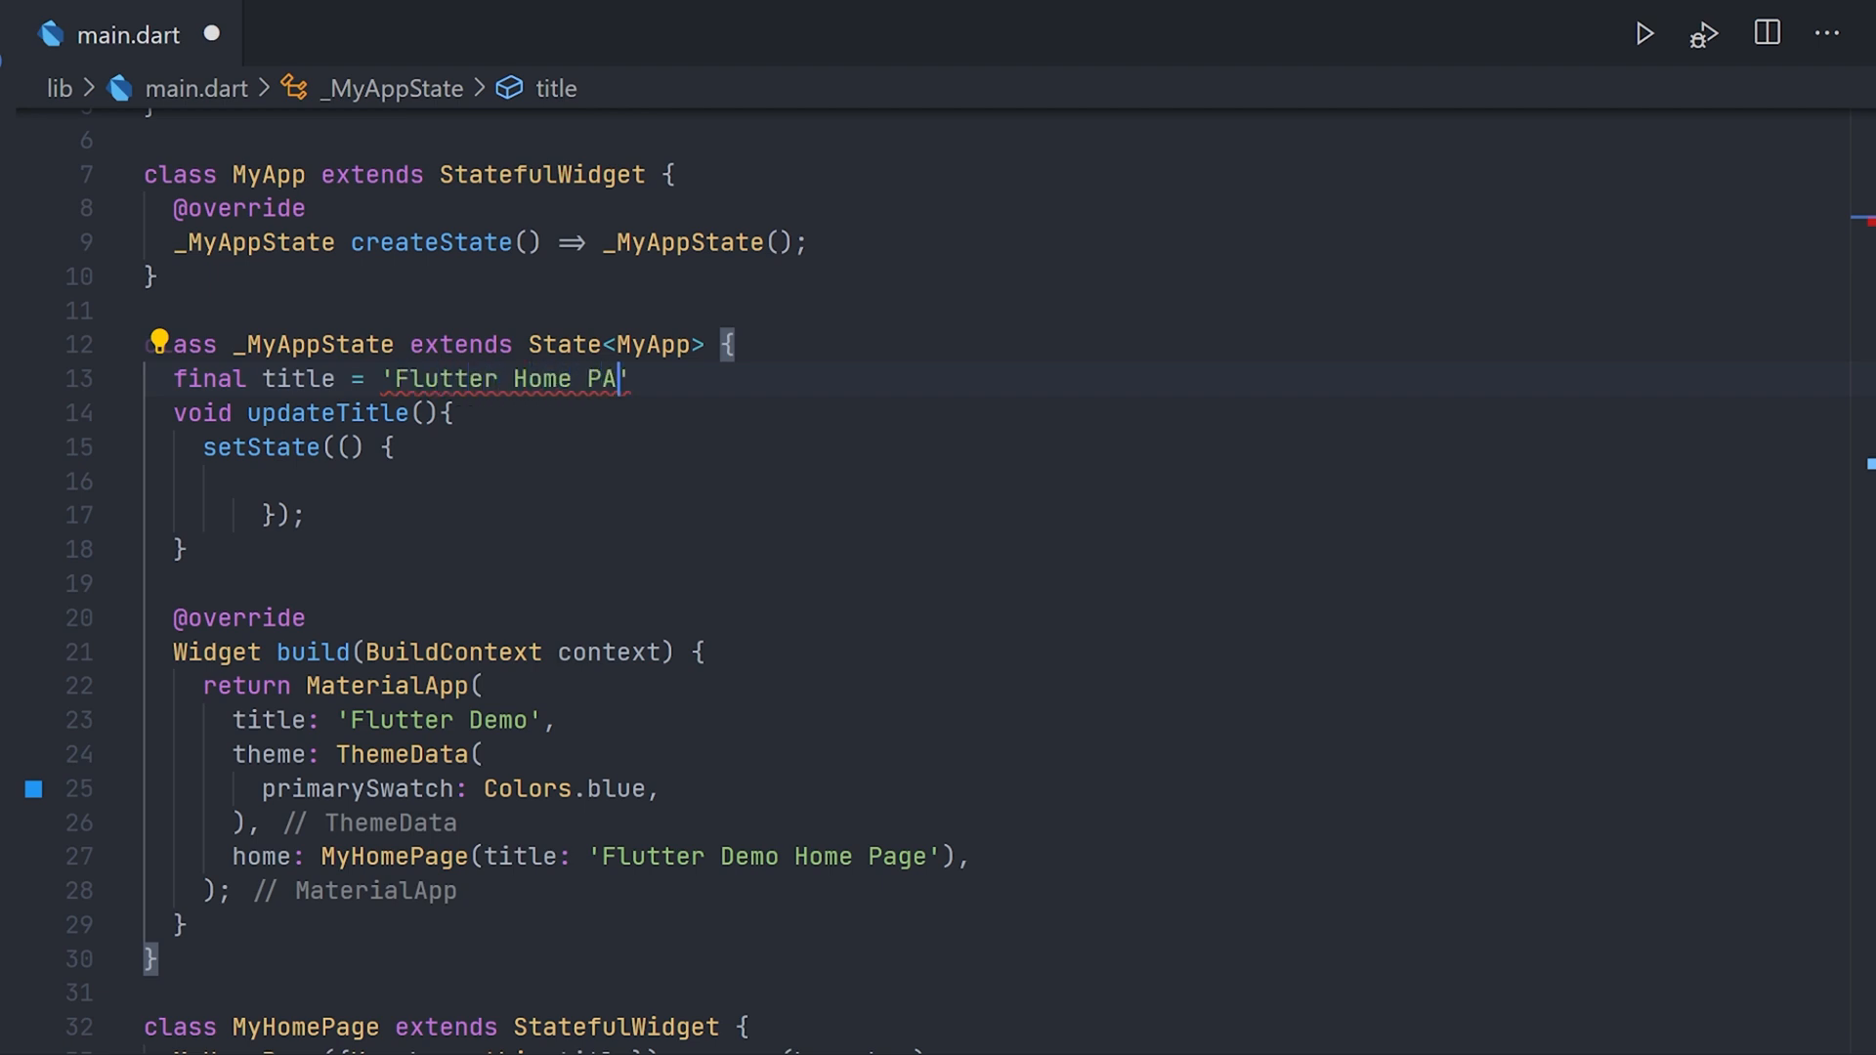
pyautogui.write("ge'")
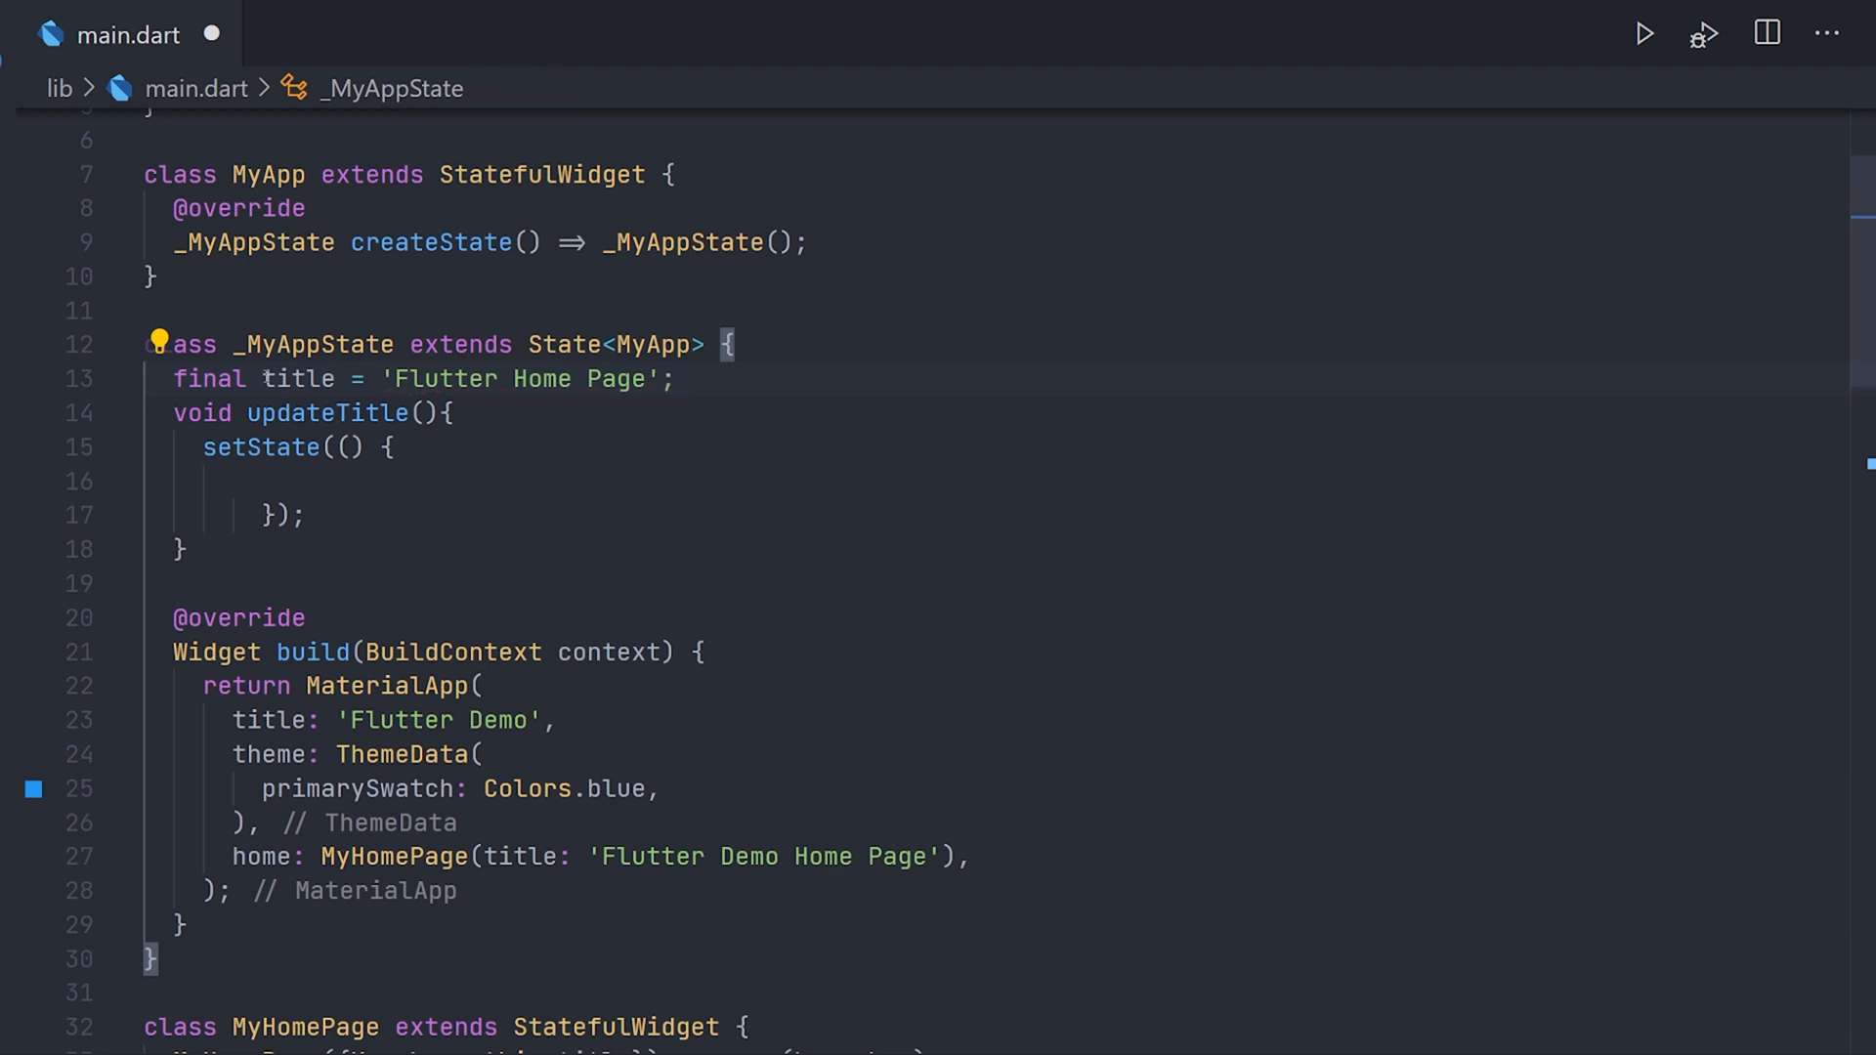
# Make updateTitle set title to 'New Flutter Home Page'.
pyautogui.write('String')
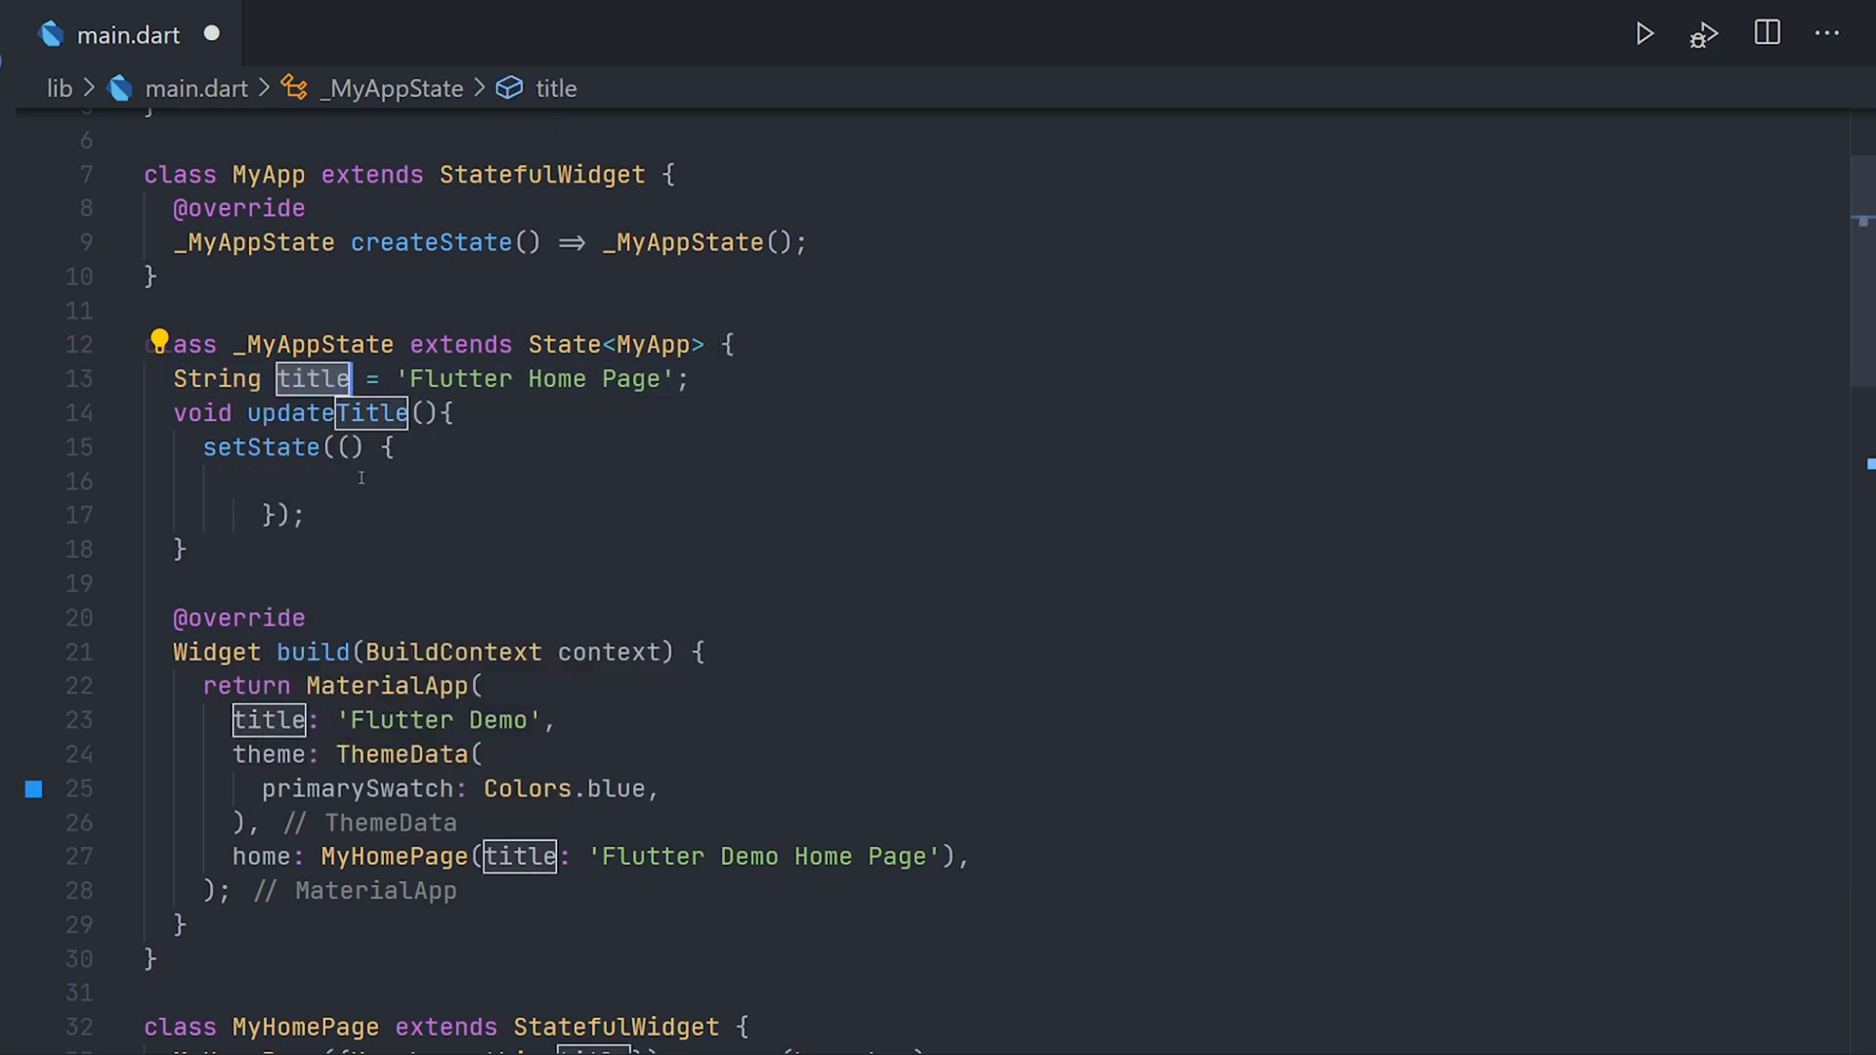
pyautogui.write('title =')
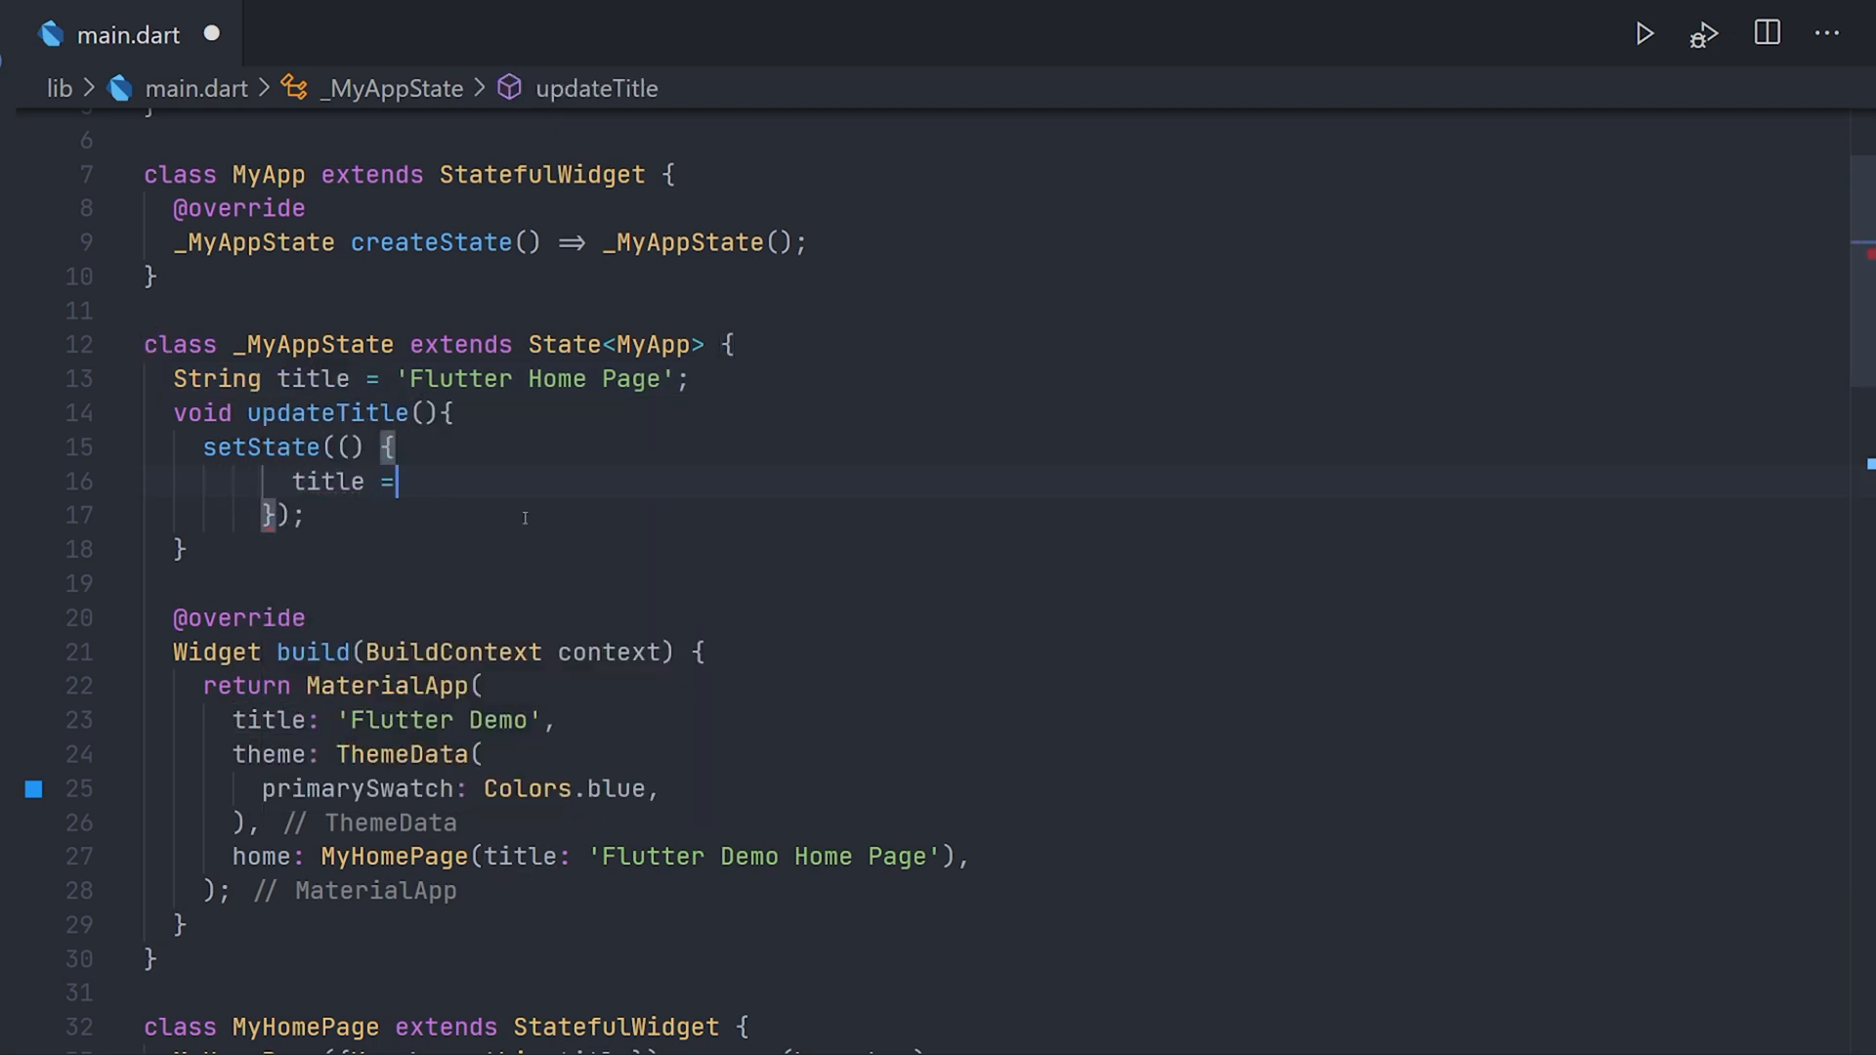
pyautogui.write("'Ne'")
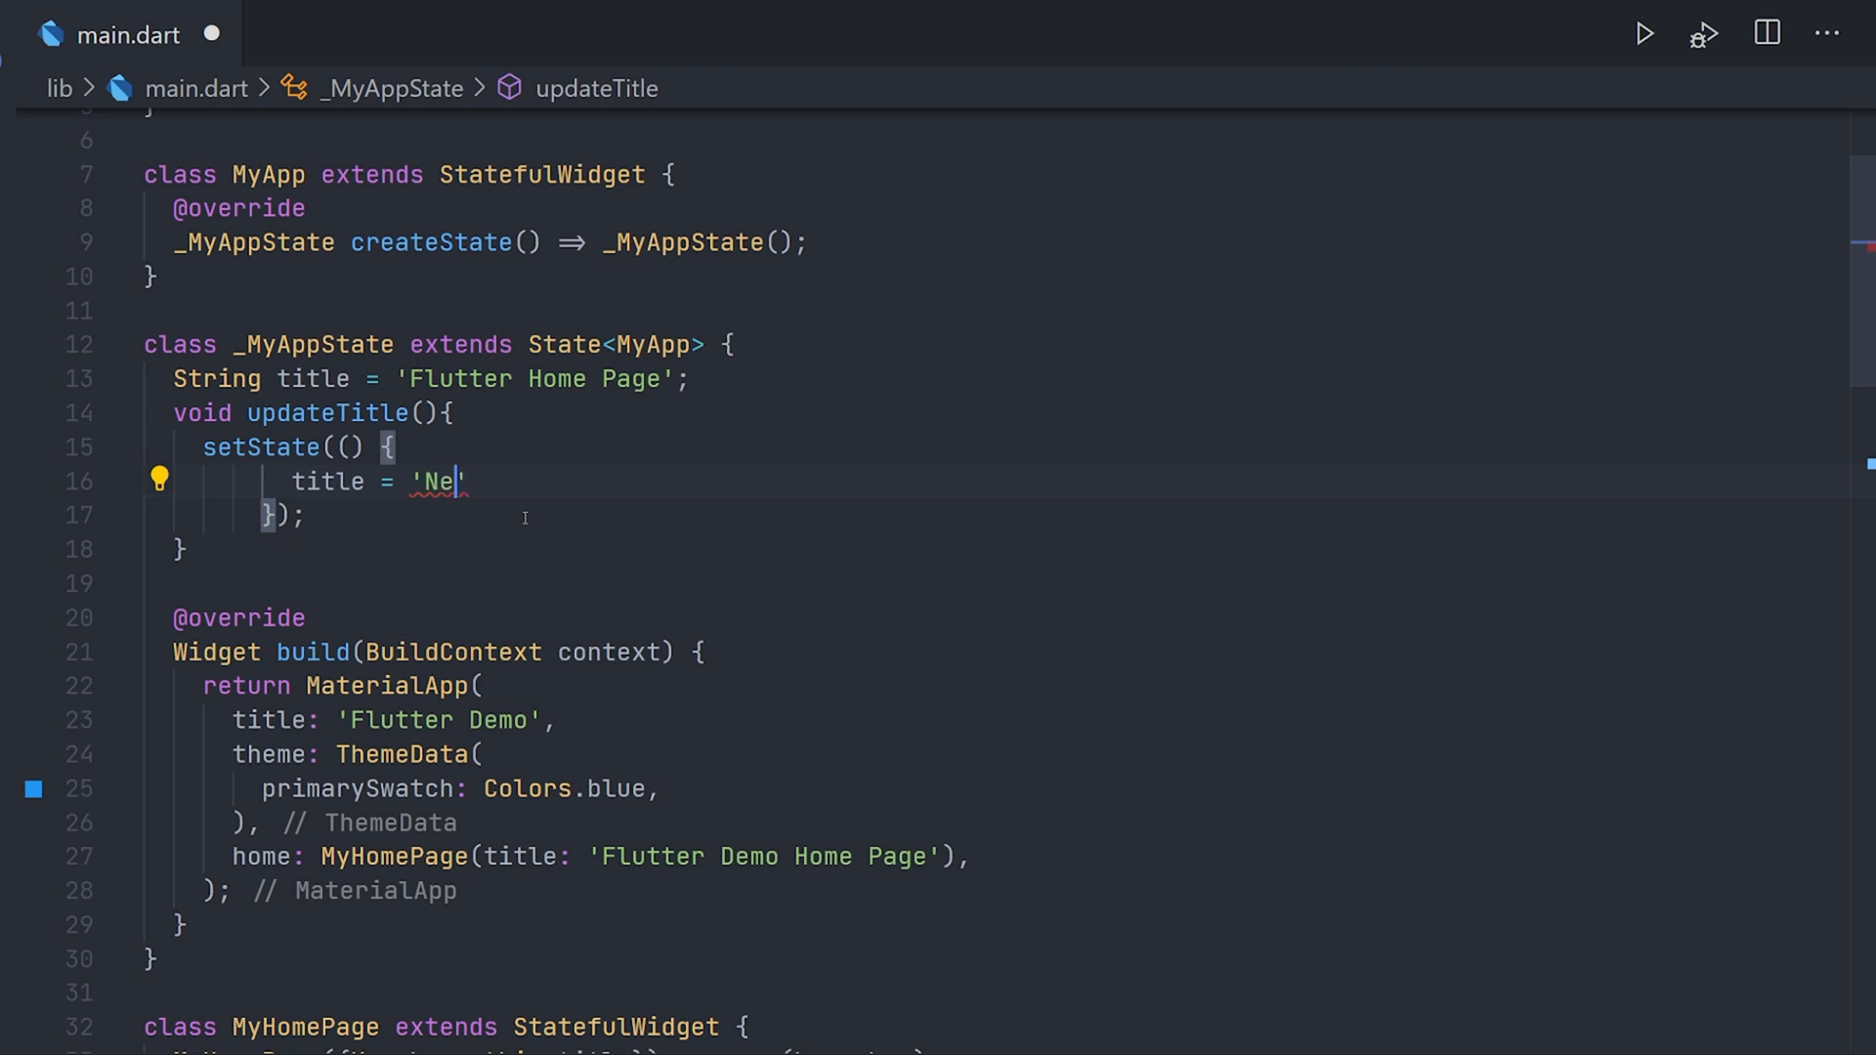
pyautogui.write('w Flutter Home')
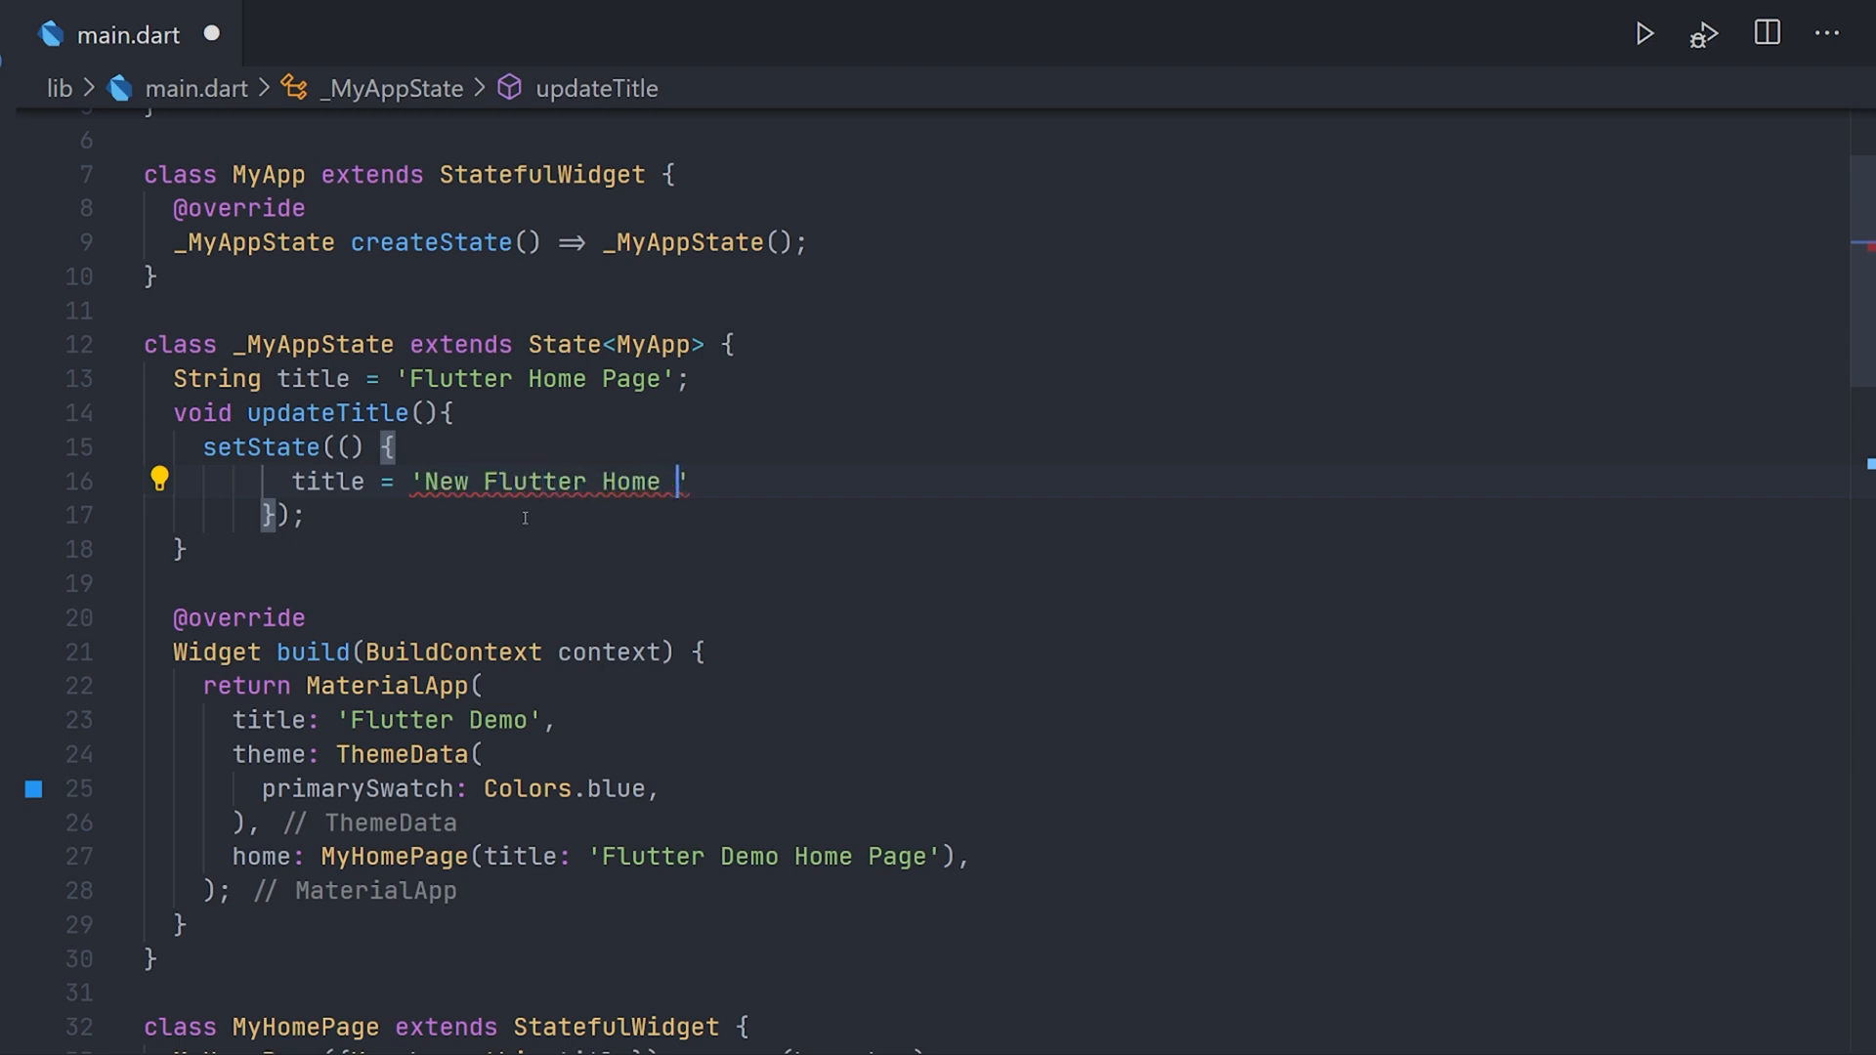
pyautogui.write('Page')
pyautogui.click(570, 856)
pyautogui.write('tit')
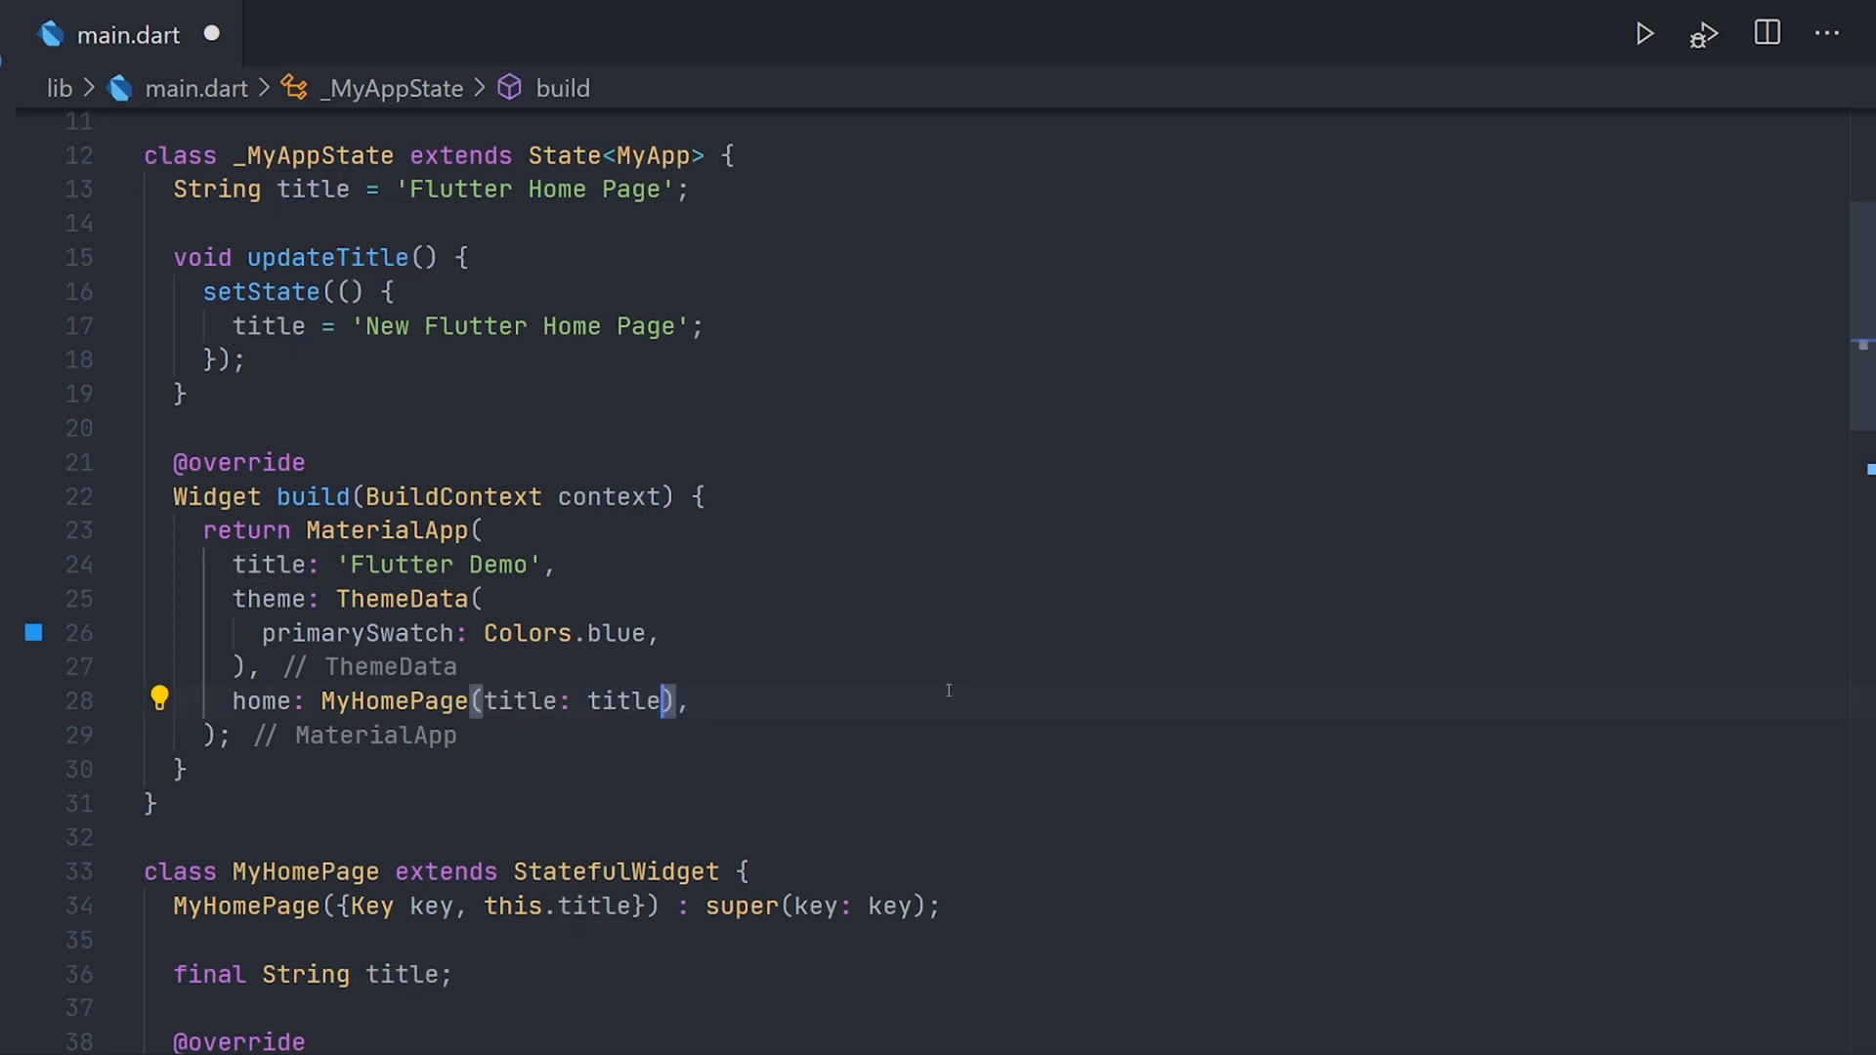
# Add a VoidCallback onPressed field to MyHomePage and pass updateTitle as onPressed.
pyautogui.click(325, 257)
pyautogui.write(', ')
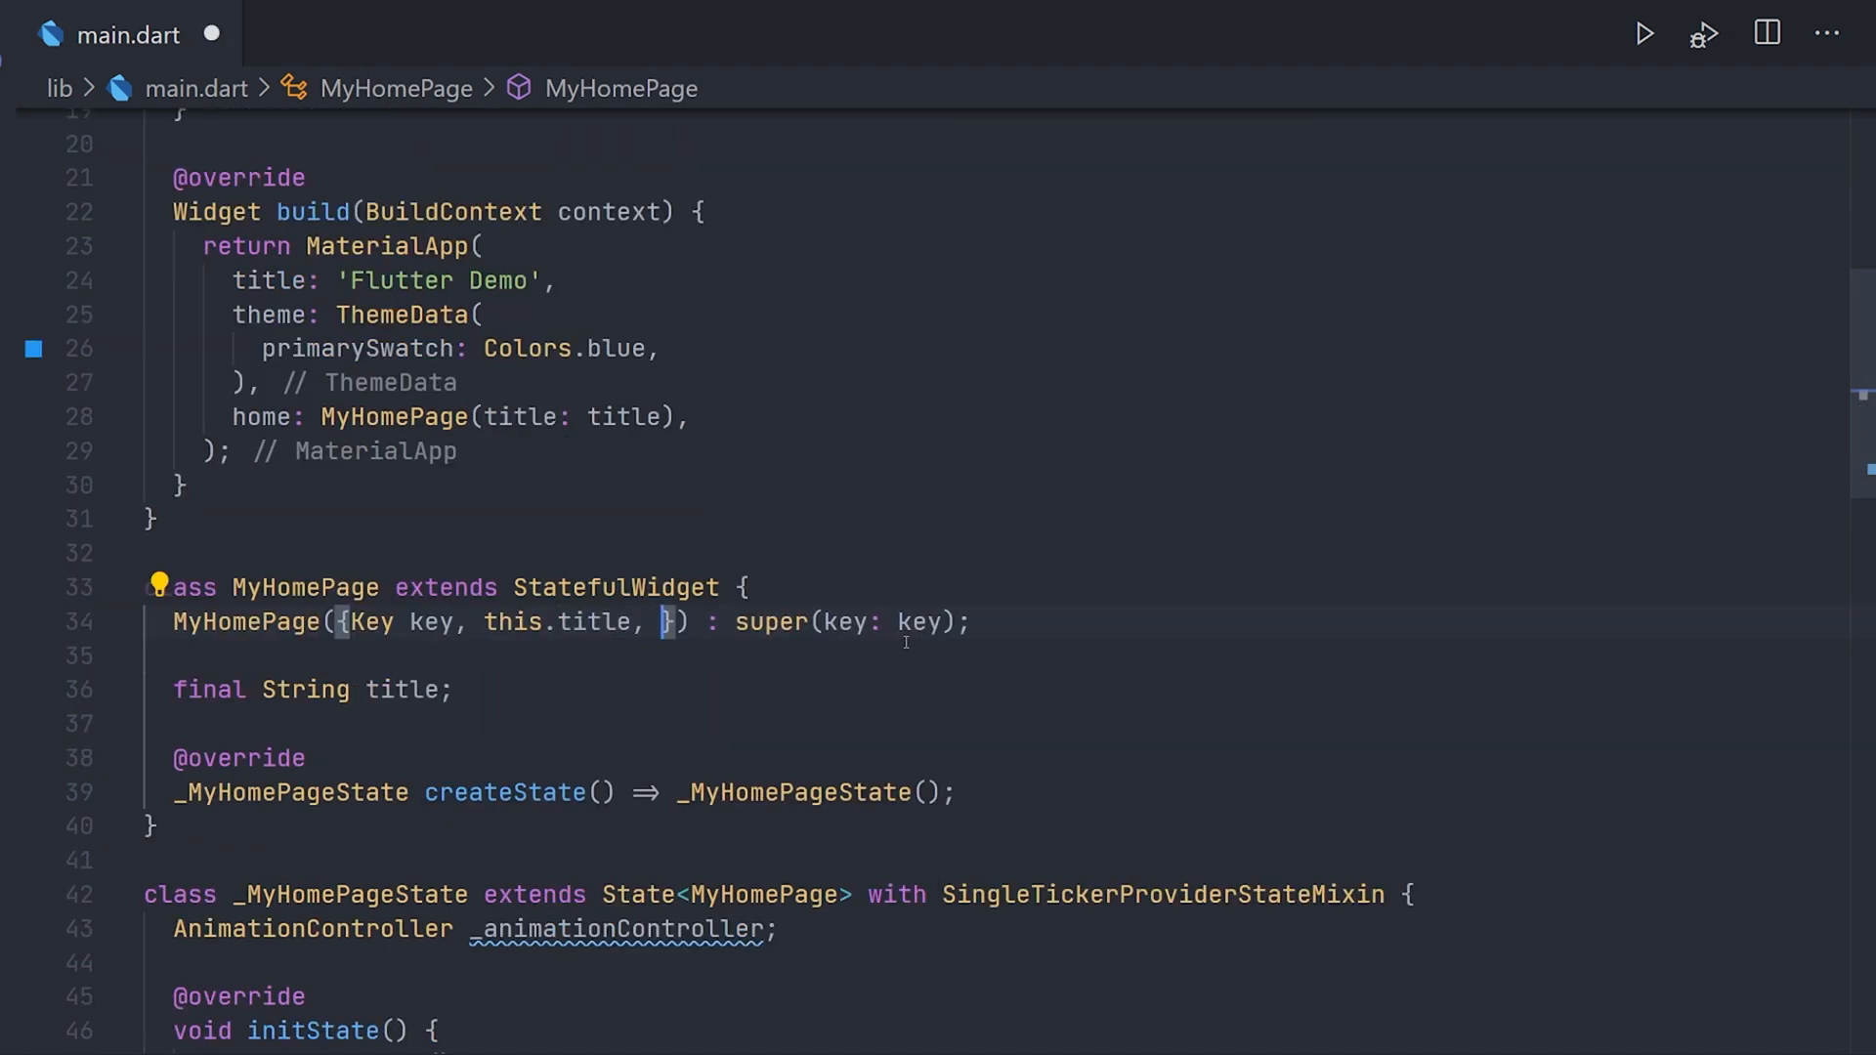
pyautogui.write('final VoidCallback on')
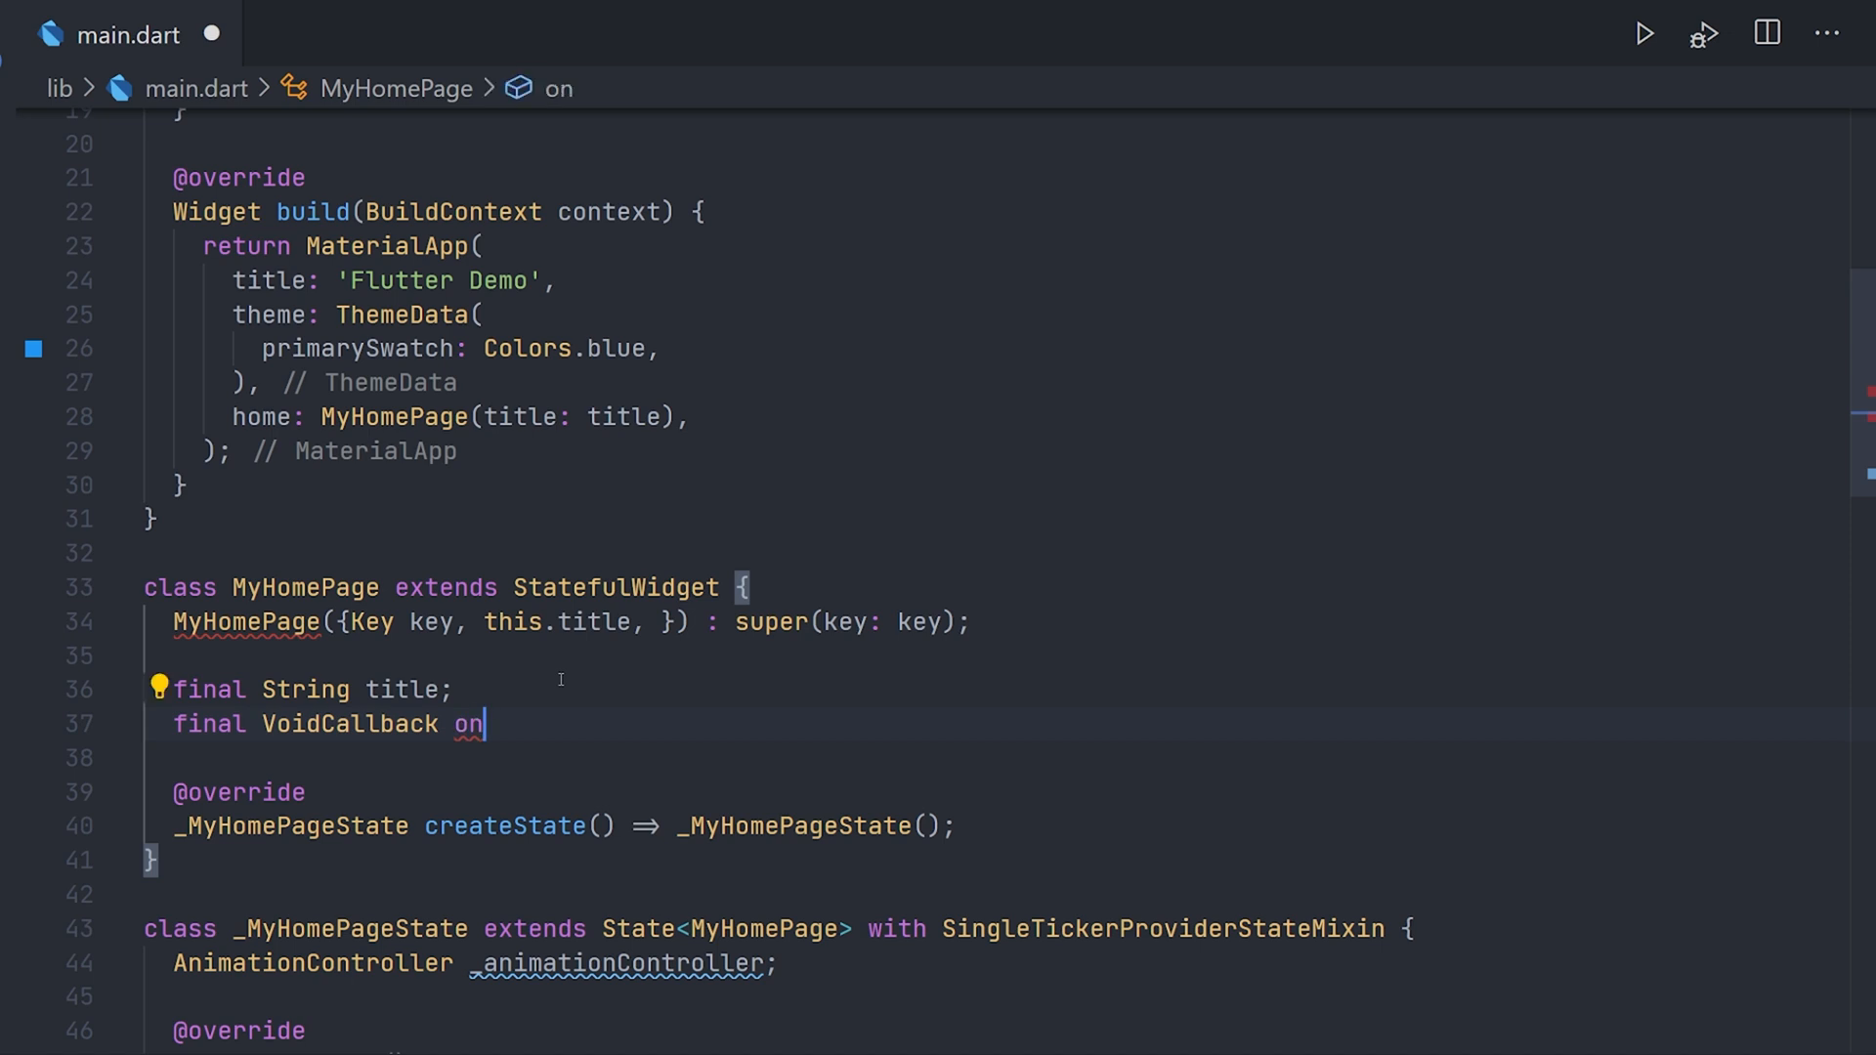
pyautogui.write('Pressed')
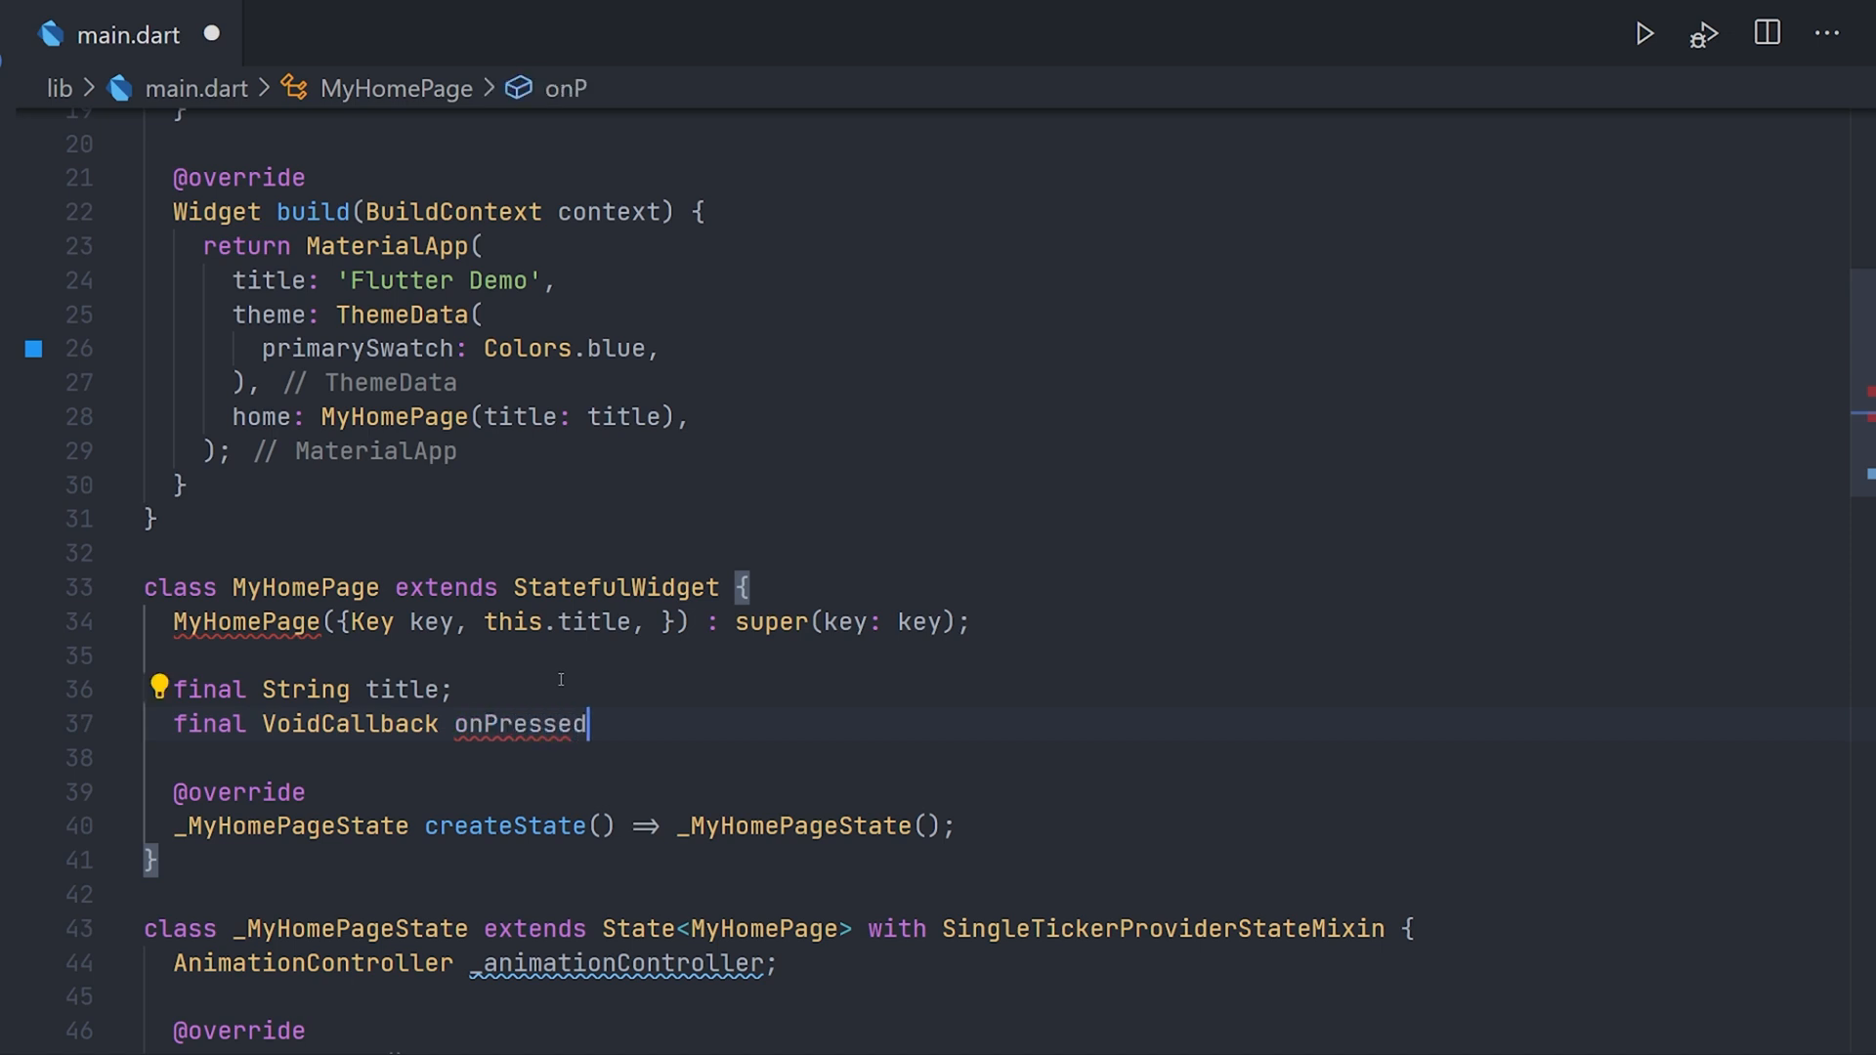
pyautogui.write(';')
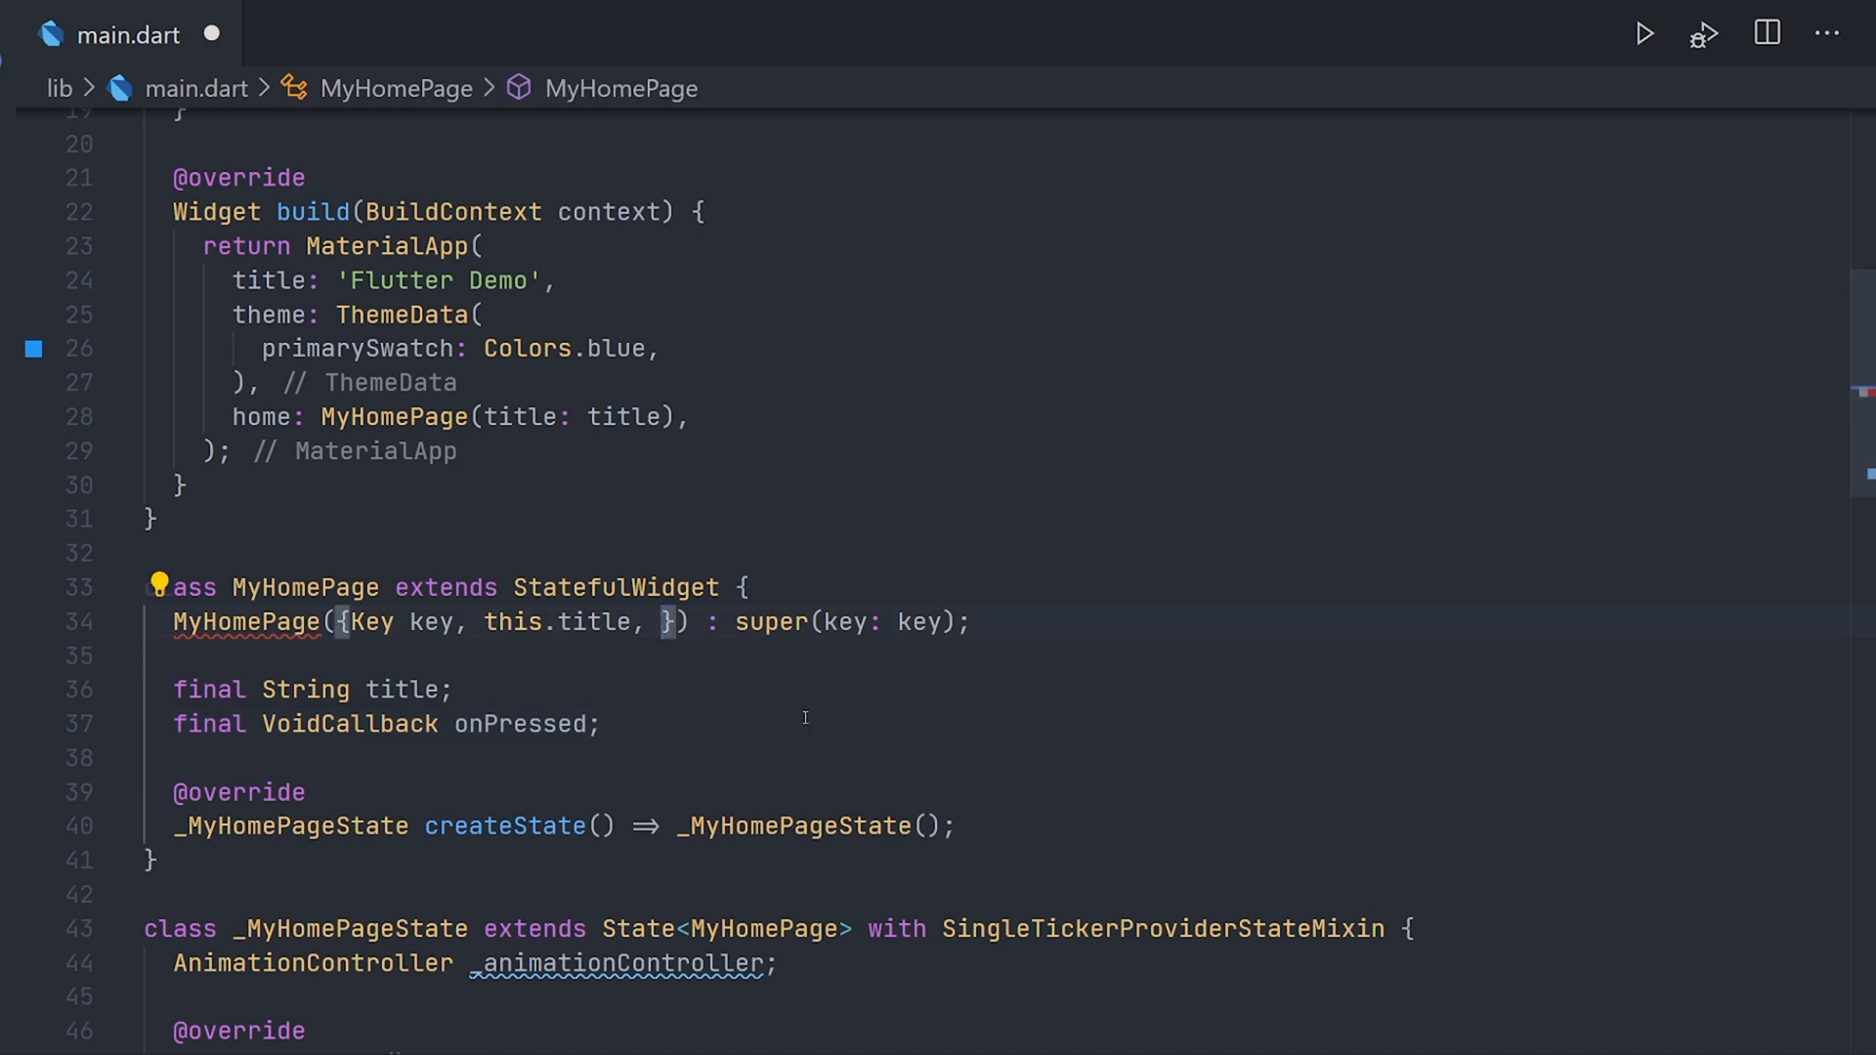
pyautogui.write('this.onPressed,')
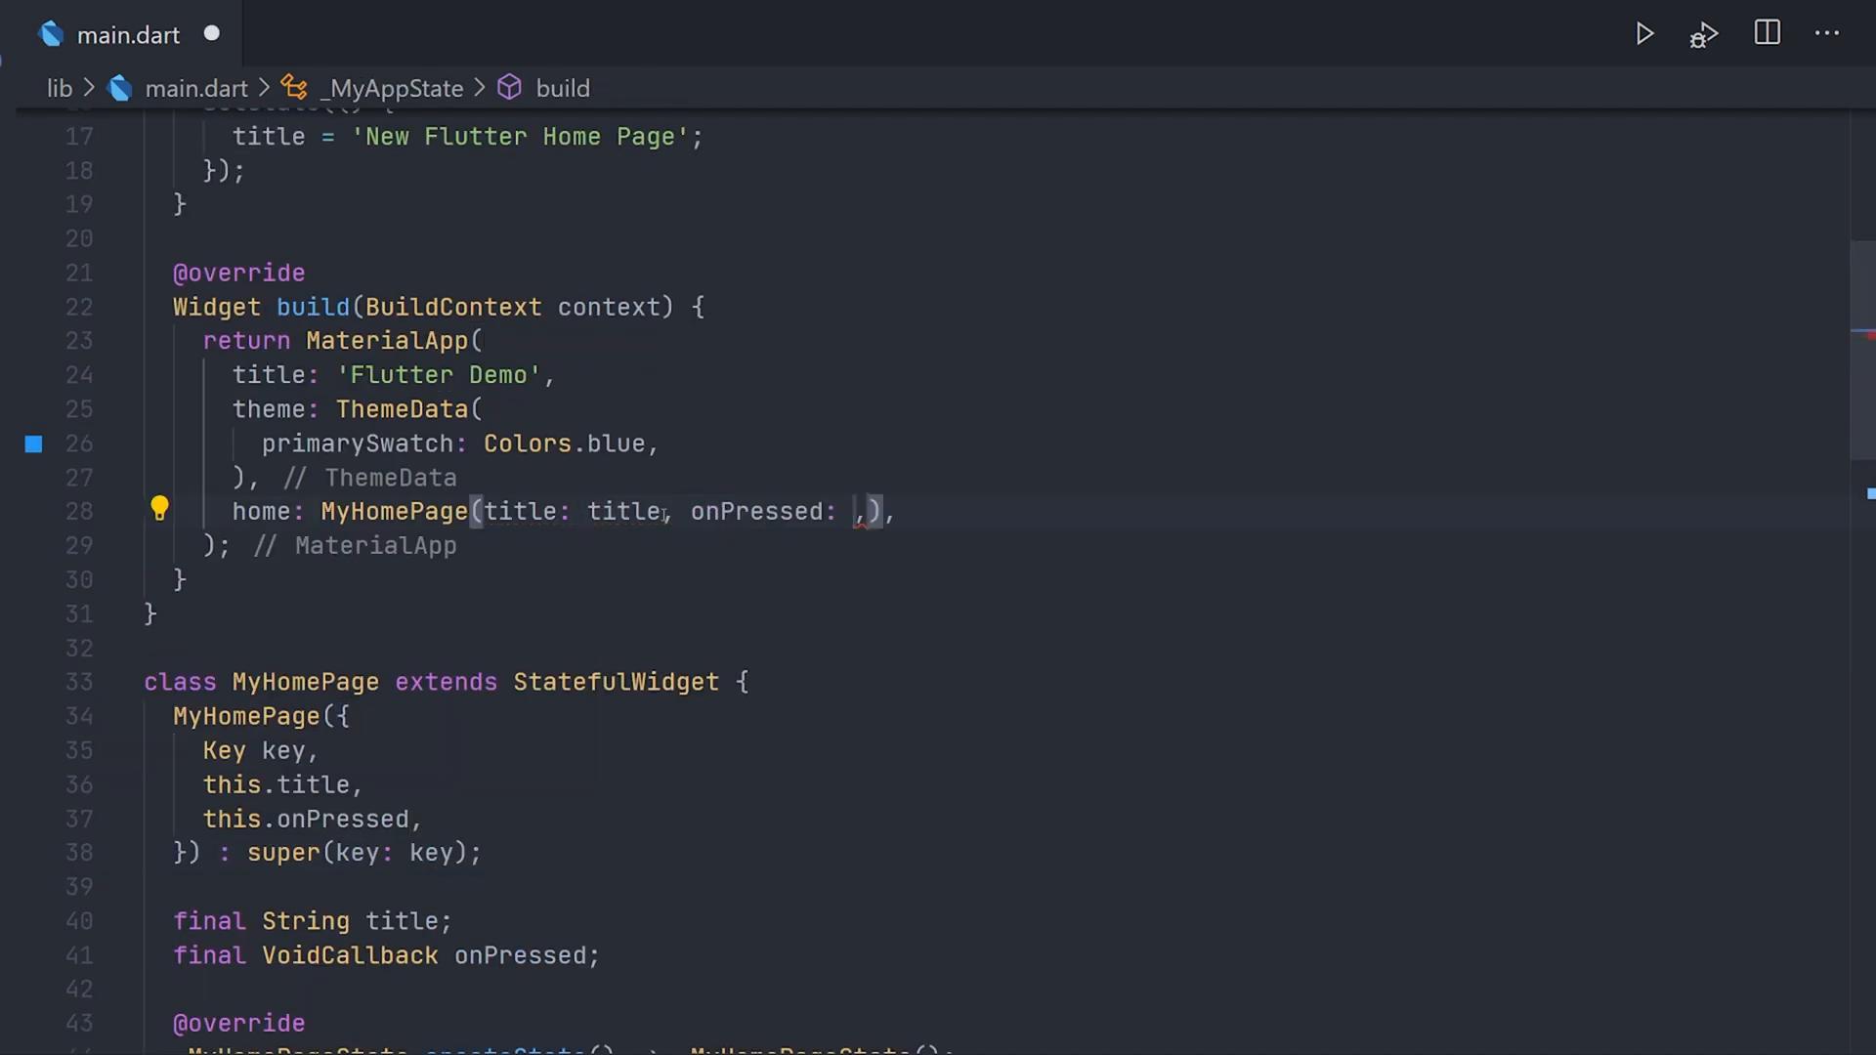
pyautogui.write('updateTitle,')
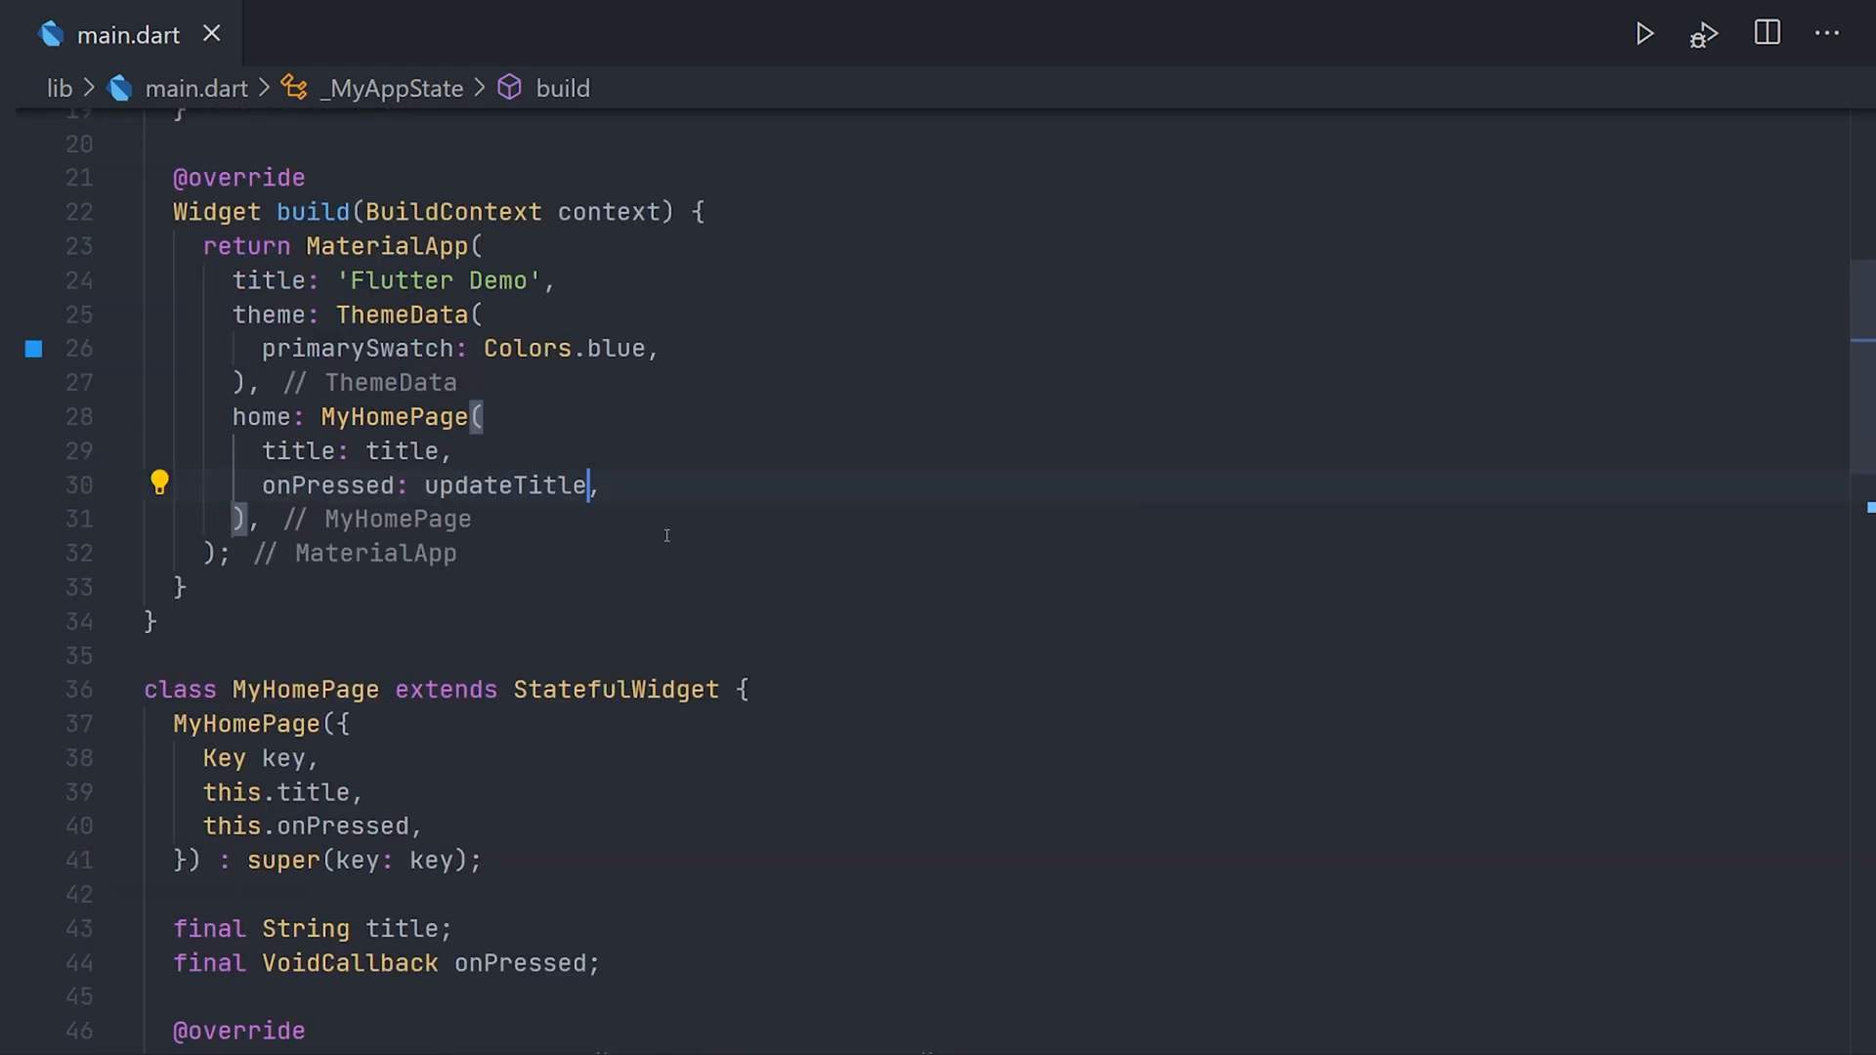
# Add if (this.widget.title != oldWidget.title) { print… } inside didUpdateWidget.
pyautogui.scroll(-3)
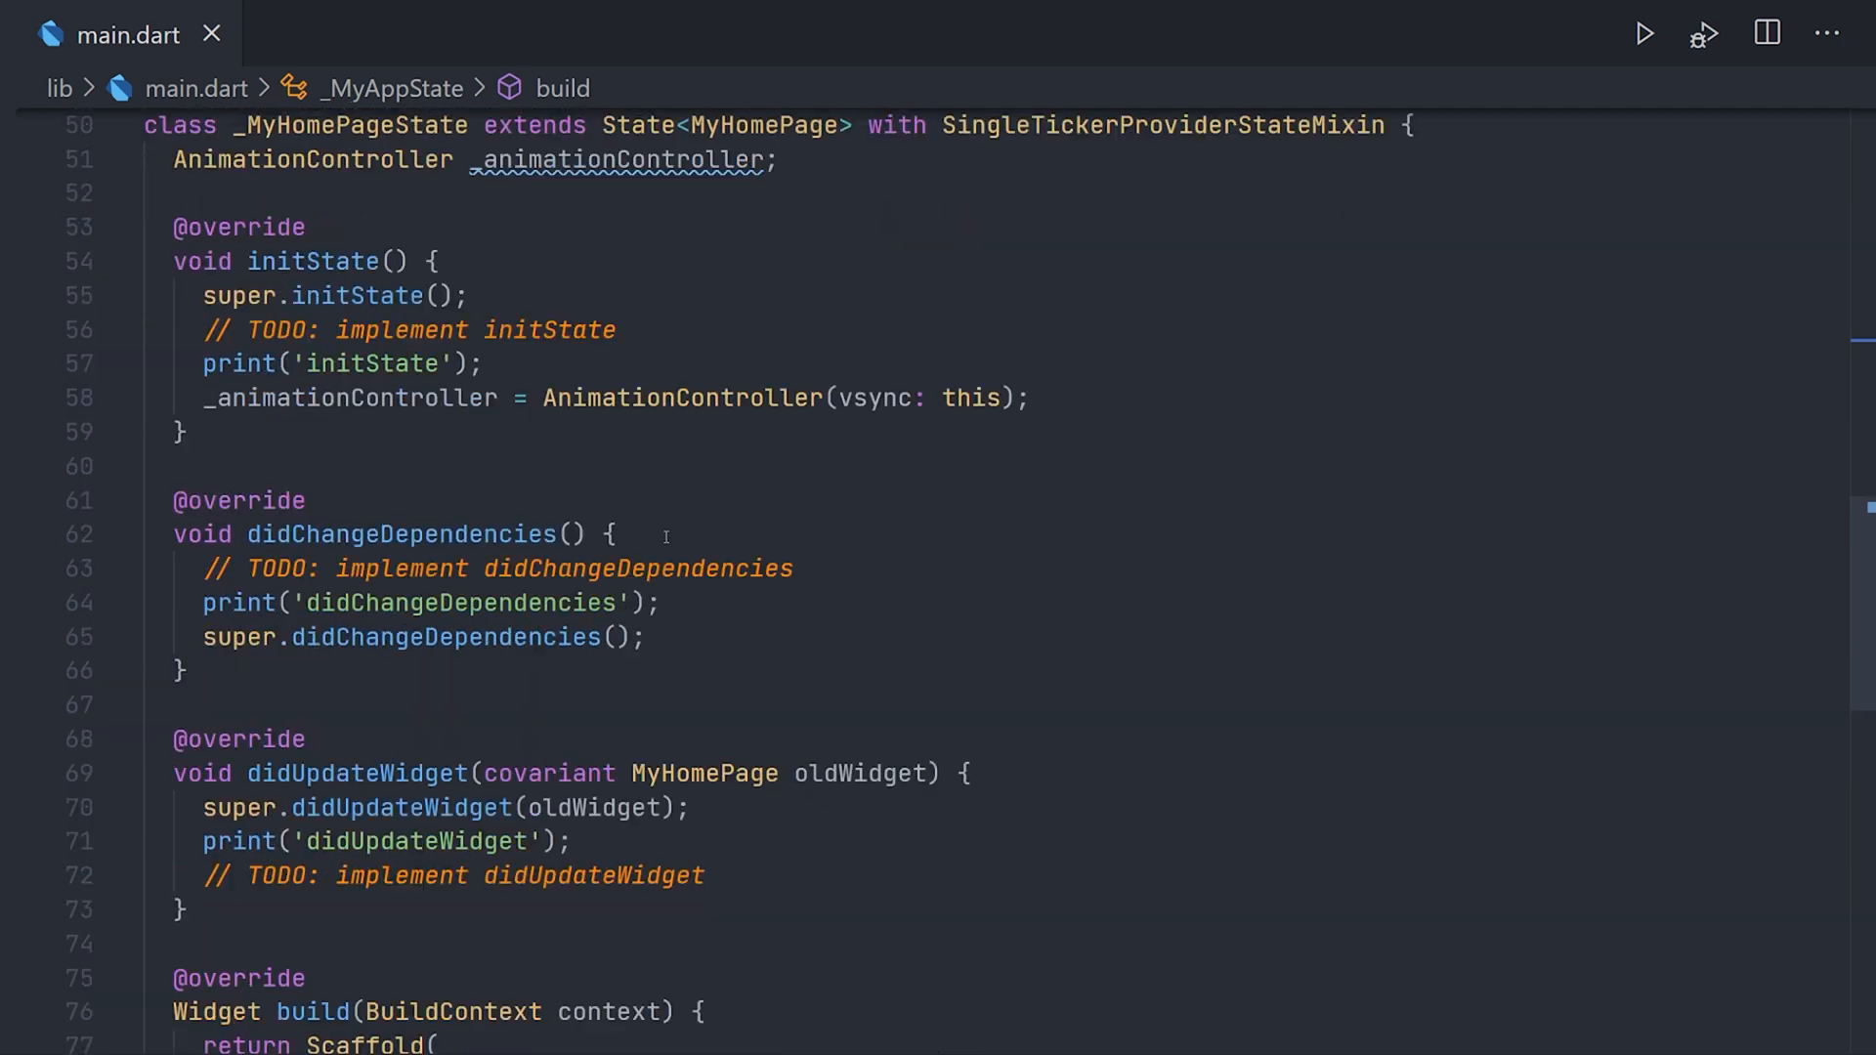
pyautogui.write('if')
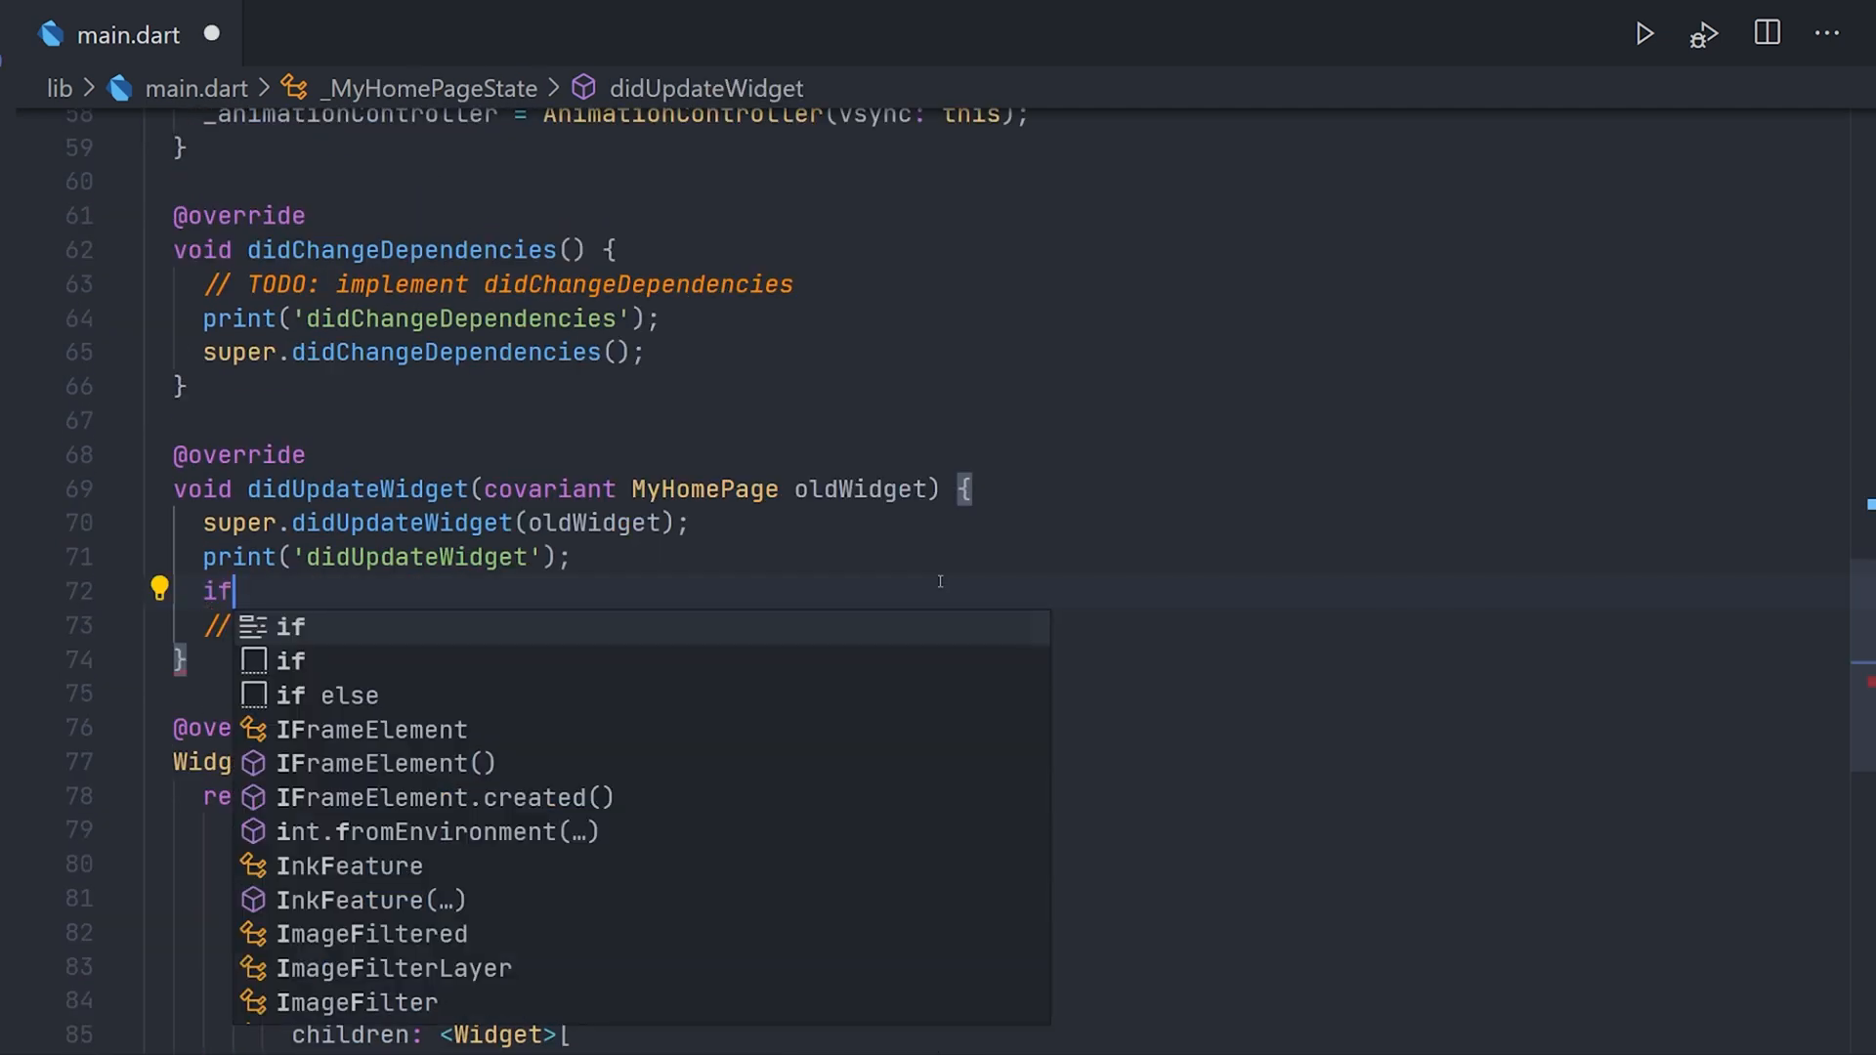
pyautogui.write('()')
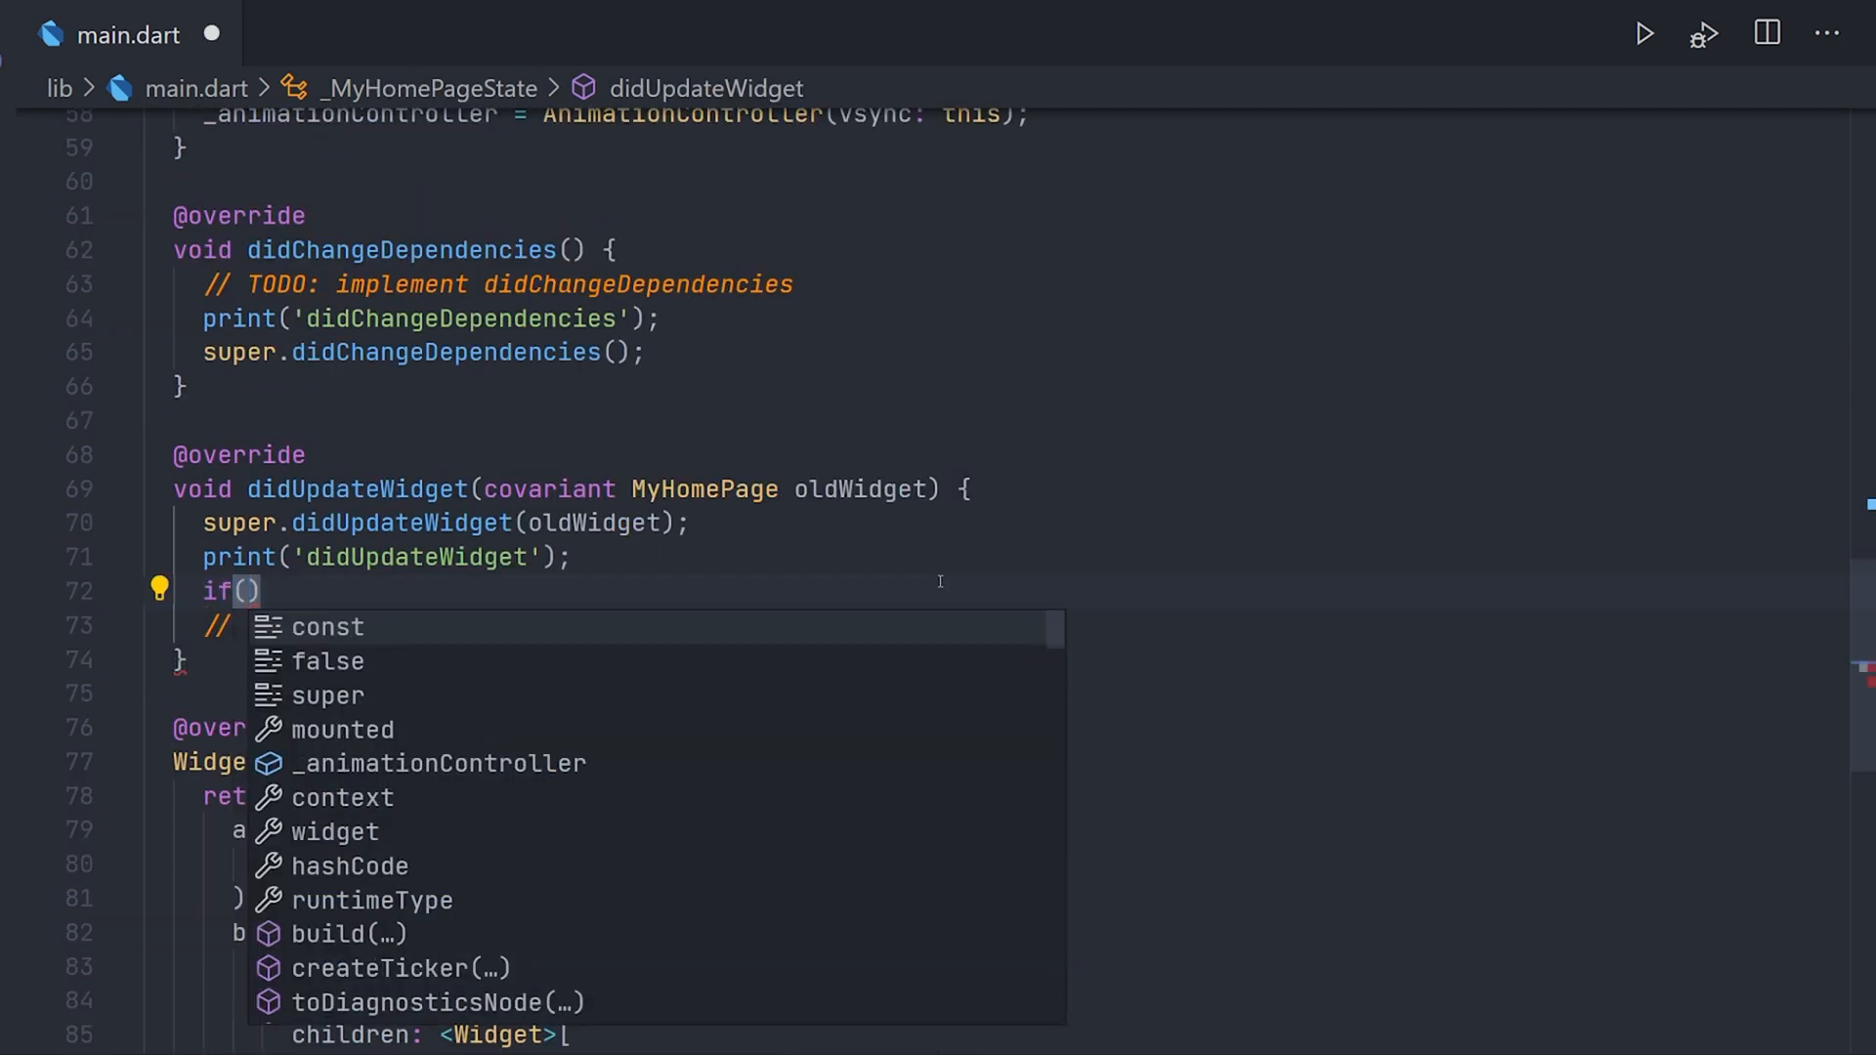
pyautogui.write('this.widget !=')
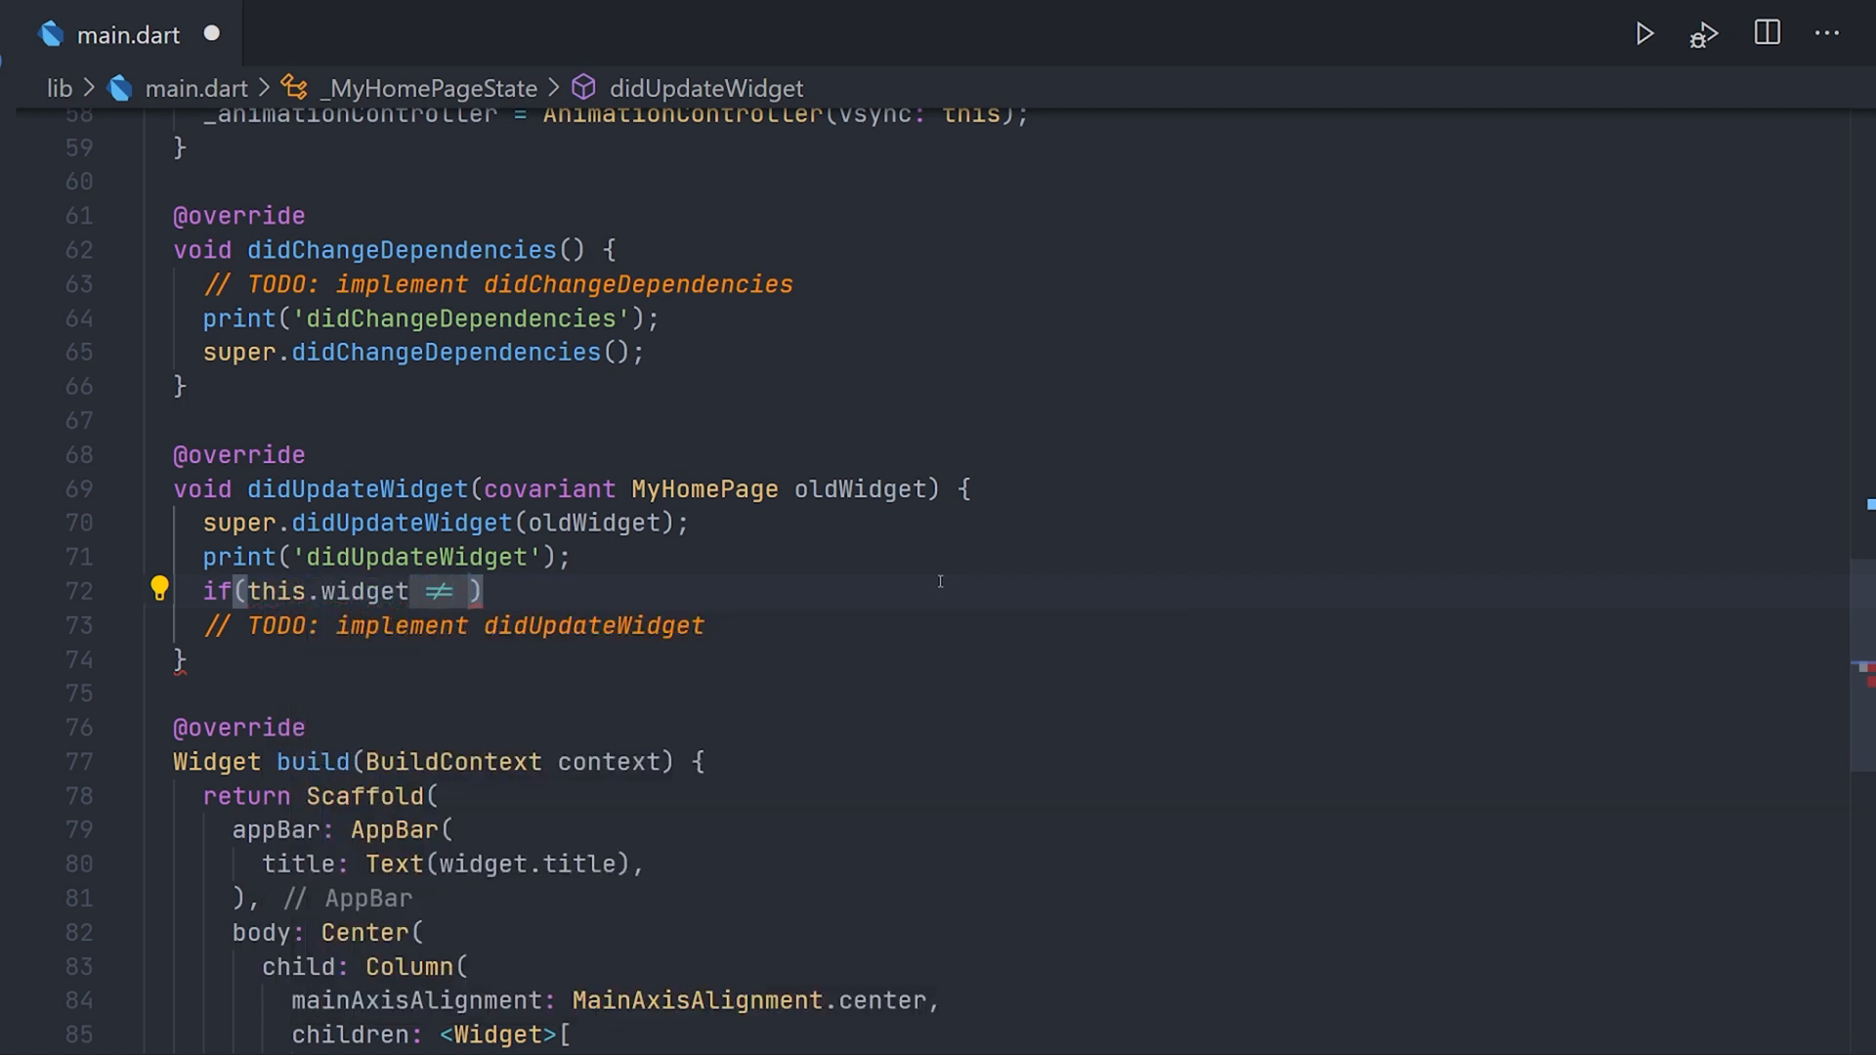
pyautogui.write('oldWidget')
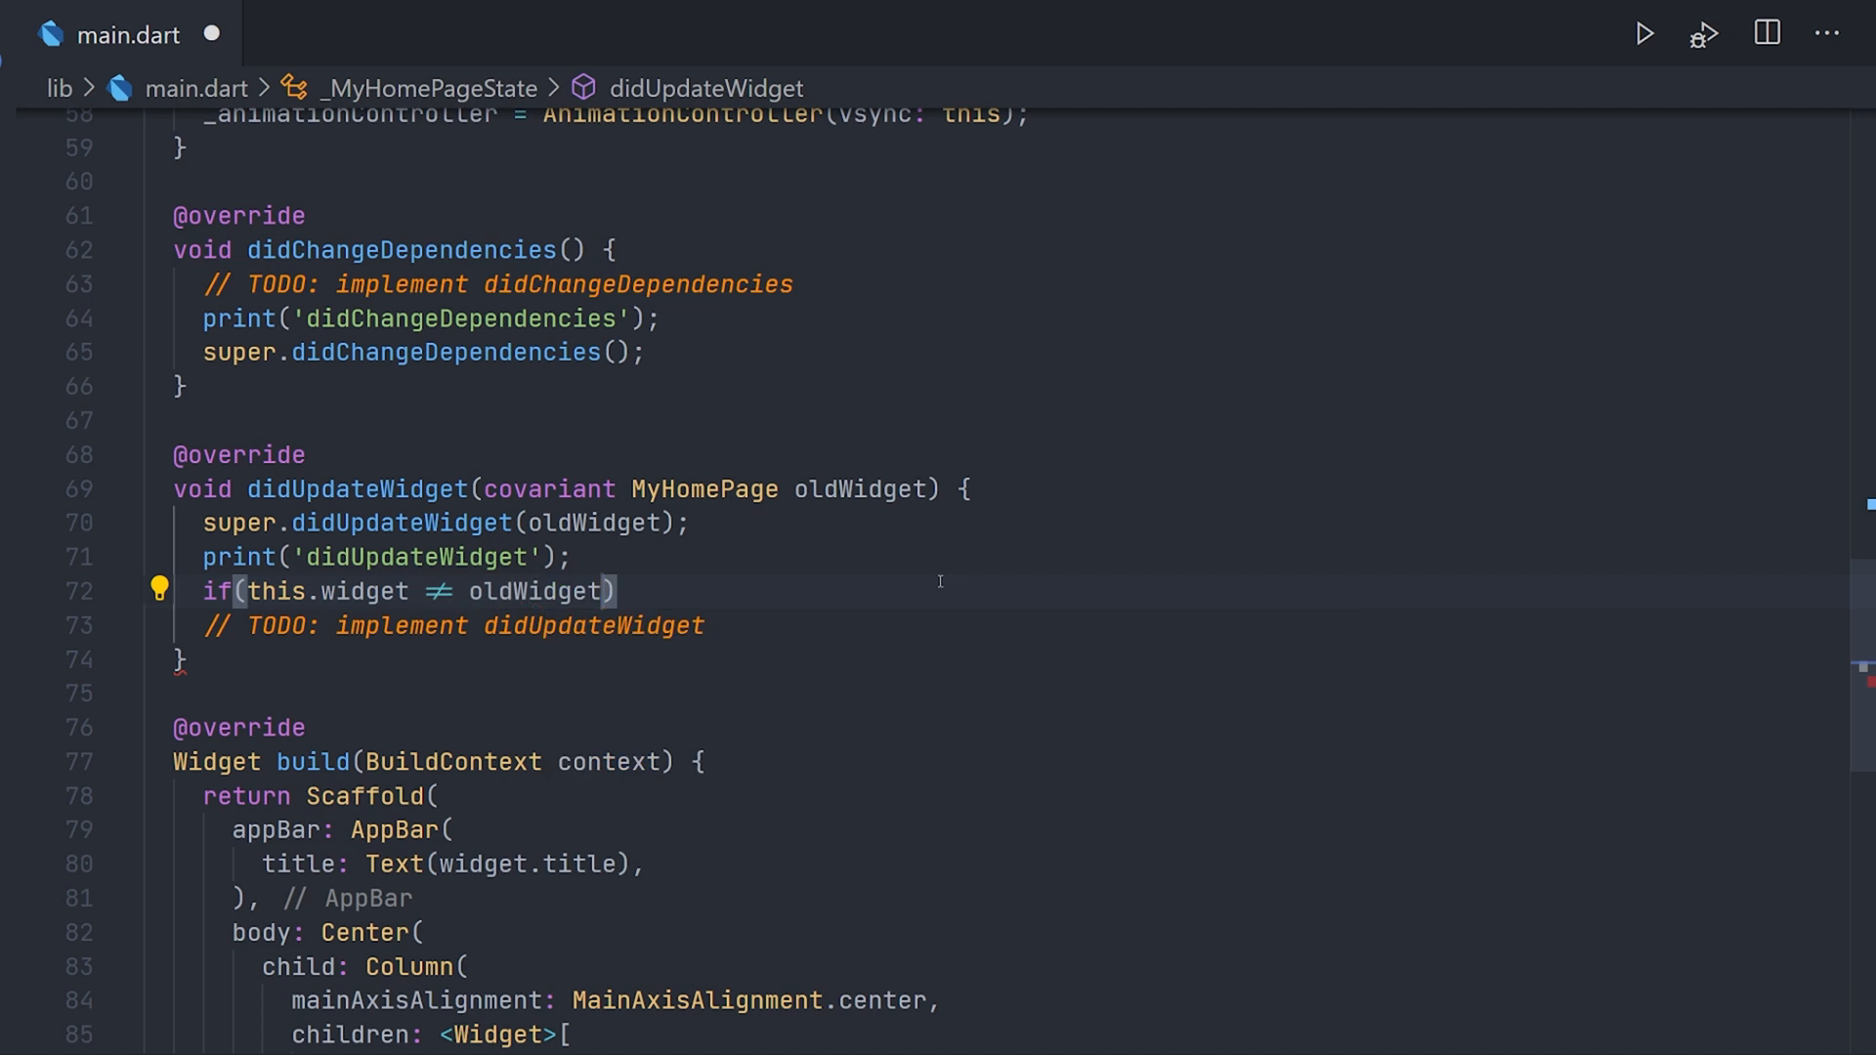
pyautogui.write('.title')
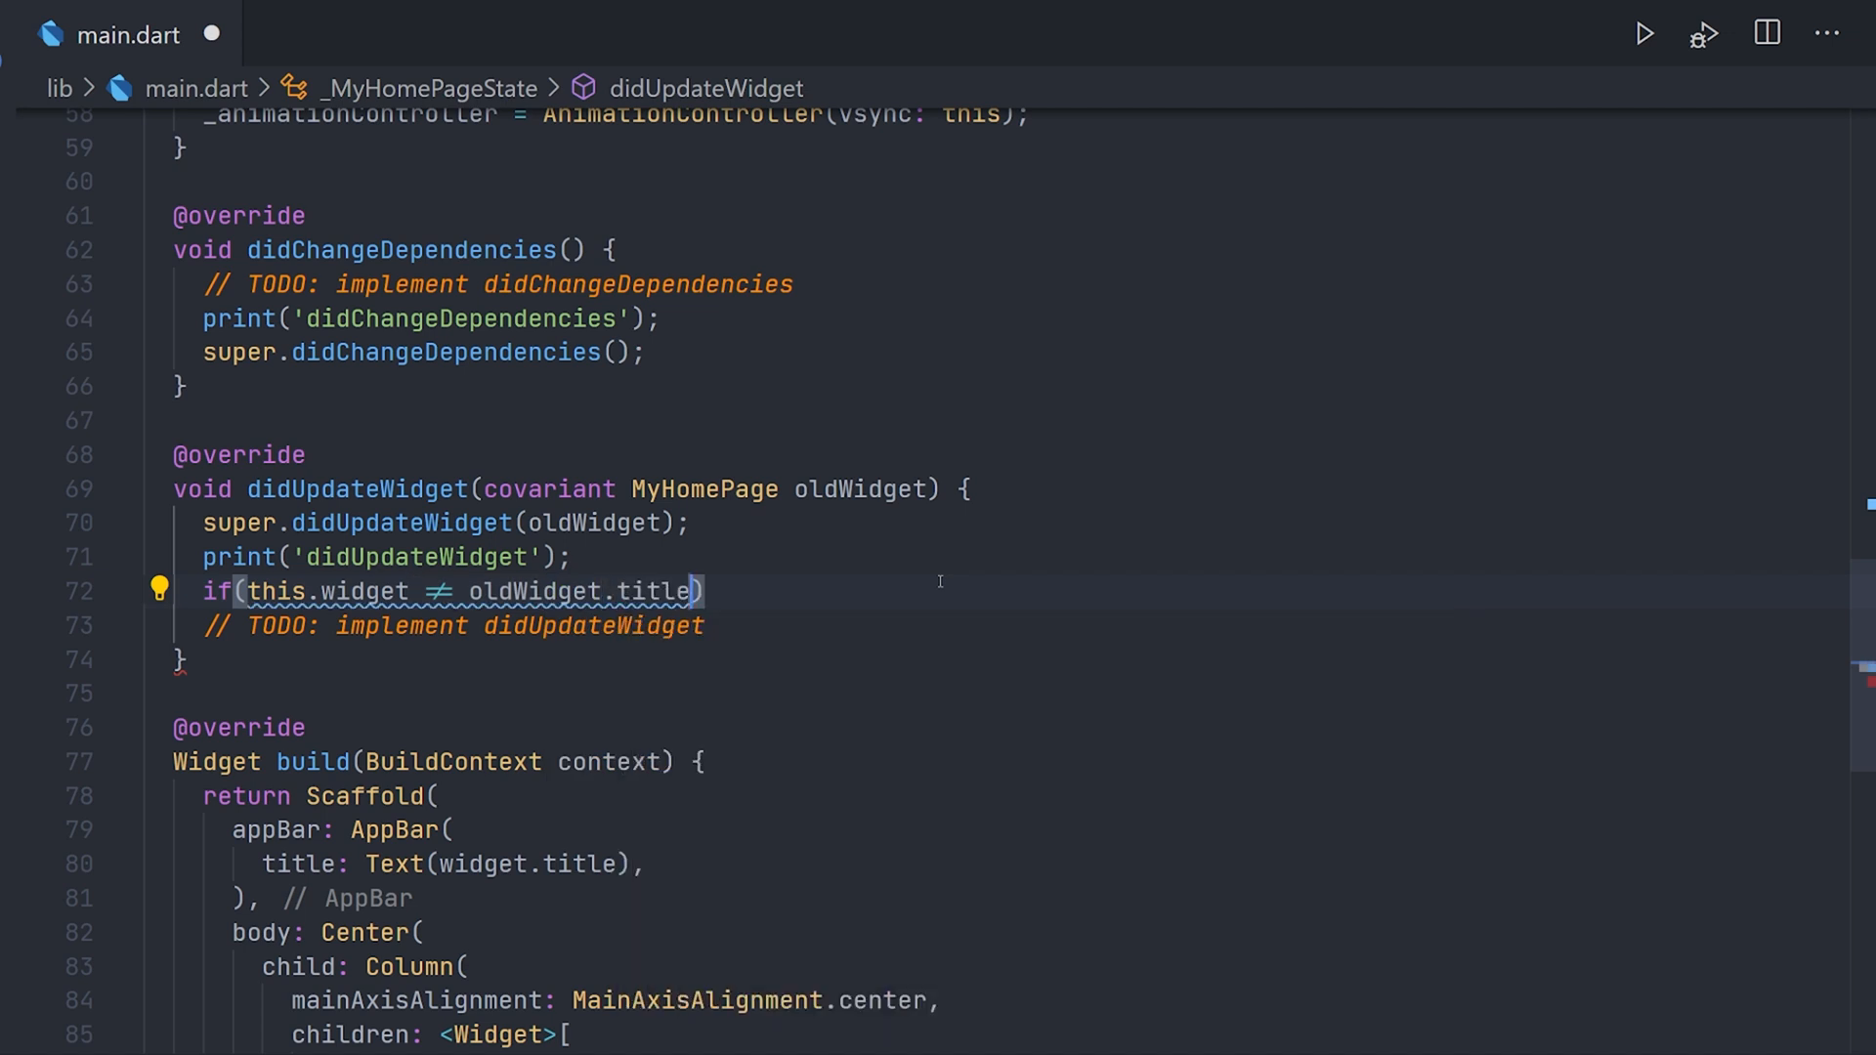
pyautogui.write('.title')
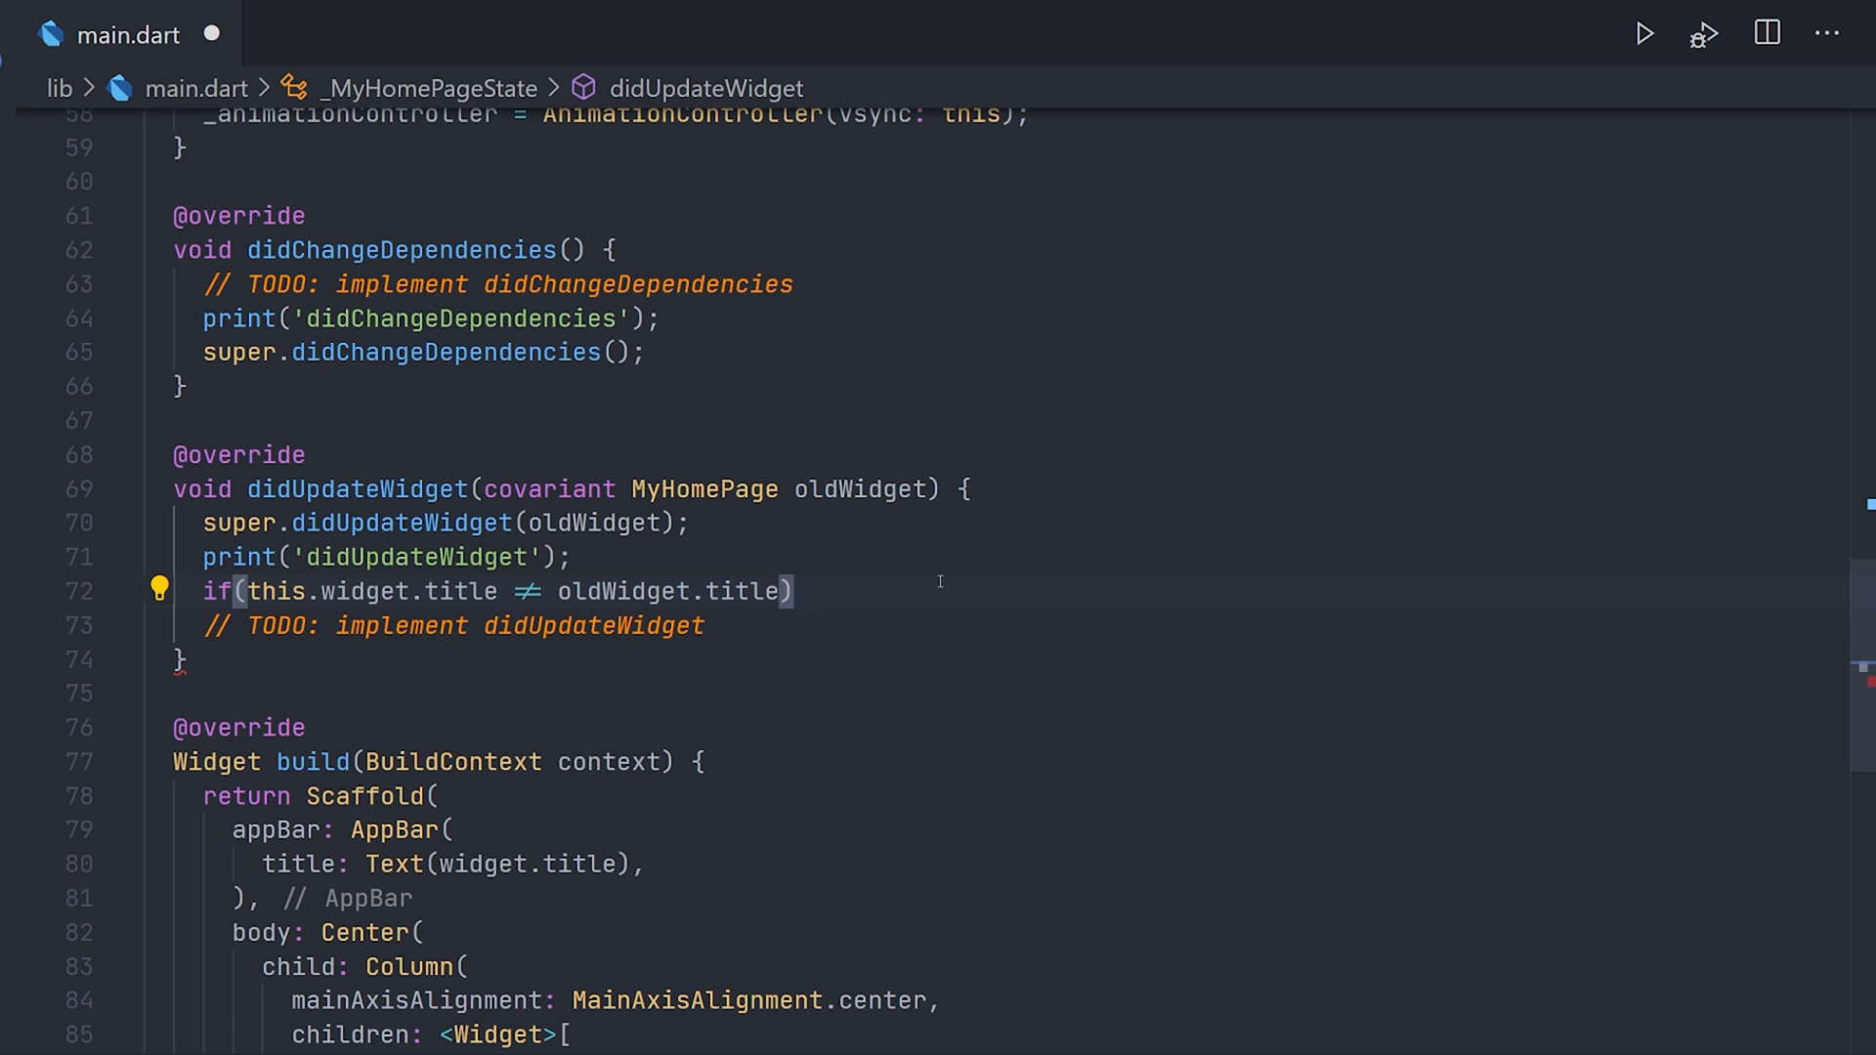
pyautogui.write('{')
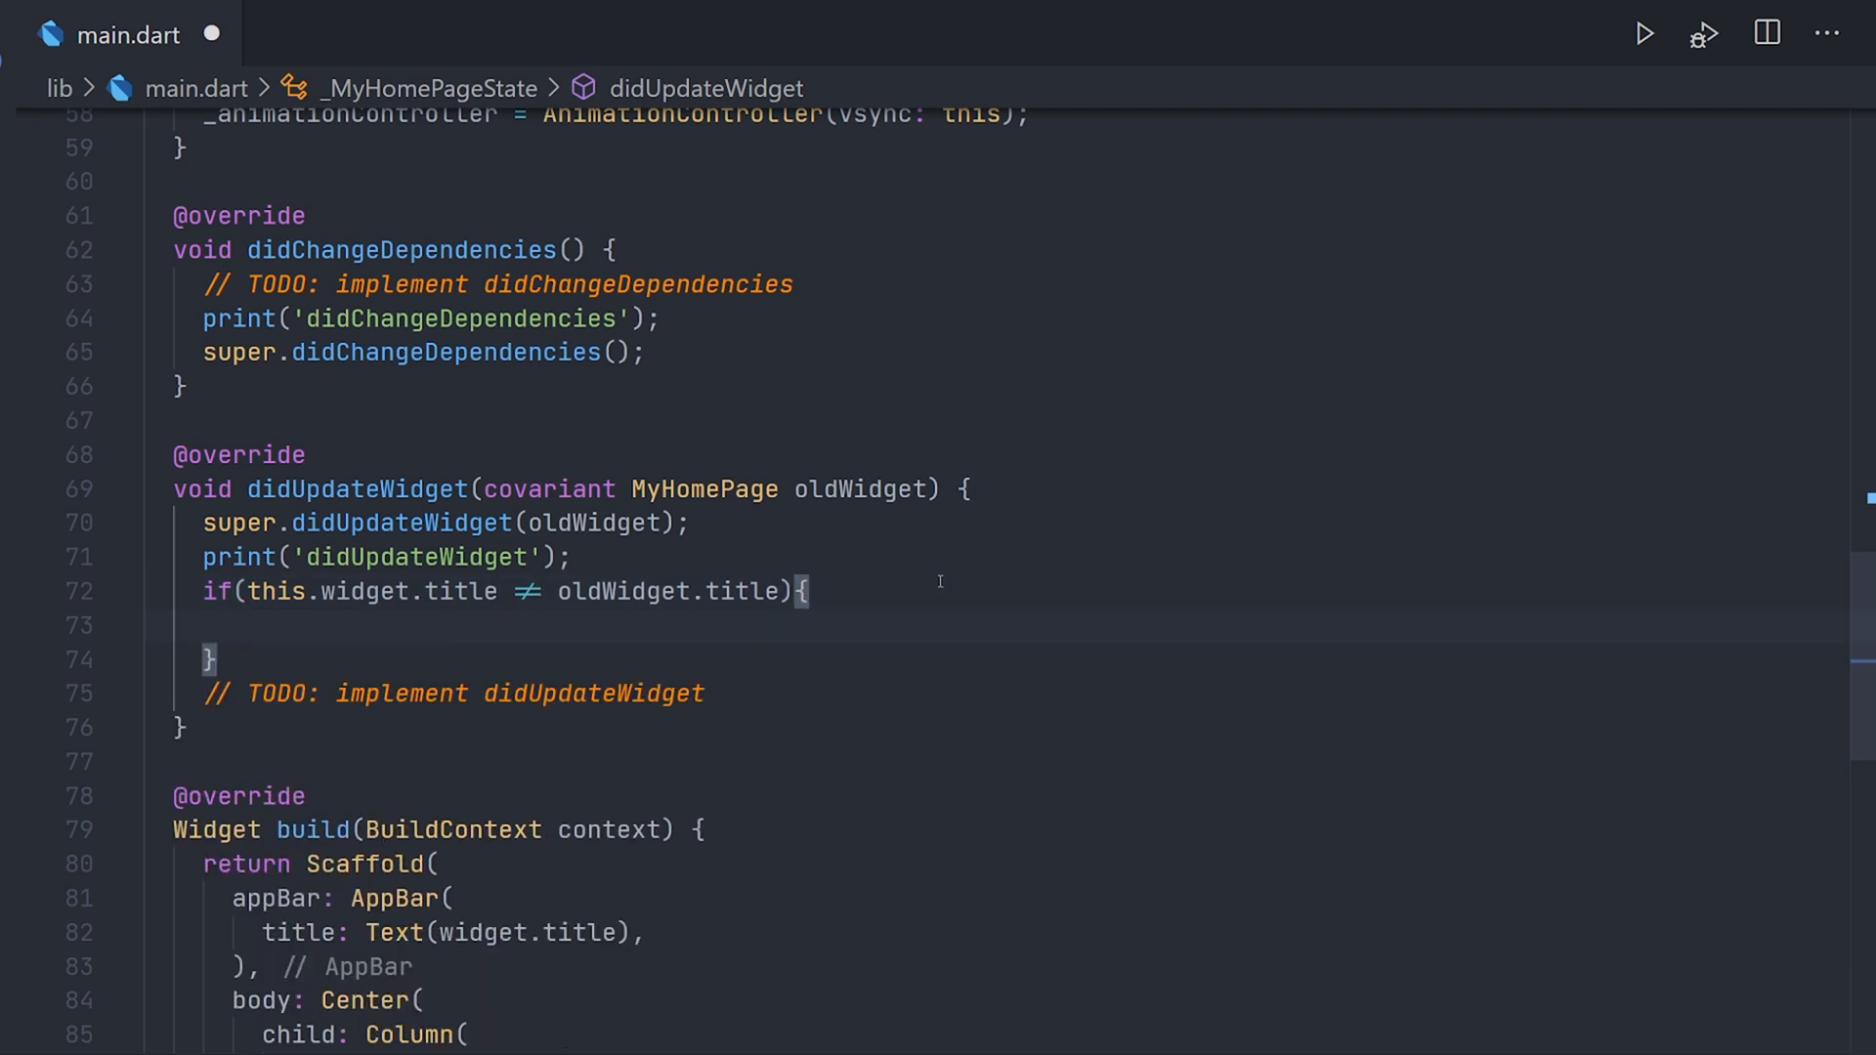
pyautogui.write('print')
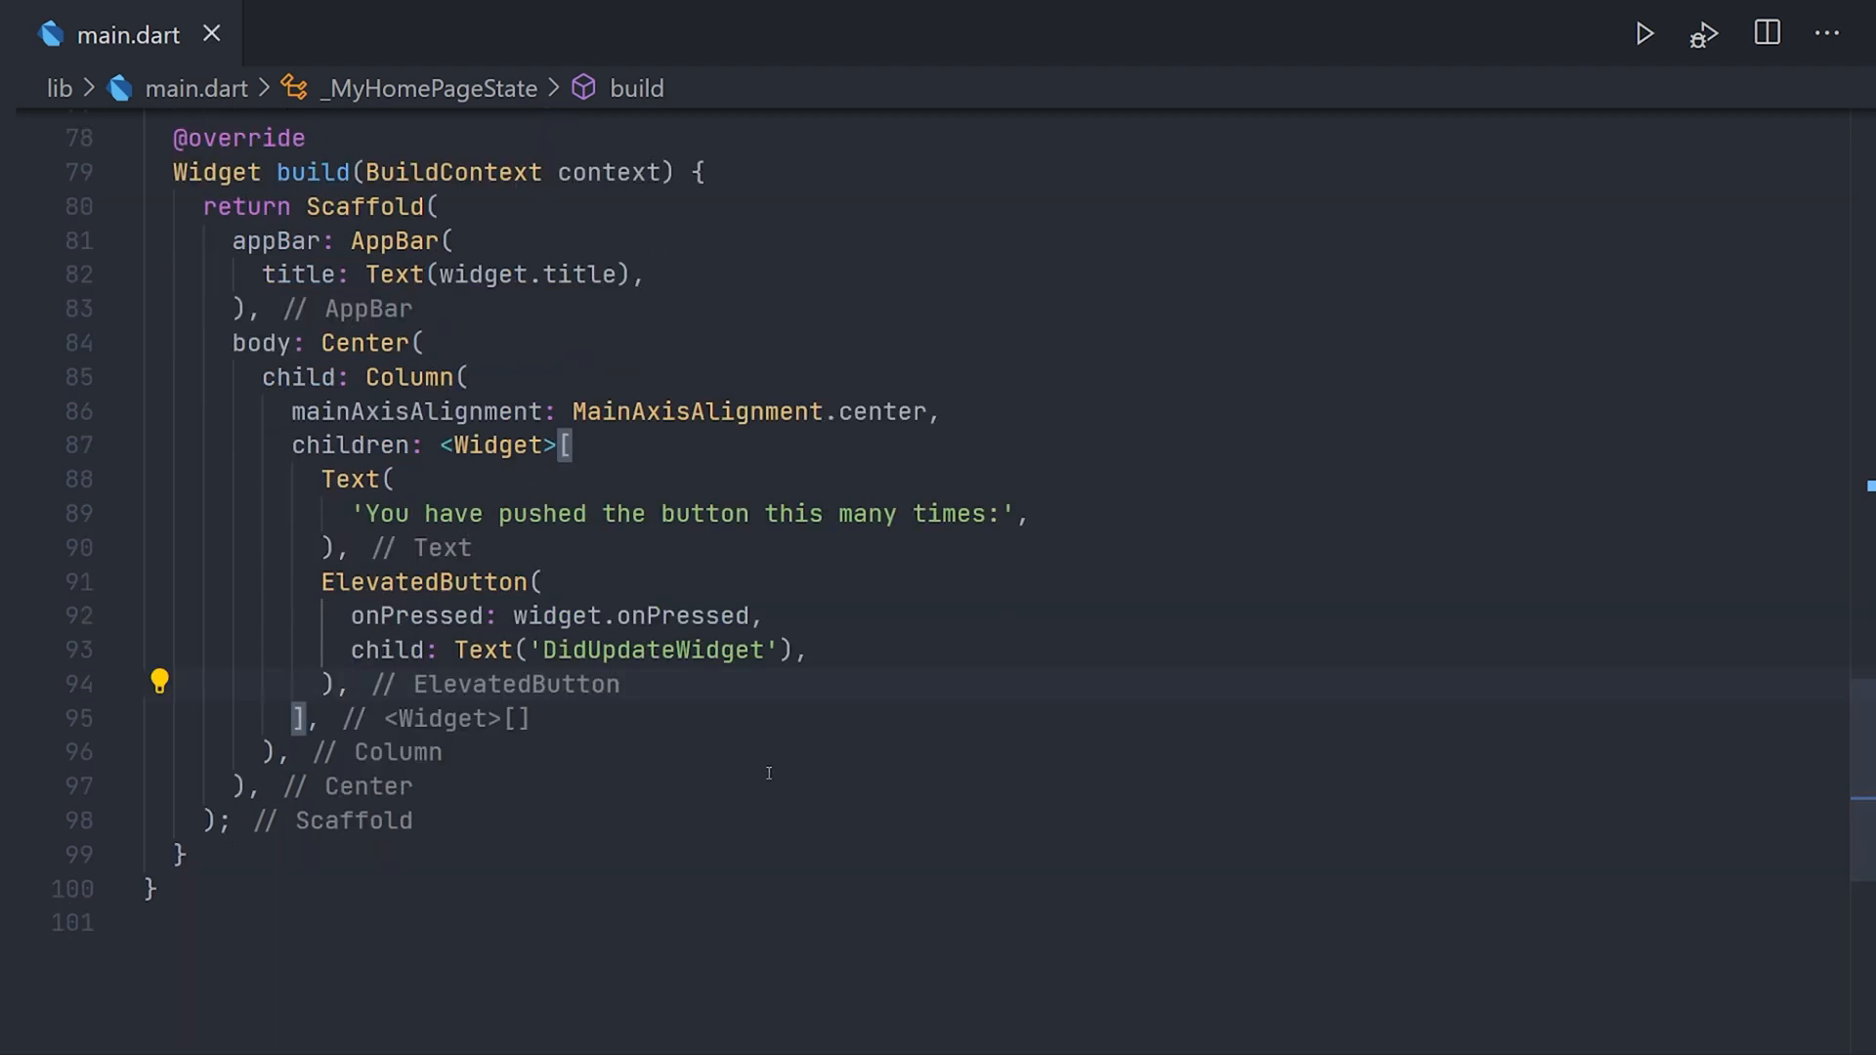
# Save main.dart and go to the build method's DidUpdateWidget button.
pyautogui.doubleClick(651, 650)
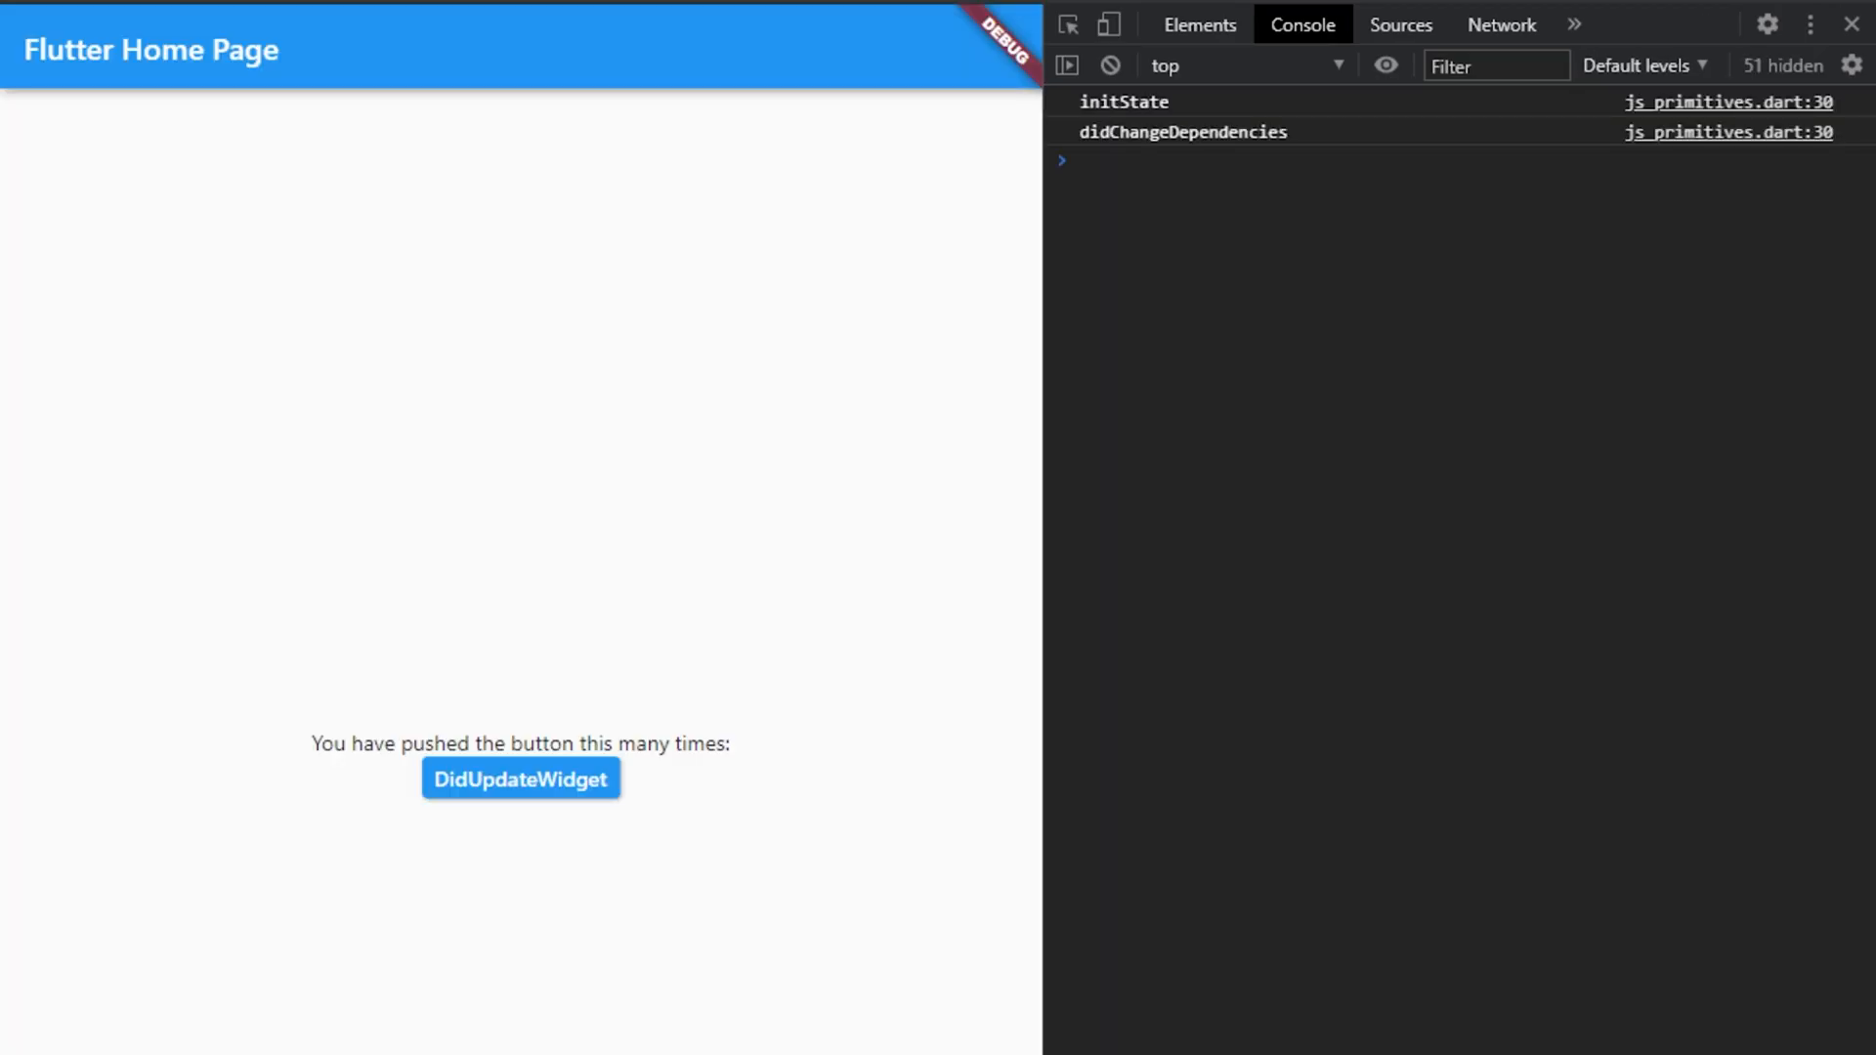
pyautogui.moveTo(1138, 129)
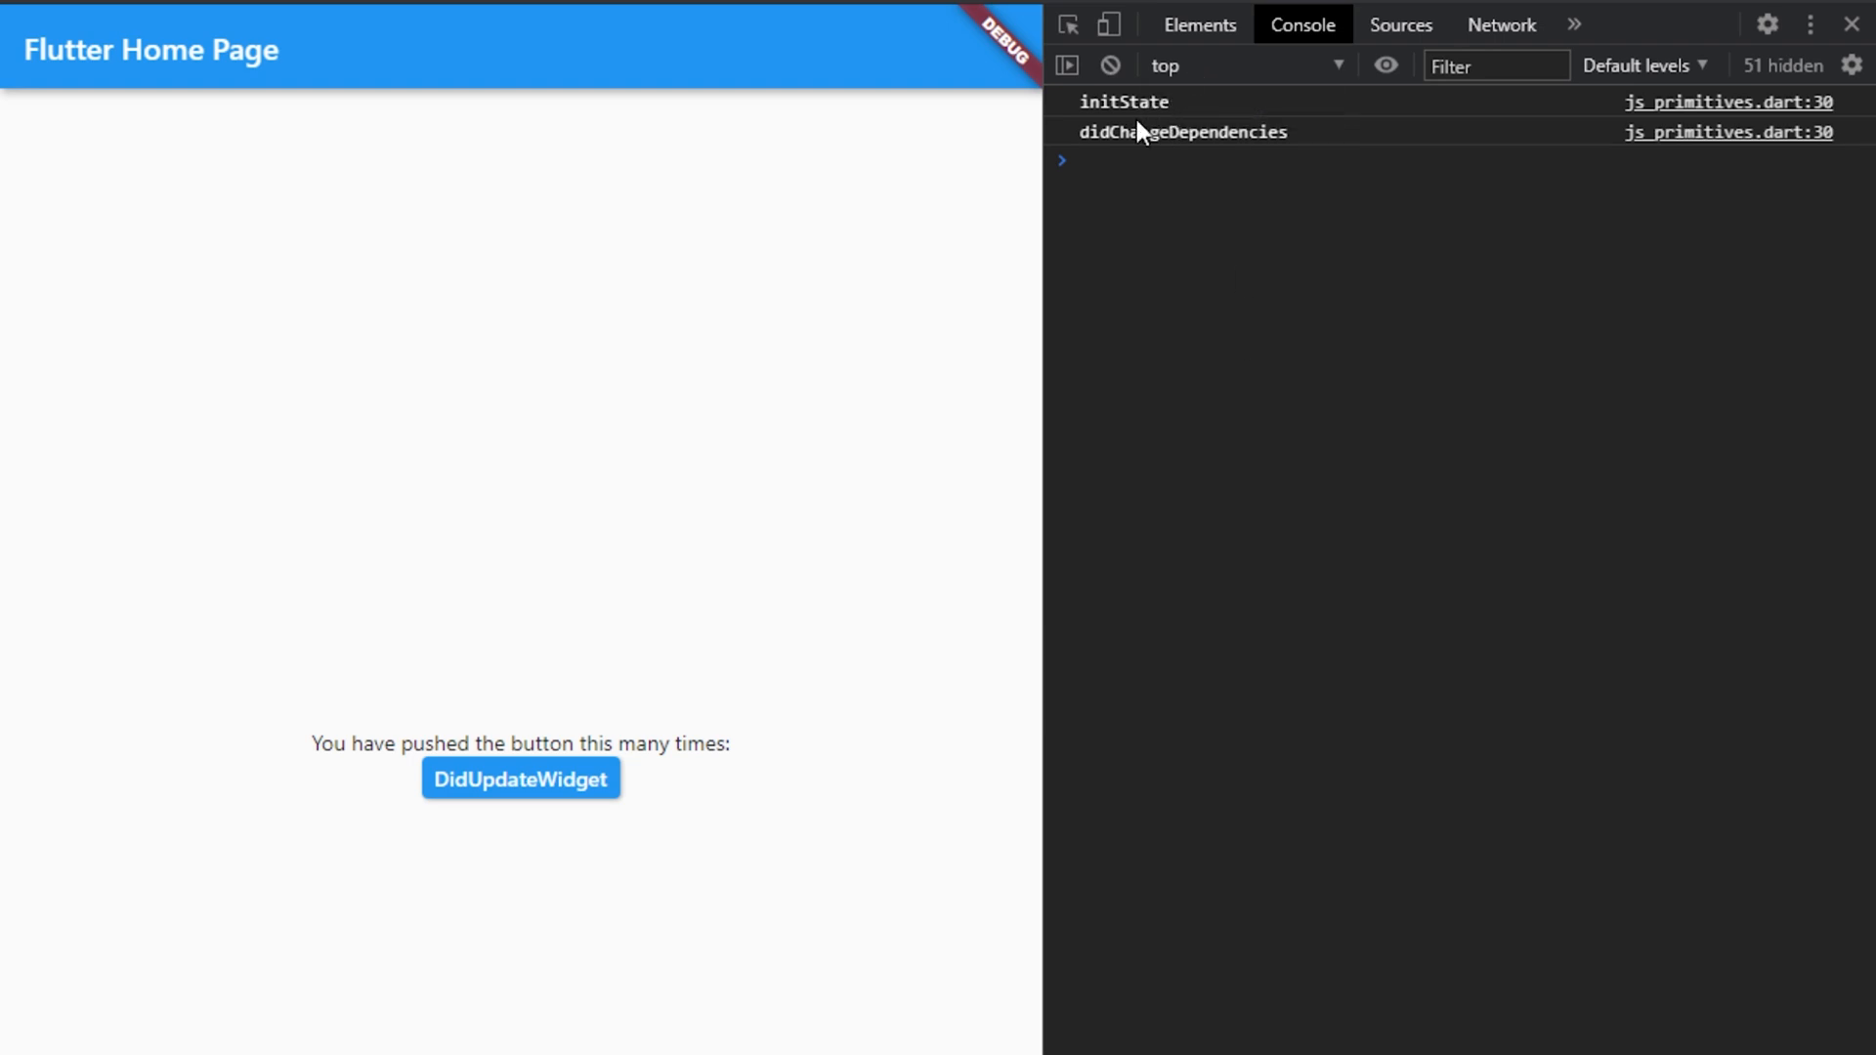
pyautogui.moveTo(844, 482)
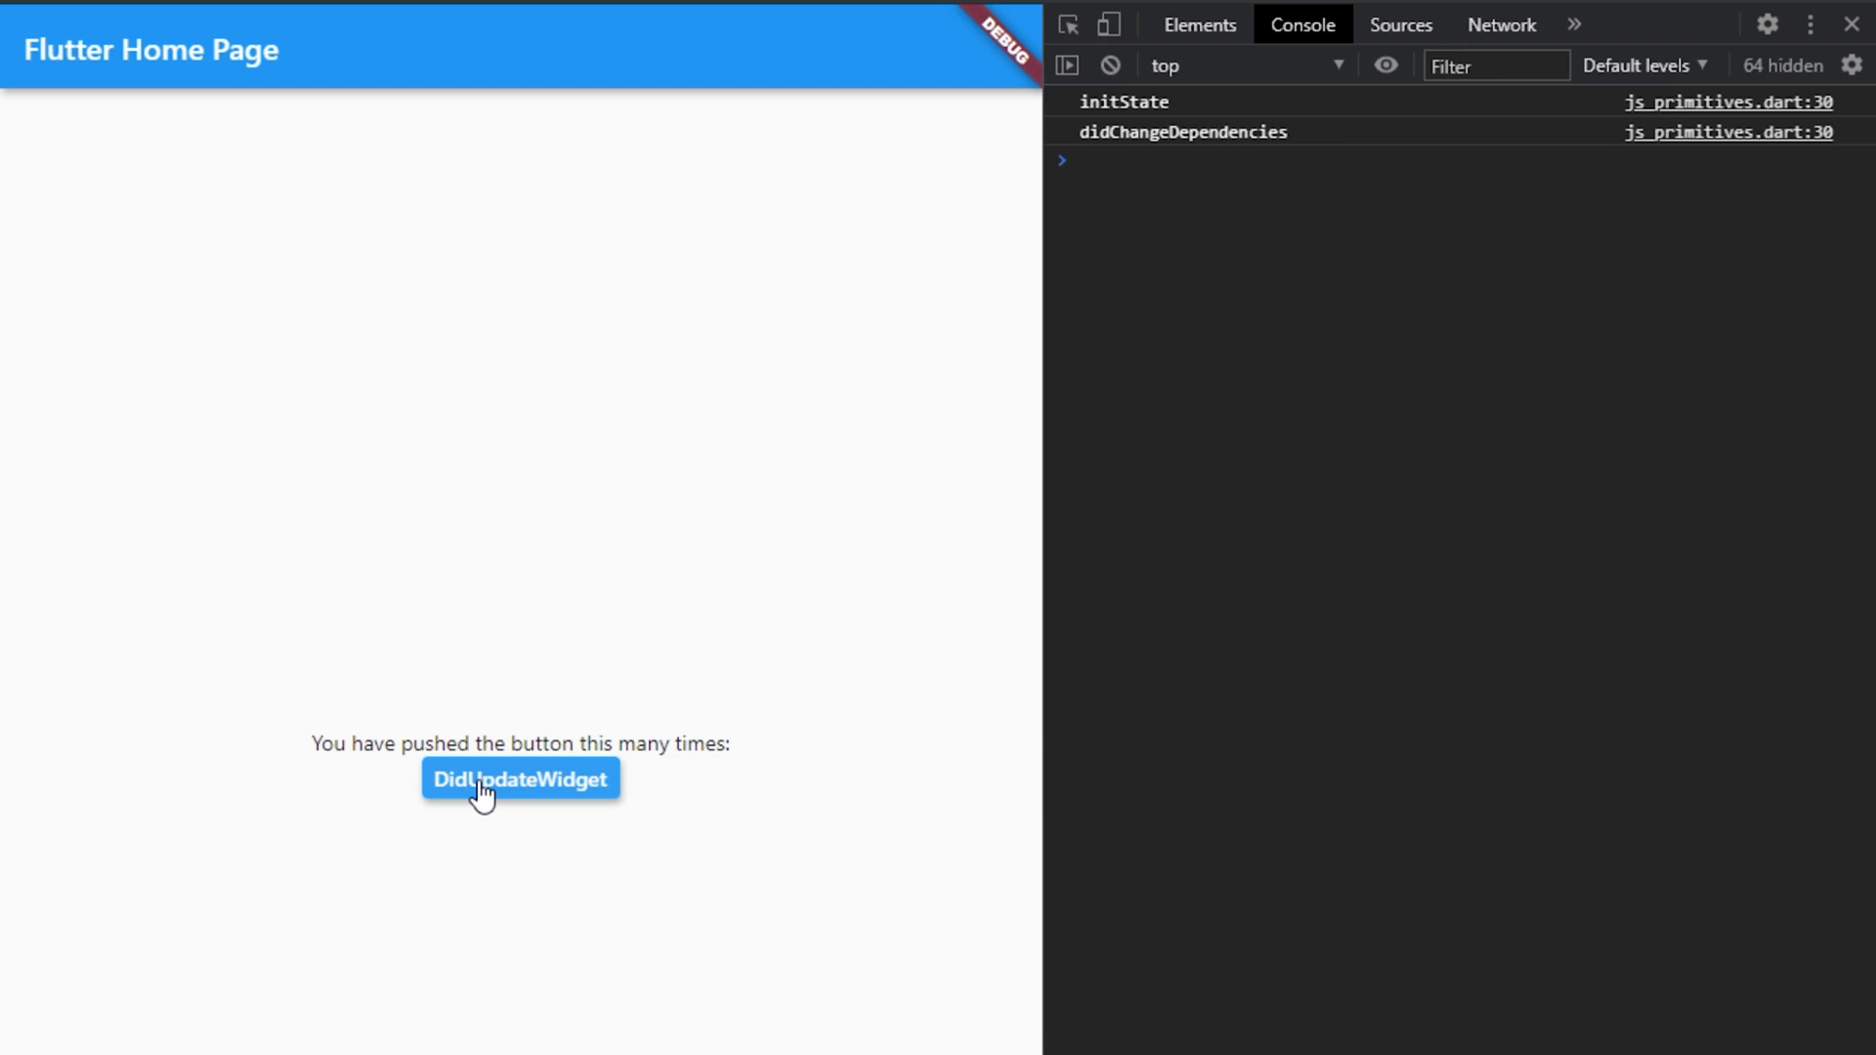
# Press the DidUpdateWidget button, logging didUpdateWidget and 'Title has changed' in the console.
pyautogui.click(520, 779)
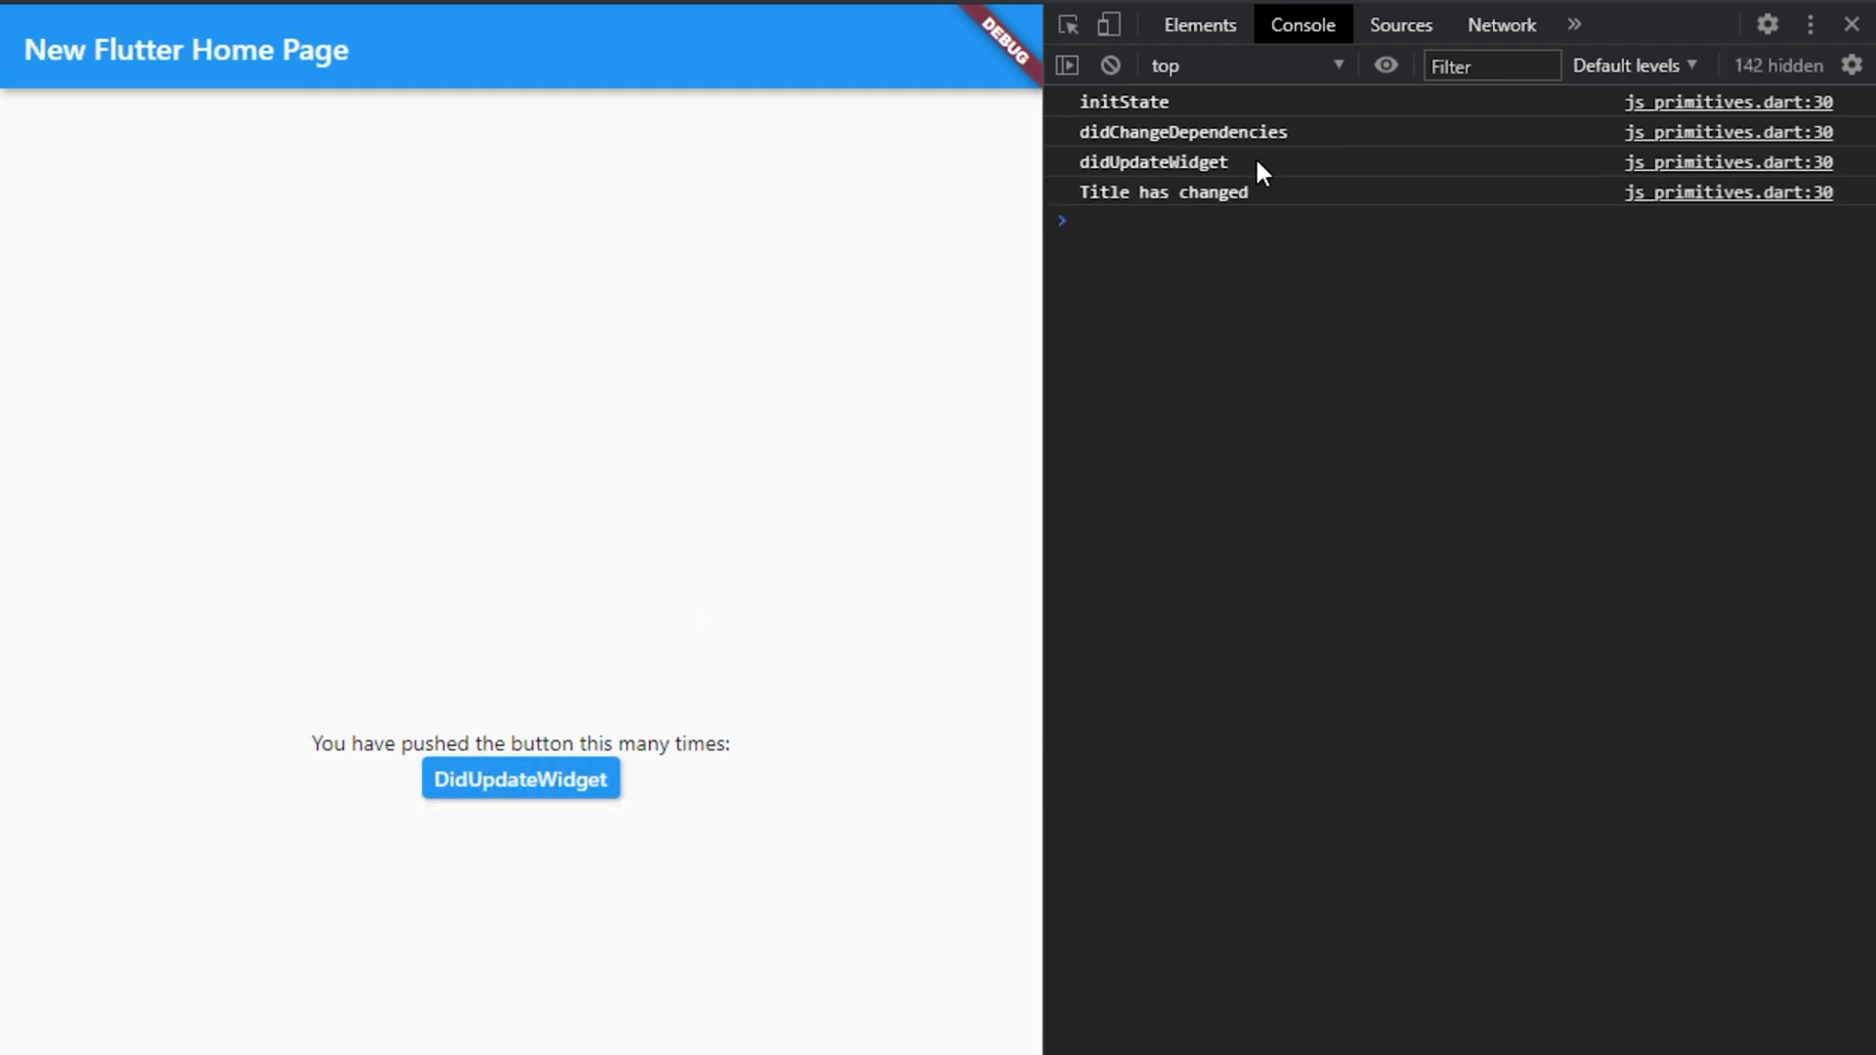
pyautogui.click(1161, 193)
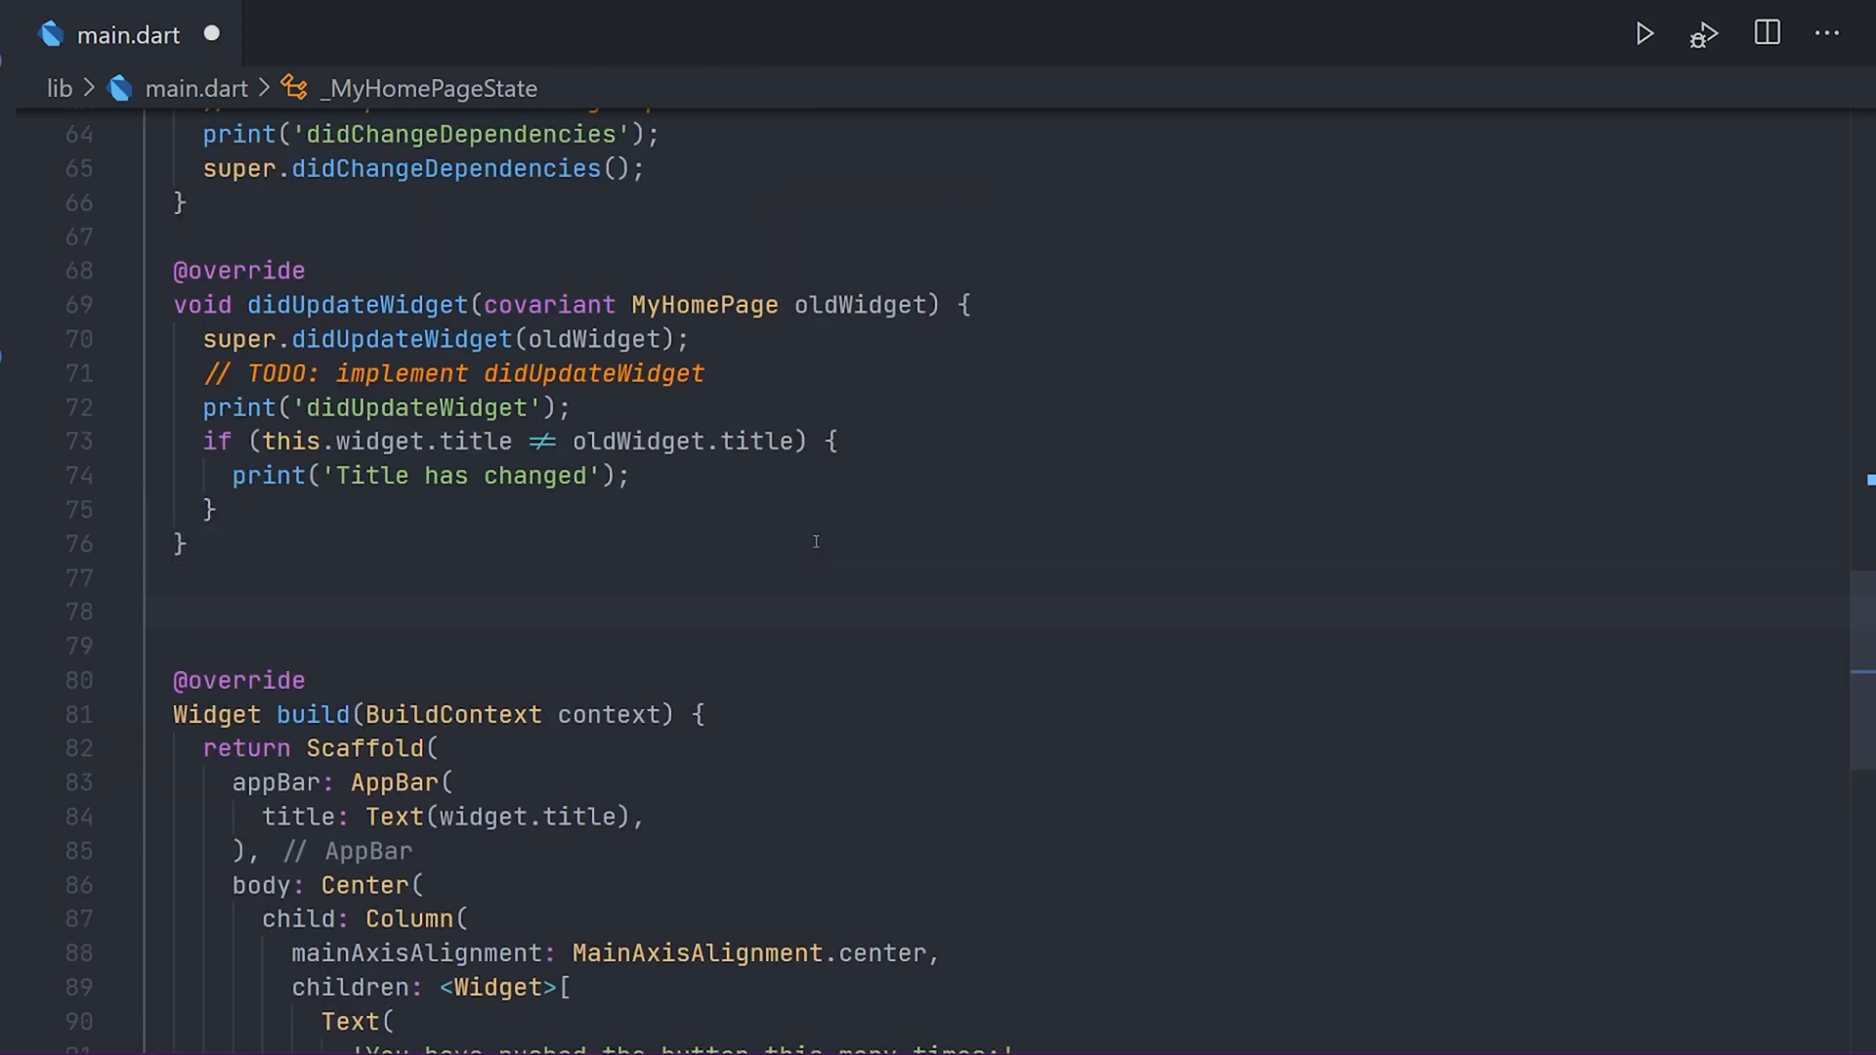
# Insert a deactivate() override that prints 'deactivate' before calling super.deactivate().
pyautogui.write('deacti')
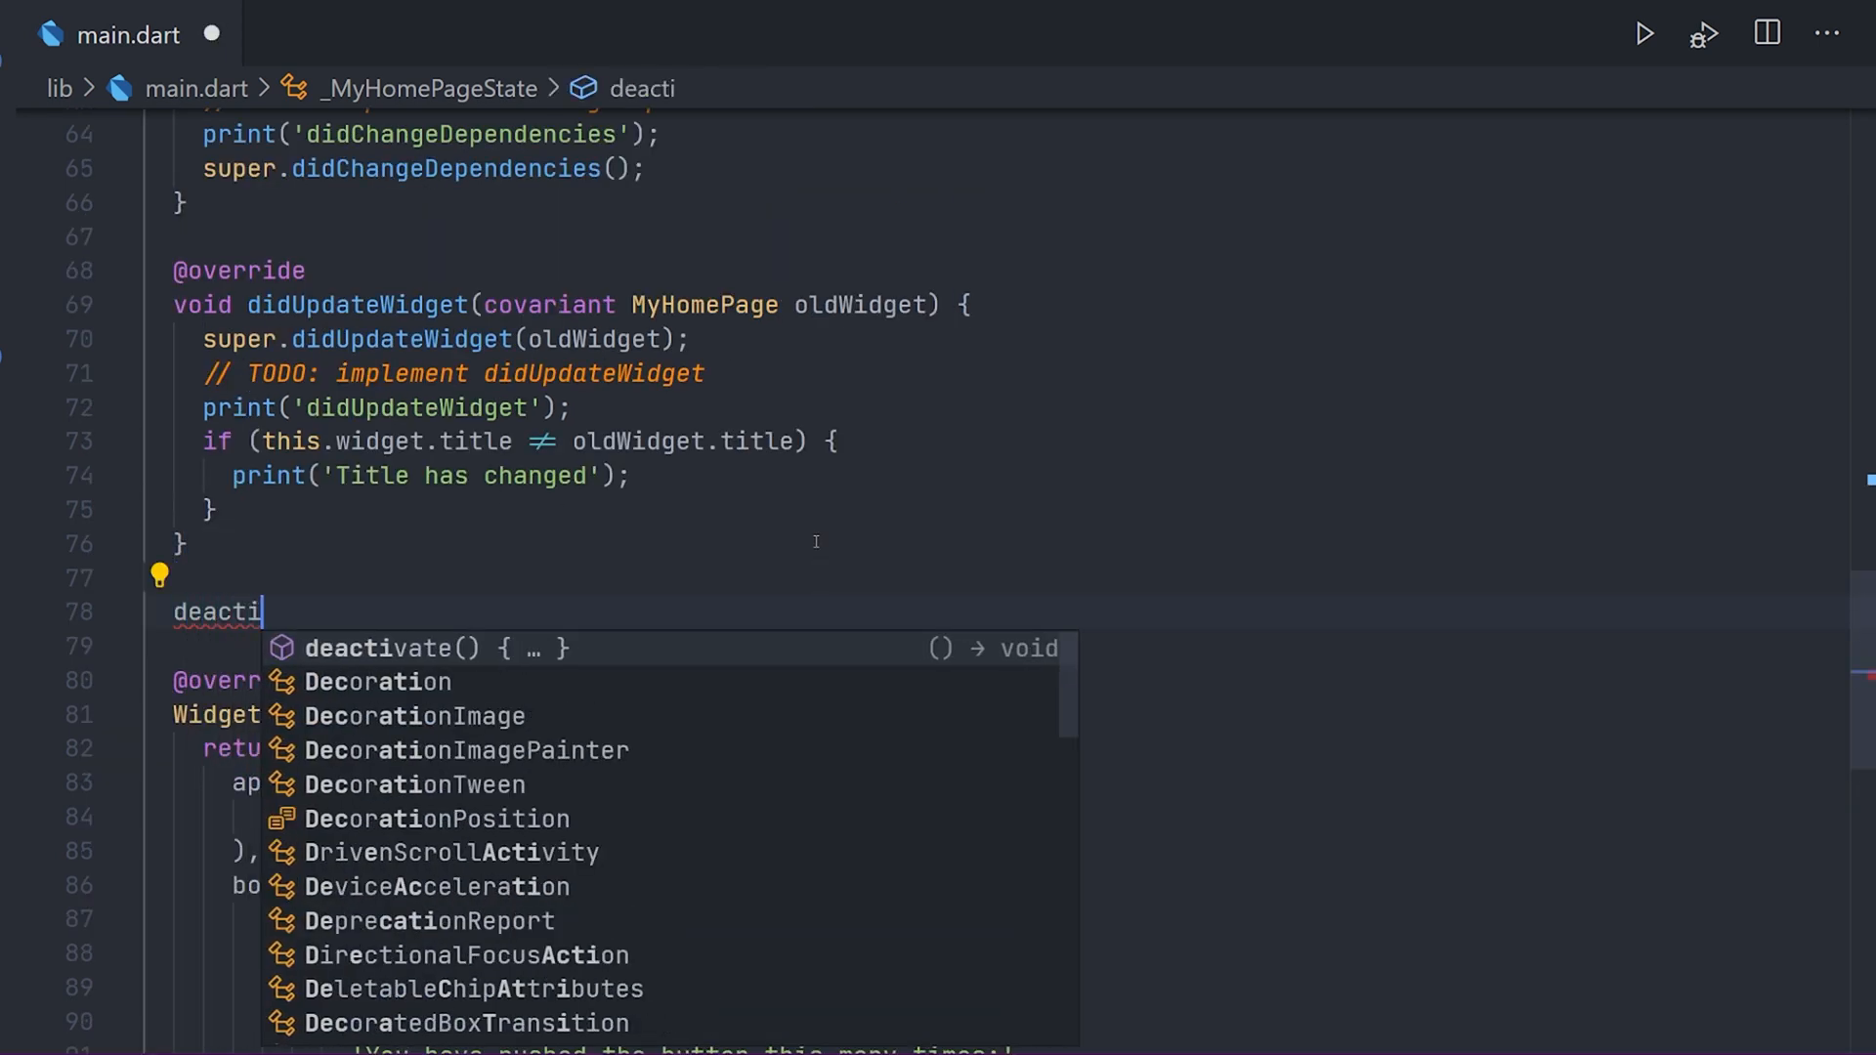
pyautogui.click(400, 646)
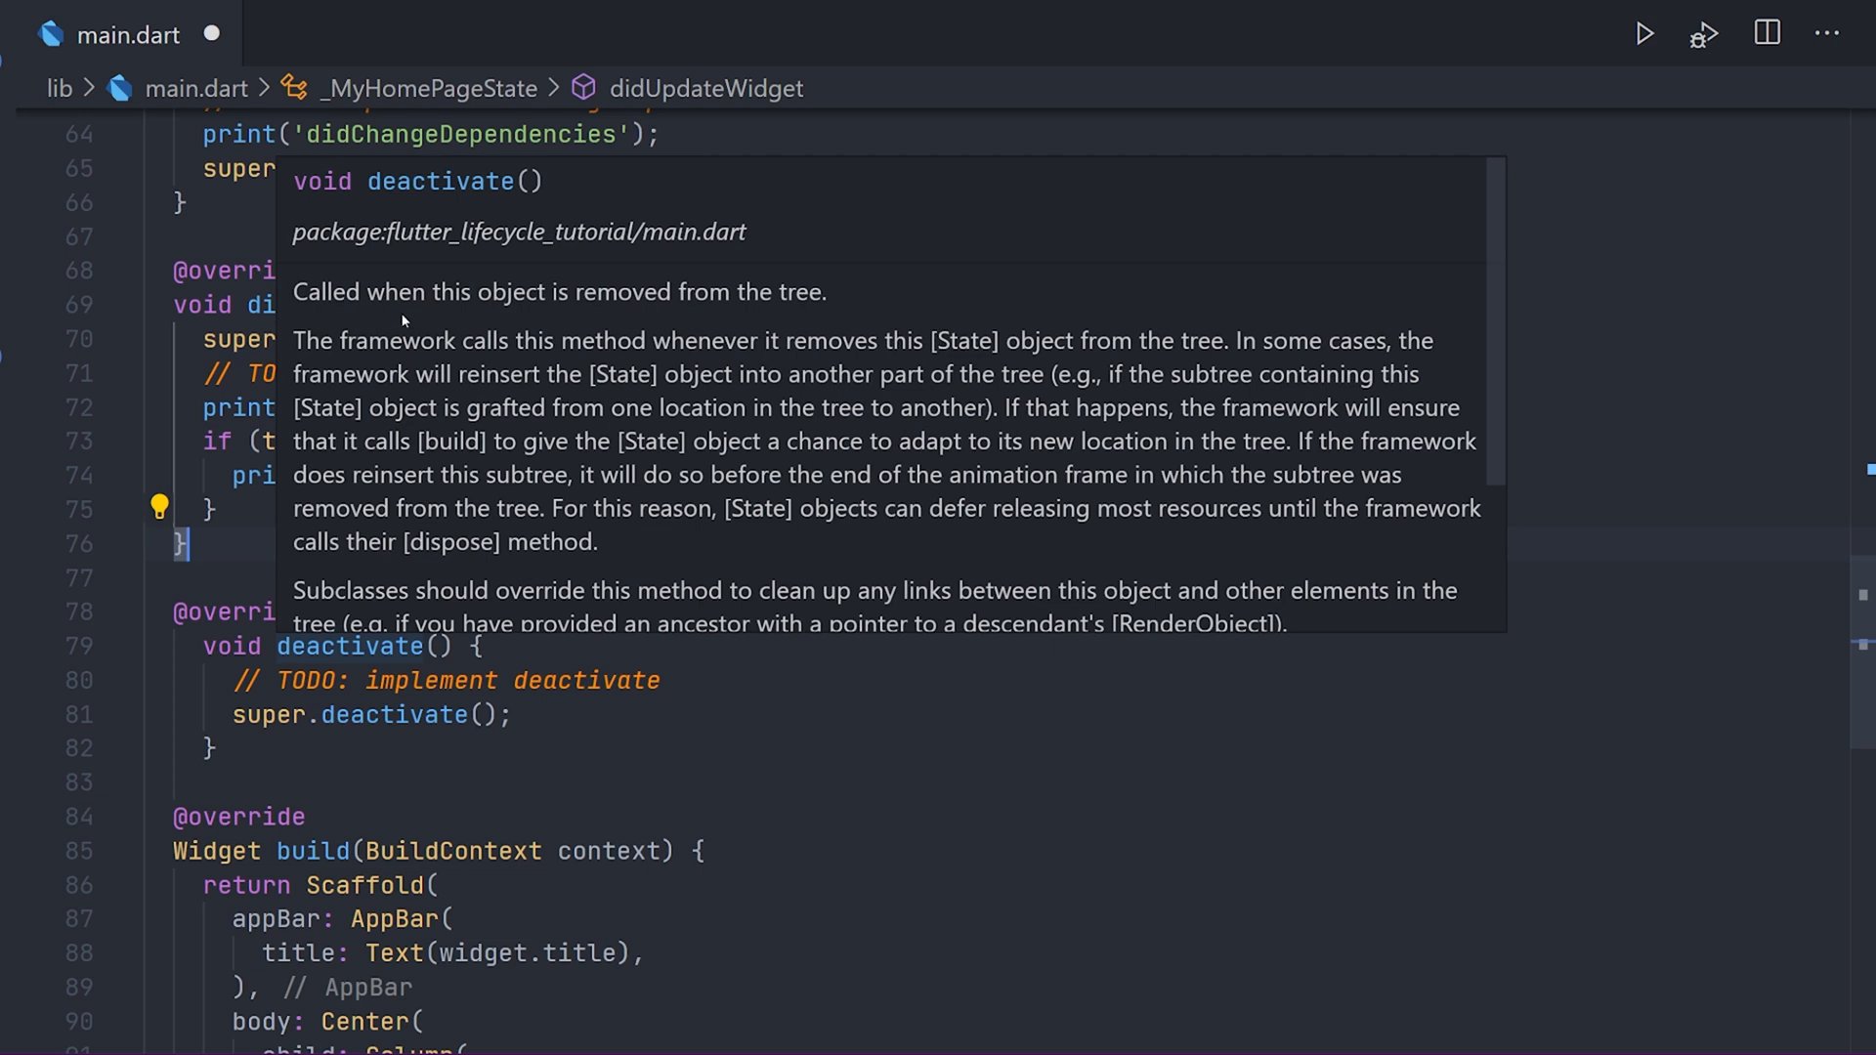
pyautogui.moveTo(478, 341)
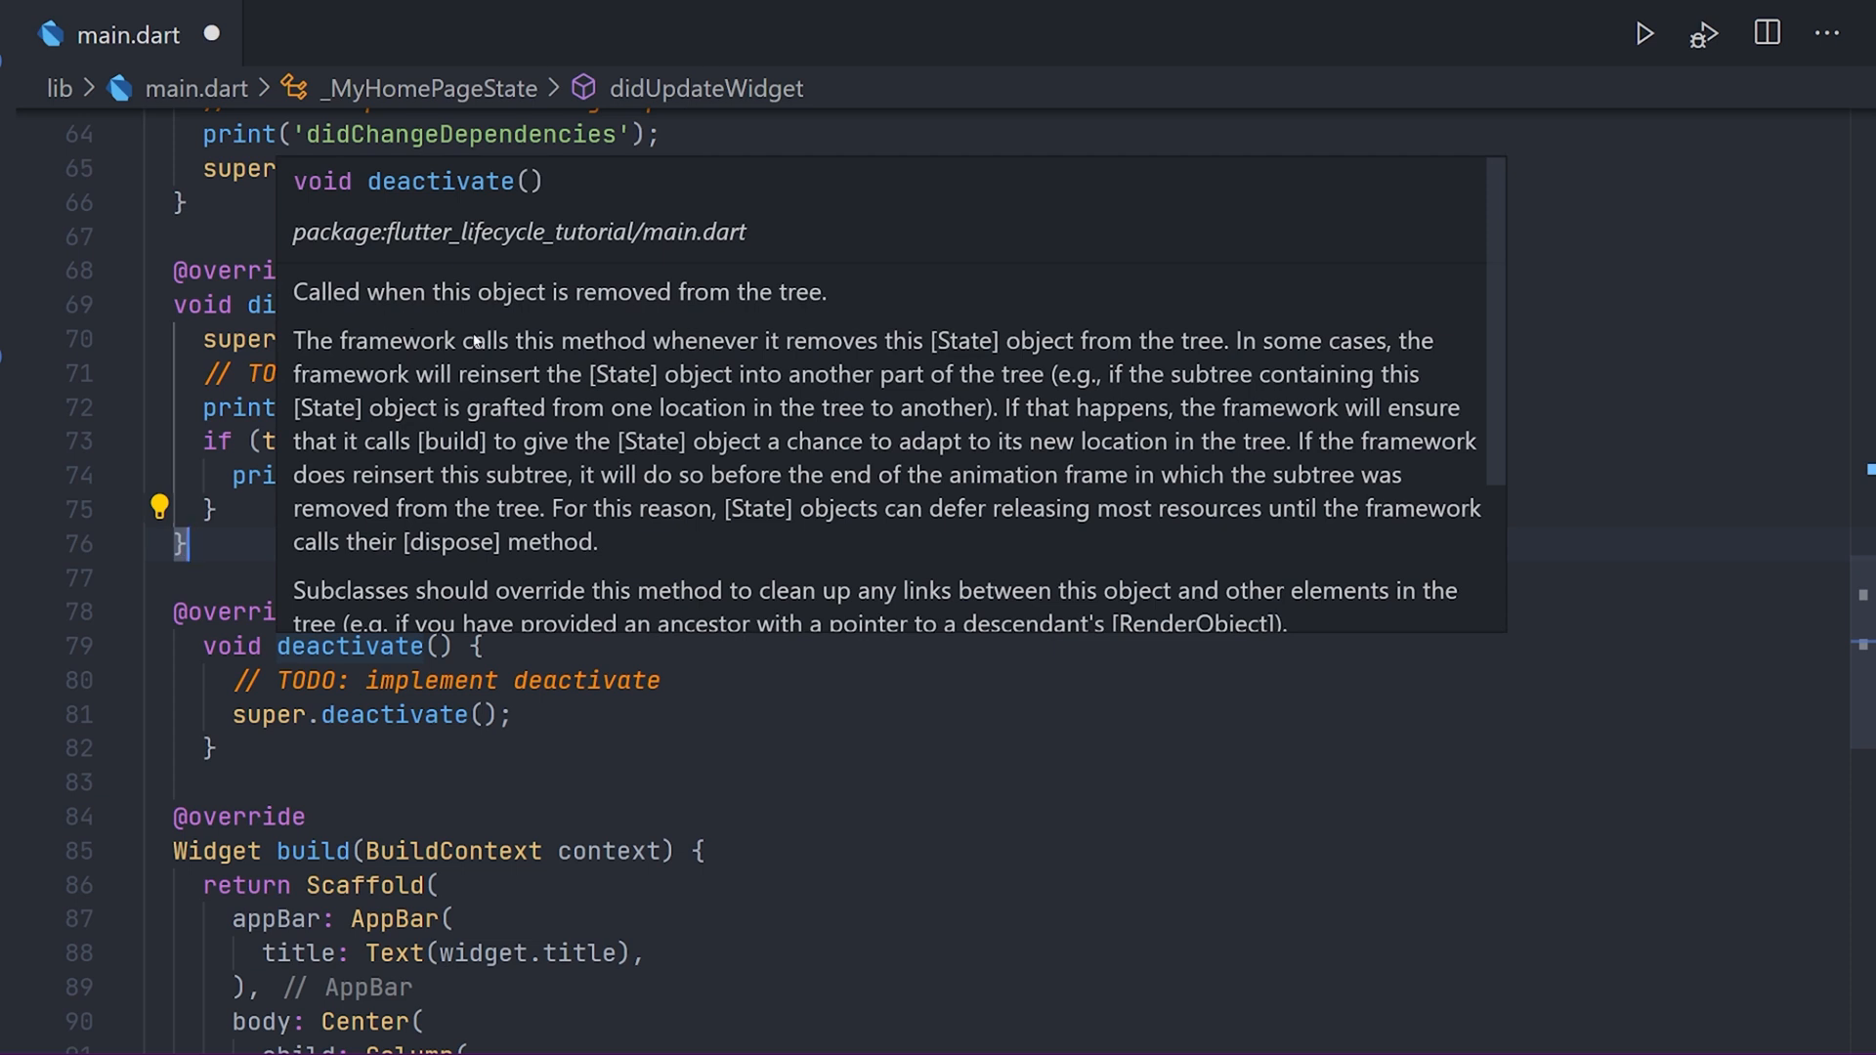
pyautogui.scroll(-3)
pyautogui.write('print)')
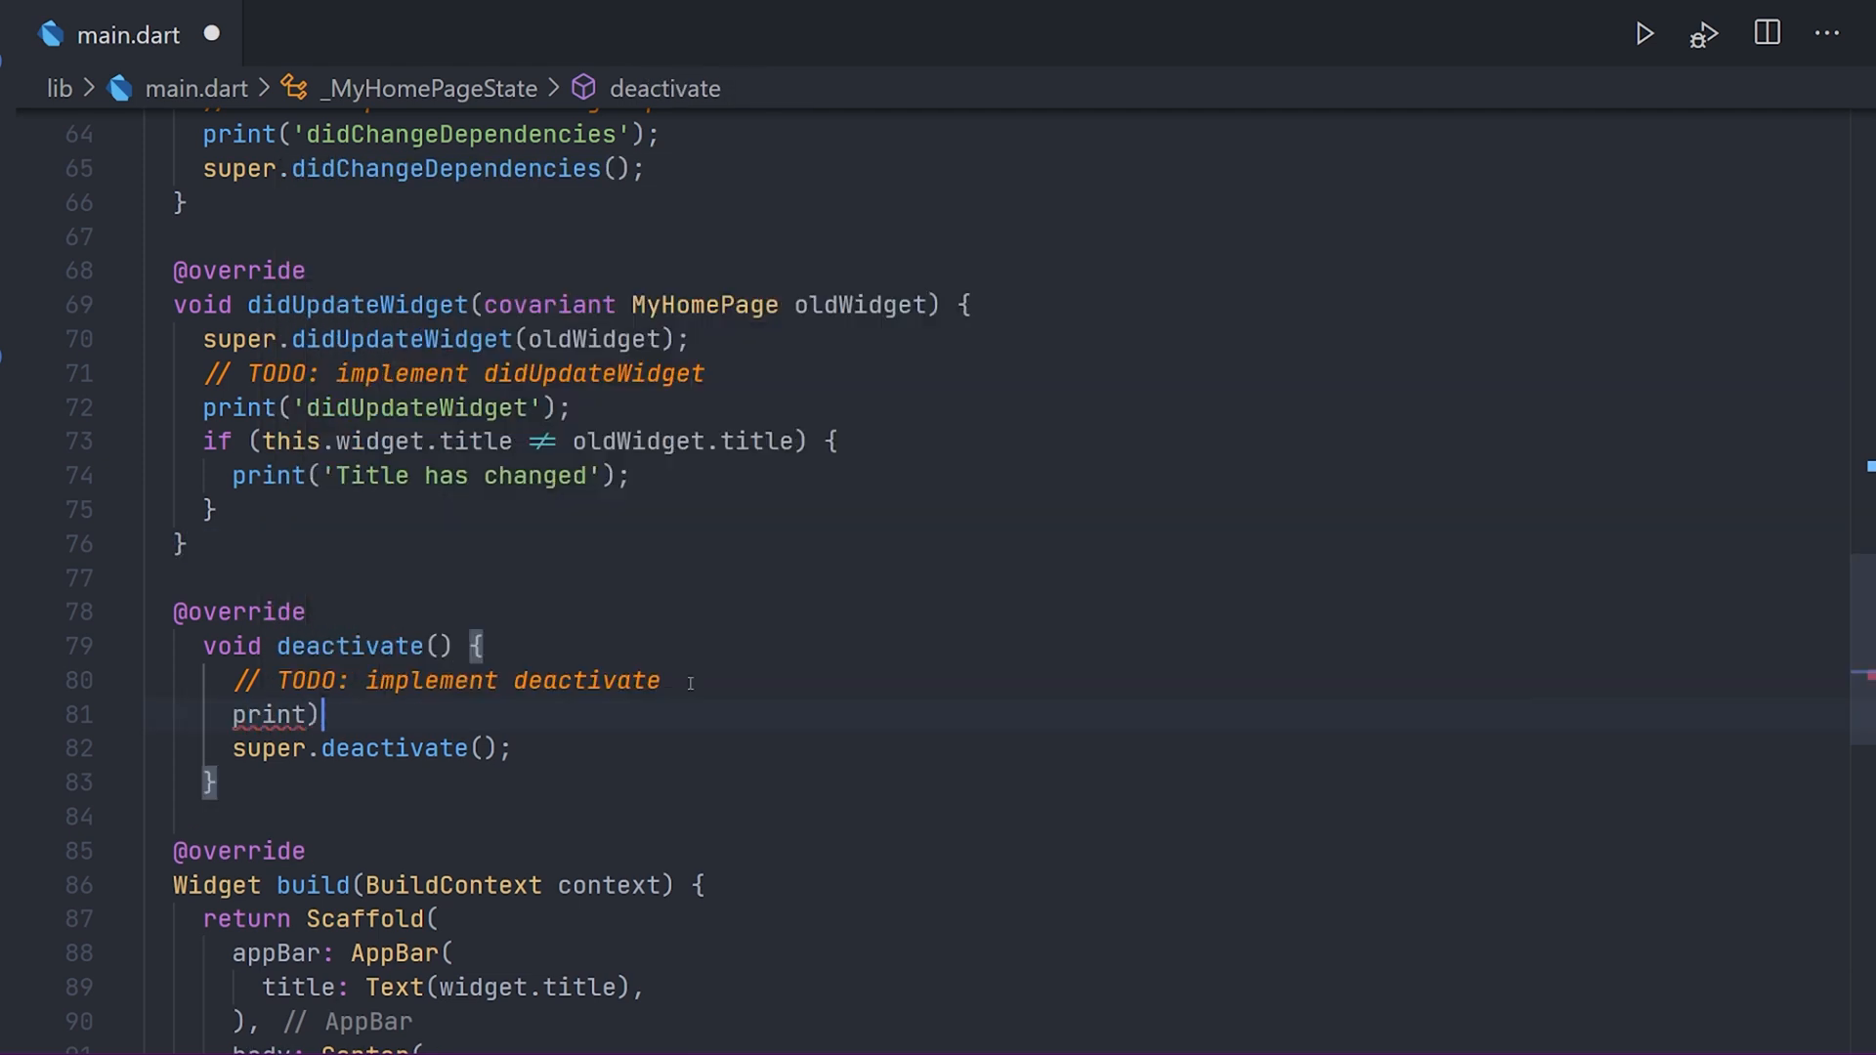
pyautogui.write("(''")
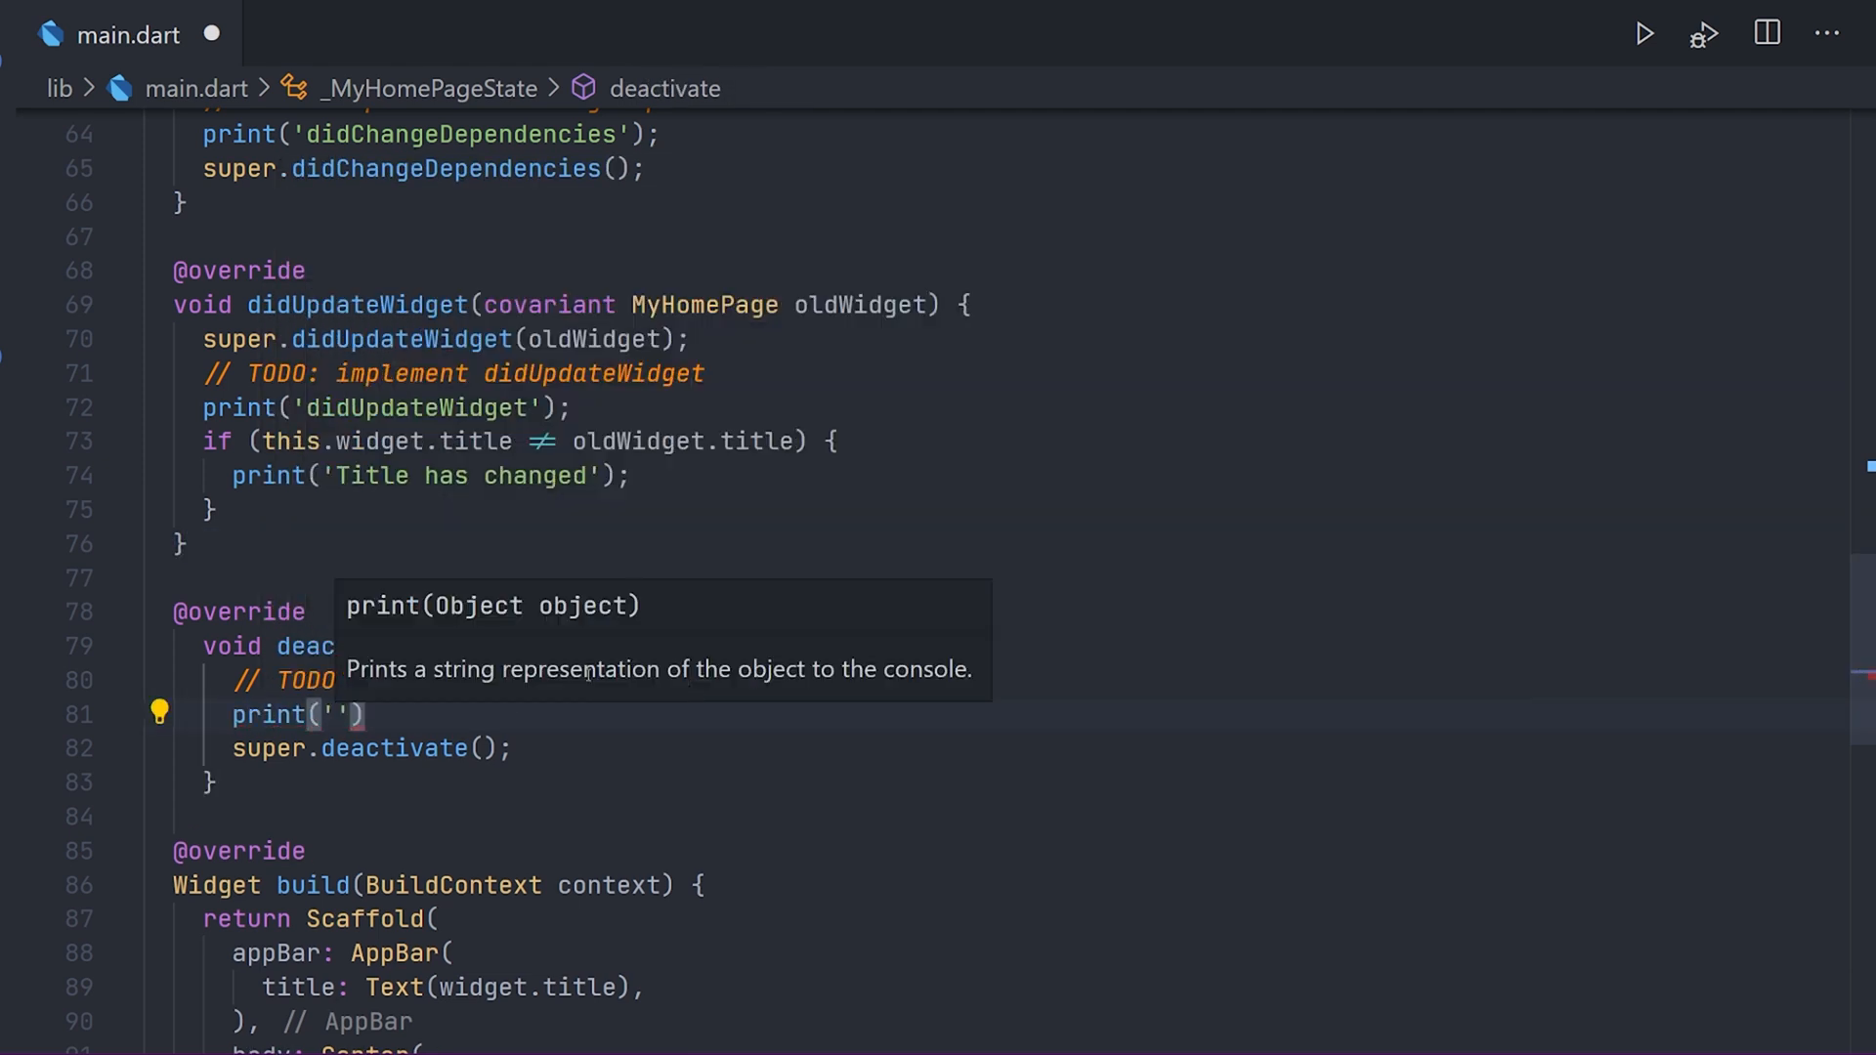
pyautogui.write('deactivate')
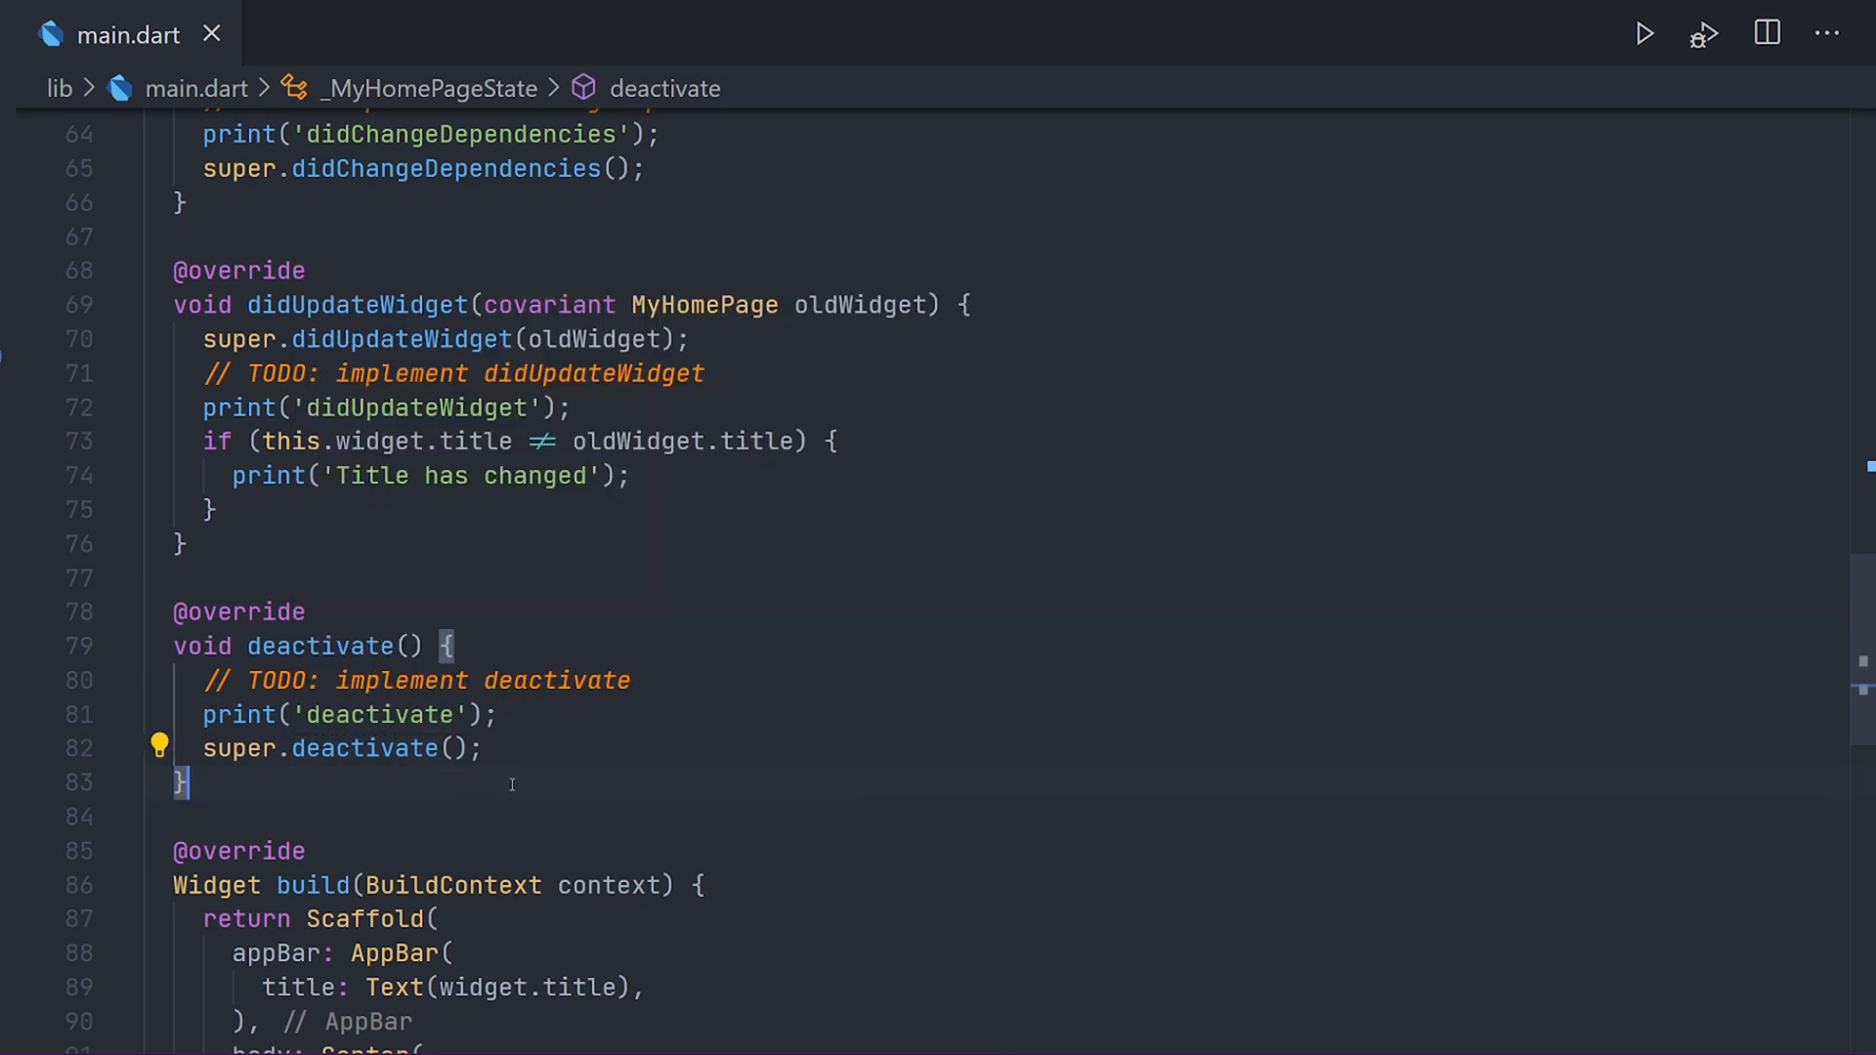
pyautogui.scroll(-3)
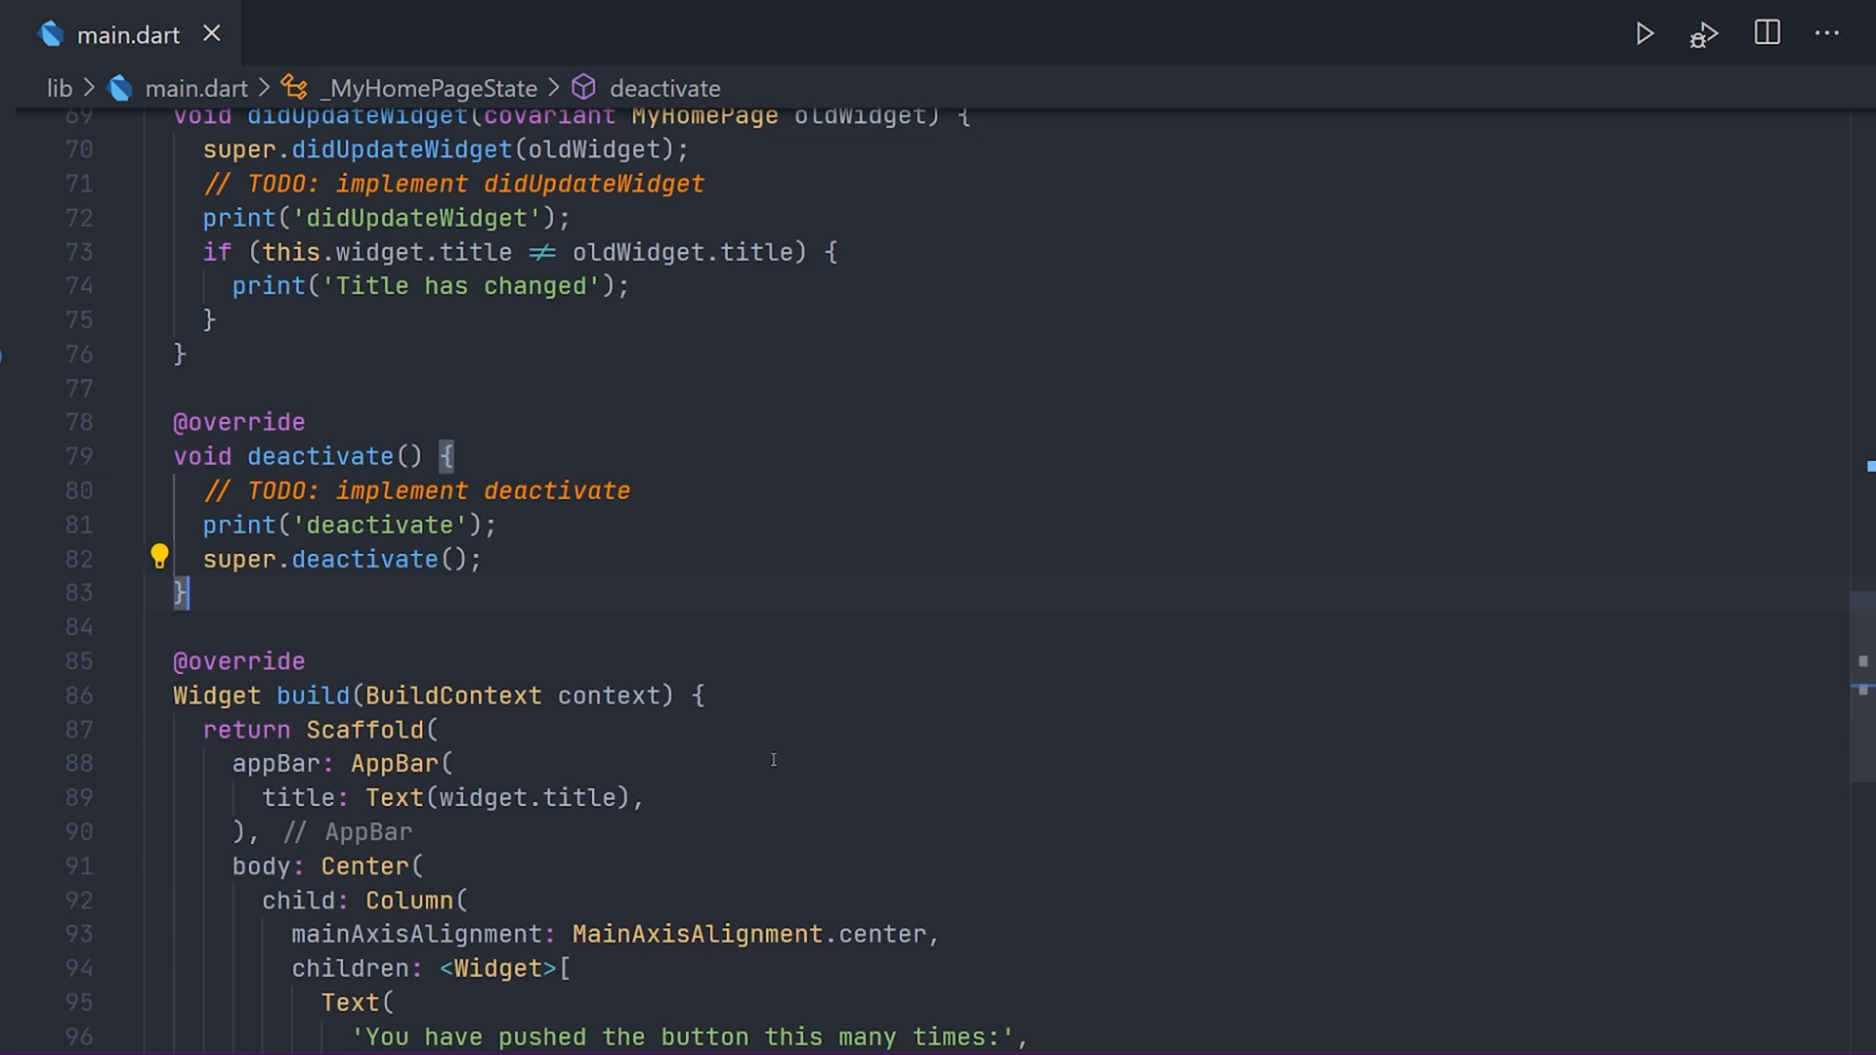
# Open a blank line below the deactivate override in main.dart.
pyautogui.press('Enter')
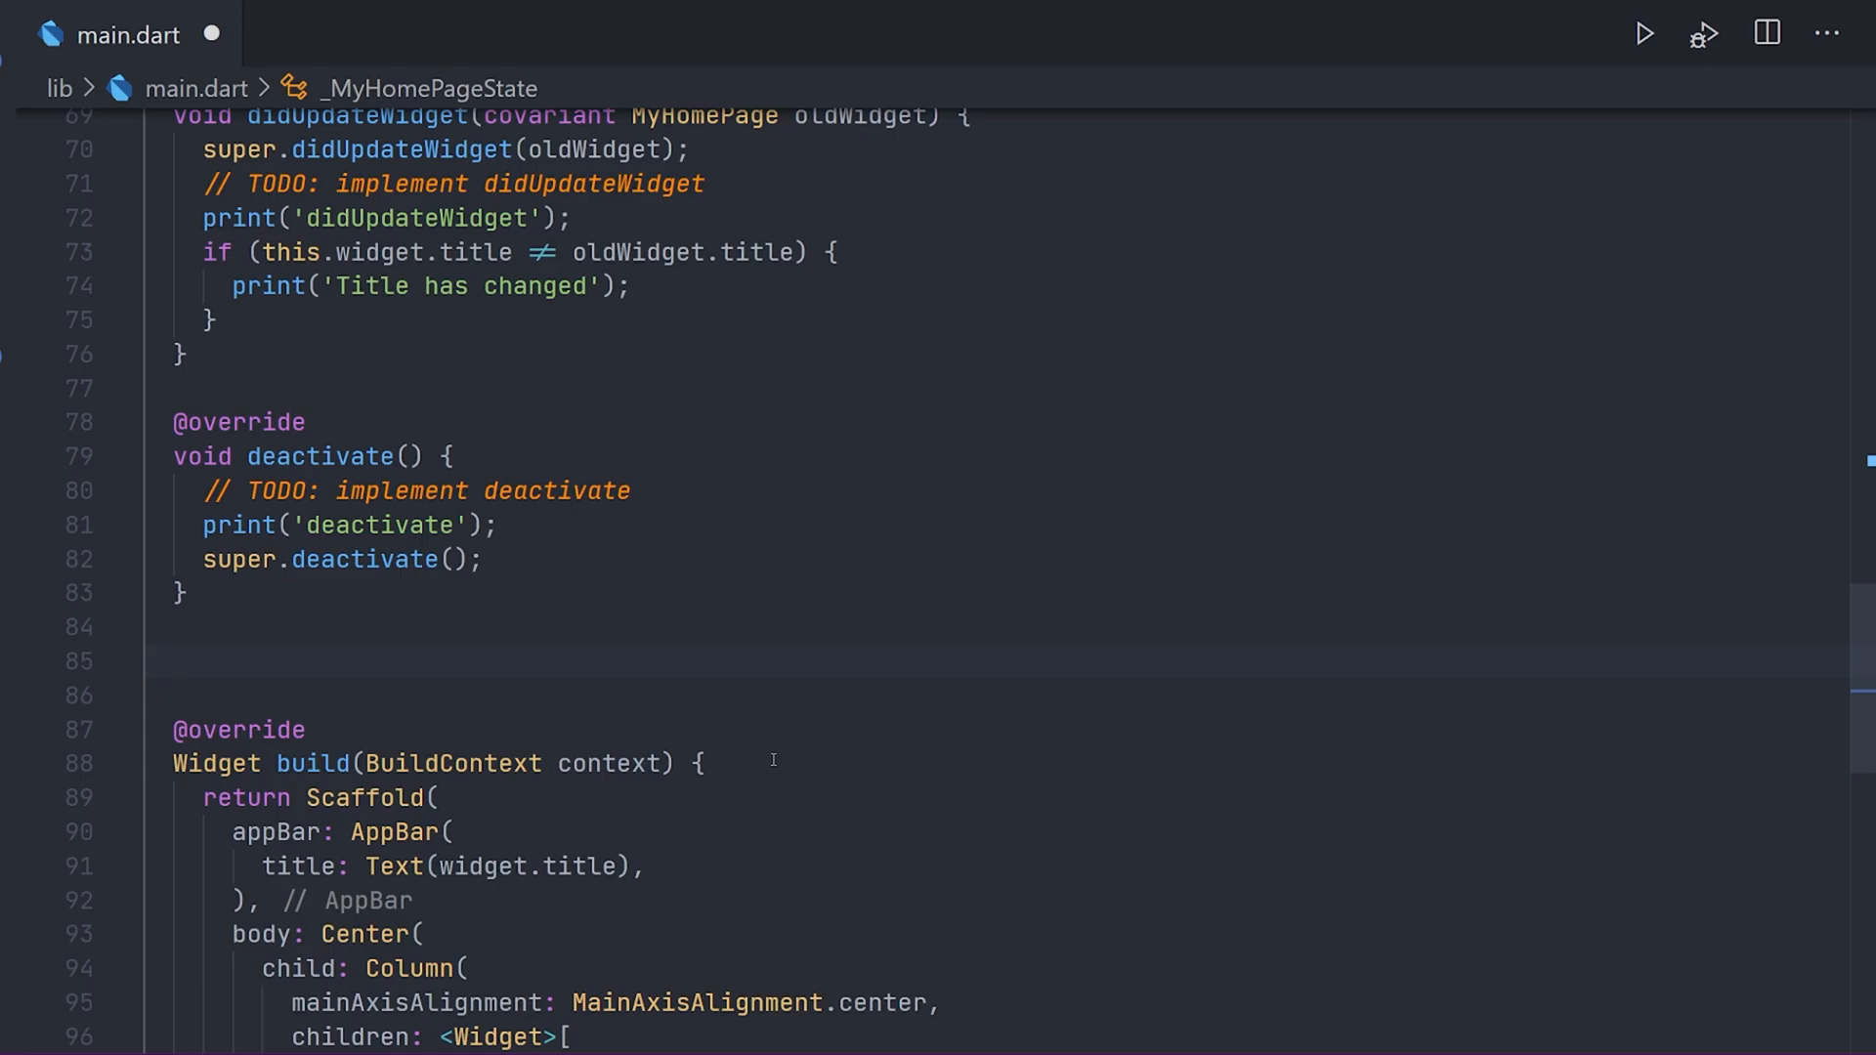
# Insert a dispose() override printing 'dispose' and calling _animationController.dispose().
pyautogui.write("dispose');")
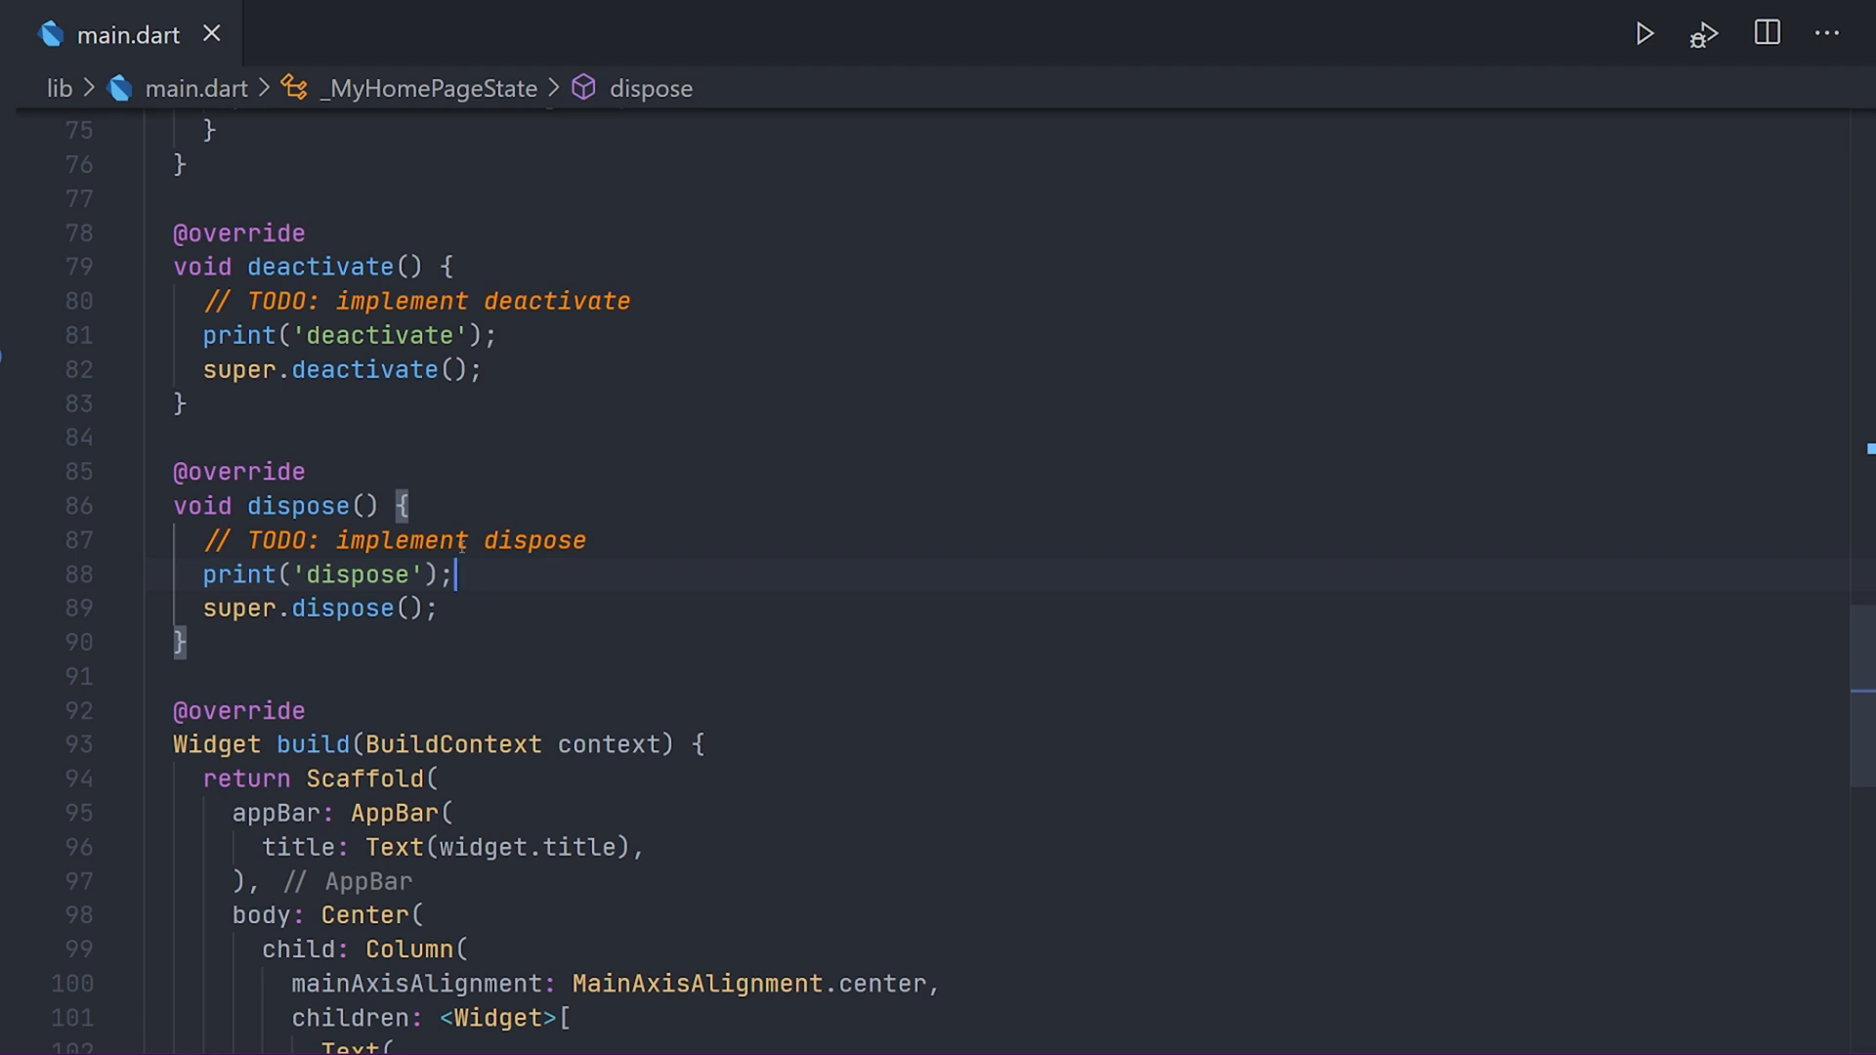
pyautogui.moveTo(332, 491)
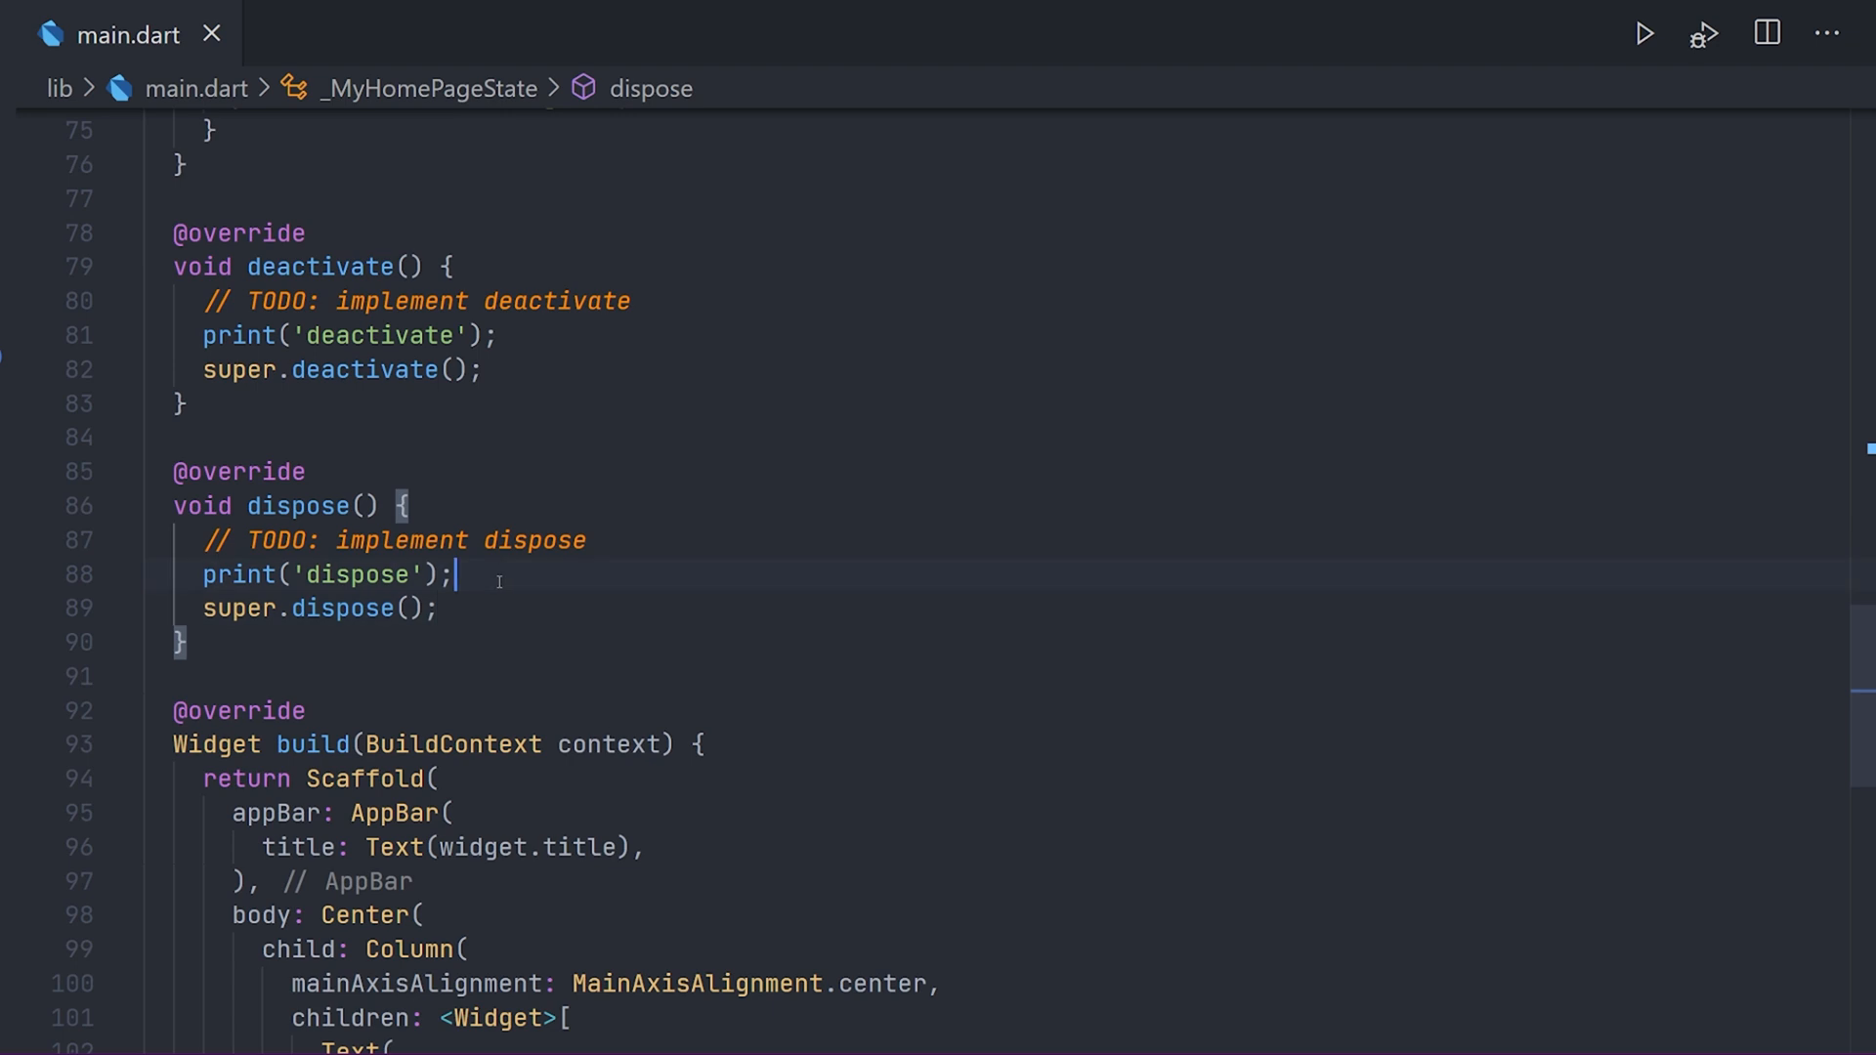
pyautogui.write('_animationController.')
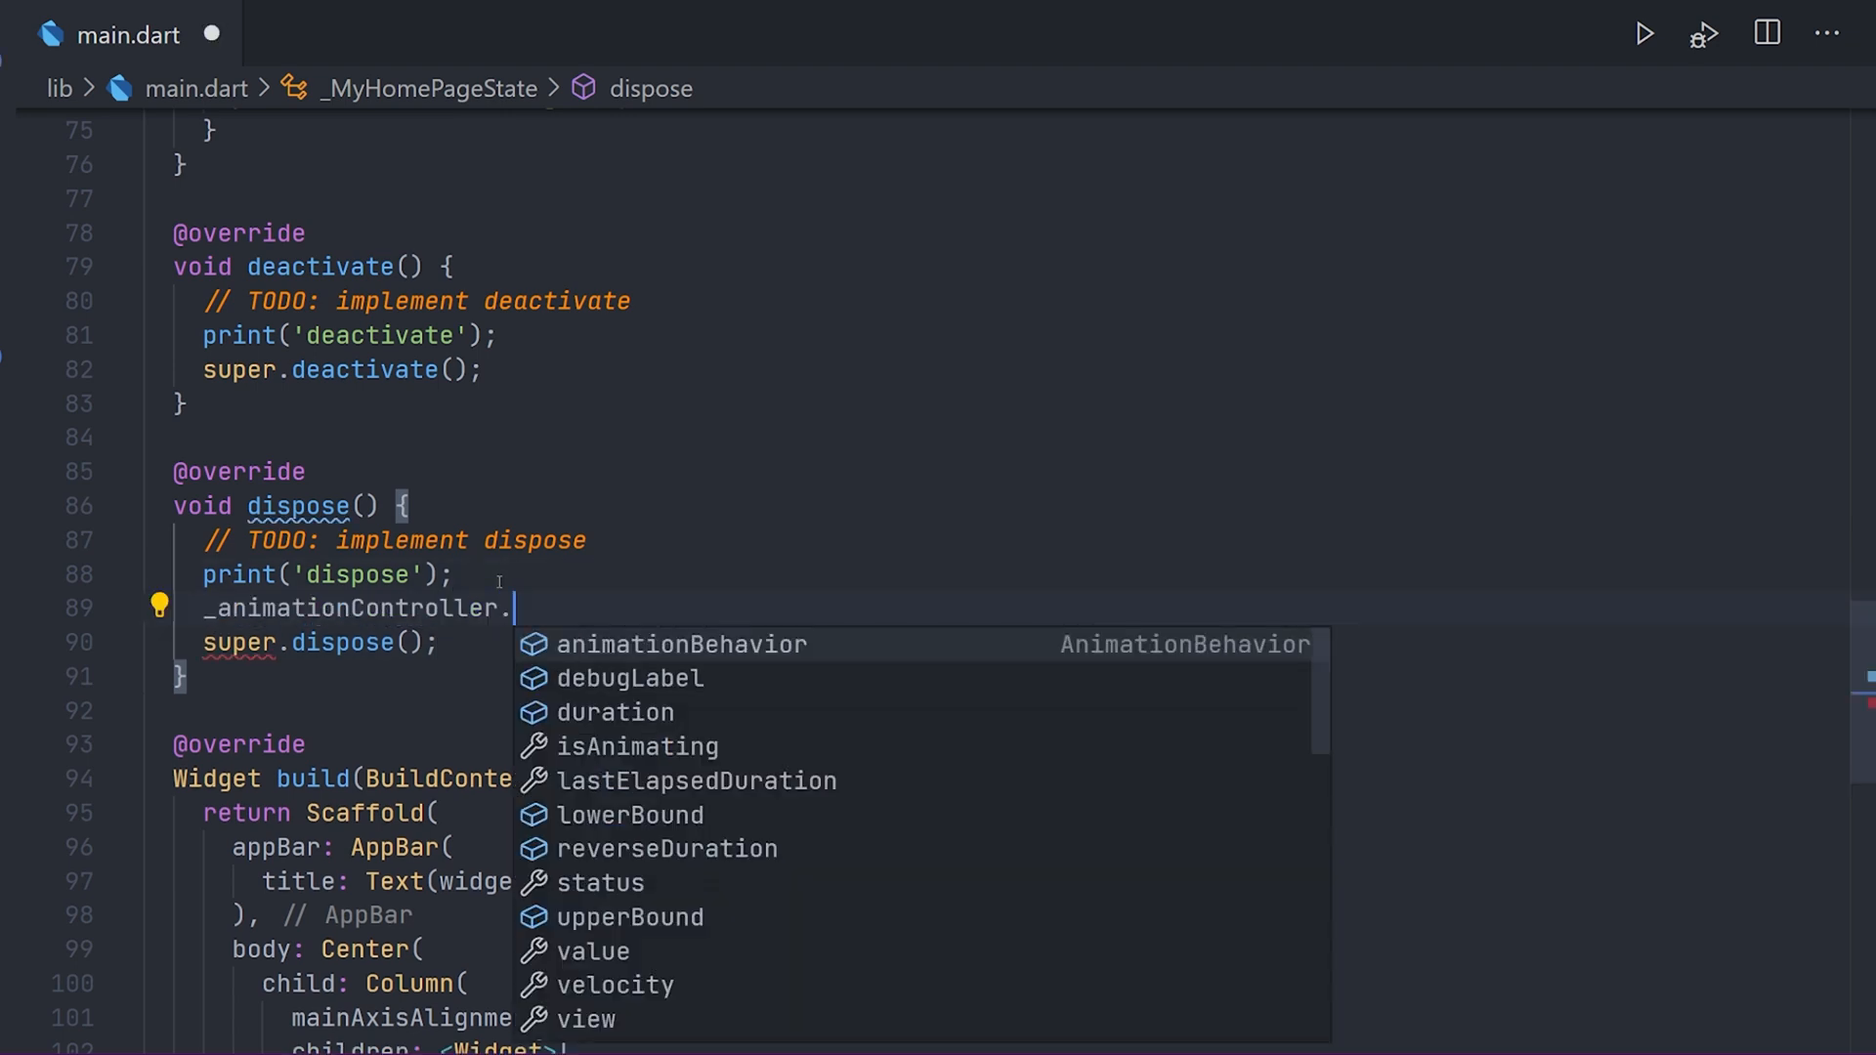
pyautogui.write('dispose')
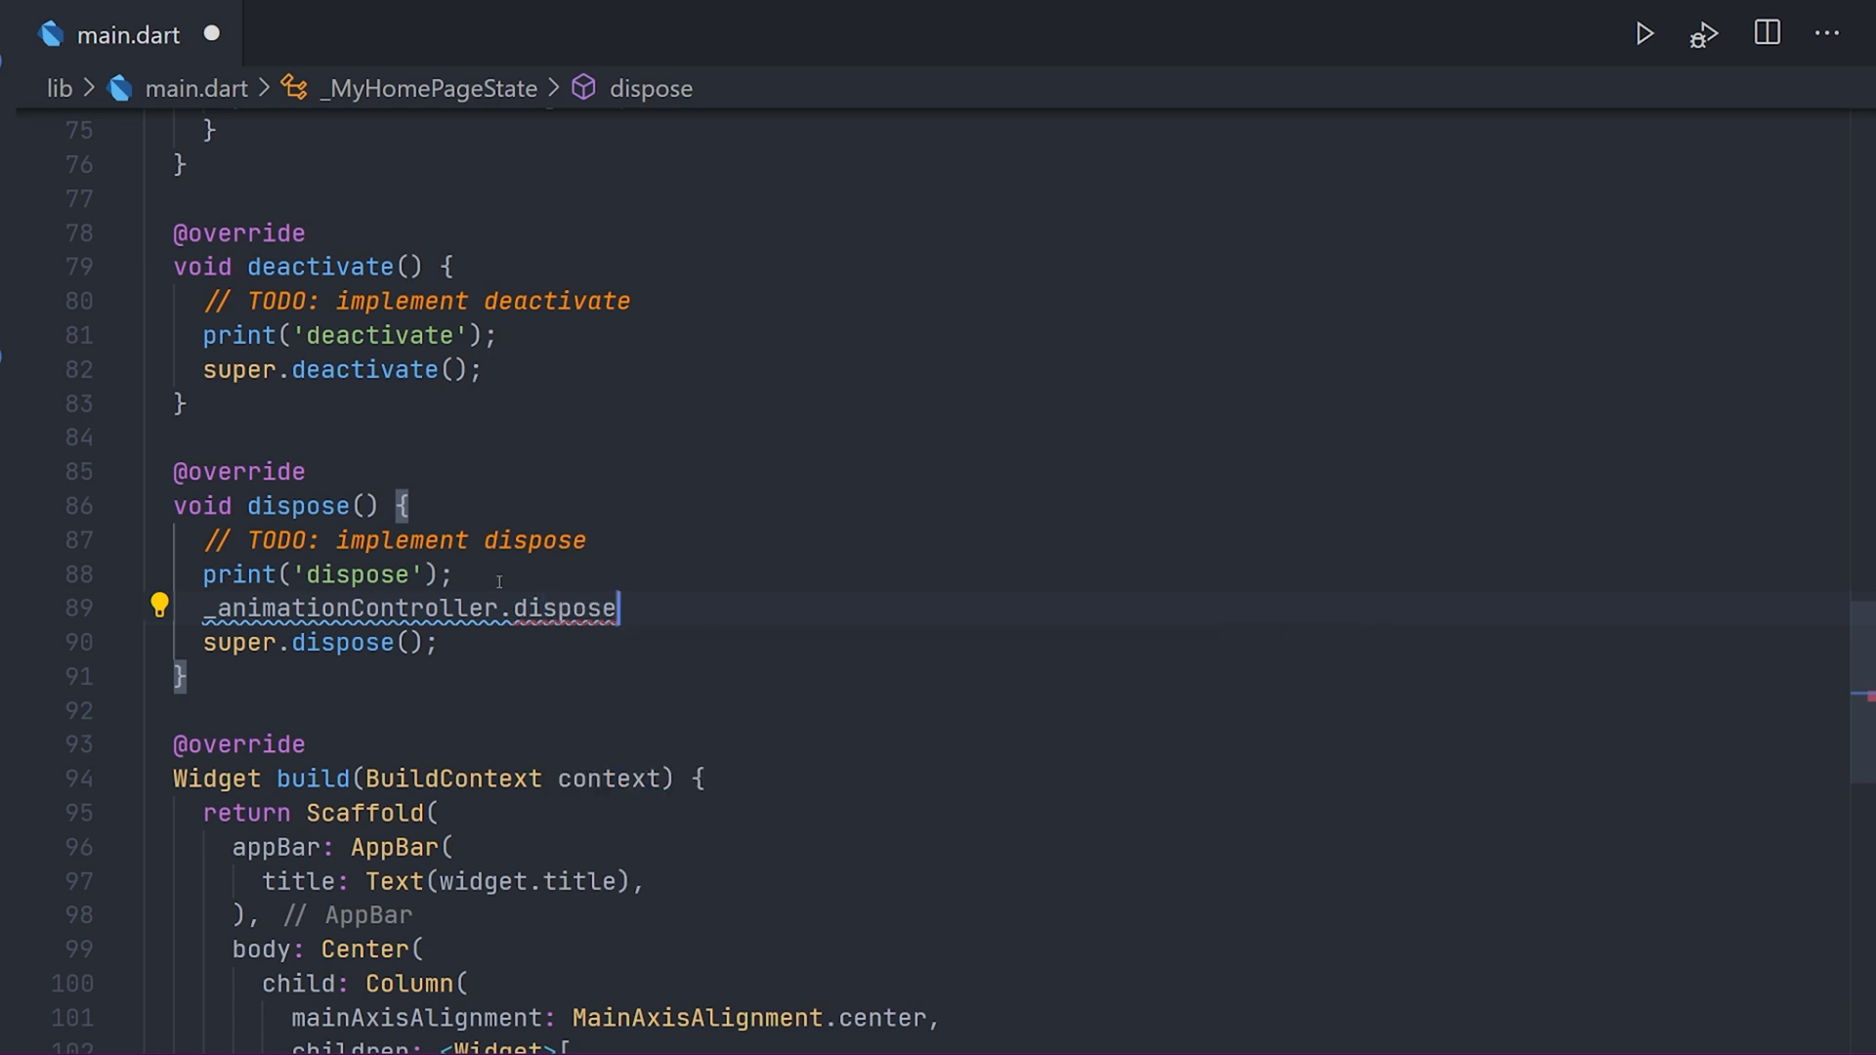
pyautogui.write('();')
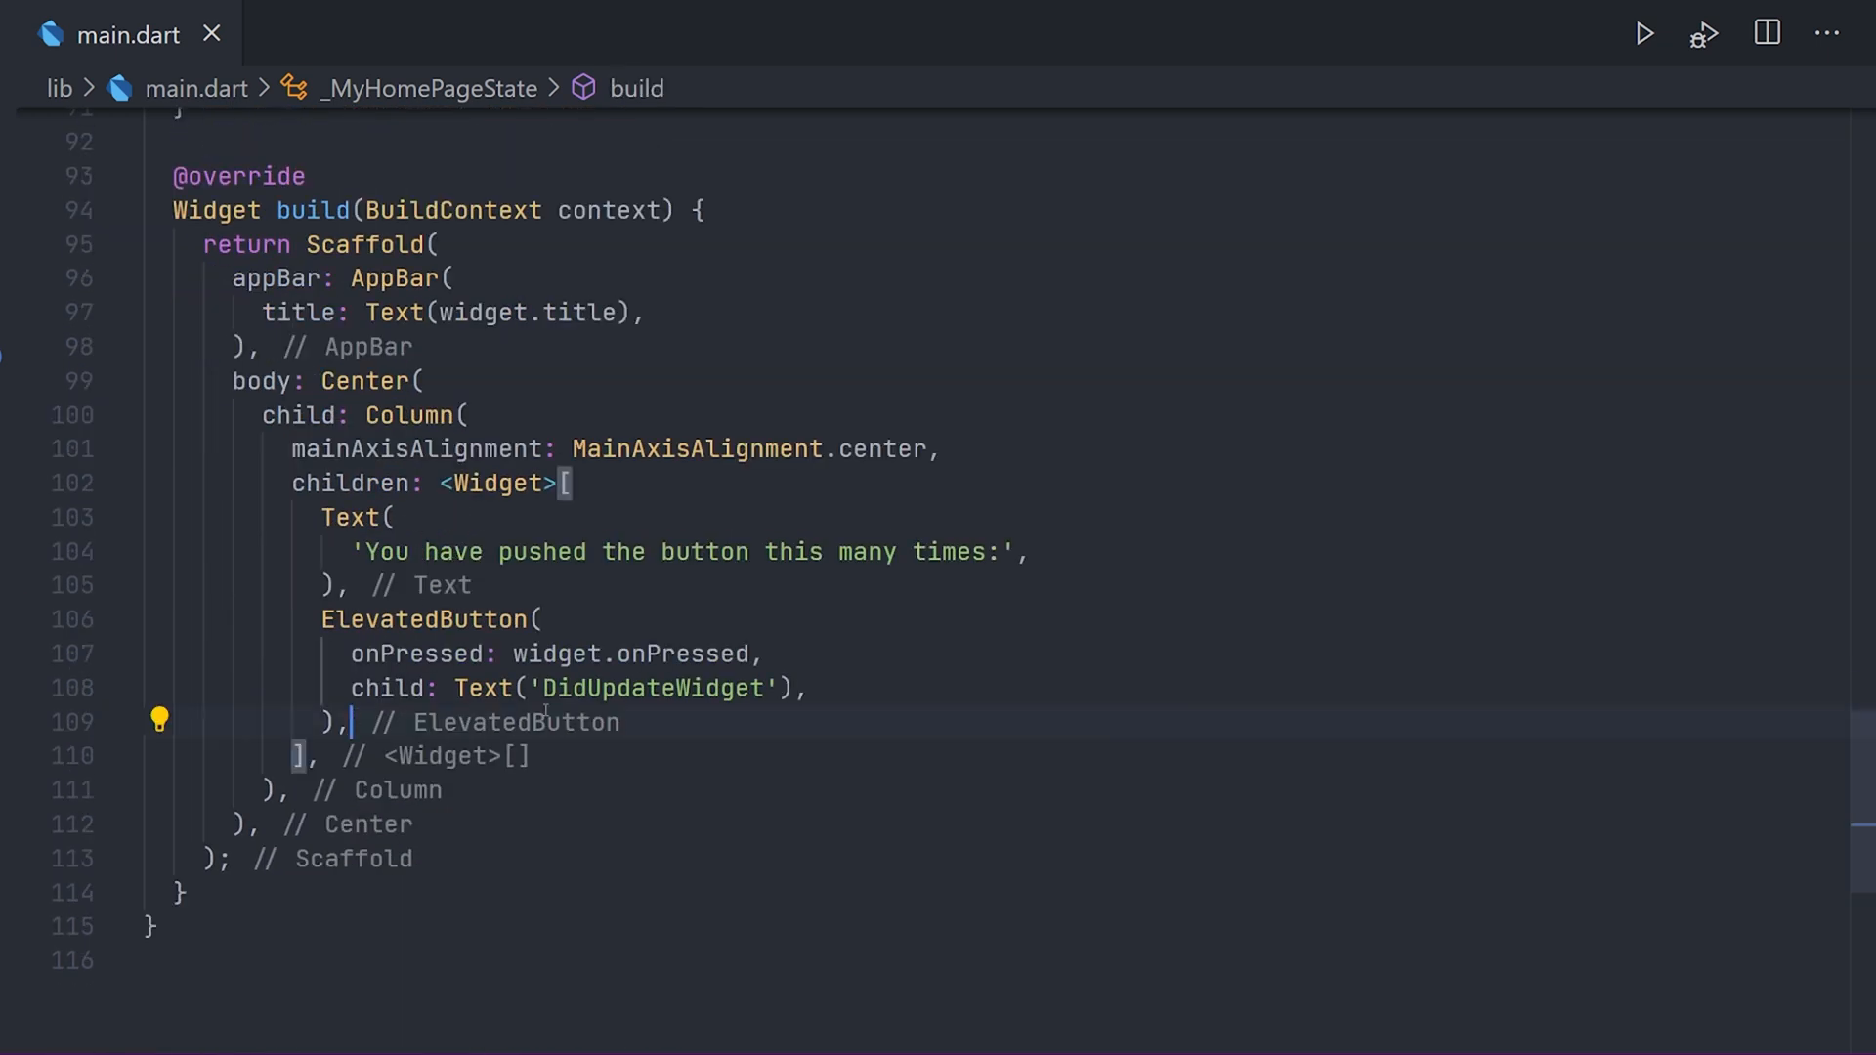
# Add a Dispose ElevatedButton pushing a replacement ExampleRoutedPage StatelessWidget.
pyautogui.press('Enter')
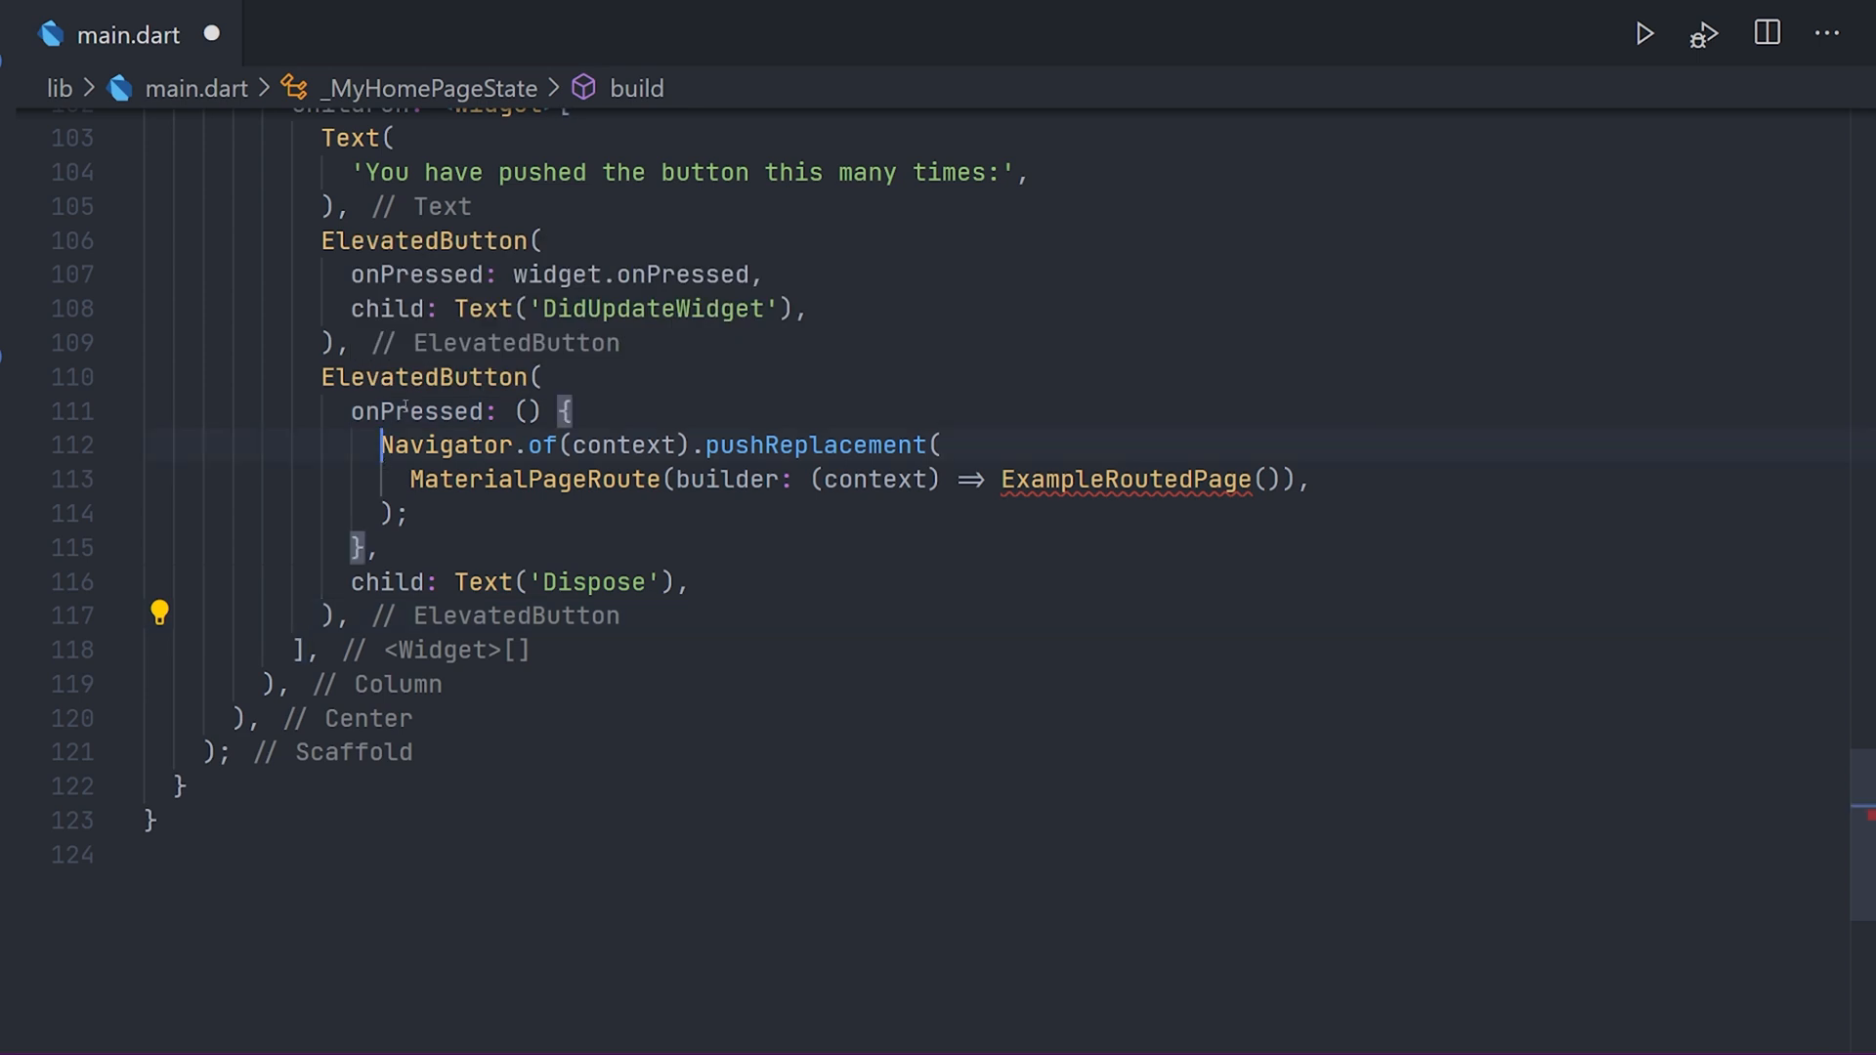
pyautogui.moveTo(812, 446)
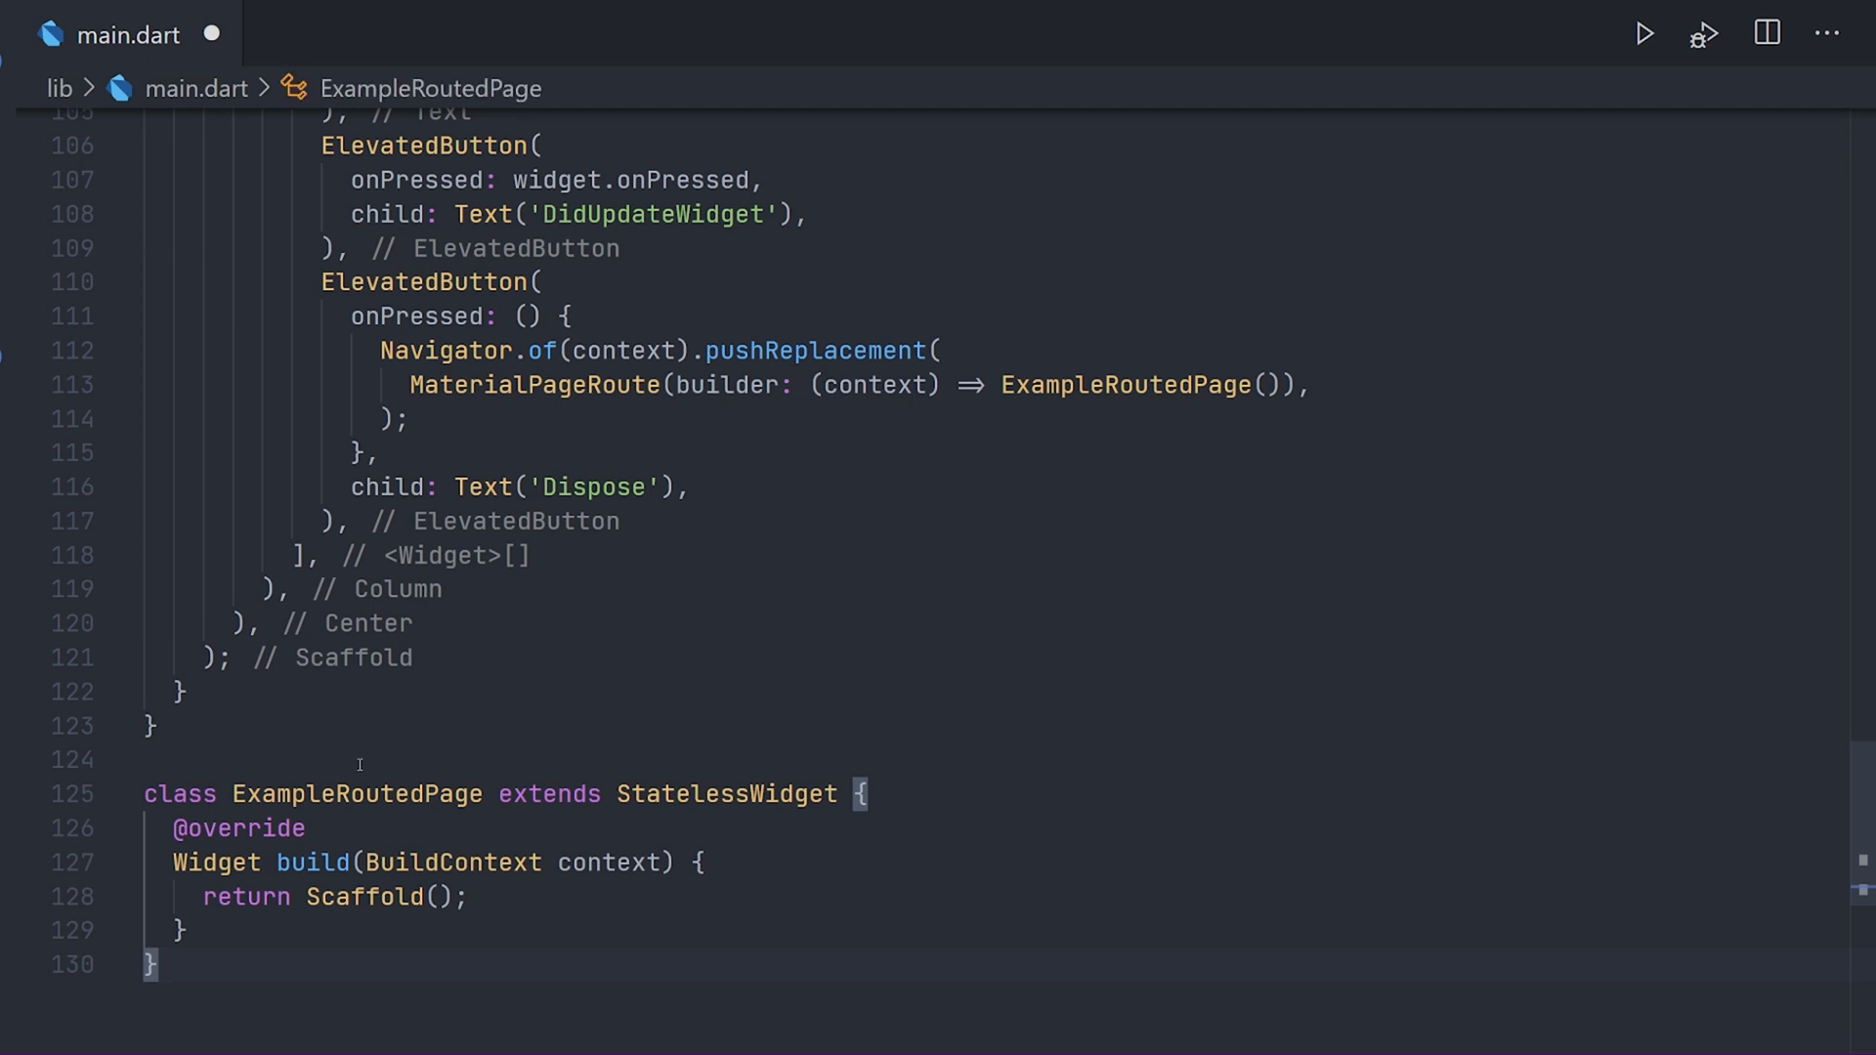
pyautogui.scroll(-3)
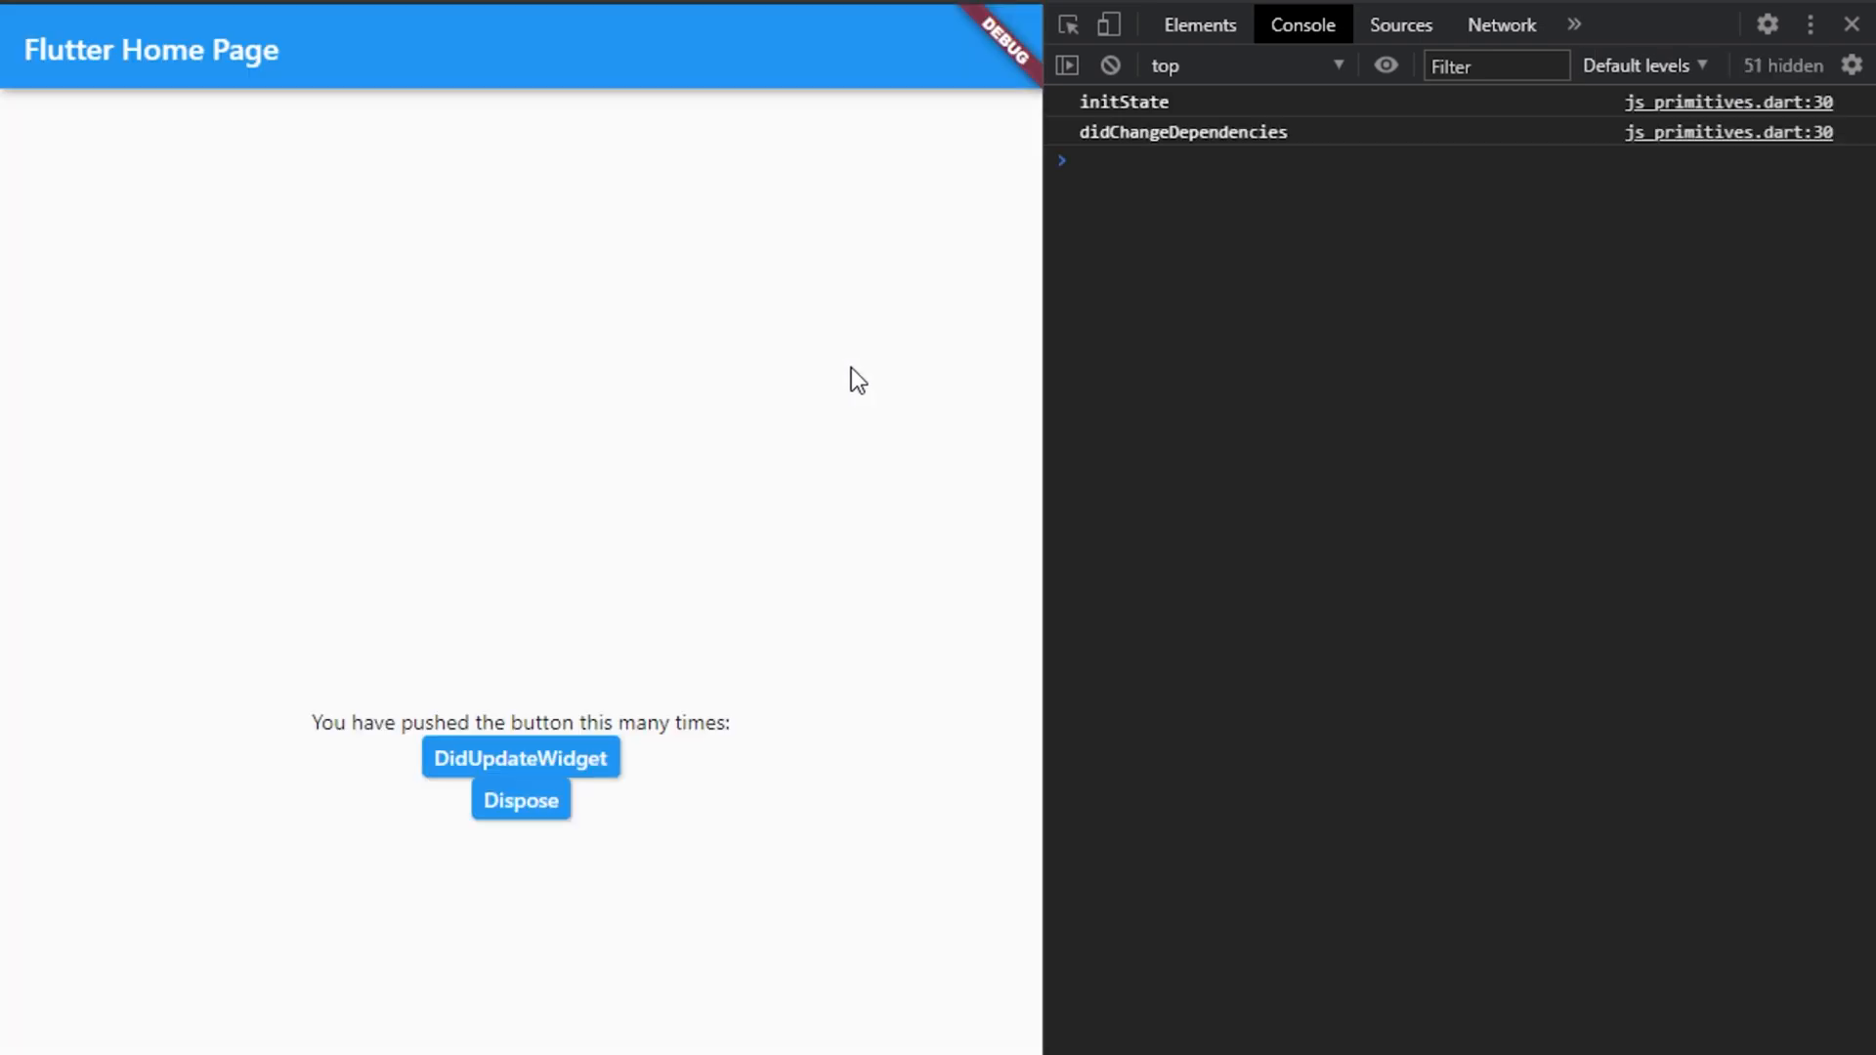
pyautogui.moveTo(1151, 116)
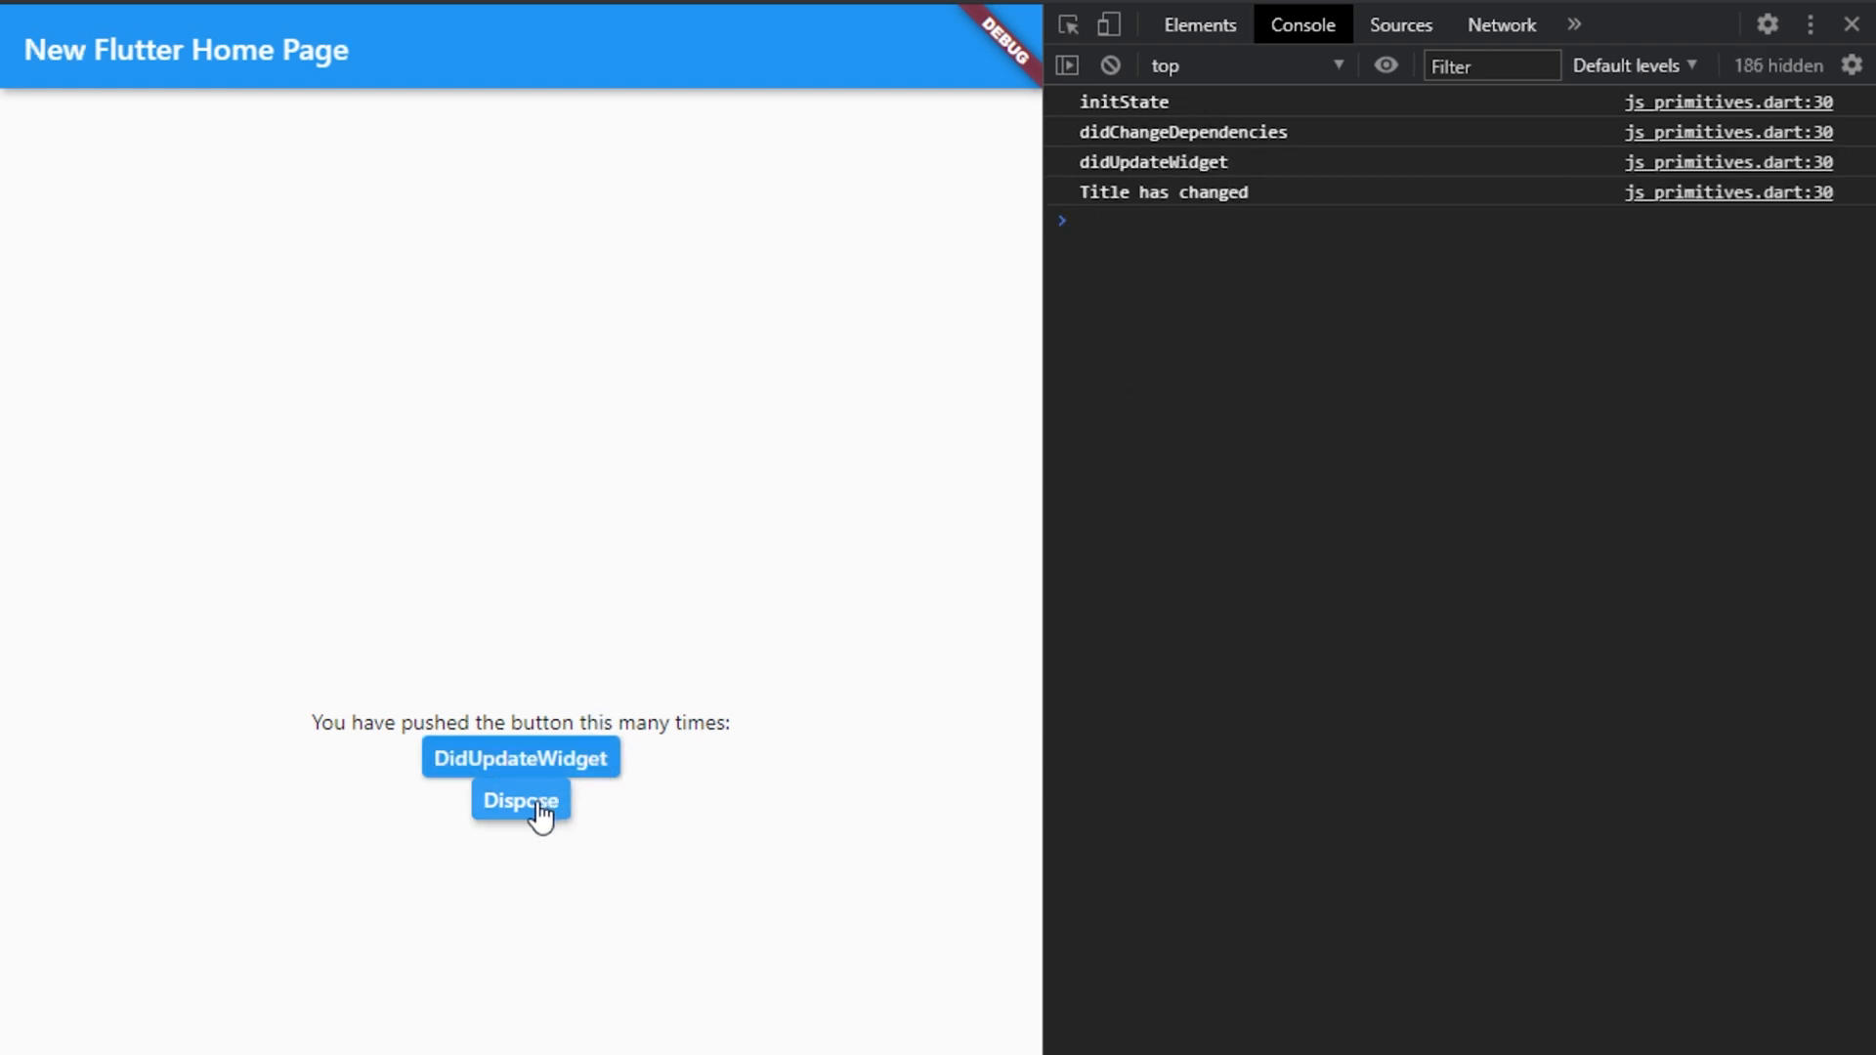
# Press Dispose in the Chrome app to log deactivate and dispose in the console.
pyautogui.click(518, 799)
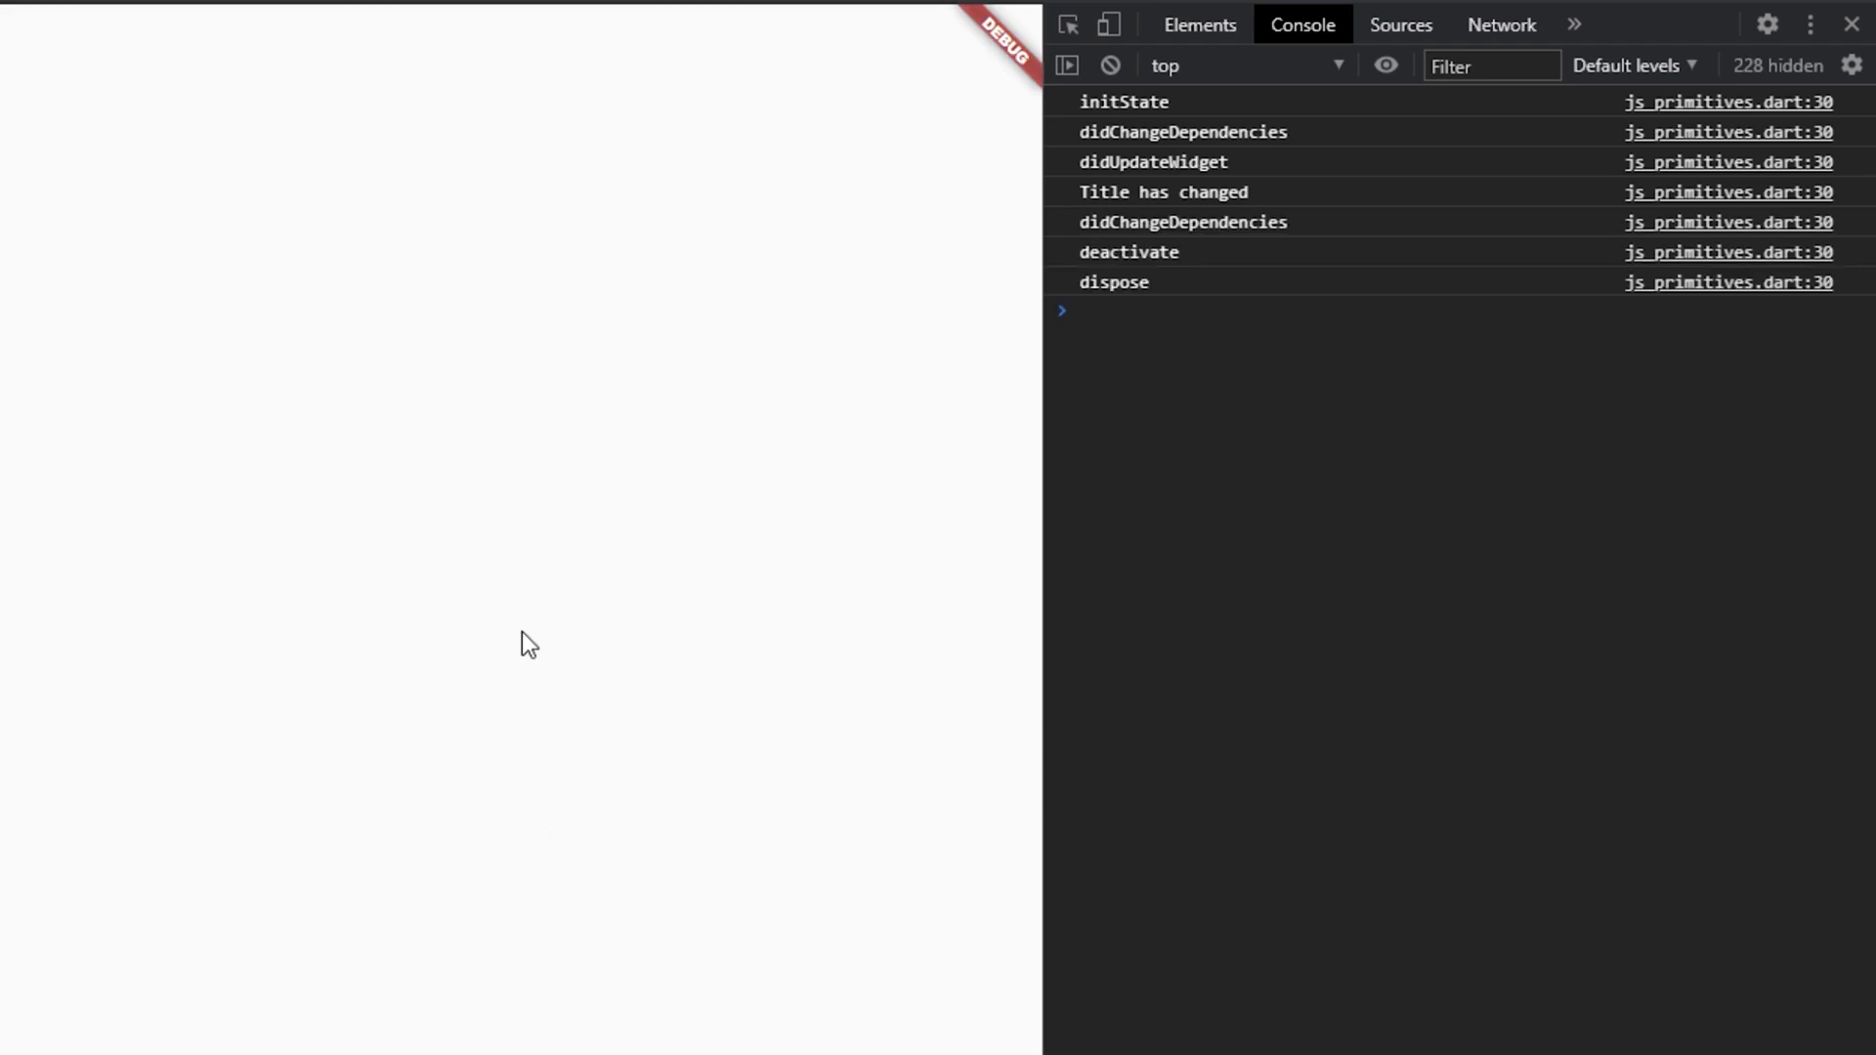